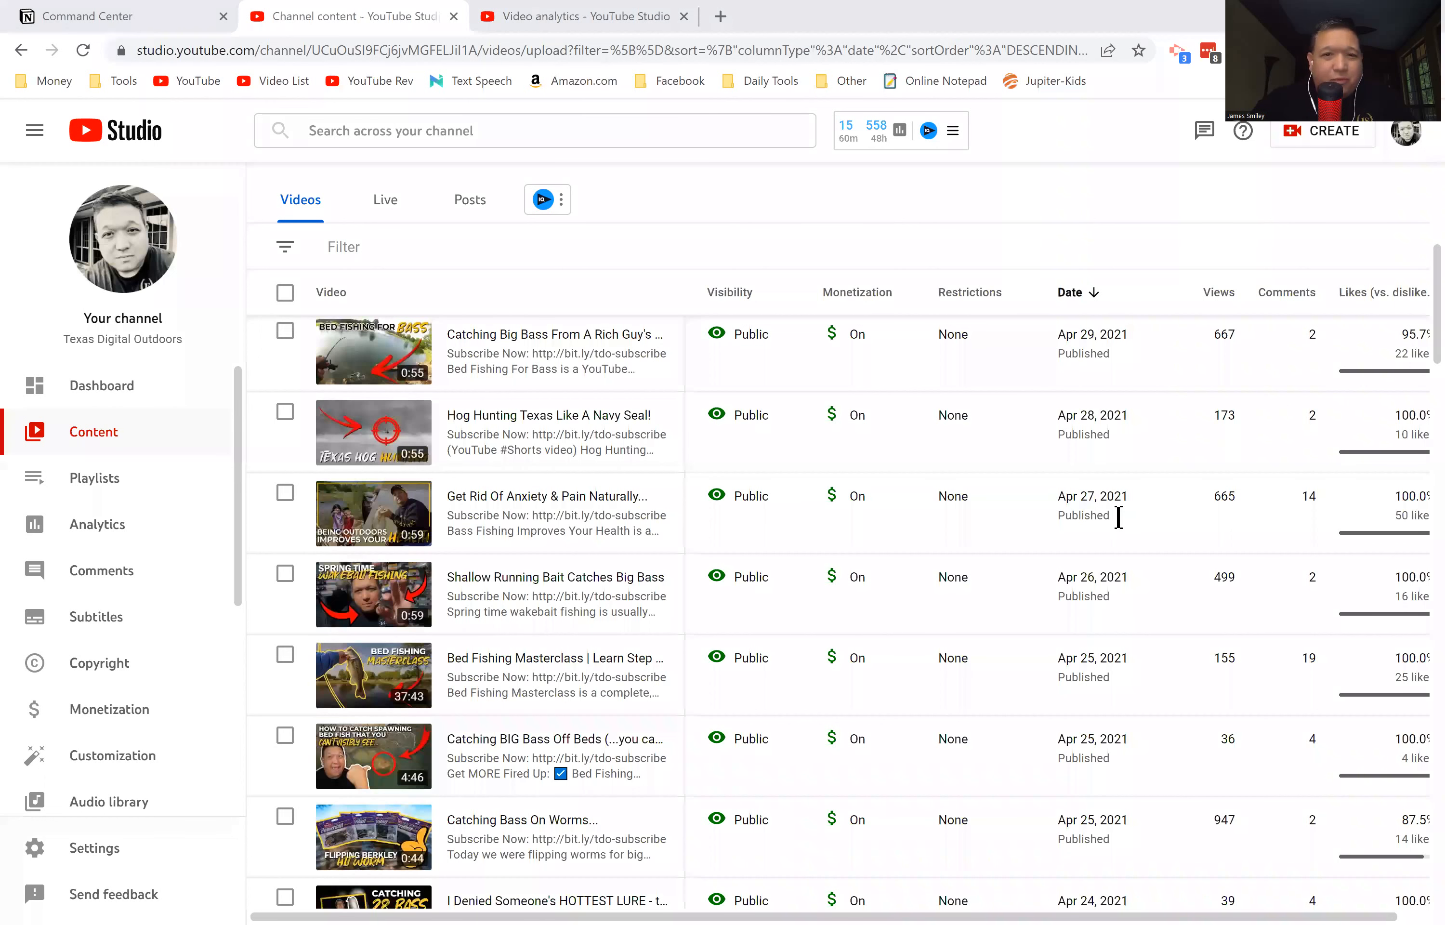
{"action": "mouse_move", "coordinate": [933, 230]}
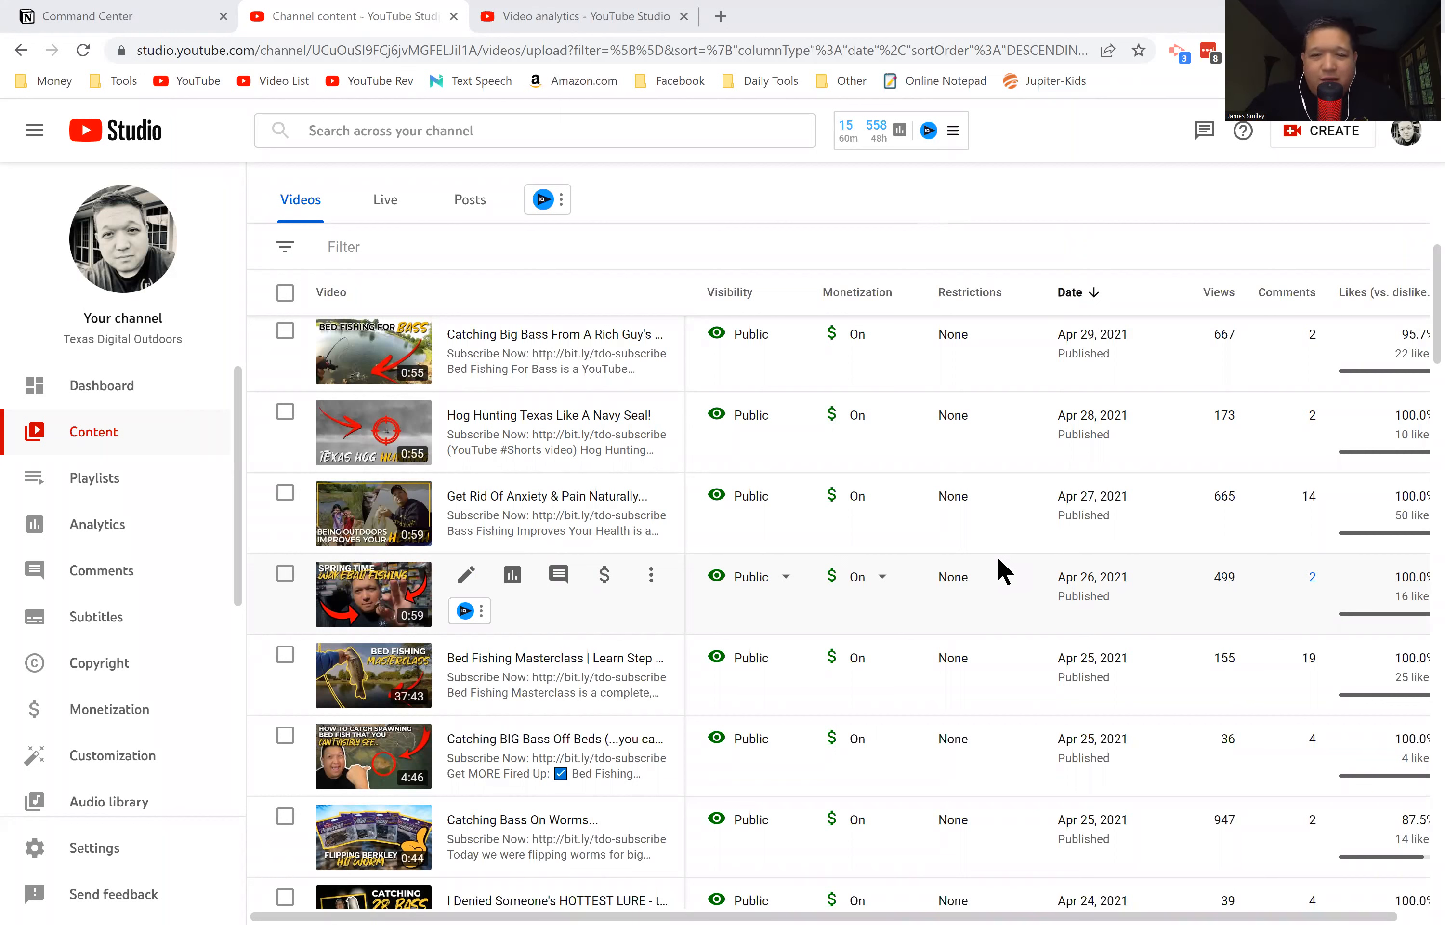
{"action": "mouse_move", "coordinate": [1013, 530]}
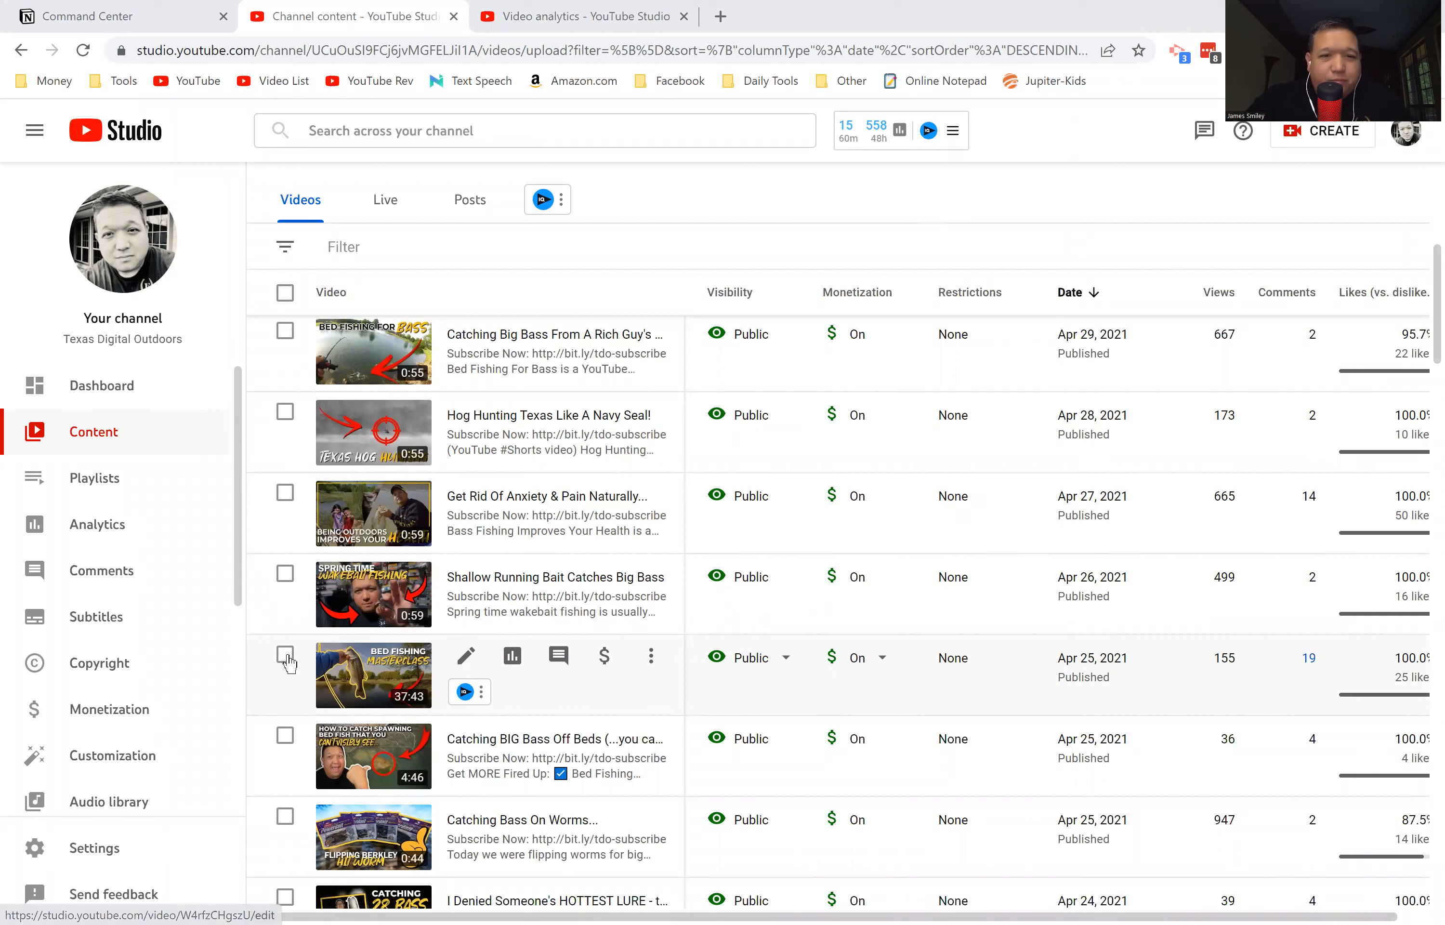
View the Bed Fishing Masterclass video's Reach statistics, then return to its Overview tab.
{"action": "left_click", "coordinate": [285, 658]}
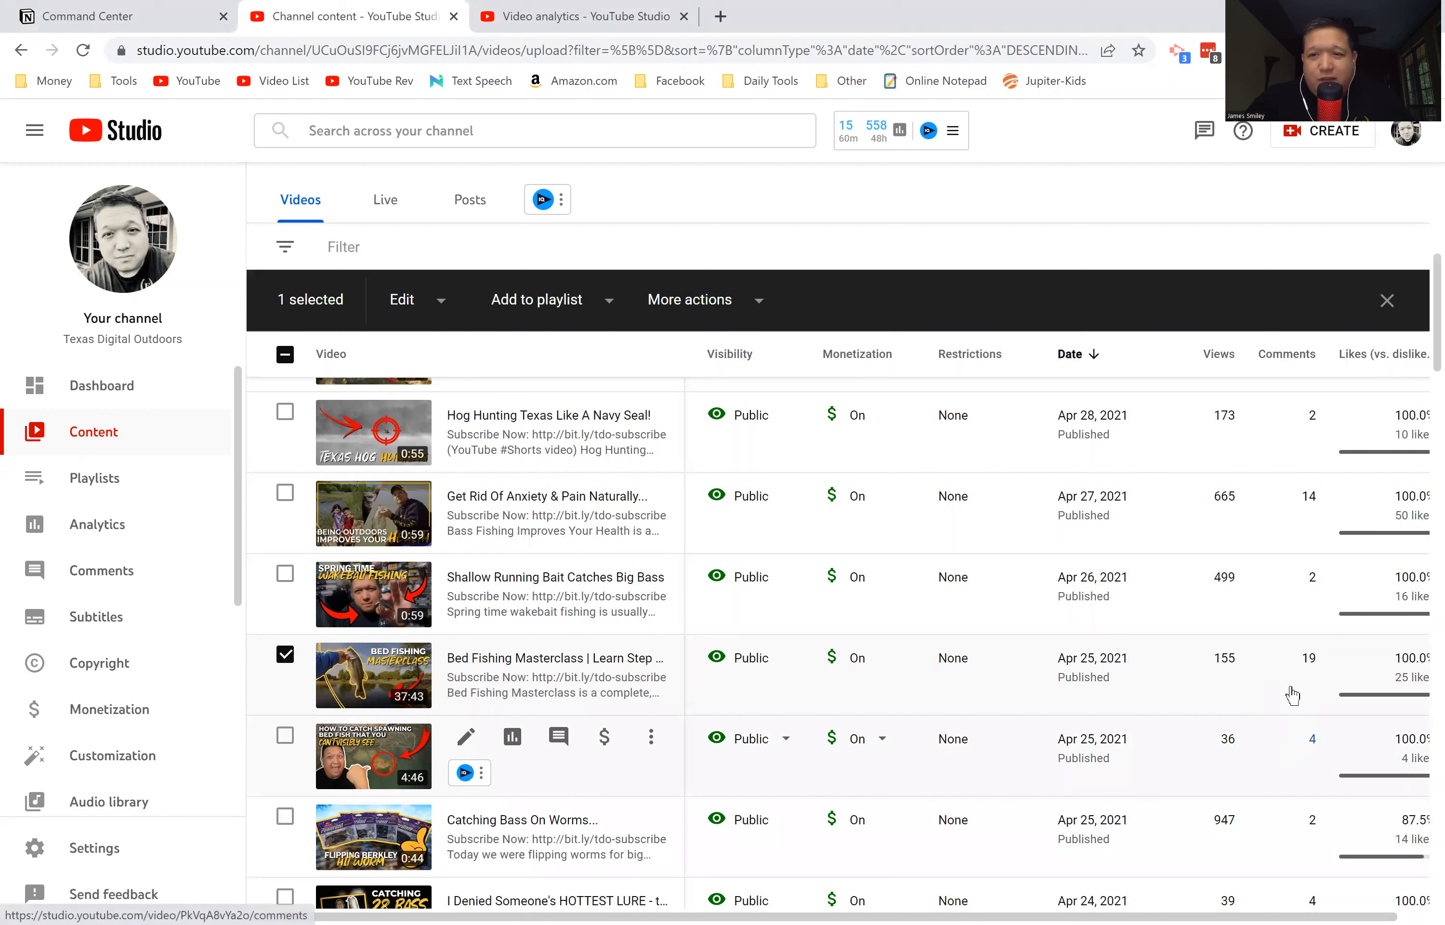
{"action": "mouse_move", "coordinate": [1272, 824]}
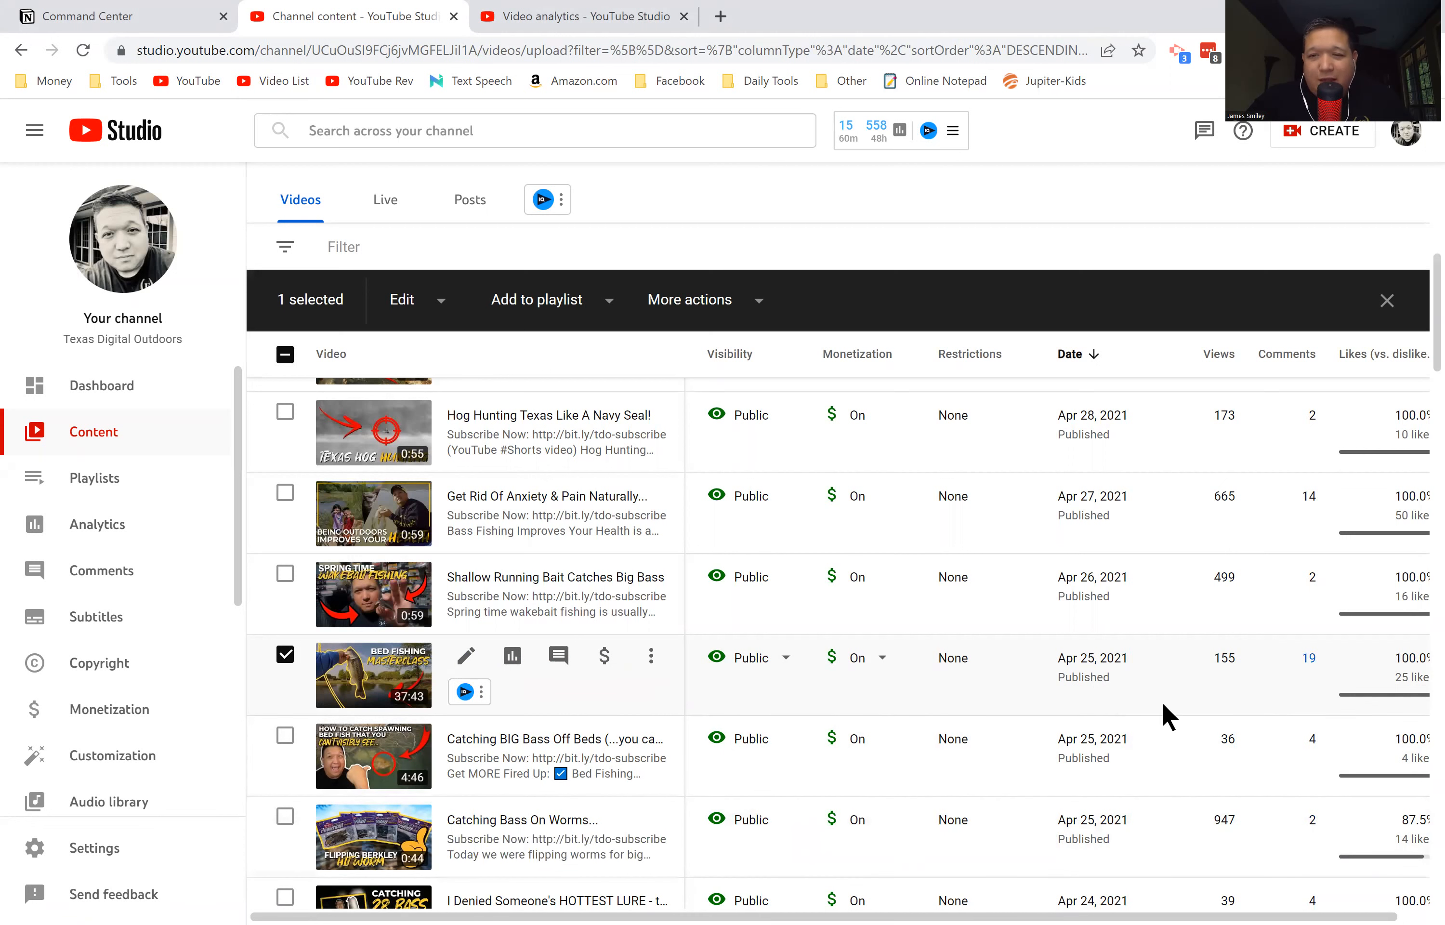
{"action": "mouse_move", "coordinate": [1392, 682]}
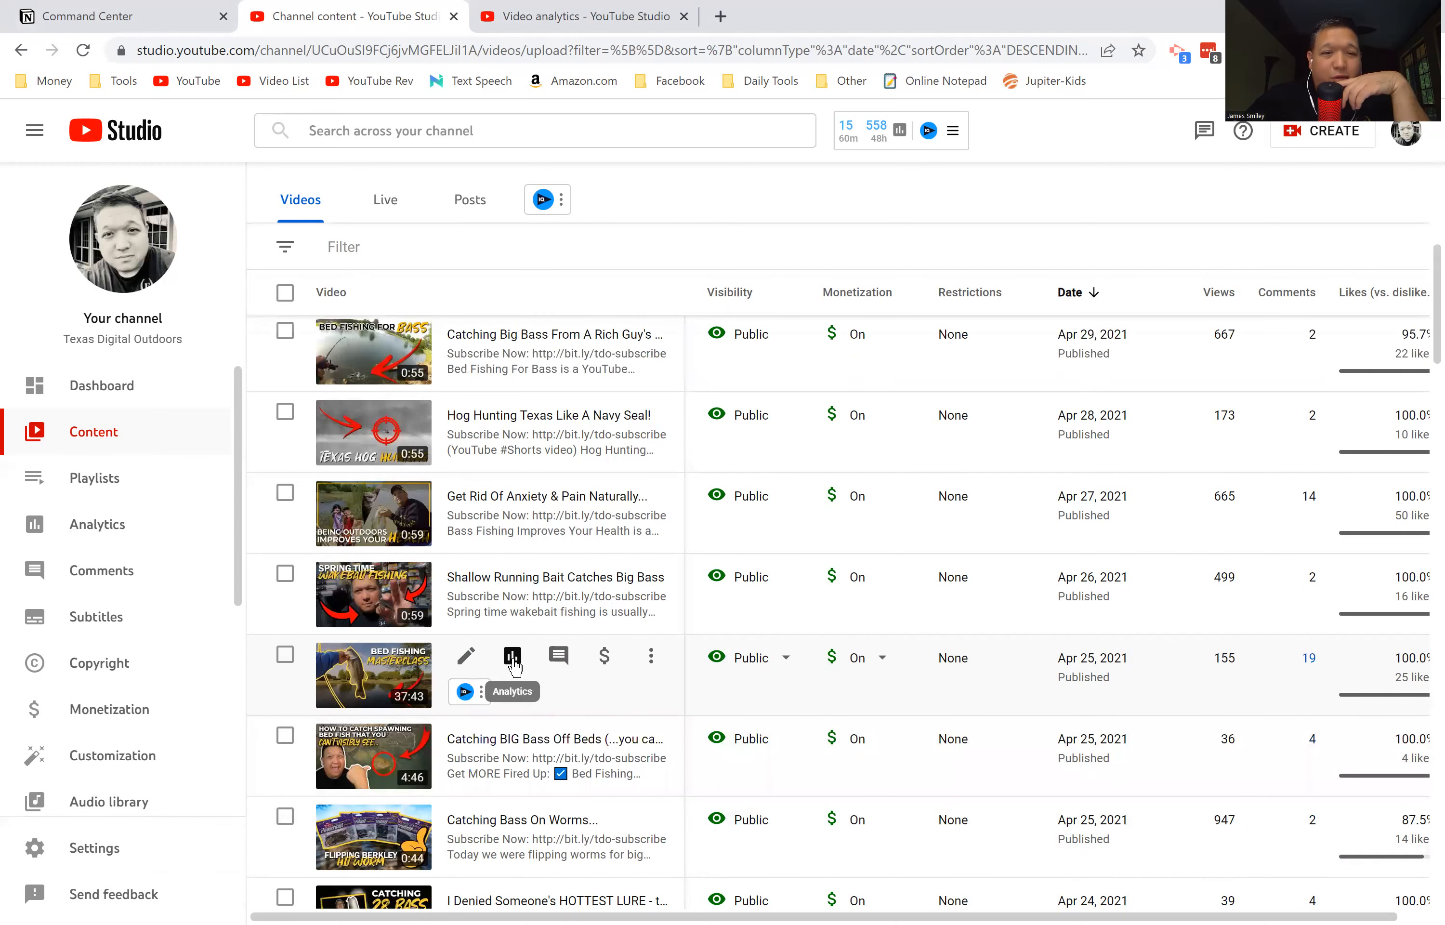
{"action": "left_click", "coordinate": [512, 656]}
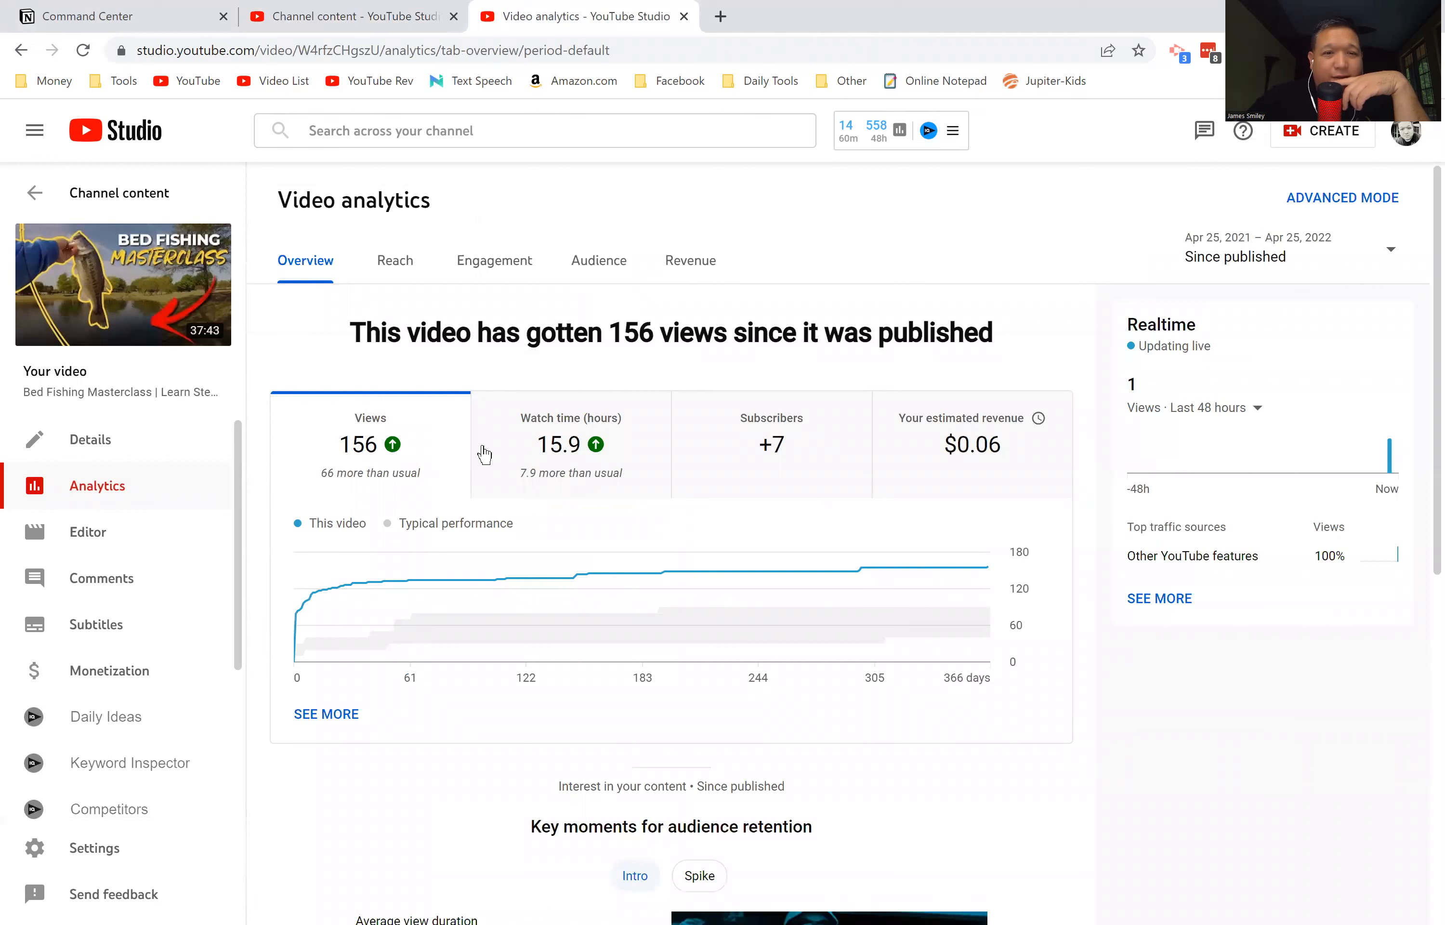
{"action": "mouse_move", "coordinate": [720, 667]}
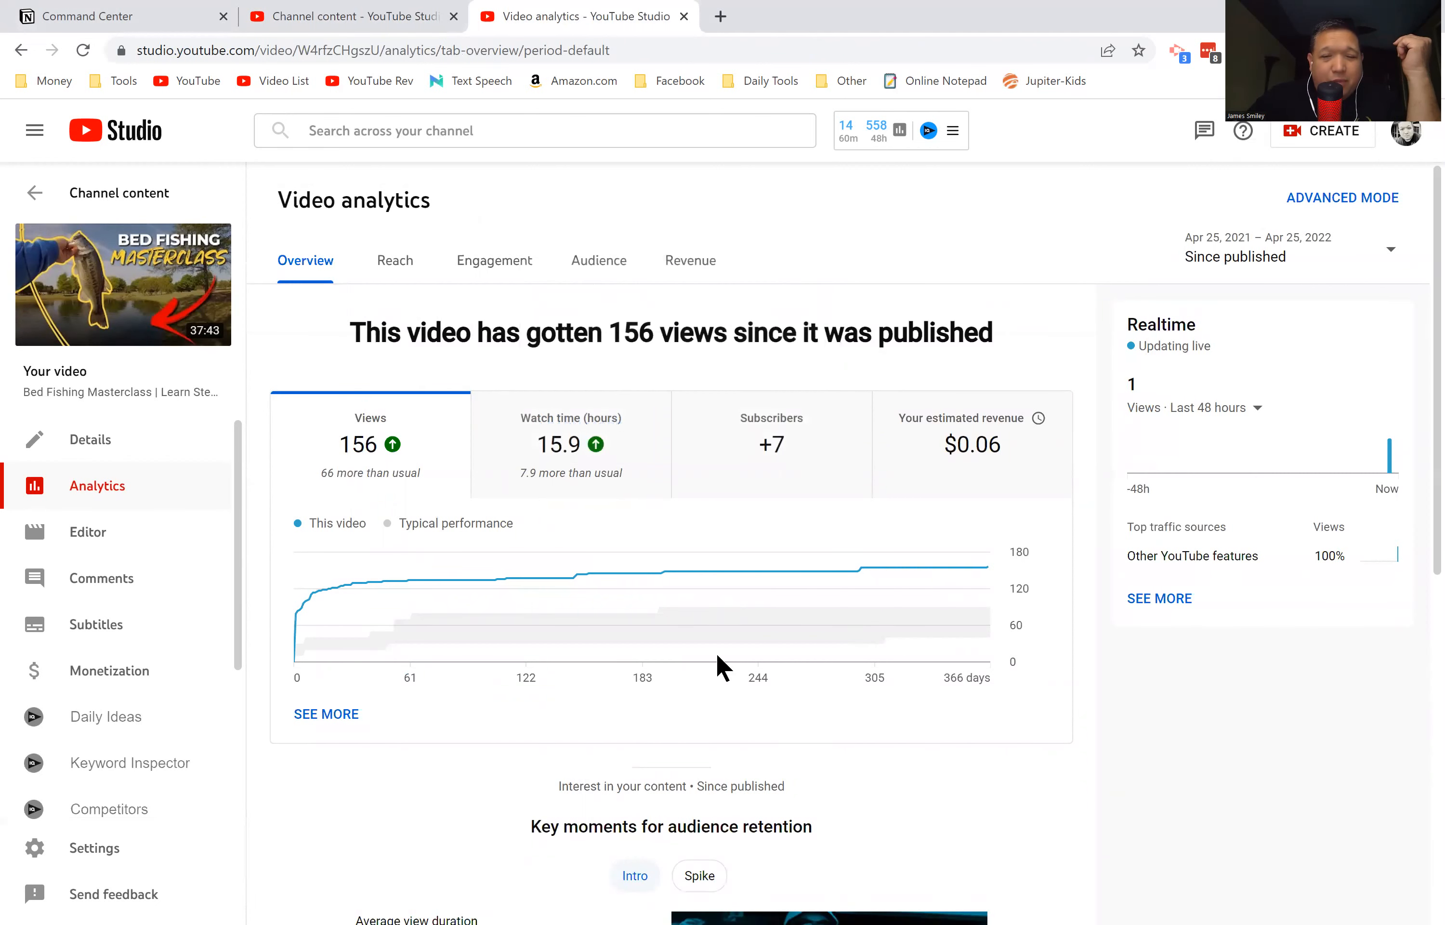
{"action": "mouse_move", "coordinate": [408, 268]}
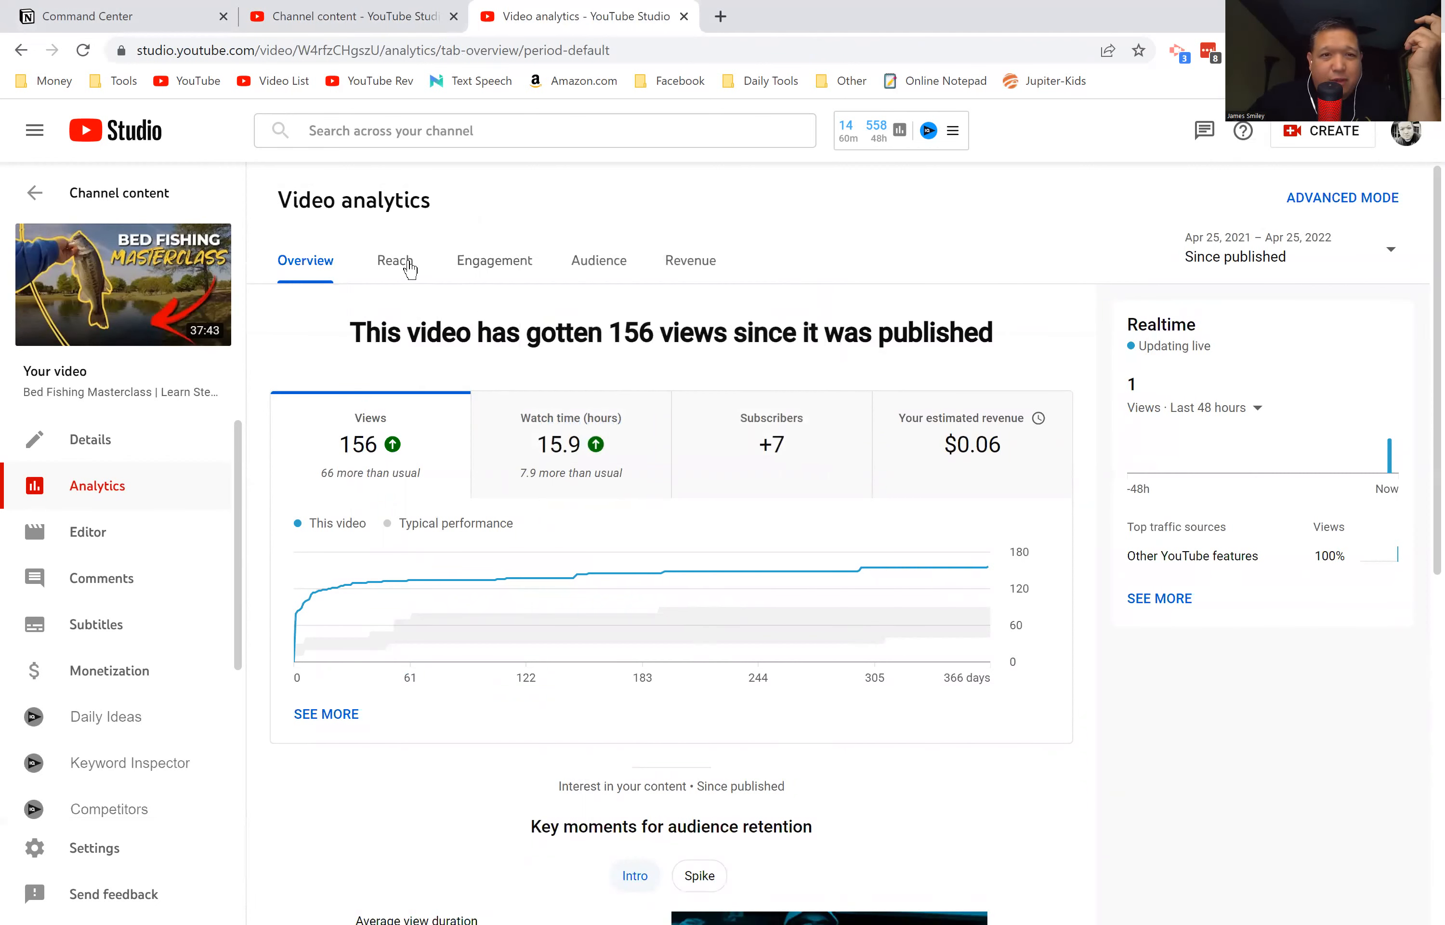
{"action": "left_click", "coordinate": [393, 261]}
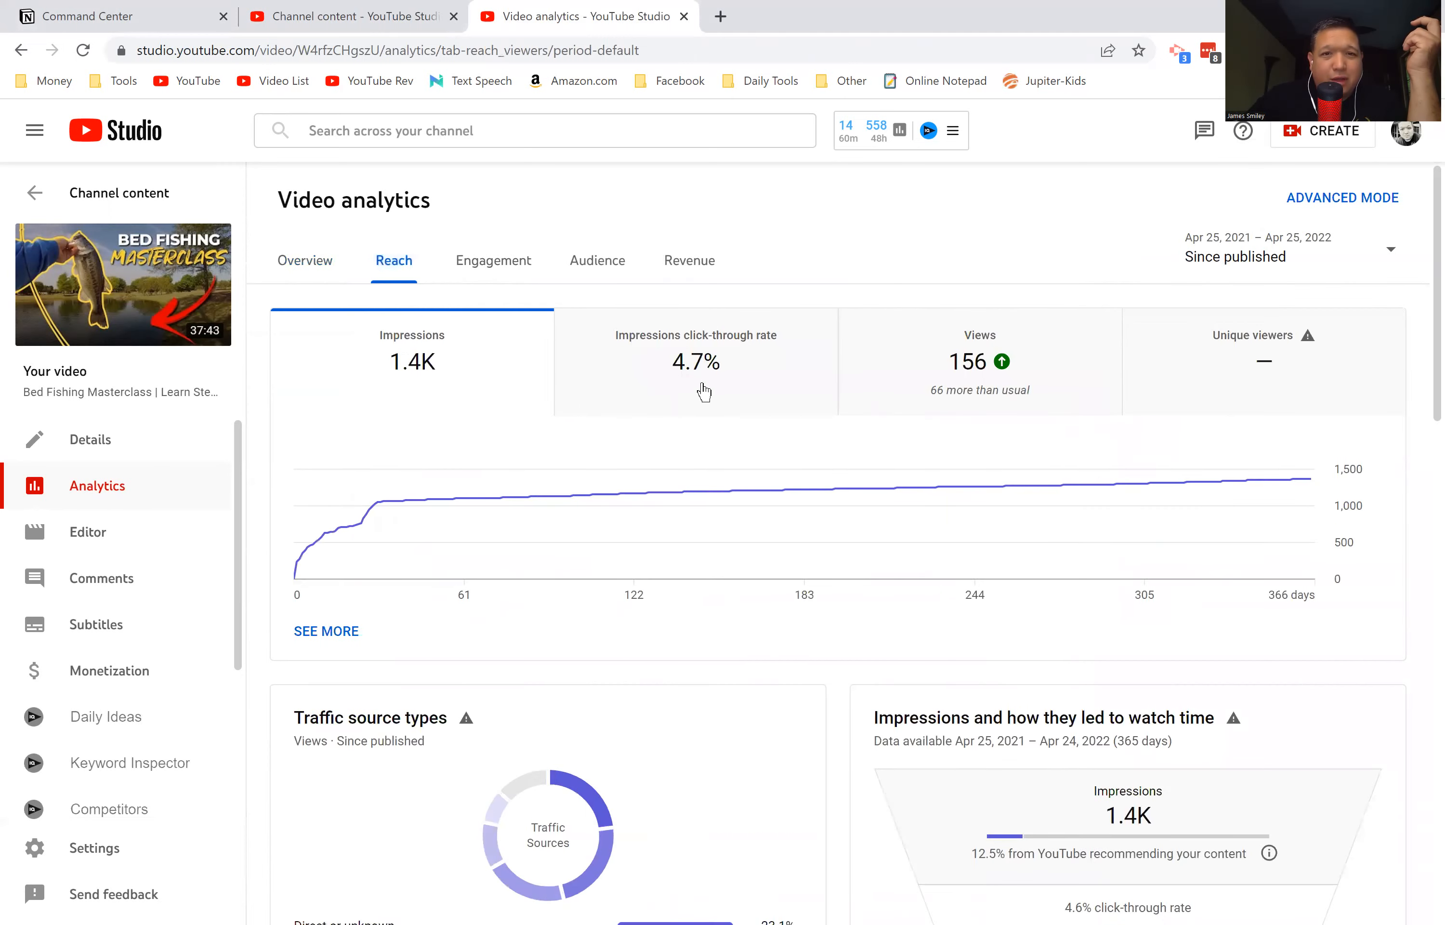
{"action": "mouse_move", "coordinate": [696, 361]}
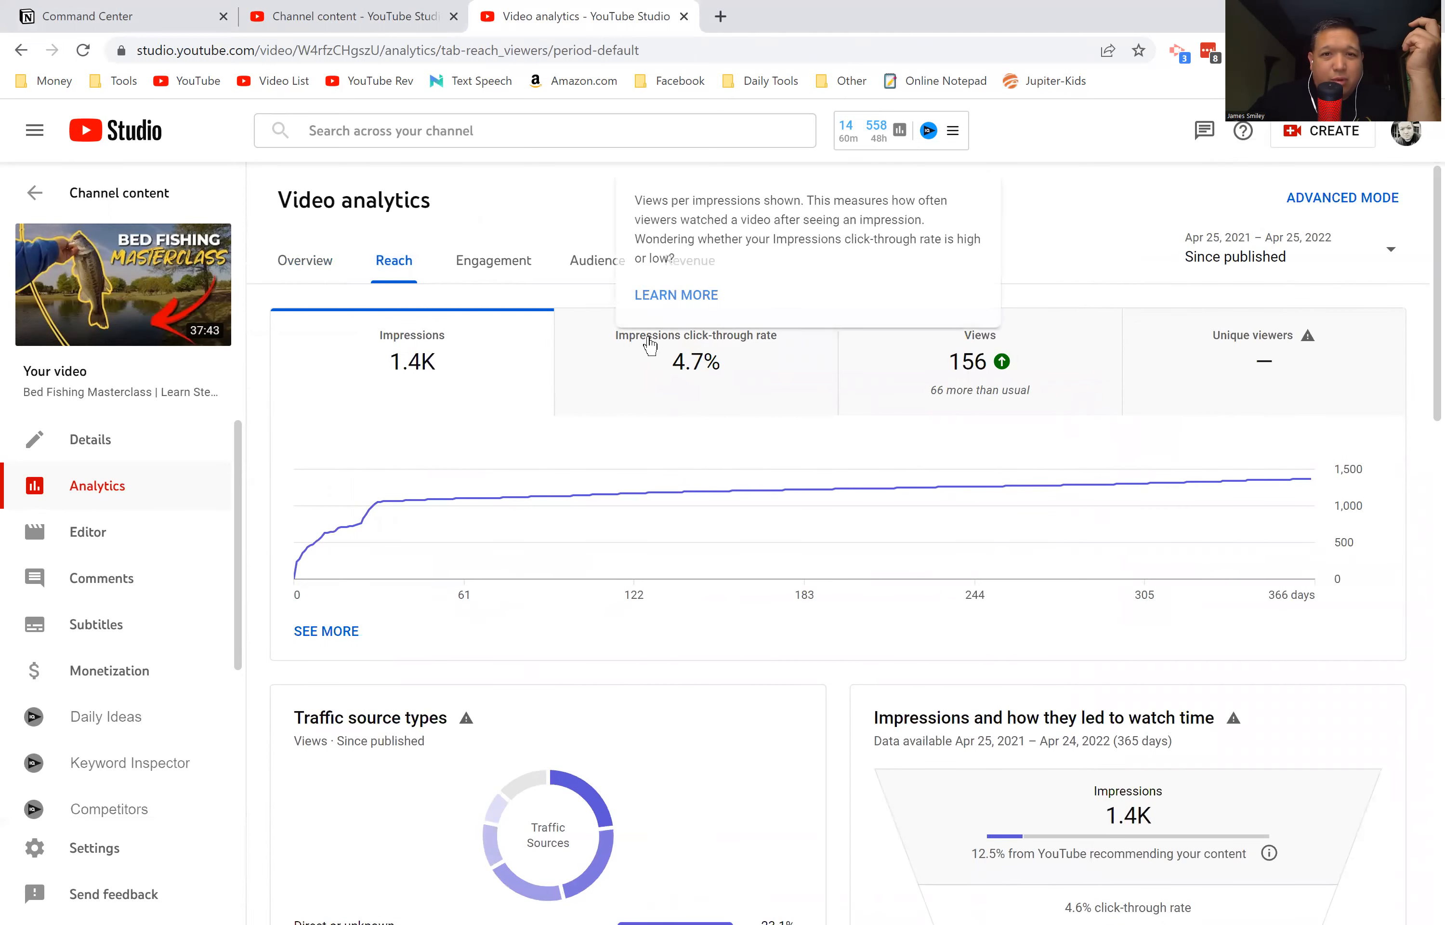
{"action": "mouse_move", "coordinate": [714, 368]}
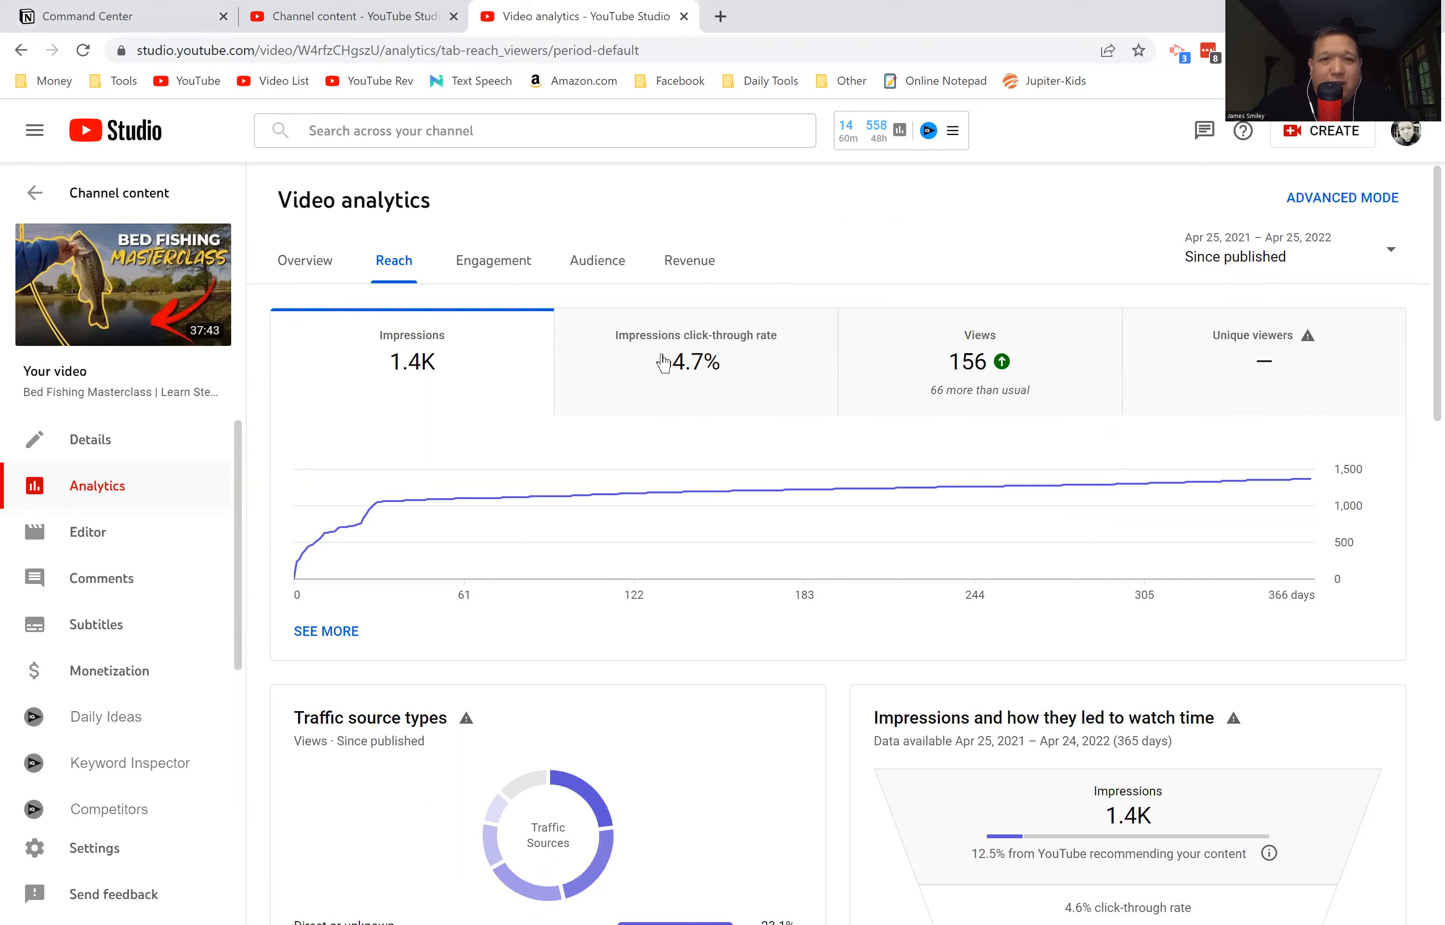
{"action": "mouse_move", "coordinate": [696, 362]}
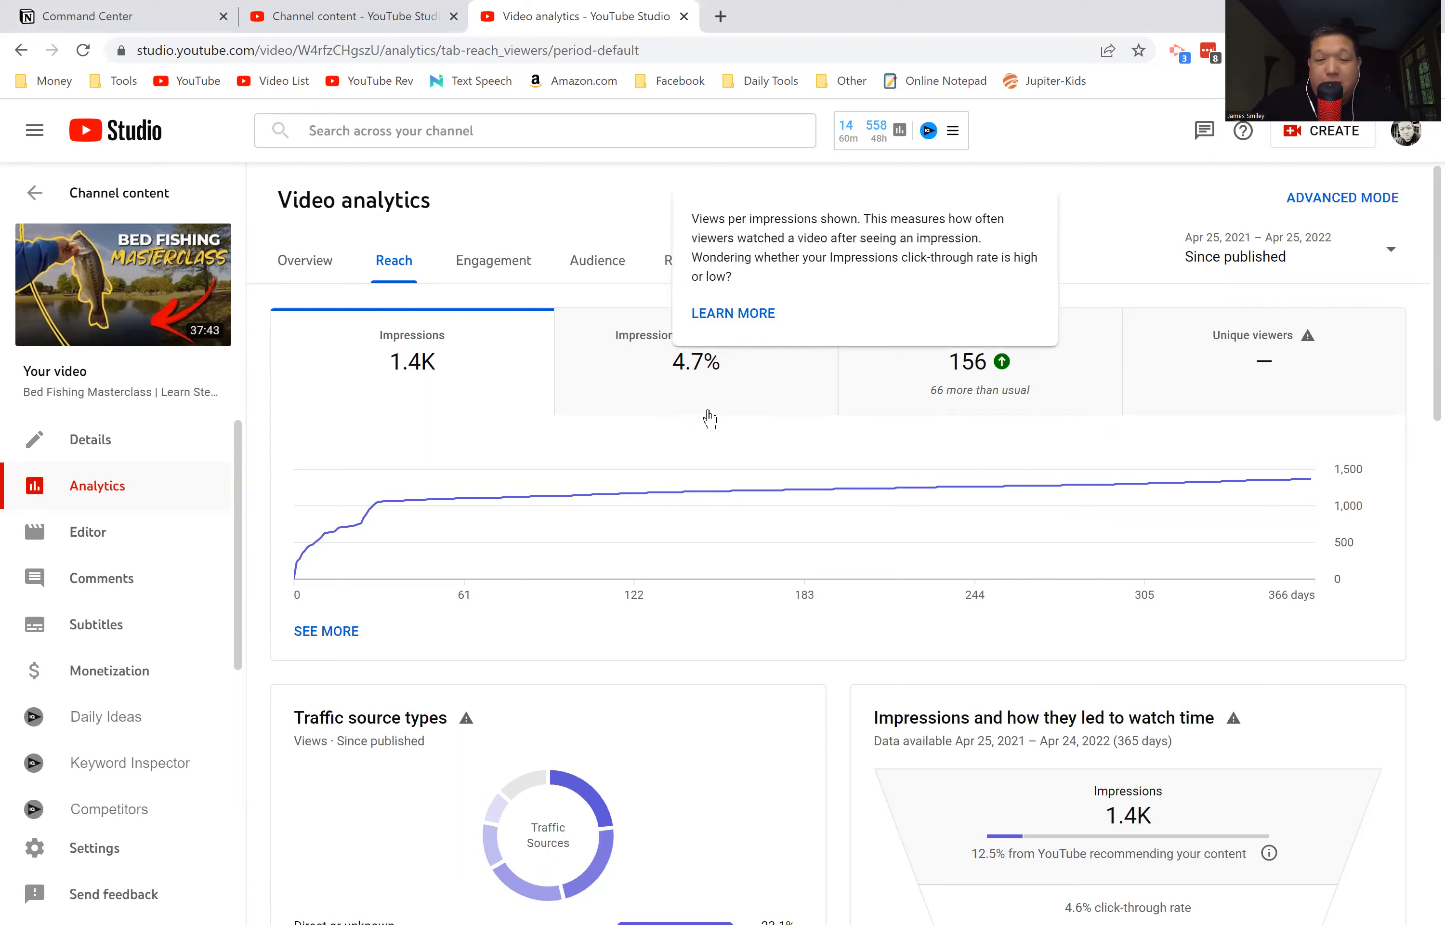
{"action": "mouse_move", "coordinate": [290, 391]}
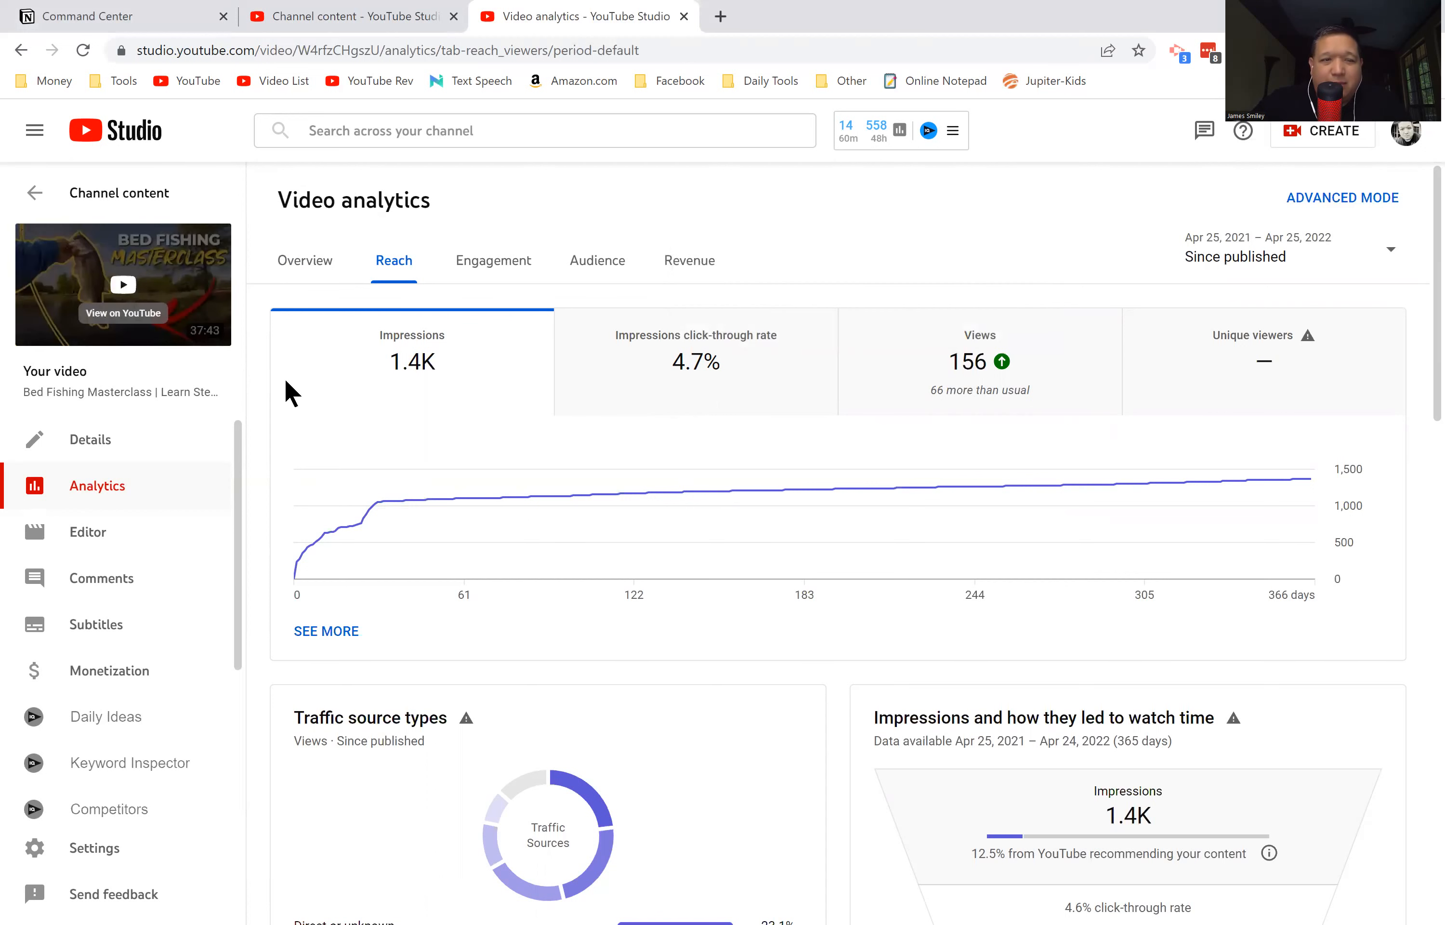
{"action": "mouse_move", "coordinate": [695, 367]}
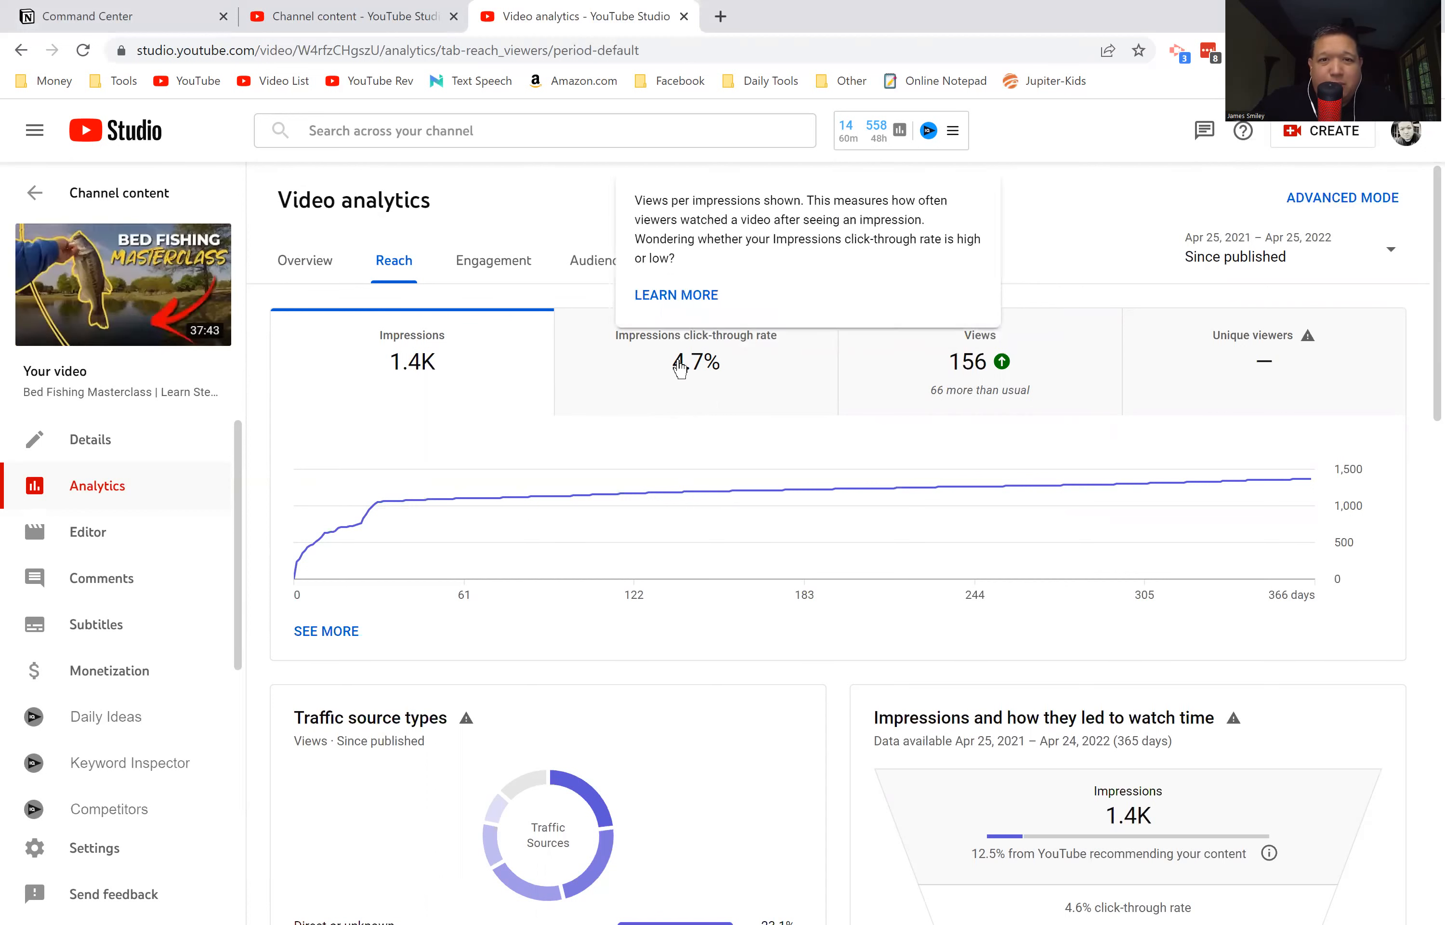
{"action": "mouse_move", "coordinate": [686, 341]}
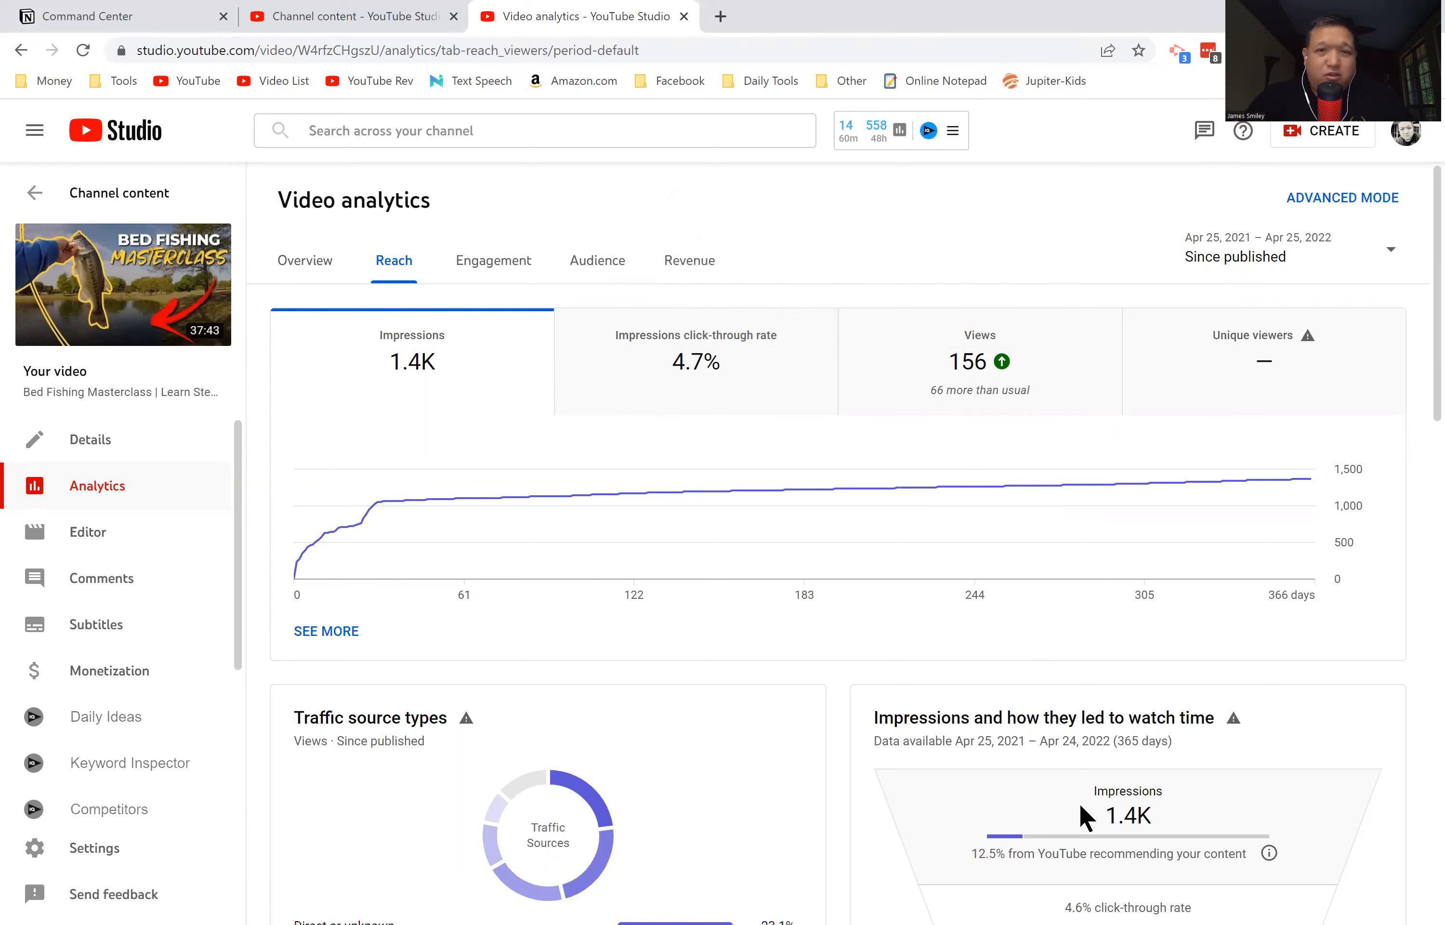
{"action": "mouse_move", "coordinate": [702, 334]}
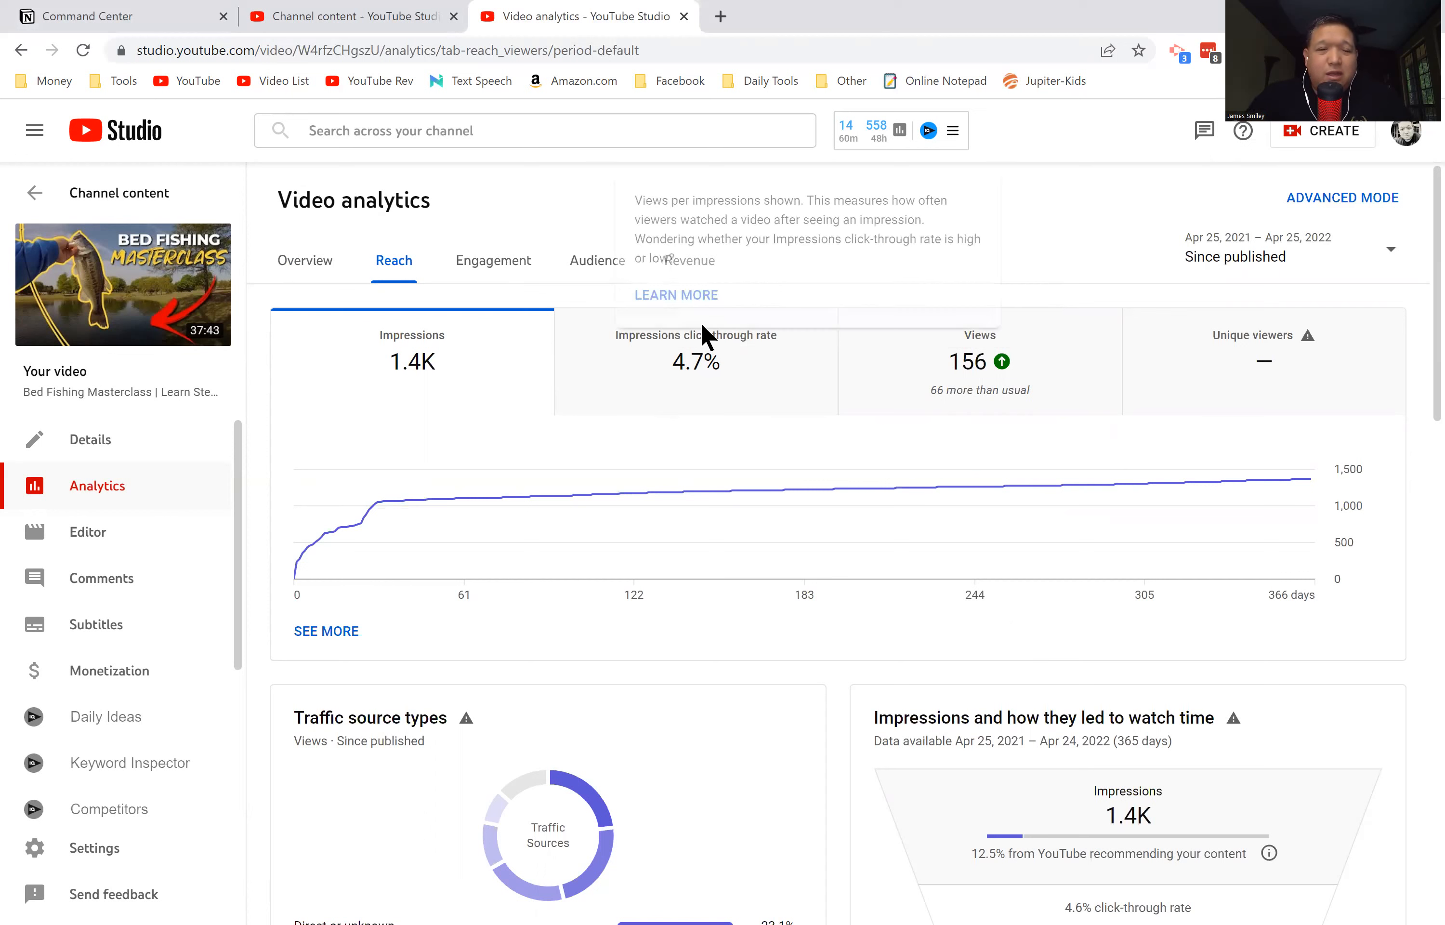
{"action": "left_click", "coordinate": [305, 261]}
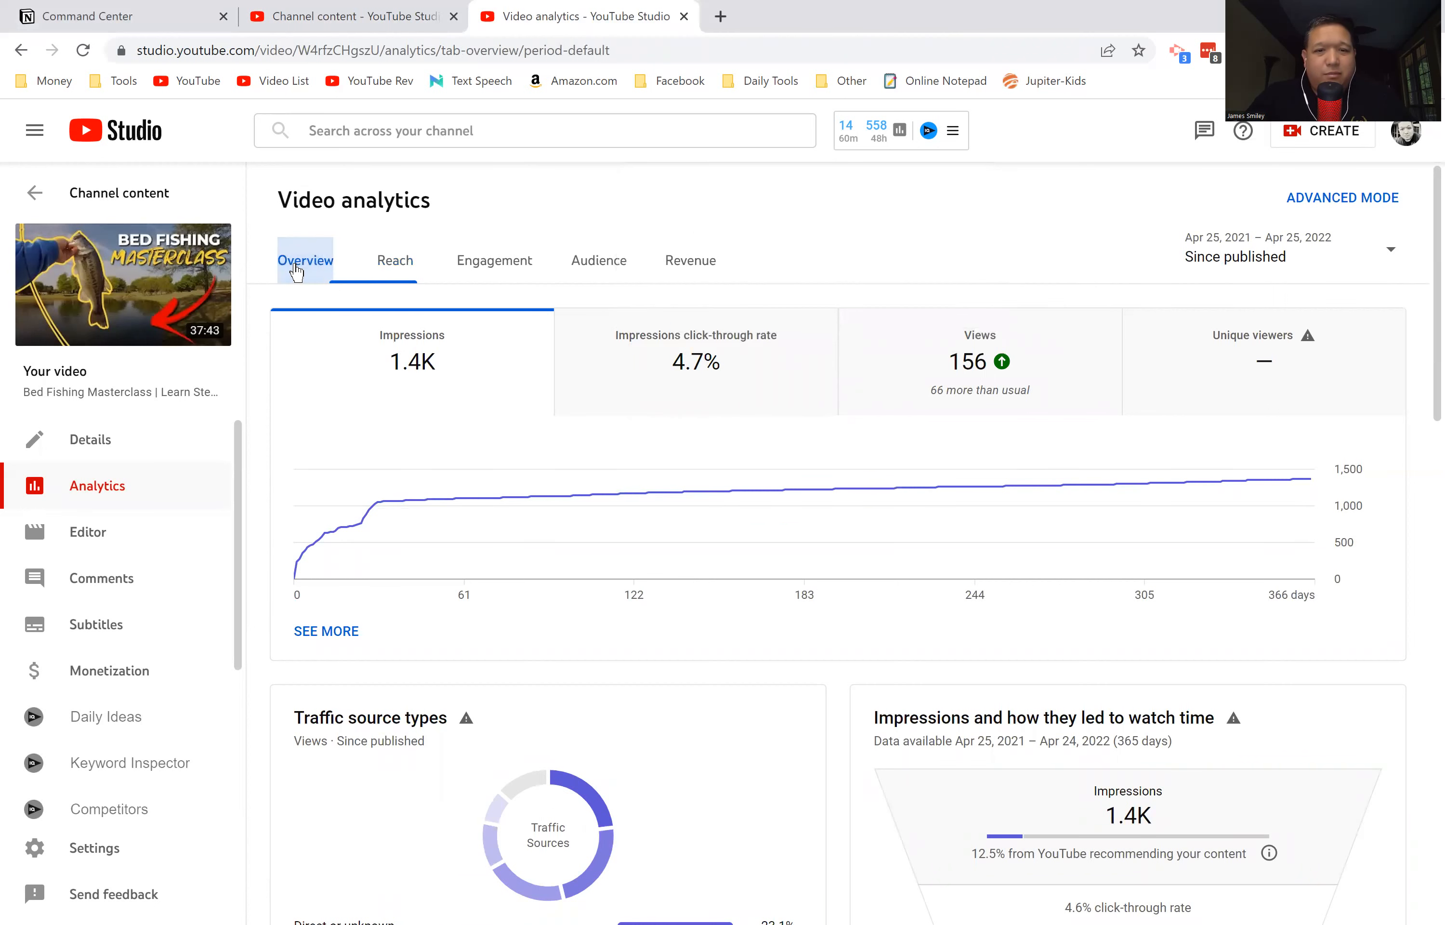
{"action": "left_click", "coordinate": [305, 261]}
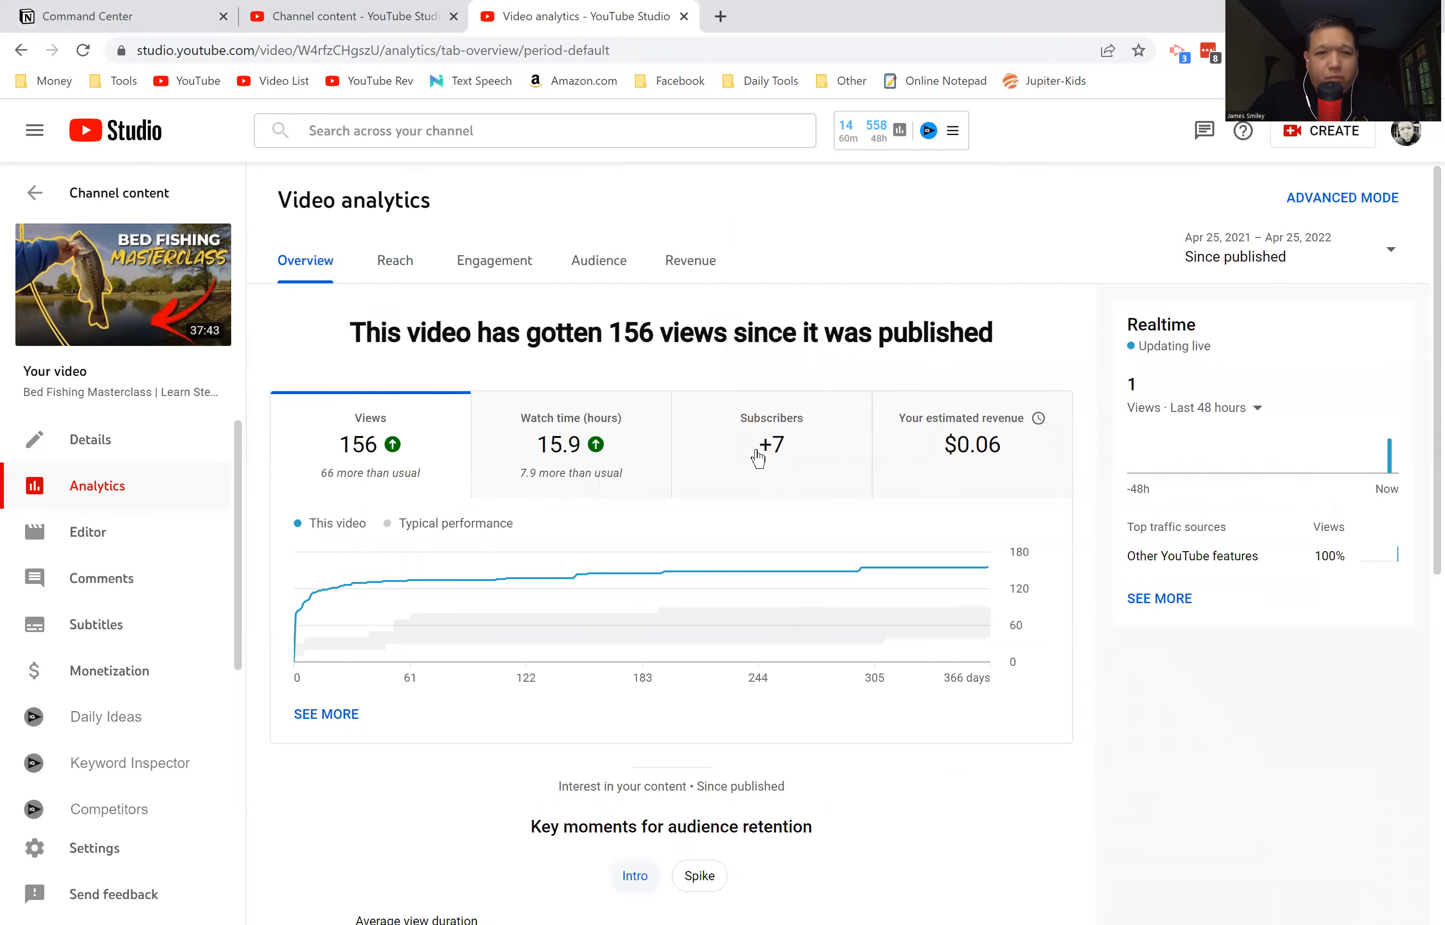
{"action": "scroll", "scroll_direction": "down", "scroll_amount": 3}
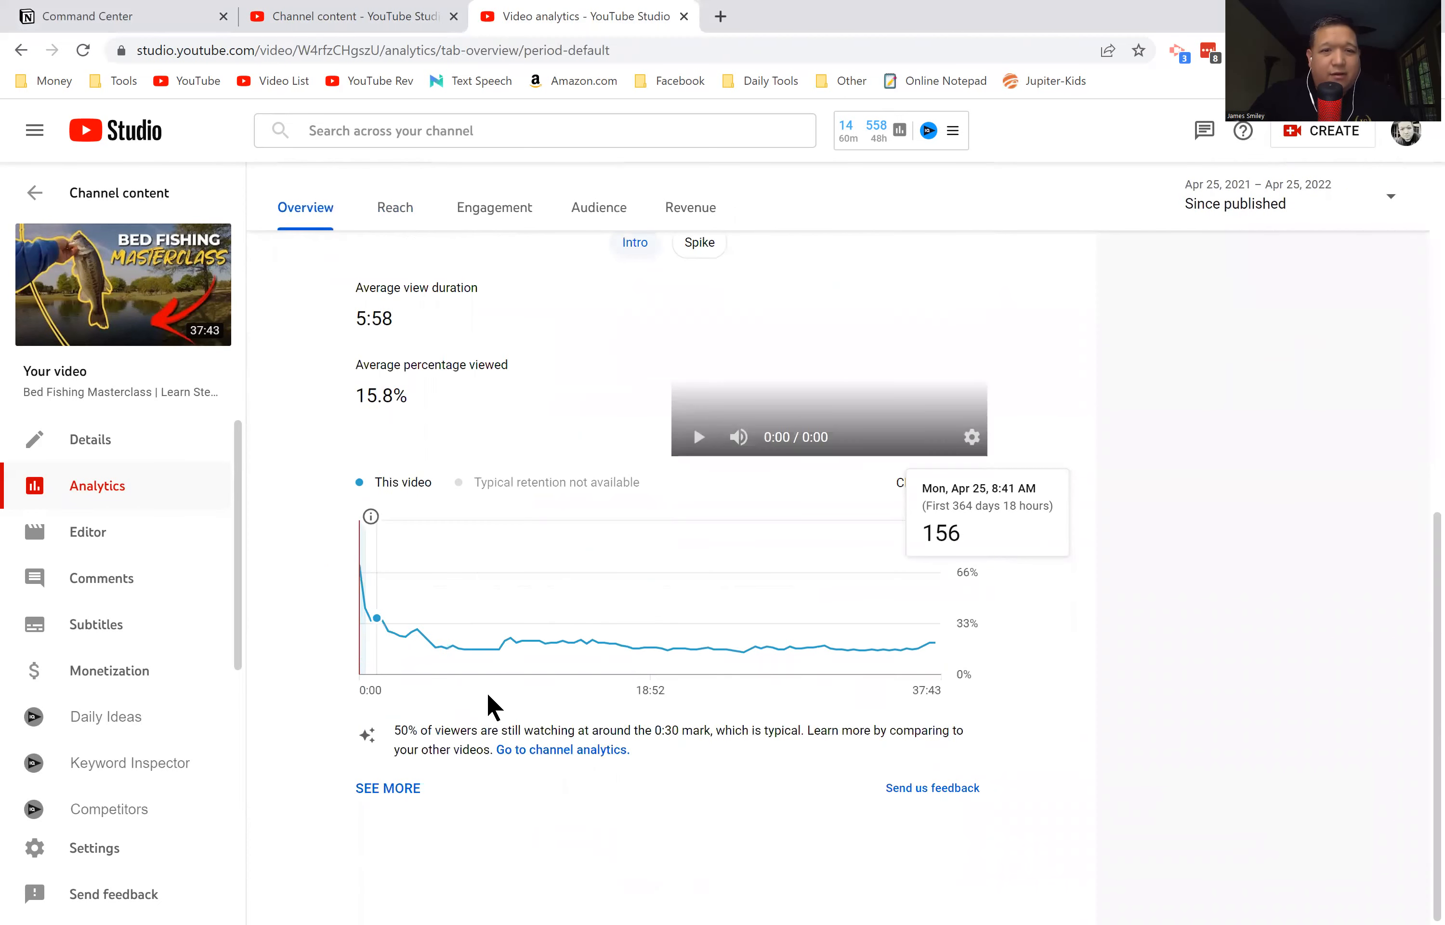
{"action": "mouse_move", "coordinate": [426, 541]}
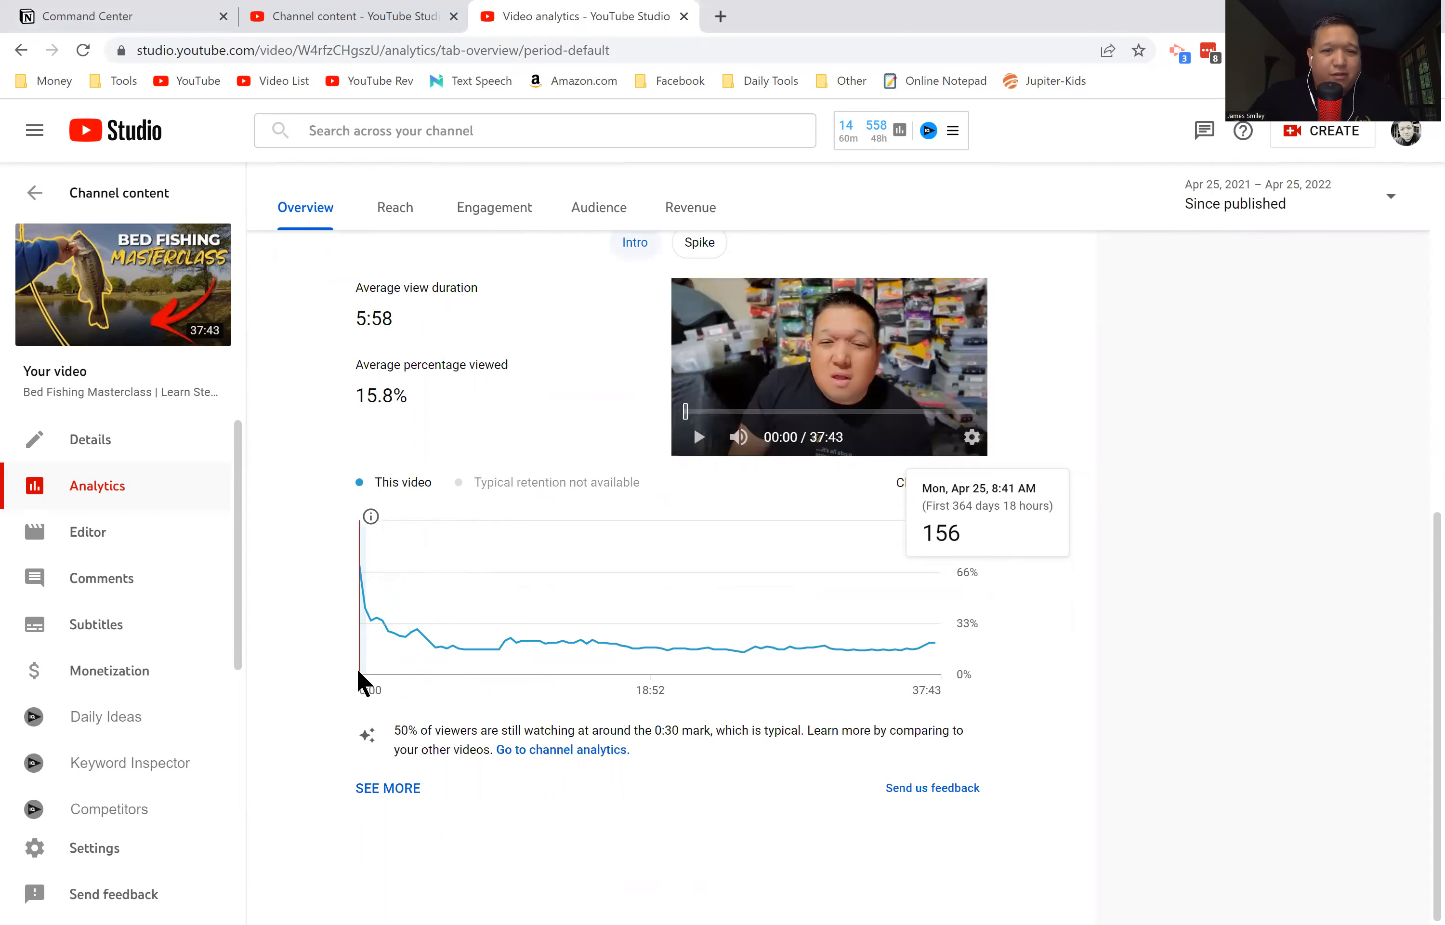
{"action": "mouse_move", "coordinate": [922, 703]}
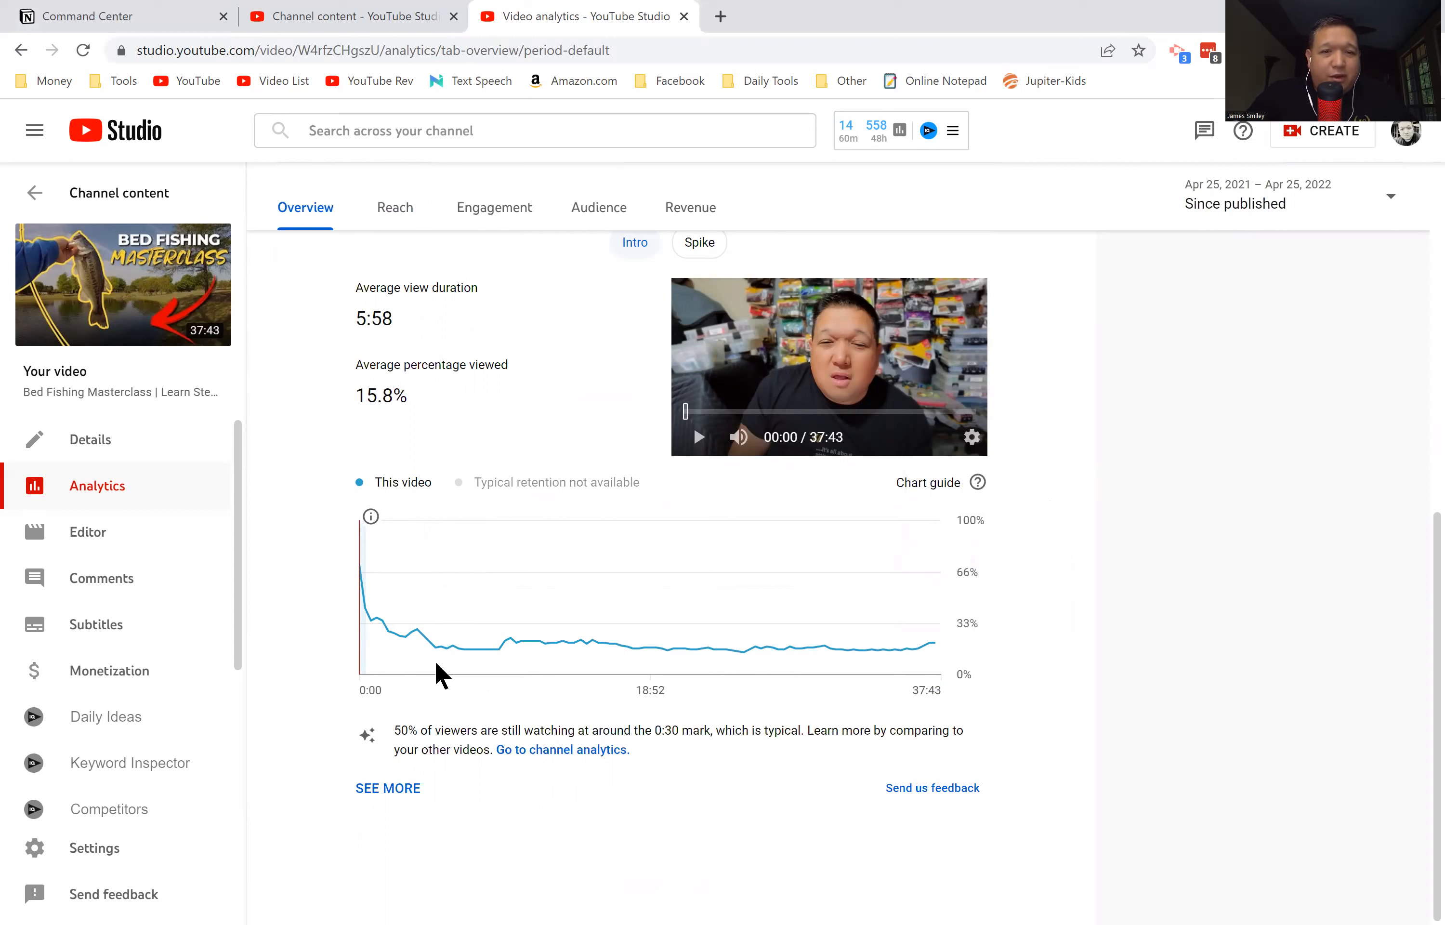
{"action": "mouse_move", "coordinate": [972, 579]}
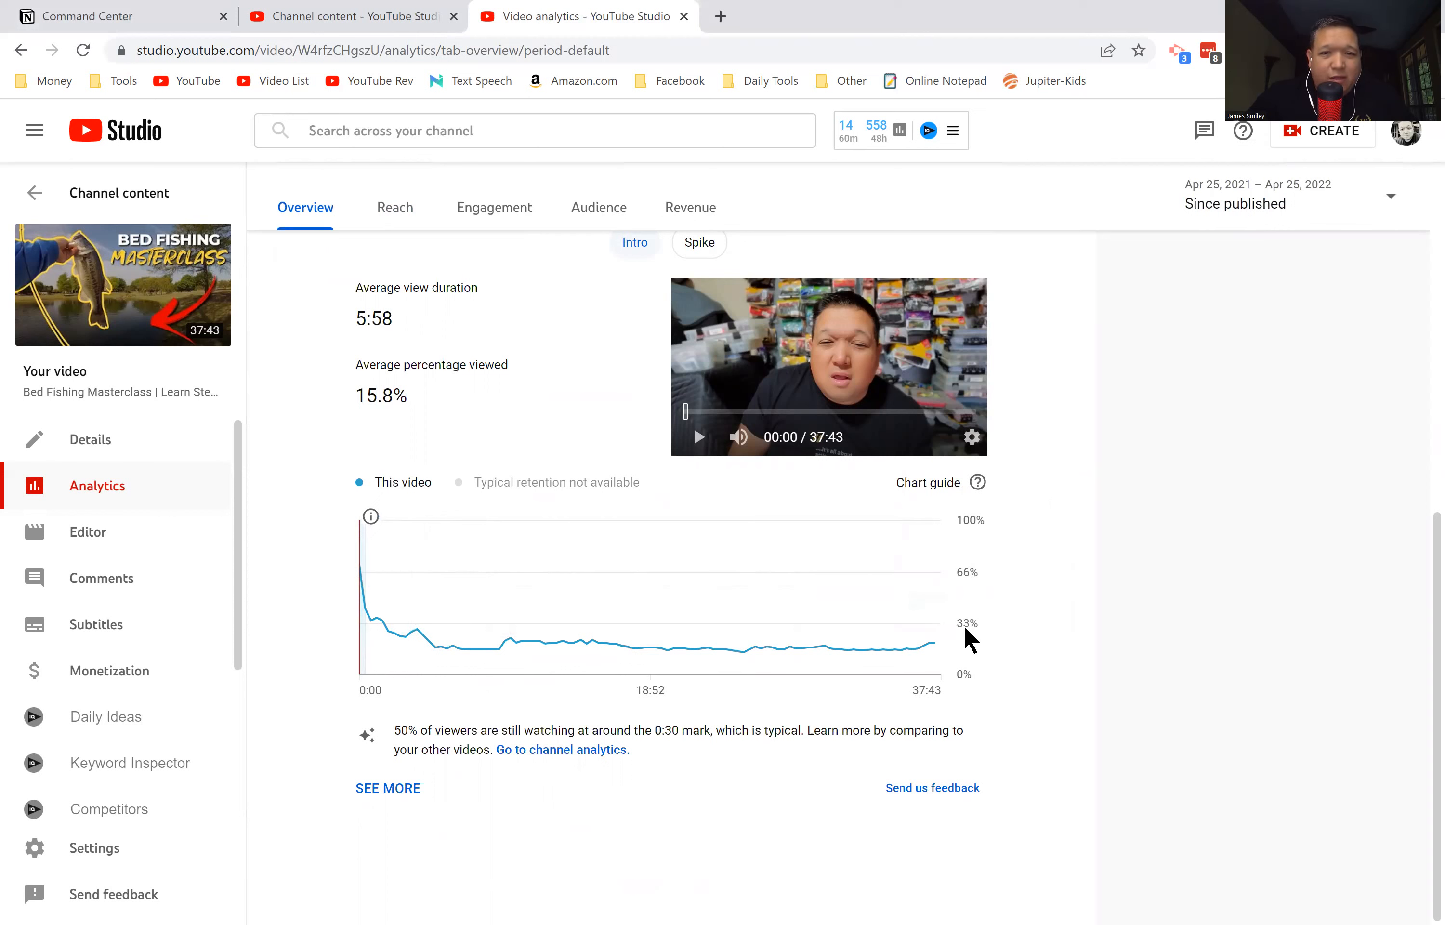
{"action": "mouse_move", "coordinate": [377, 631]}
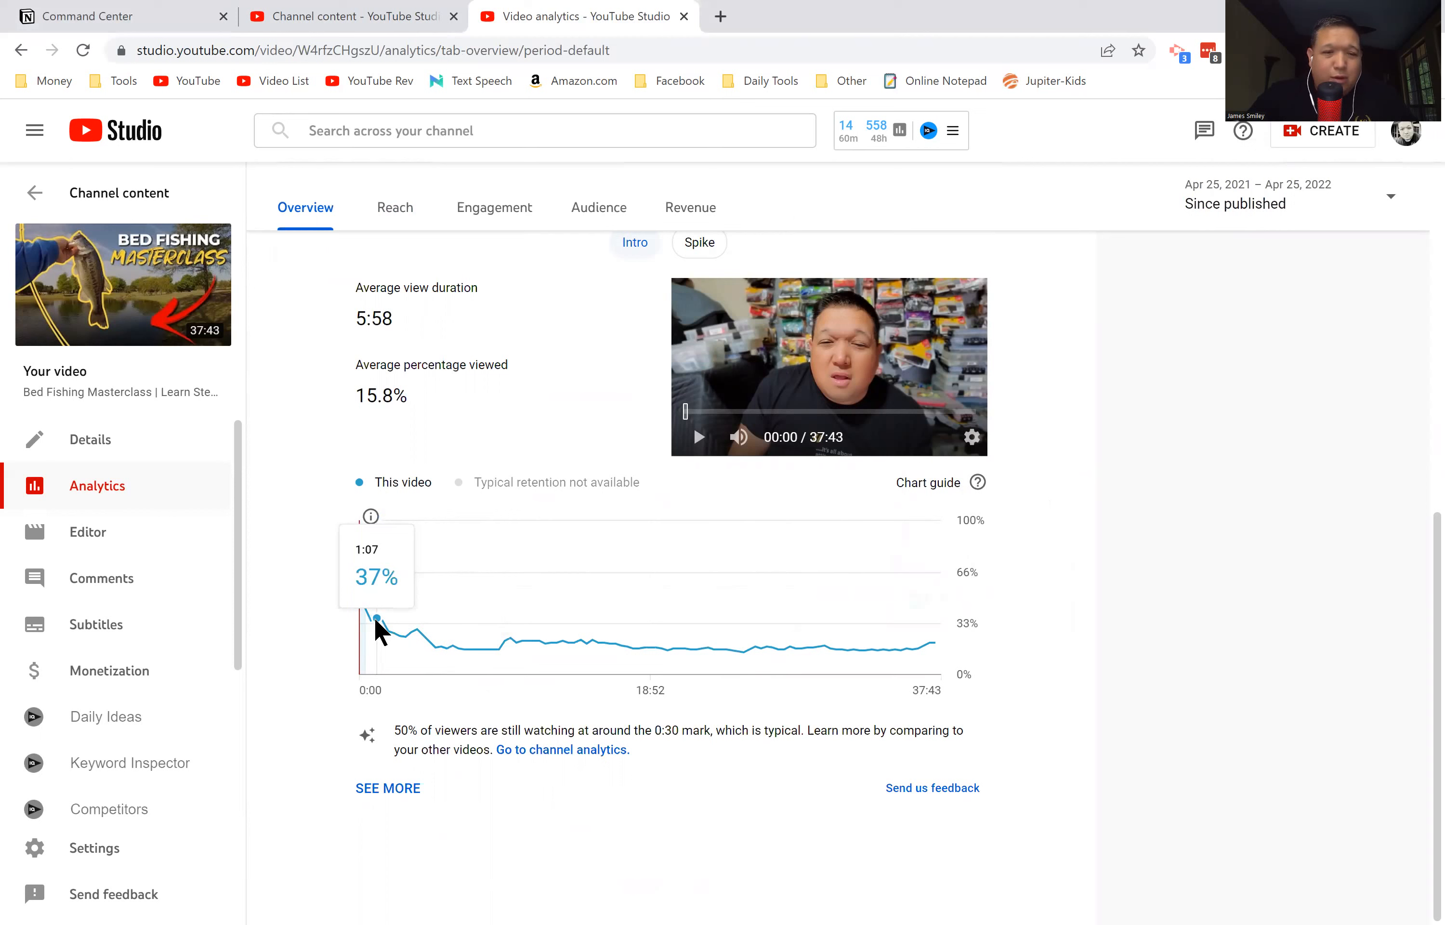
{"action": "mouse_move", "coordinate": [410, 642]}
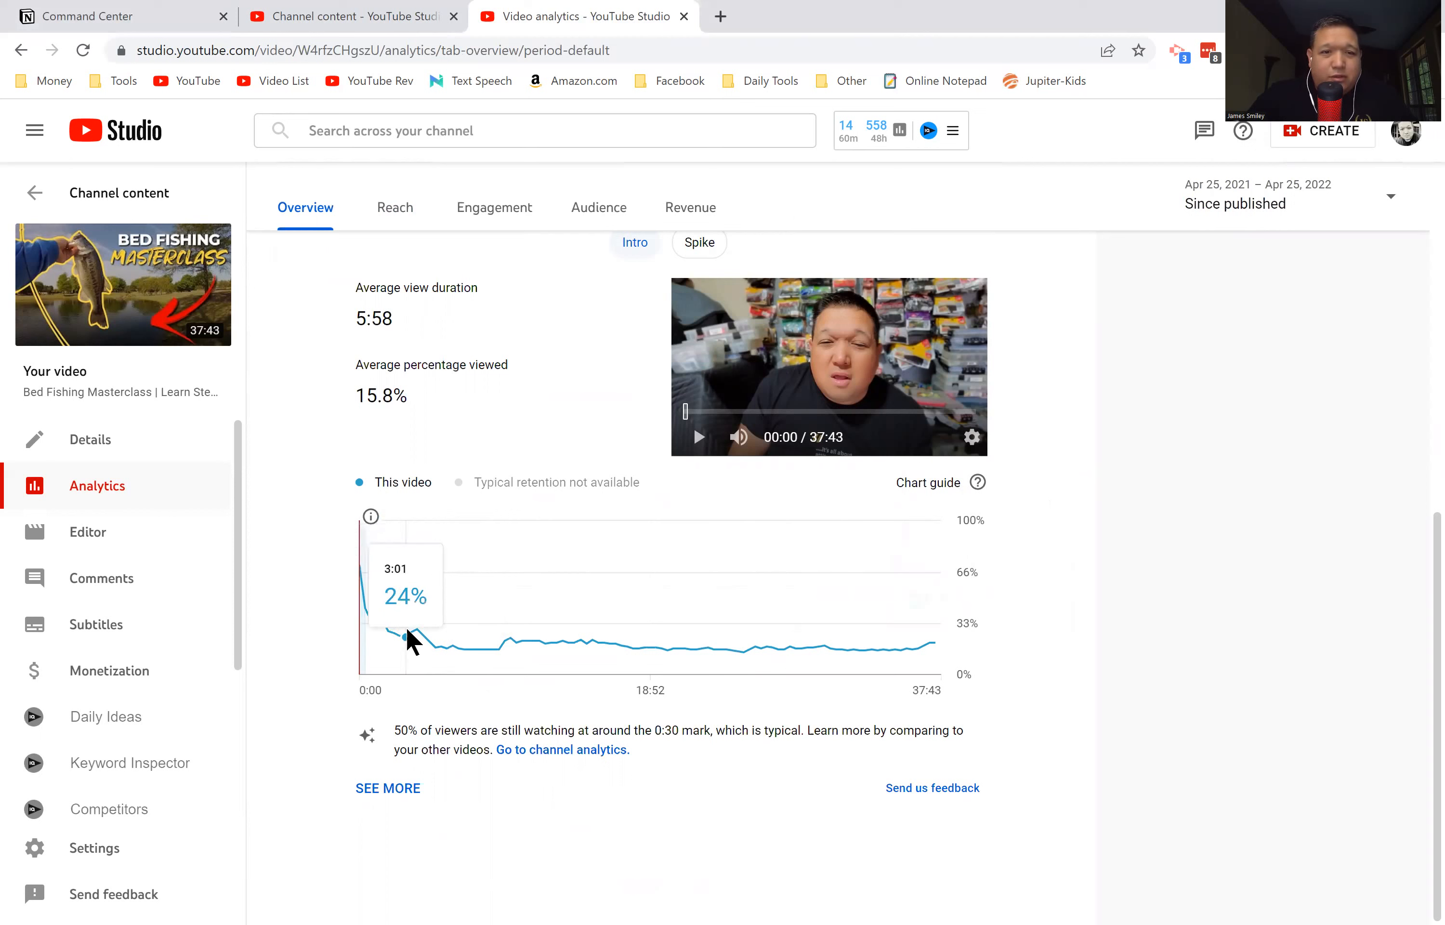
{"action": "mouse_move", "coordinate": [537, 652]}
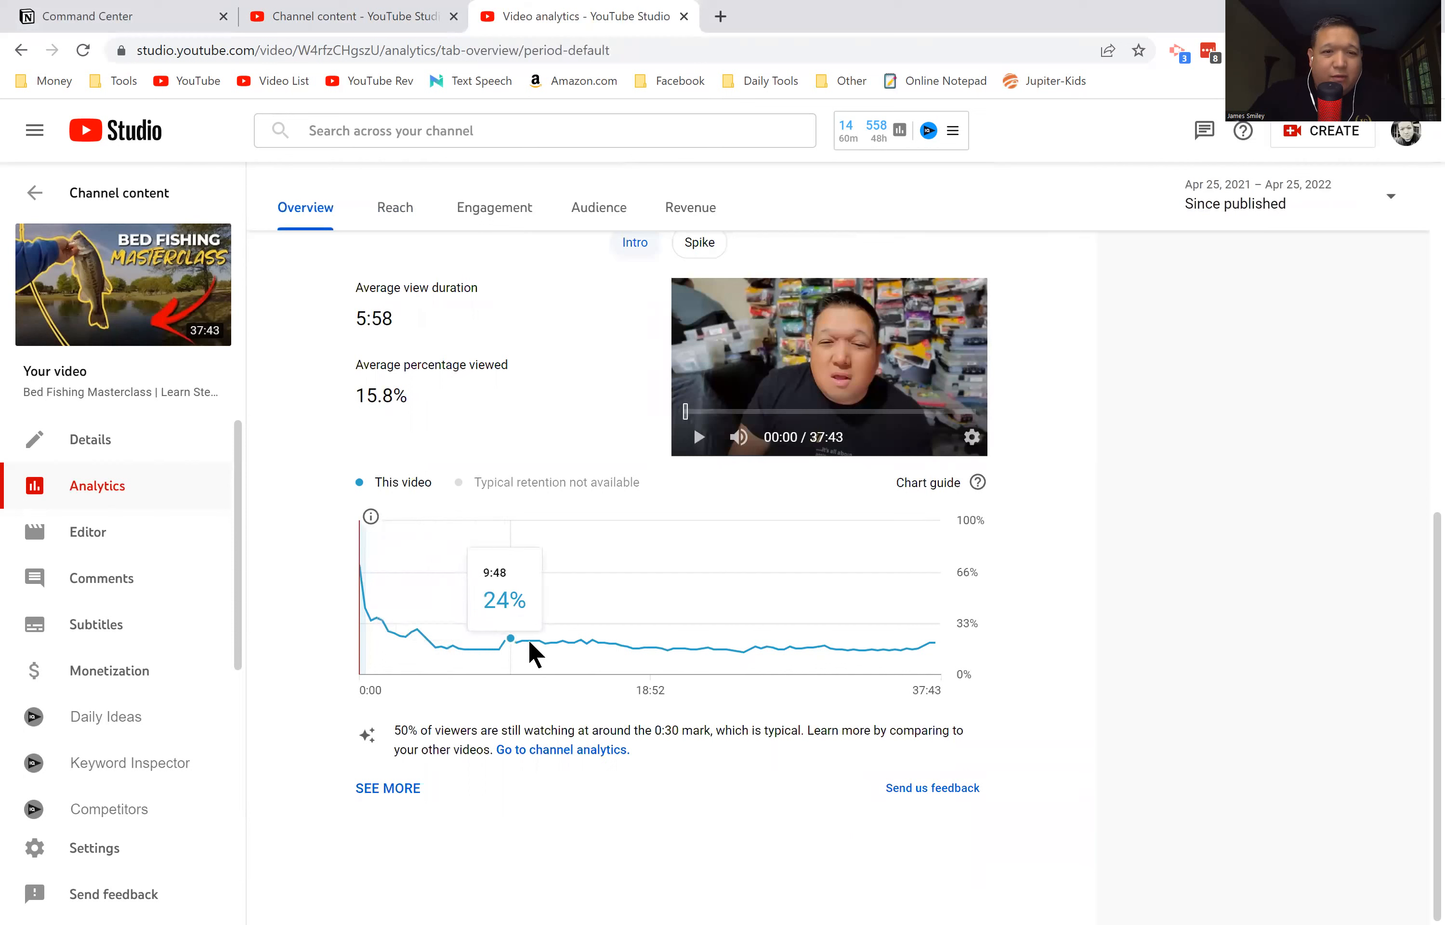
{"action": "mouse_move", "coordinate": [417, 629]}
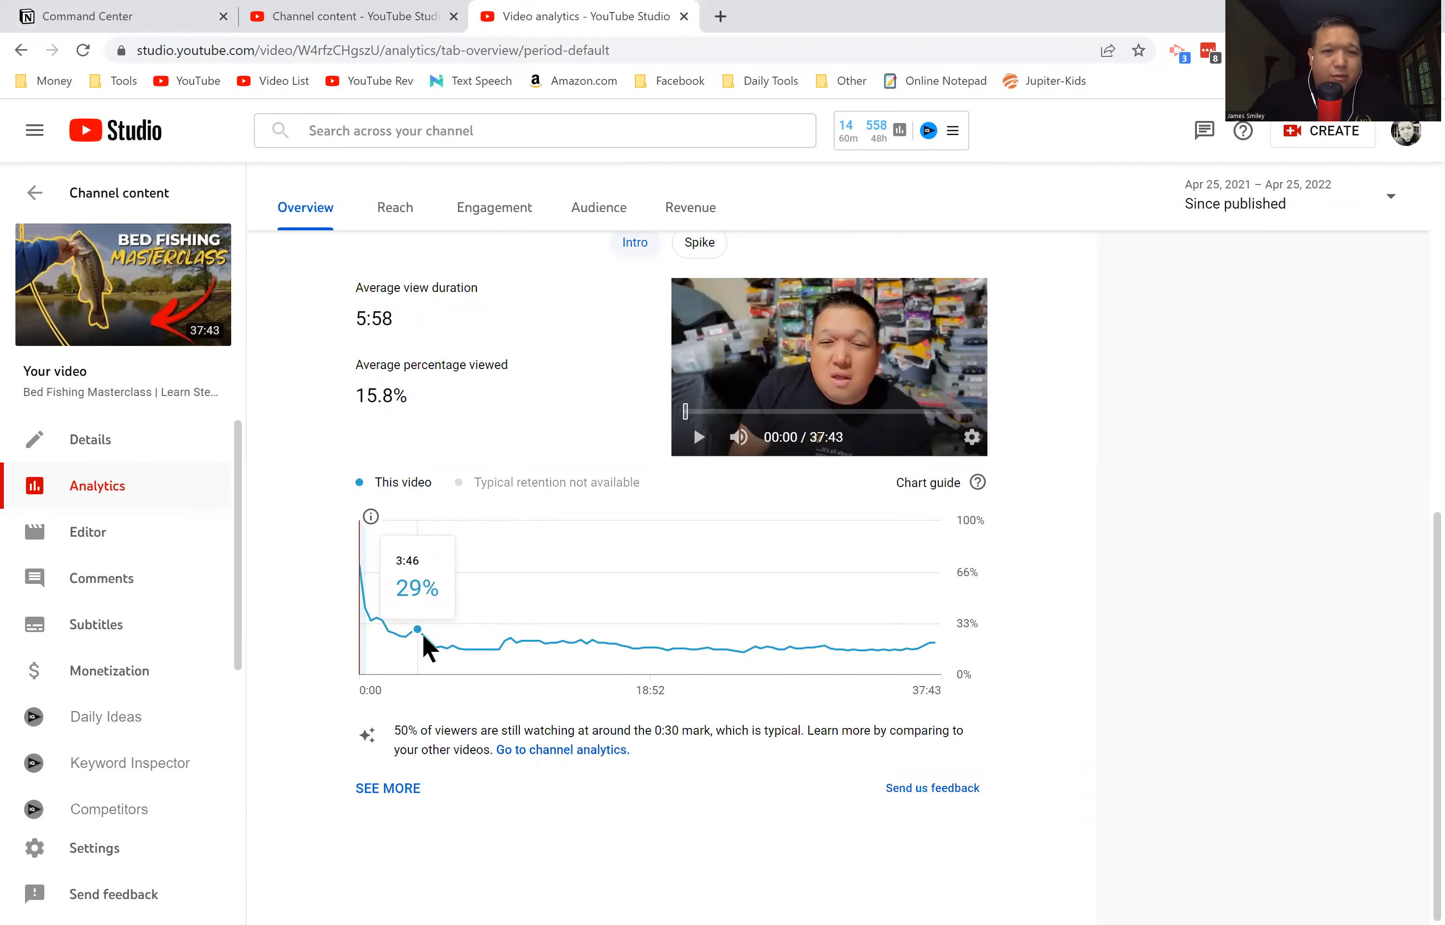
{"action": "mouse_move", "coordinate": [600, 649]}
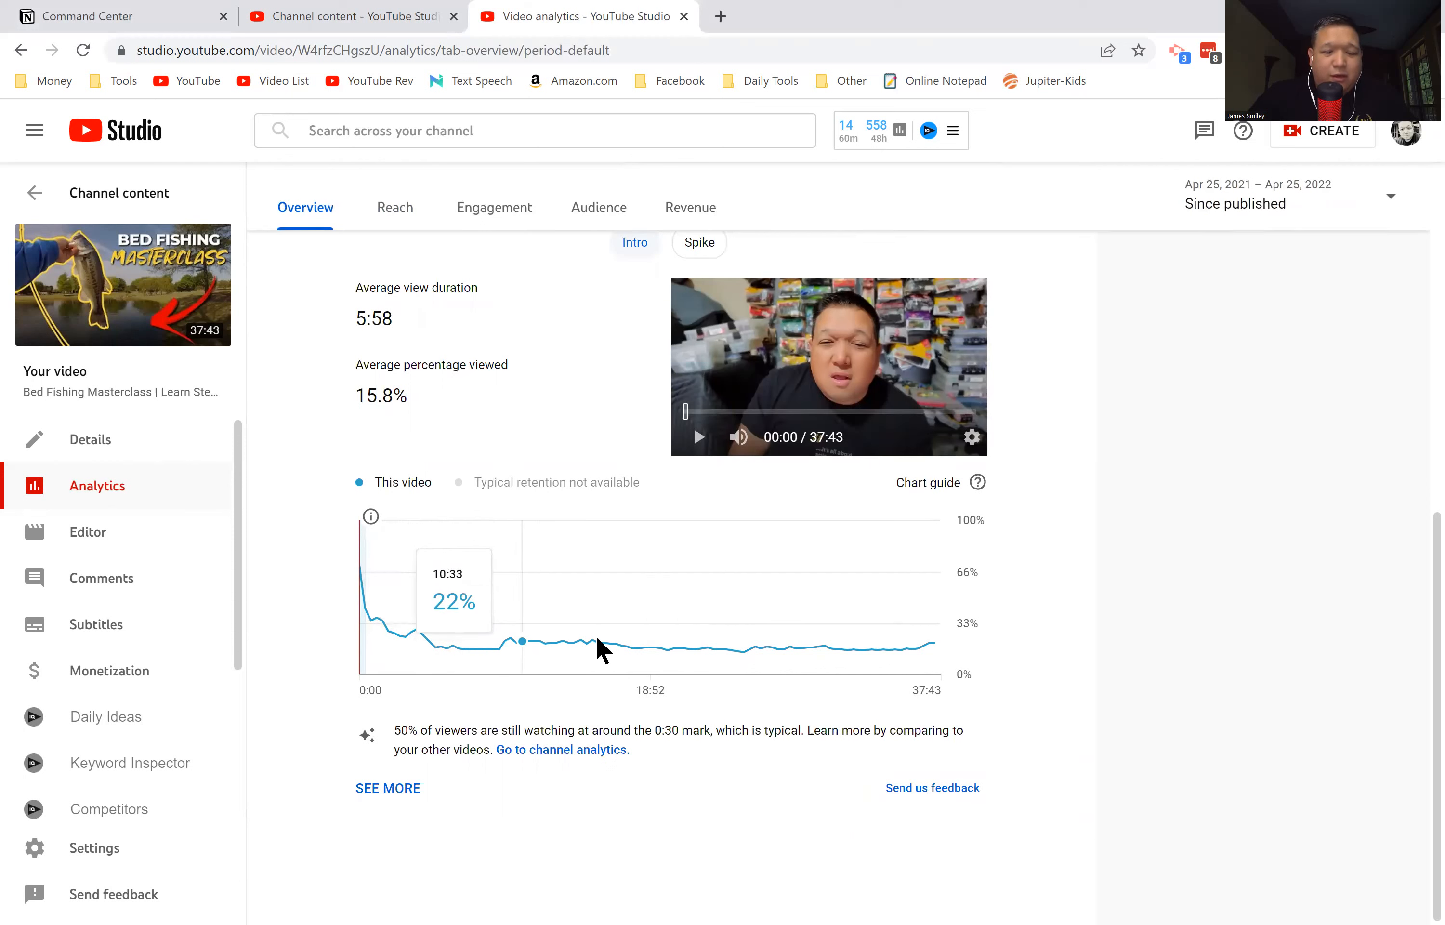
{"action": "mouse_move", "coordinate": [778, 661]}
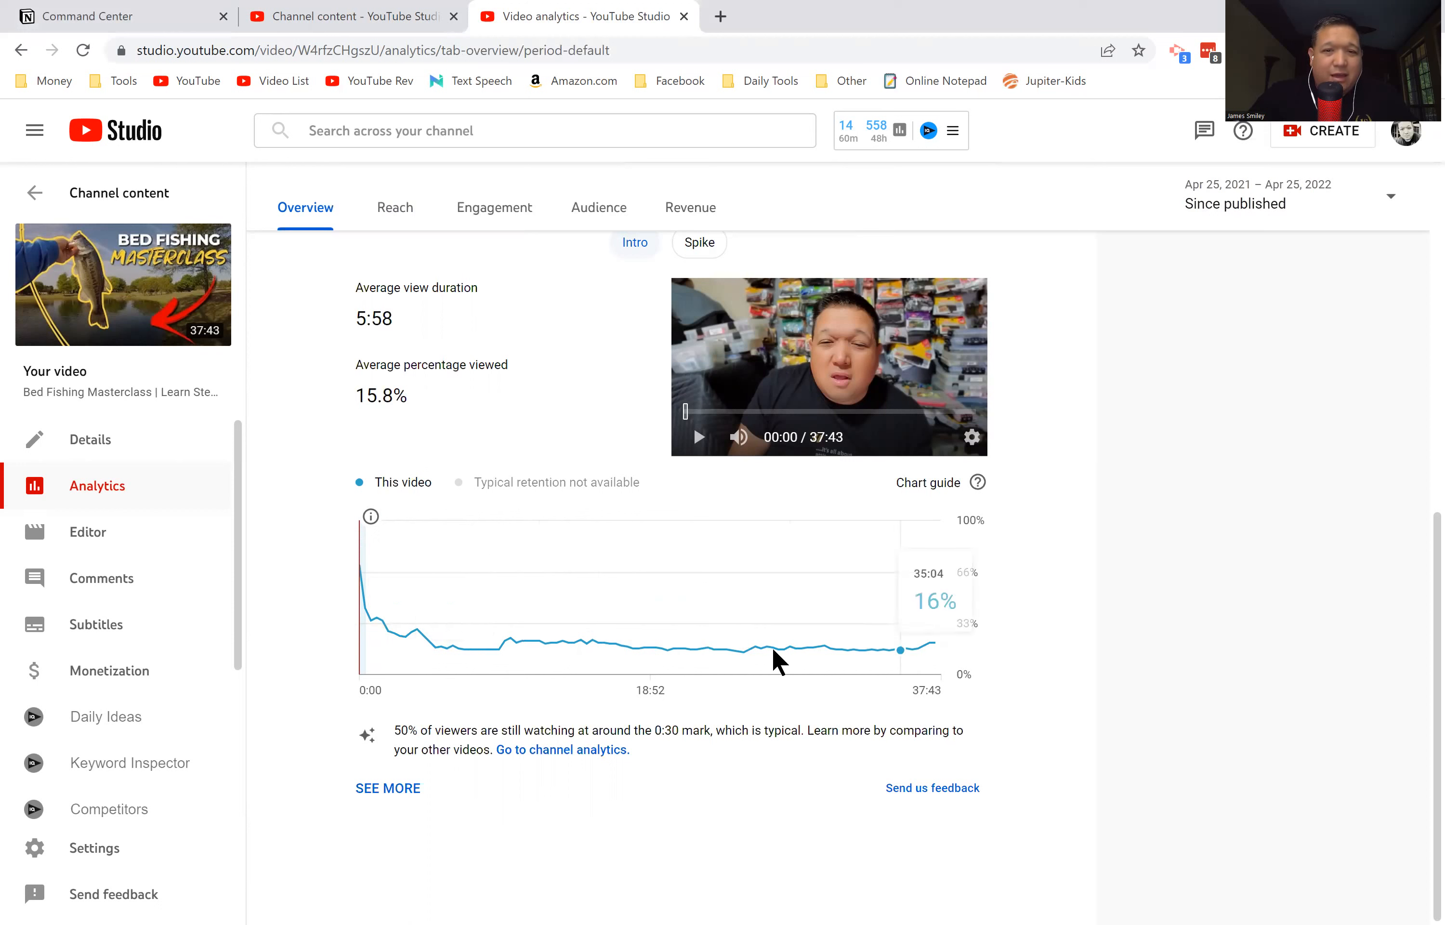
{"action": "mouse_move", "coordinate": [397, 638]}
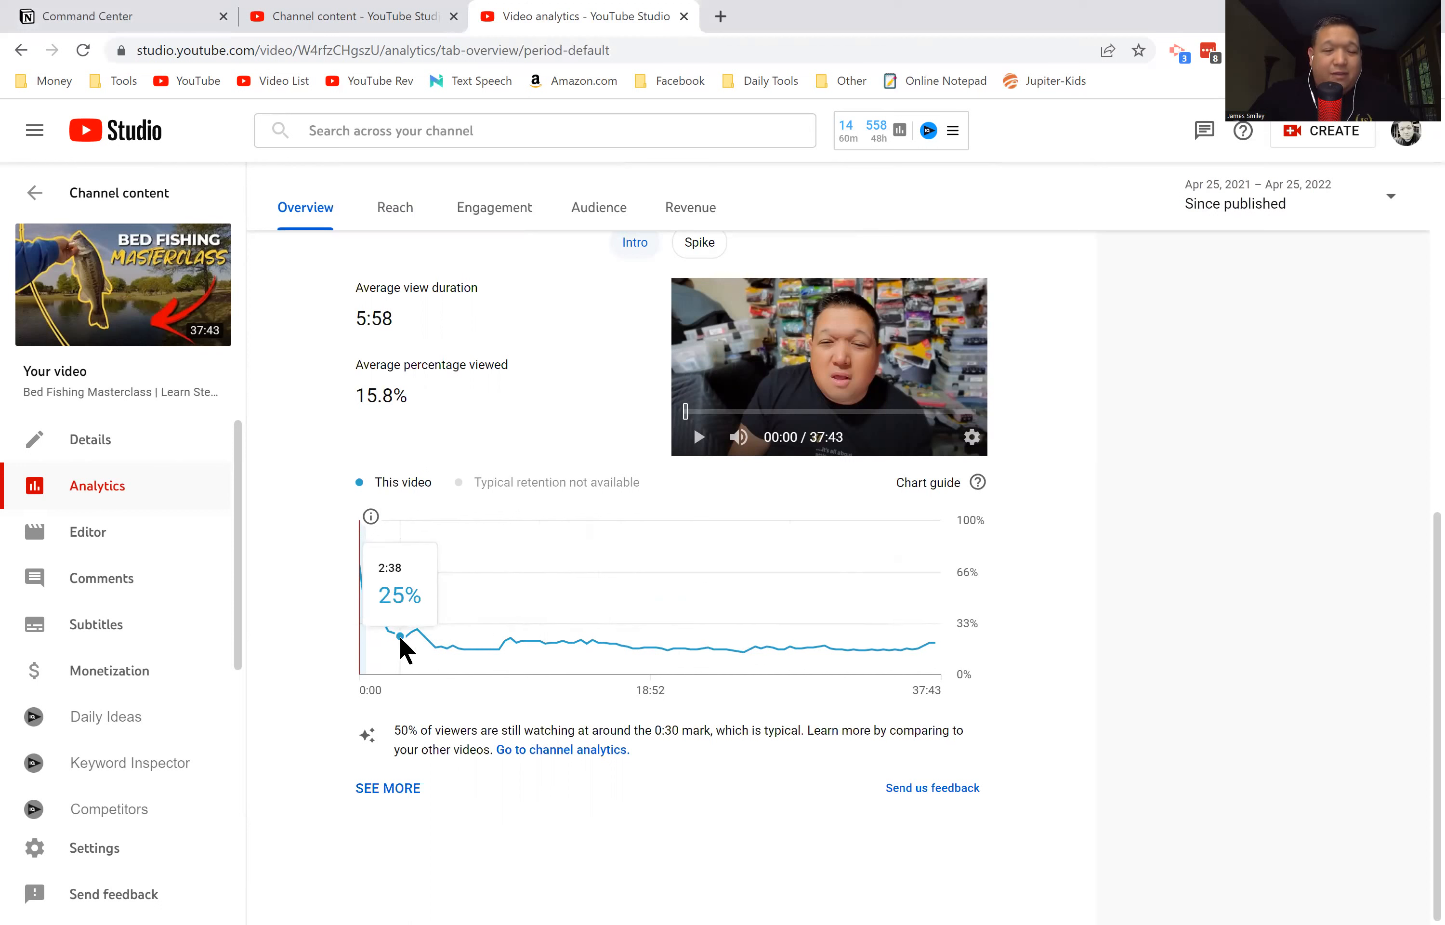
{"action": "mouse_move", "coordinate": [904, 652]}
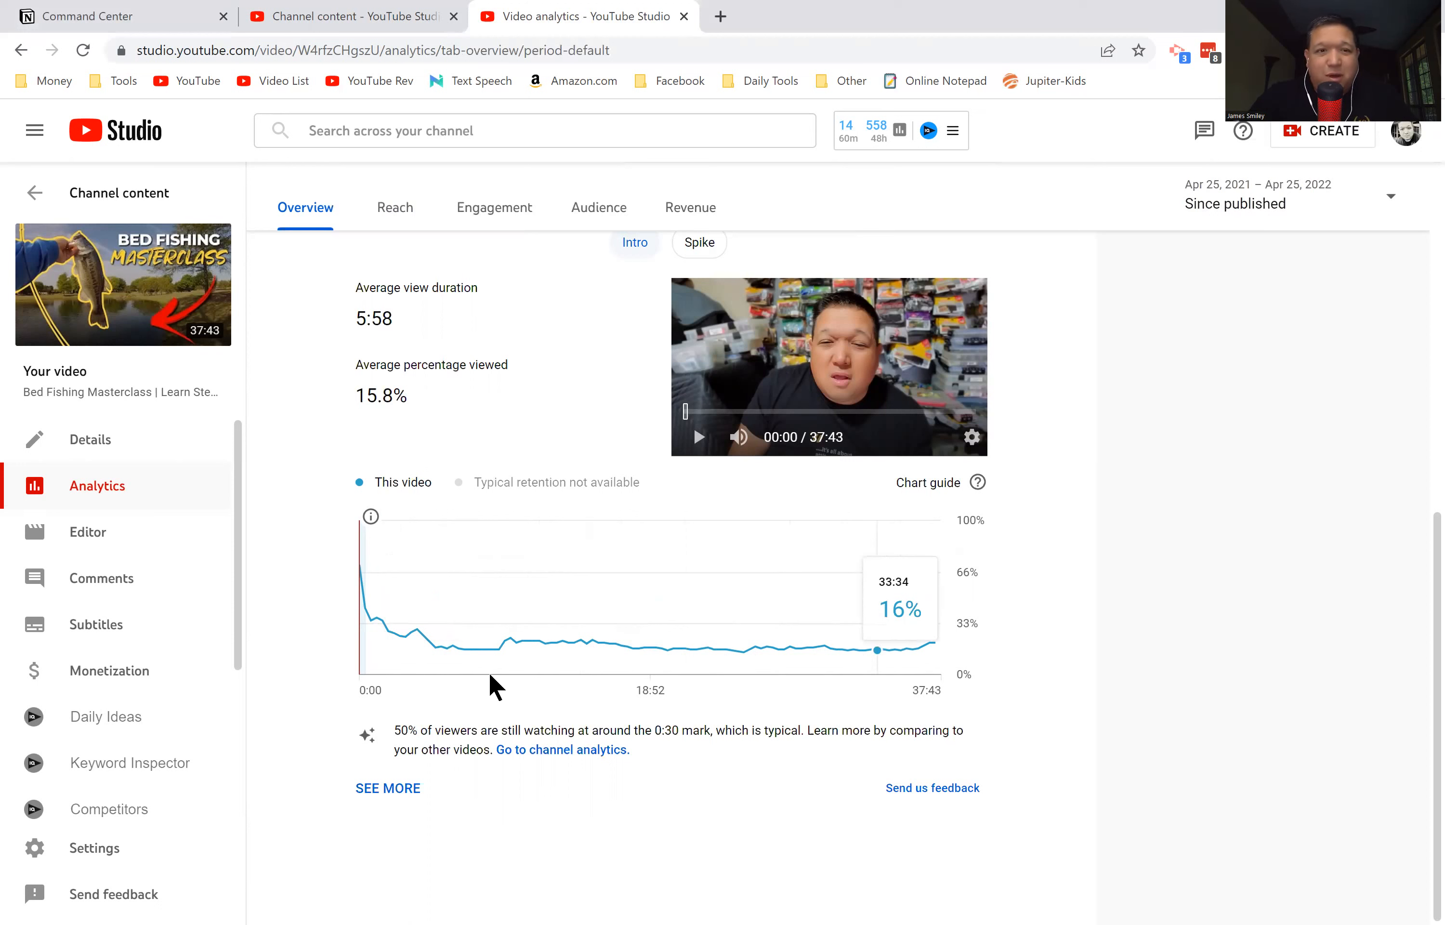
{"action": "mouse_move", "coordinate": [352, 608]}
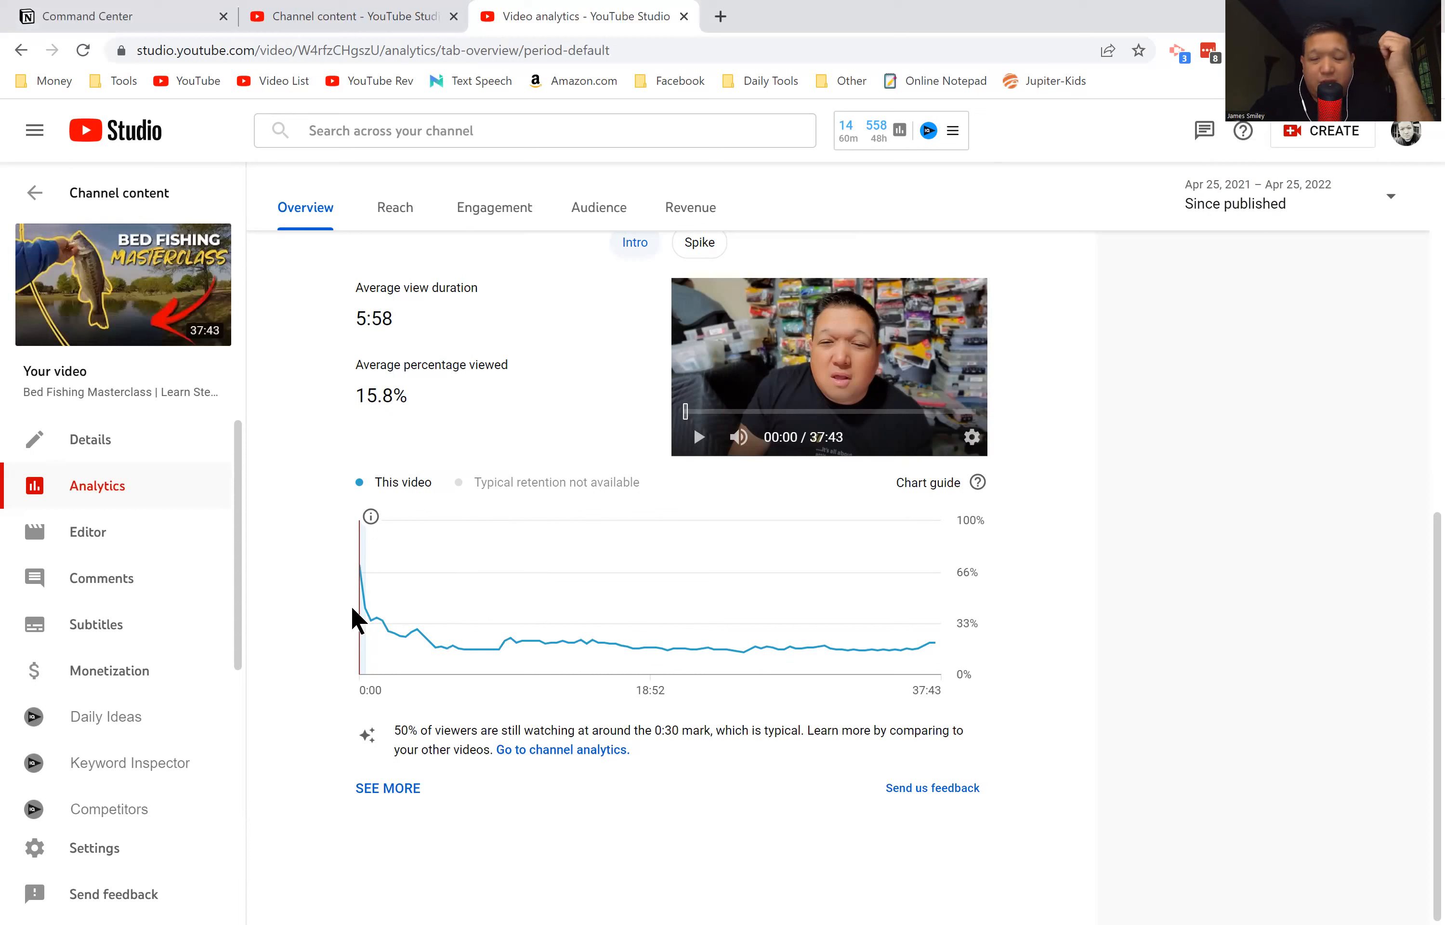
{"action": "mouse_move", "coordinate": [369, 619]}
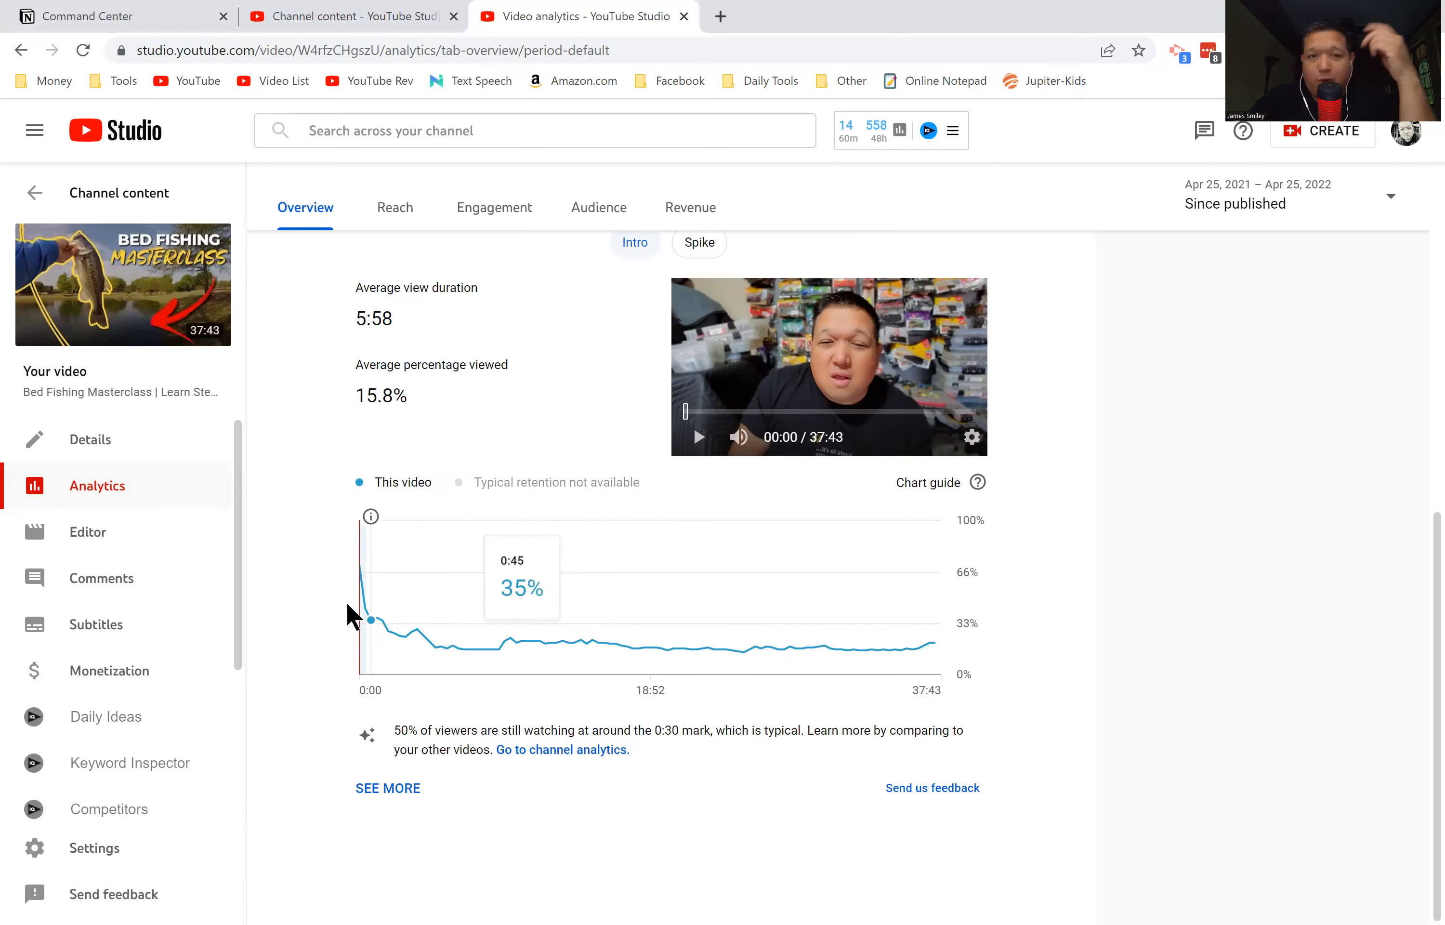
{"action": "mouse_move", "coordinate": [322, 594]}
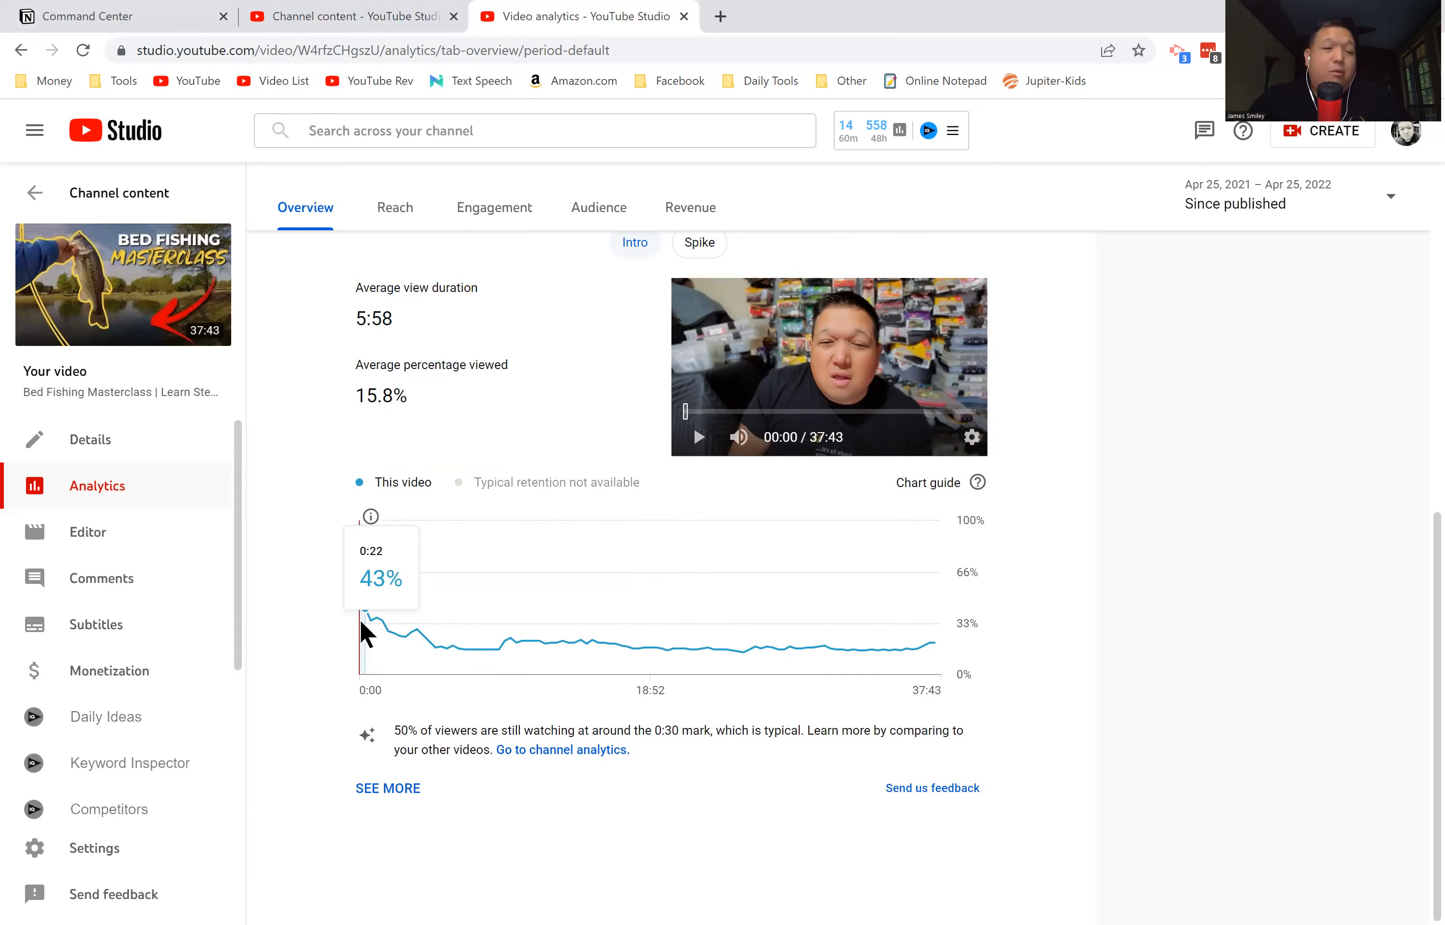
{"action": "mouse_move", "coordinate": [698, 452]}
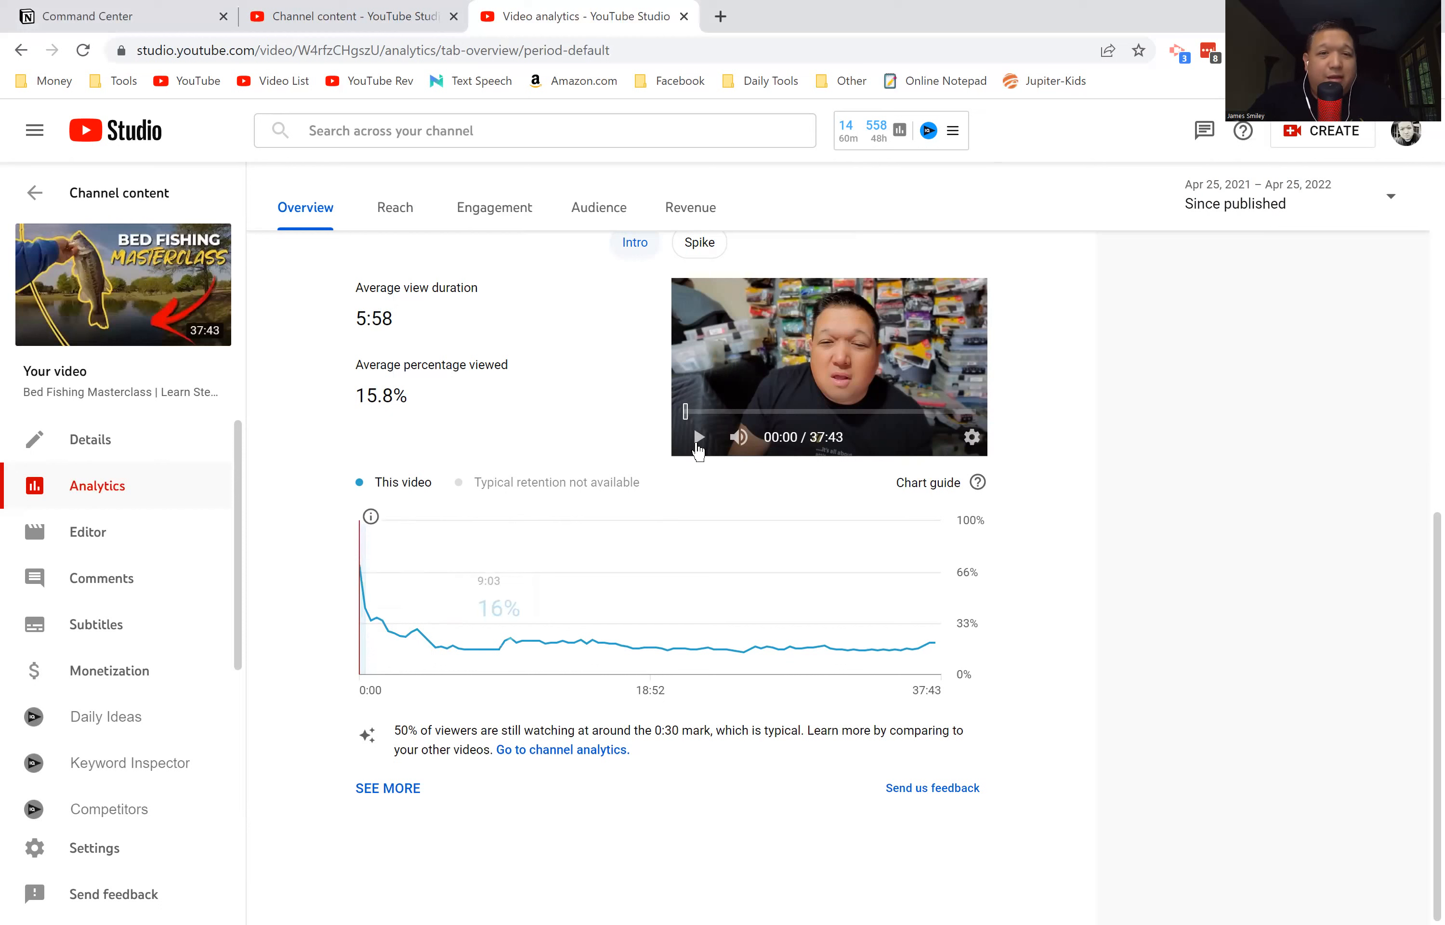
{"action": "mouse_move", "coordinate": [1052, 500]}
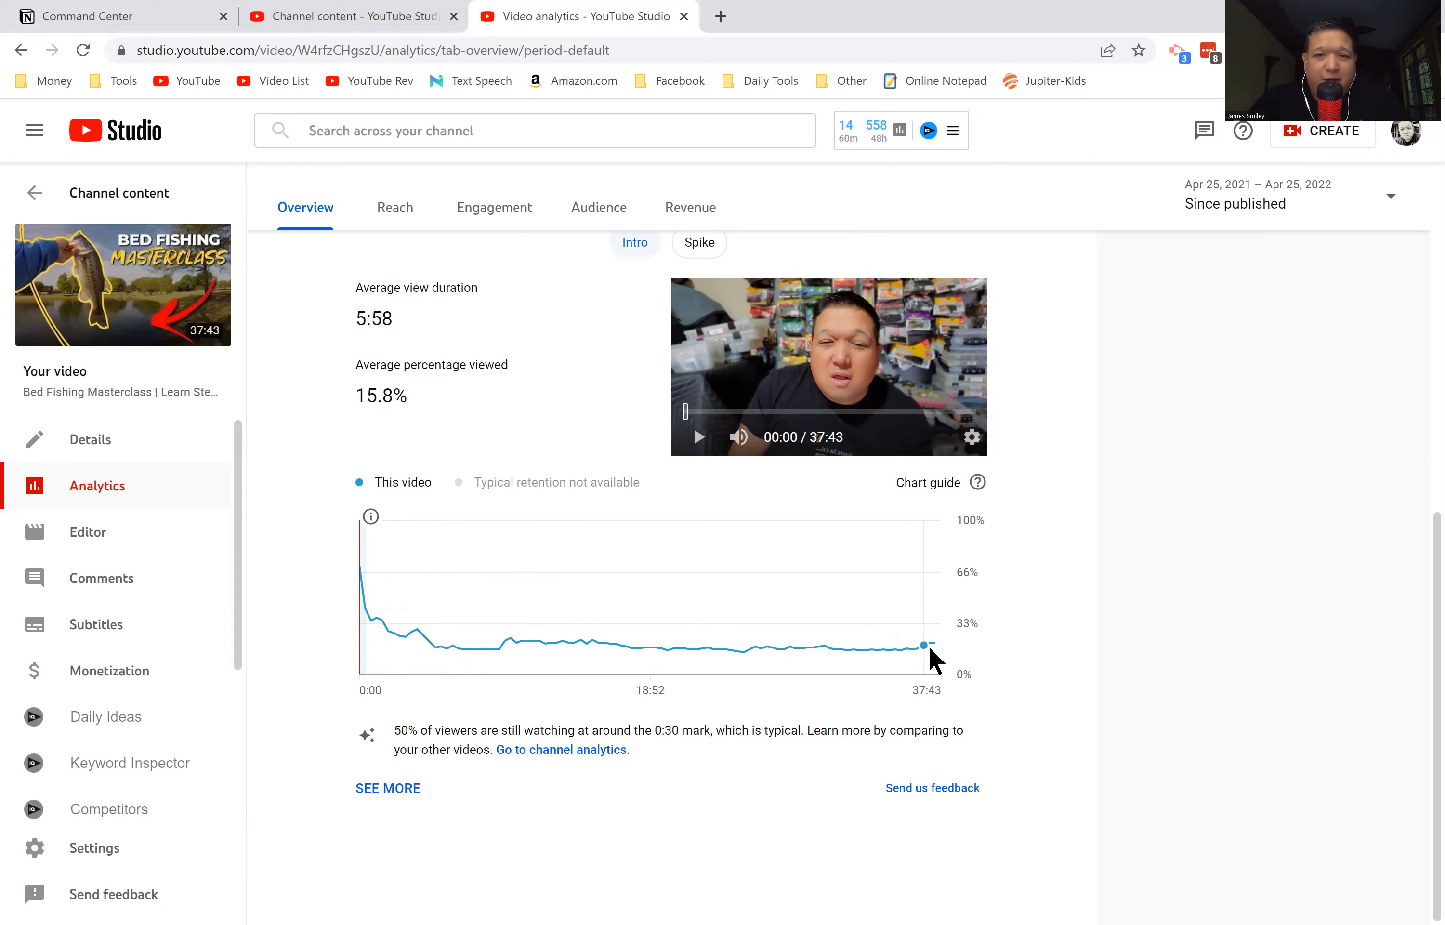
{"action": "mouse_move", "coordinate": [404, 654]}
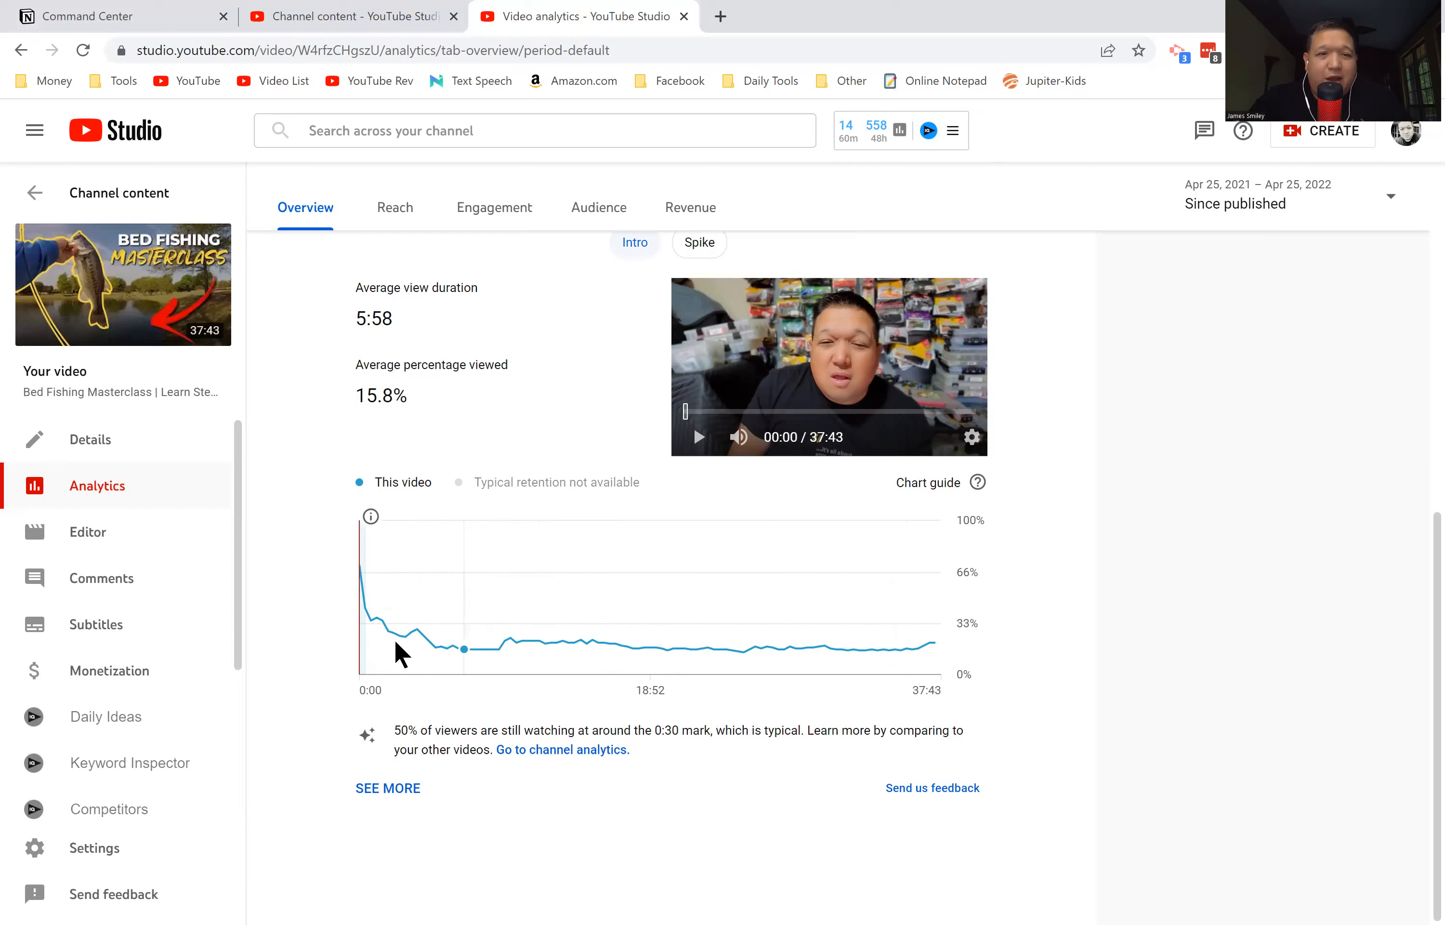
{"action": "mouse_move", "coordinate": [382, 644]}
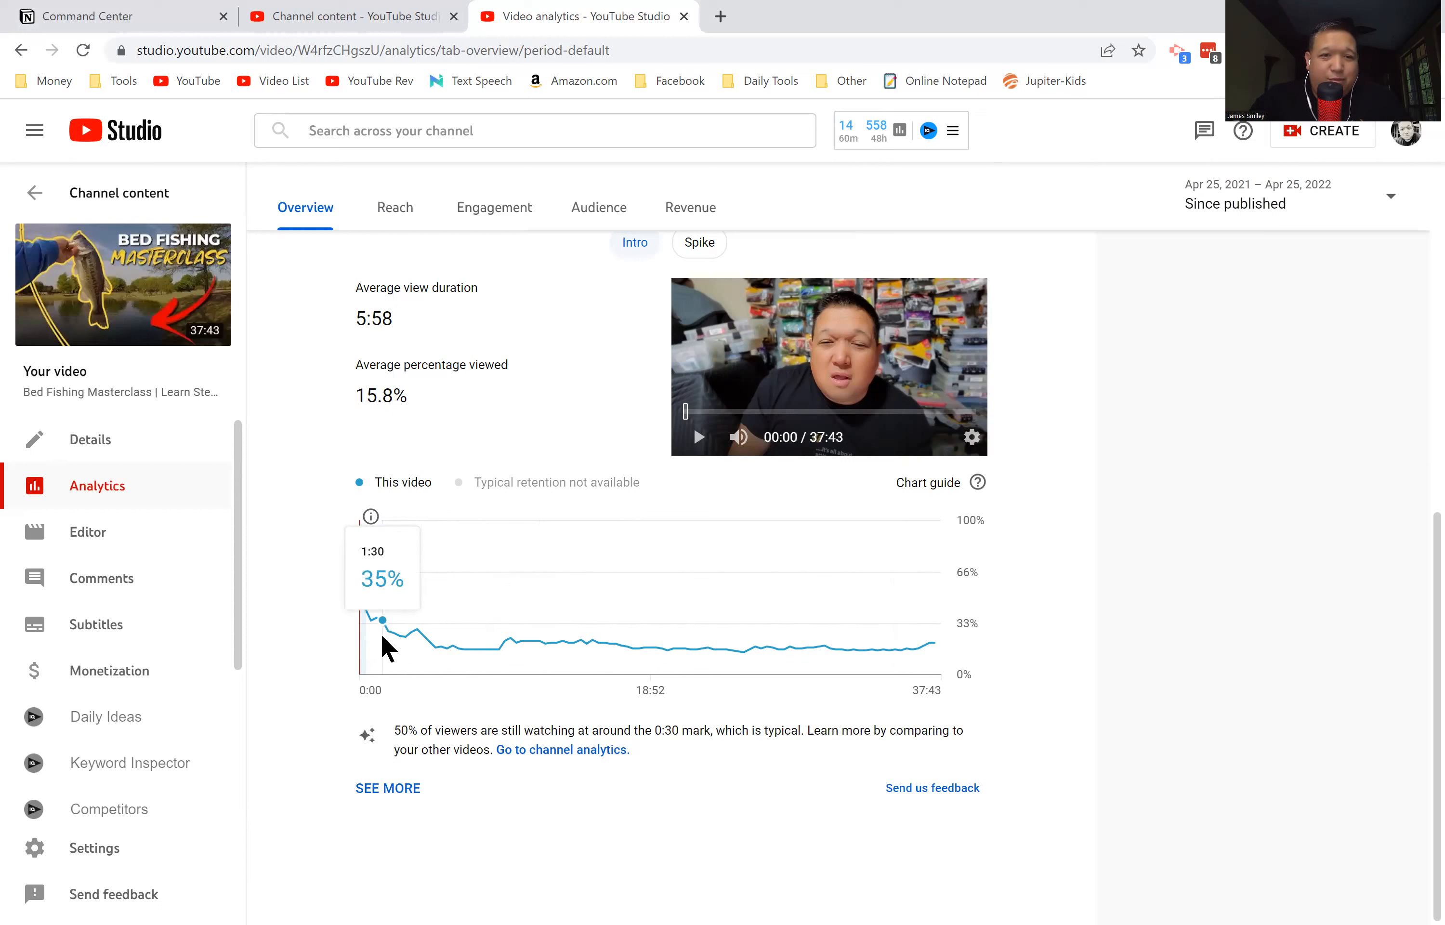
{"action": "mouse_move", "coordinate": [395, 640]}
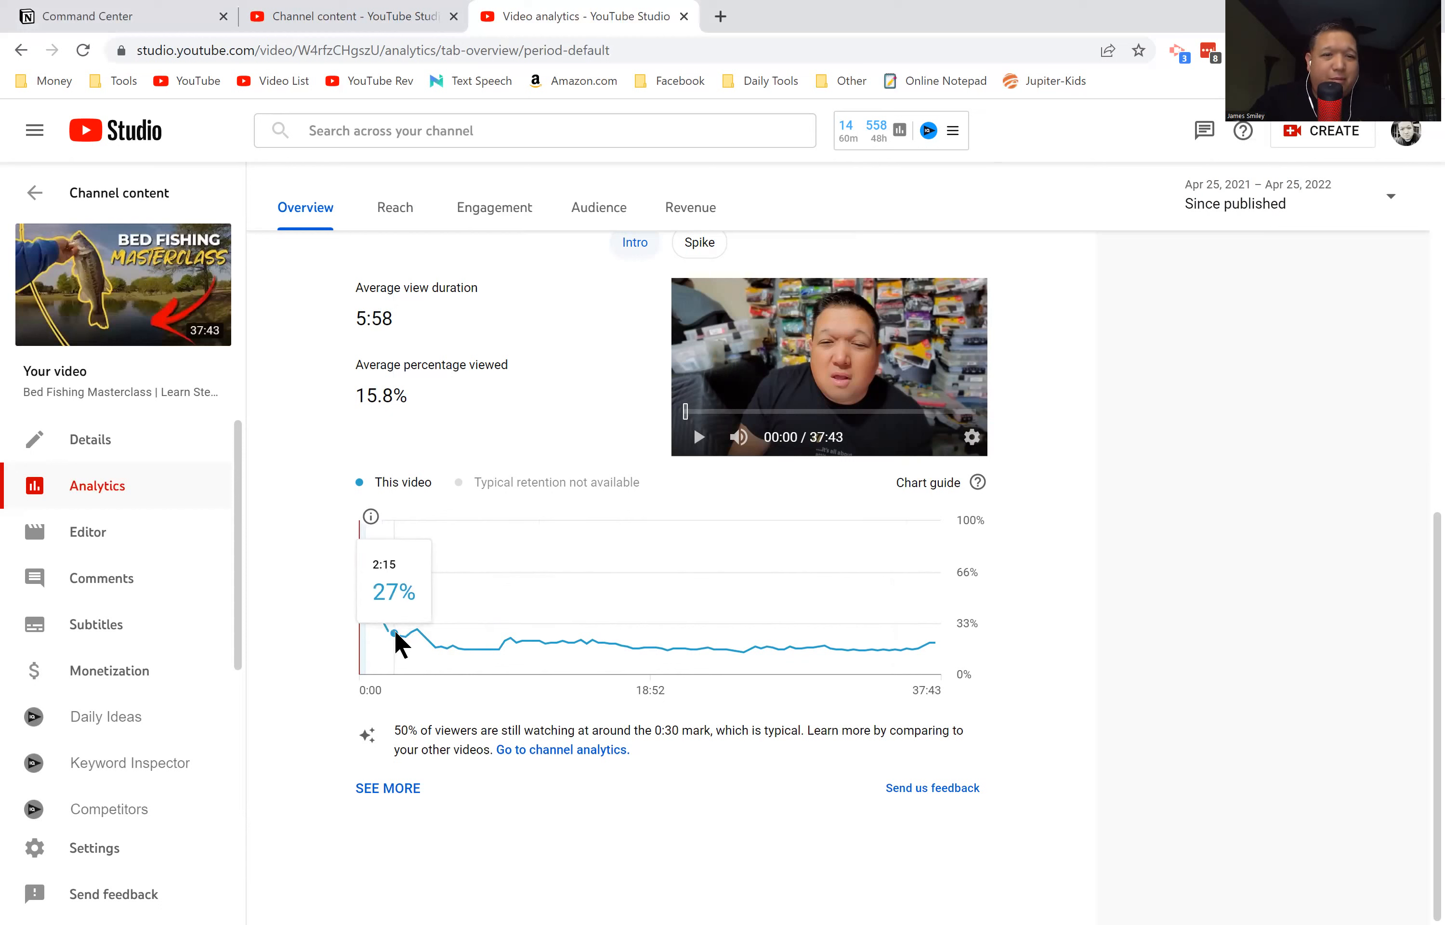
{"action": "mouse_move", "coordinate": [337, 636]}
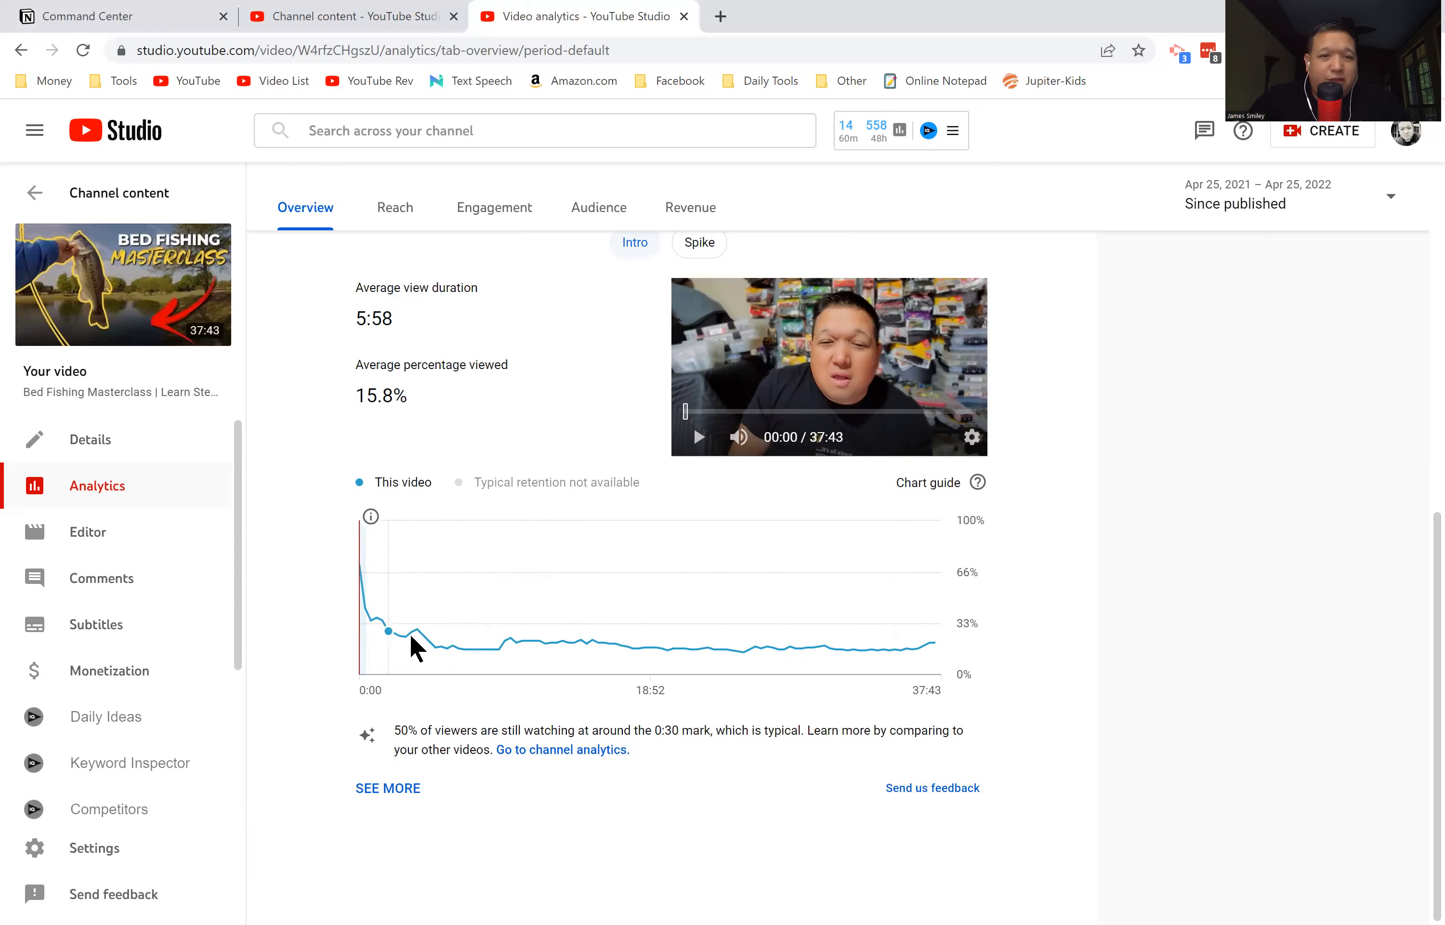
{"action": "mouse_move", "coordinate": [424, 631]}
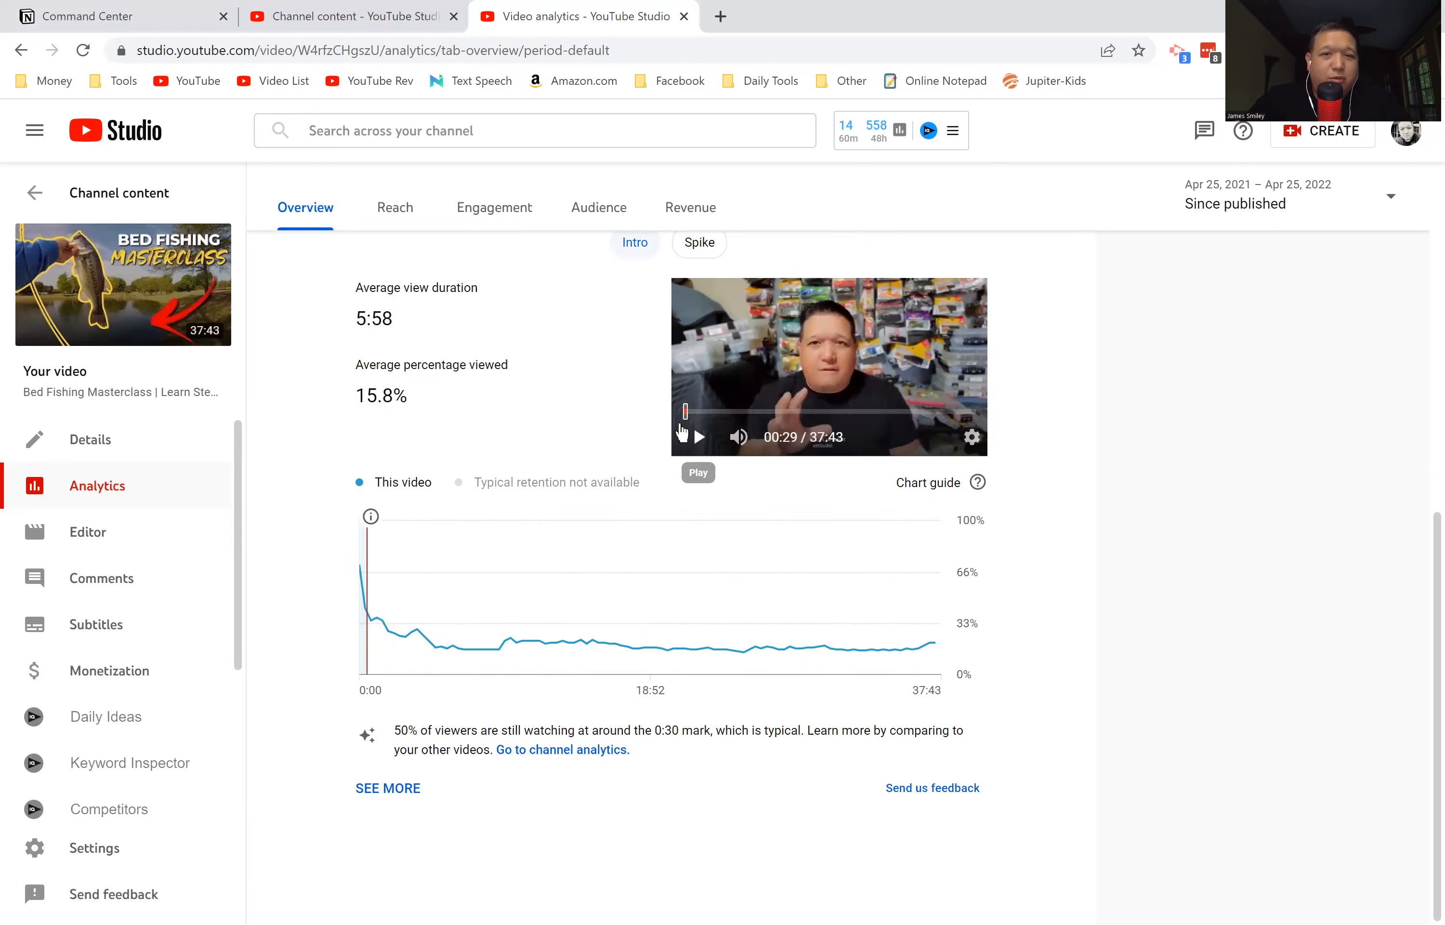
{"action": "mouse_move", "coordinate": [417, 629]}
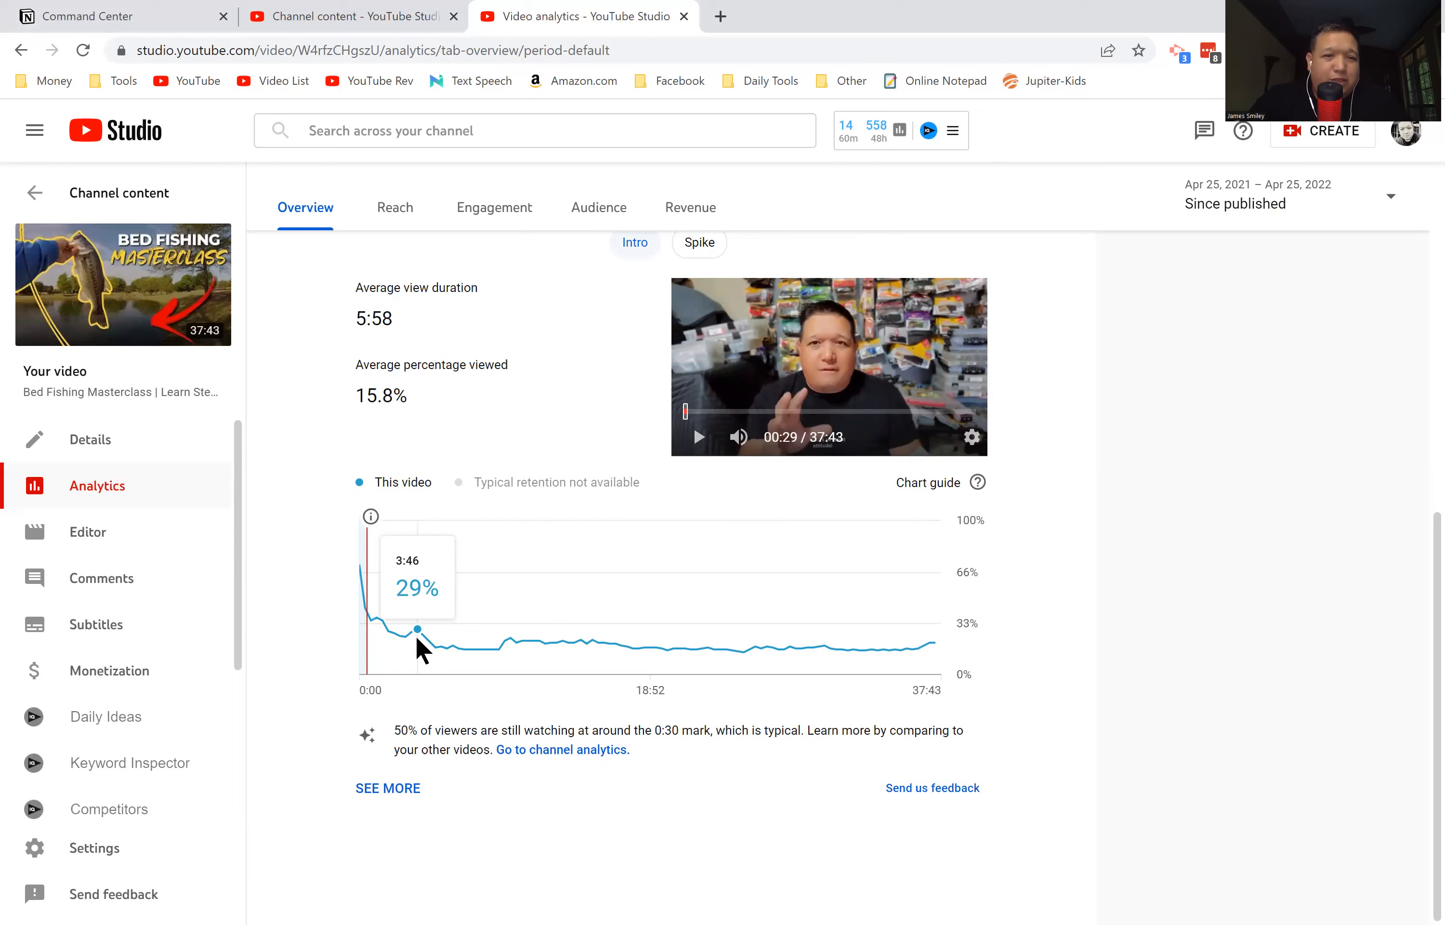
{"action": "mouse_move", "coordinate": [425, 666]}
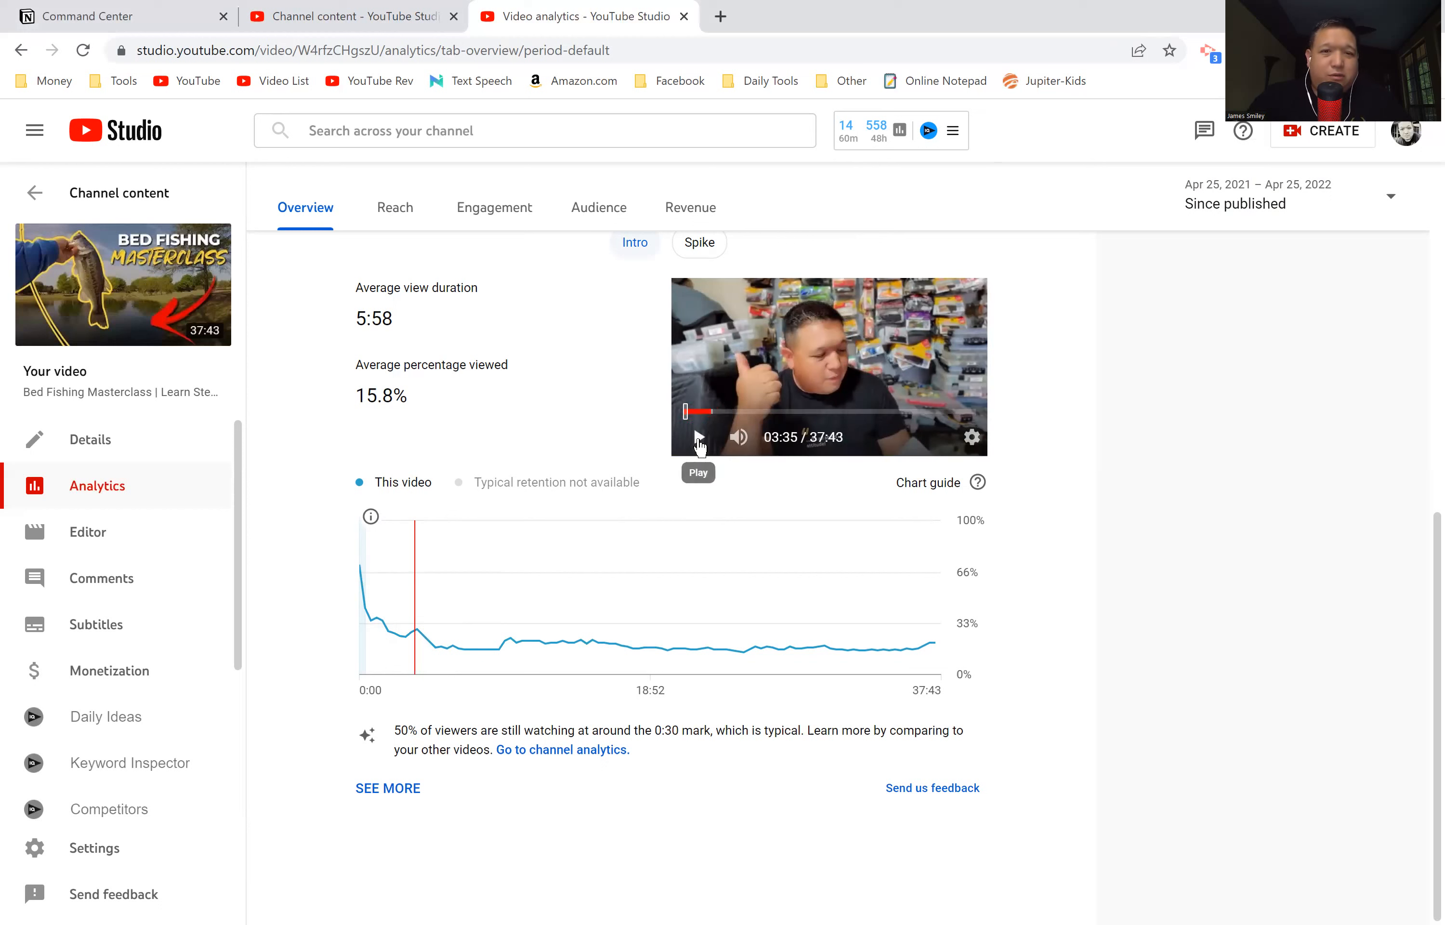
Play the preview through the retention bump from about 9:25 to 10:05, pausing on the fishing scene.
{"action": "left_click", "coordinate": [698, 437]}
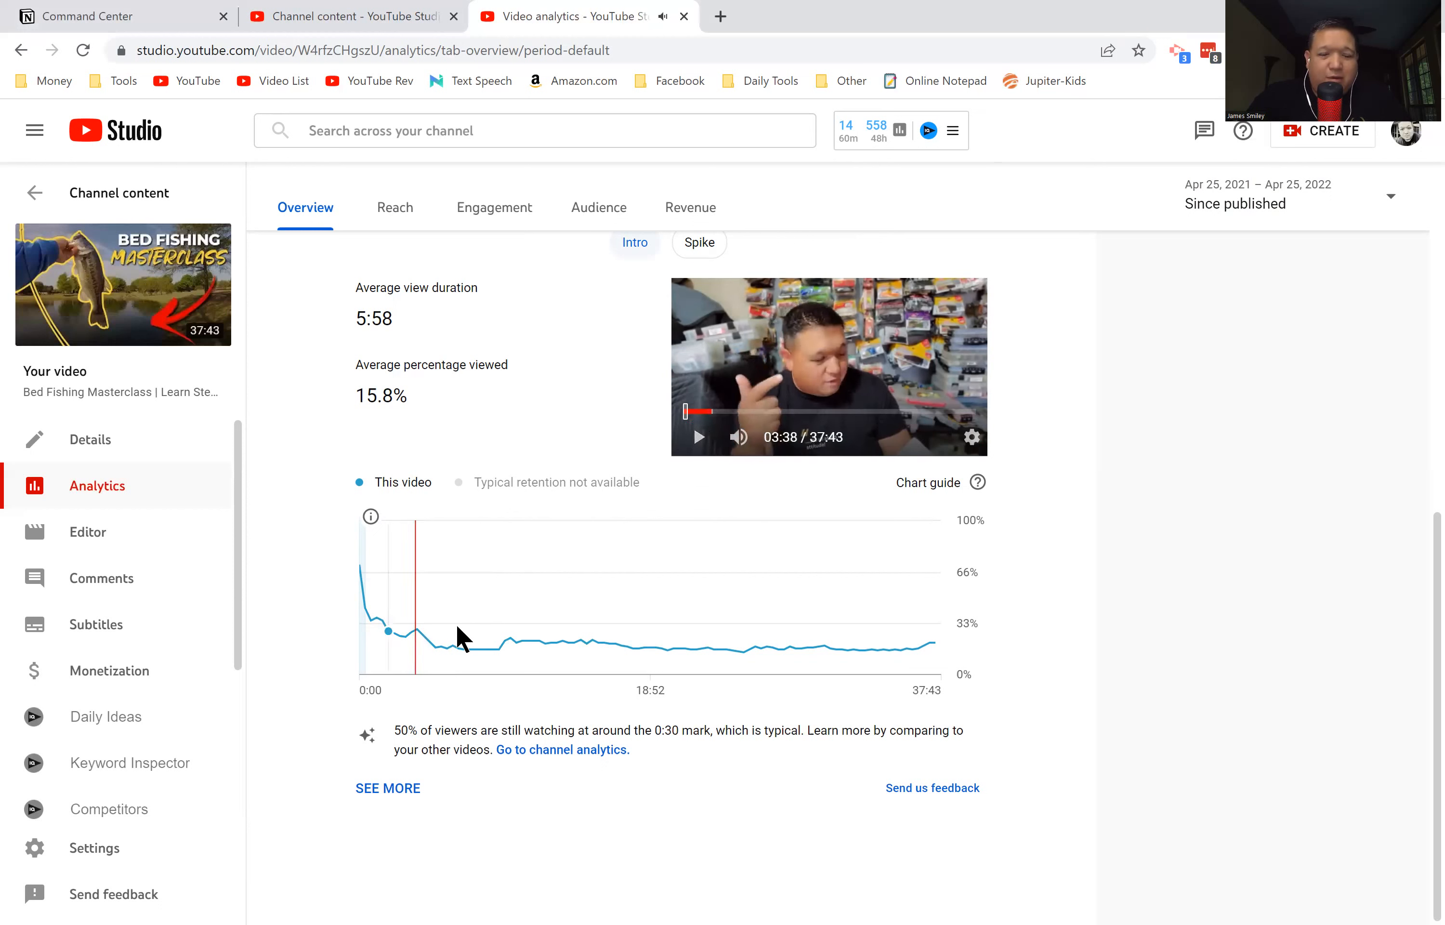
{"action": "mouse_move", "coordinate": [502, 650]}
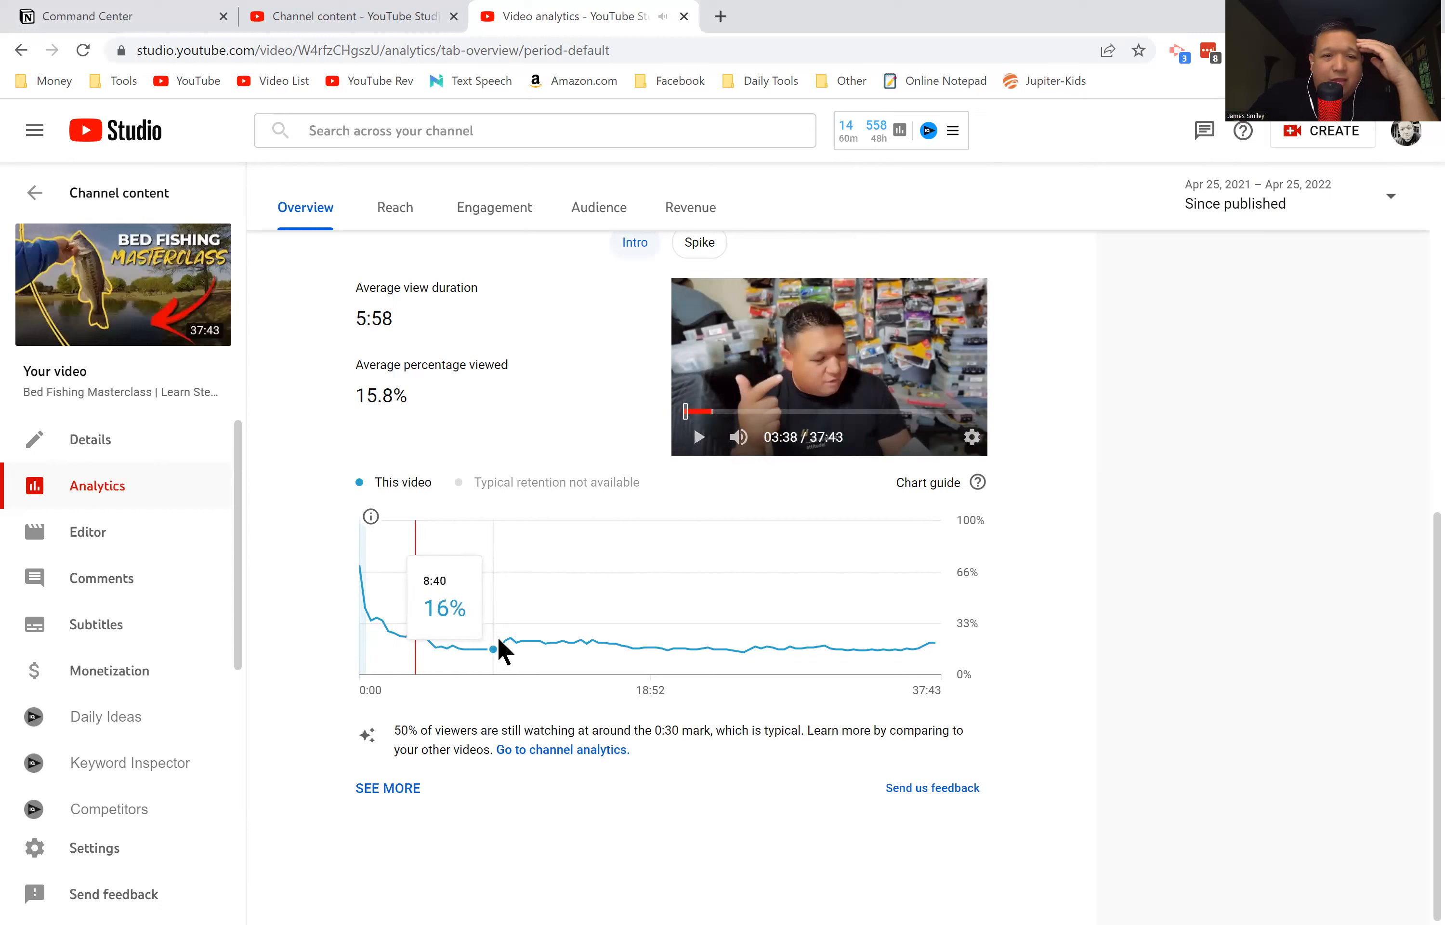
{"action": "mouse_move", "coordinate": [513, 642]}
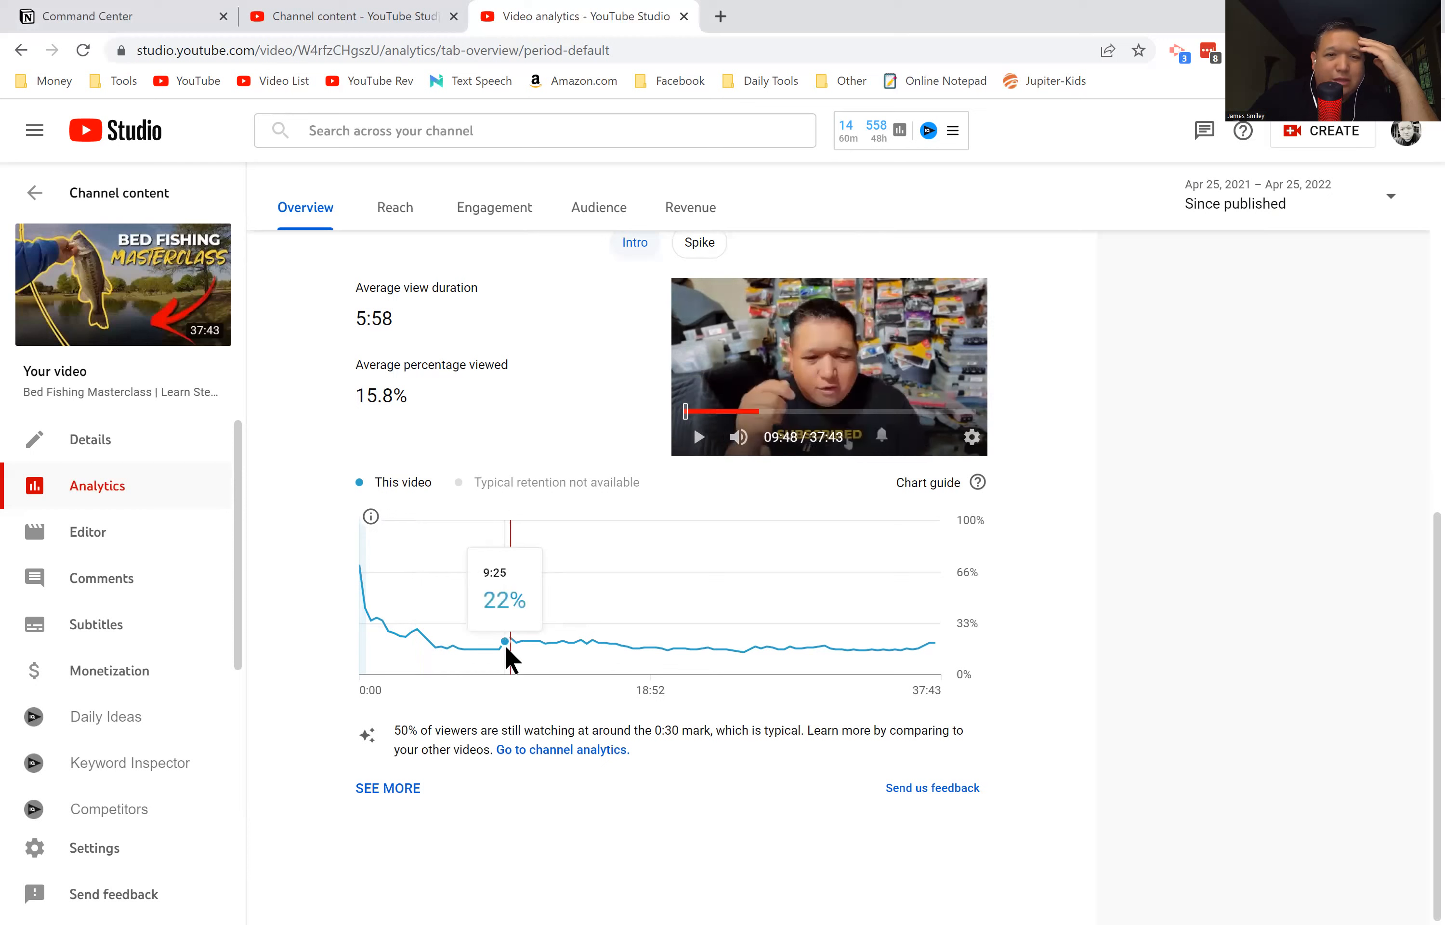
{"action": "mouse_move", "coordinate": [513, 638]}
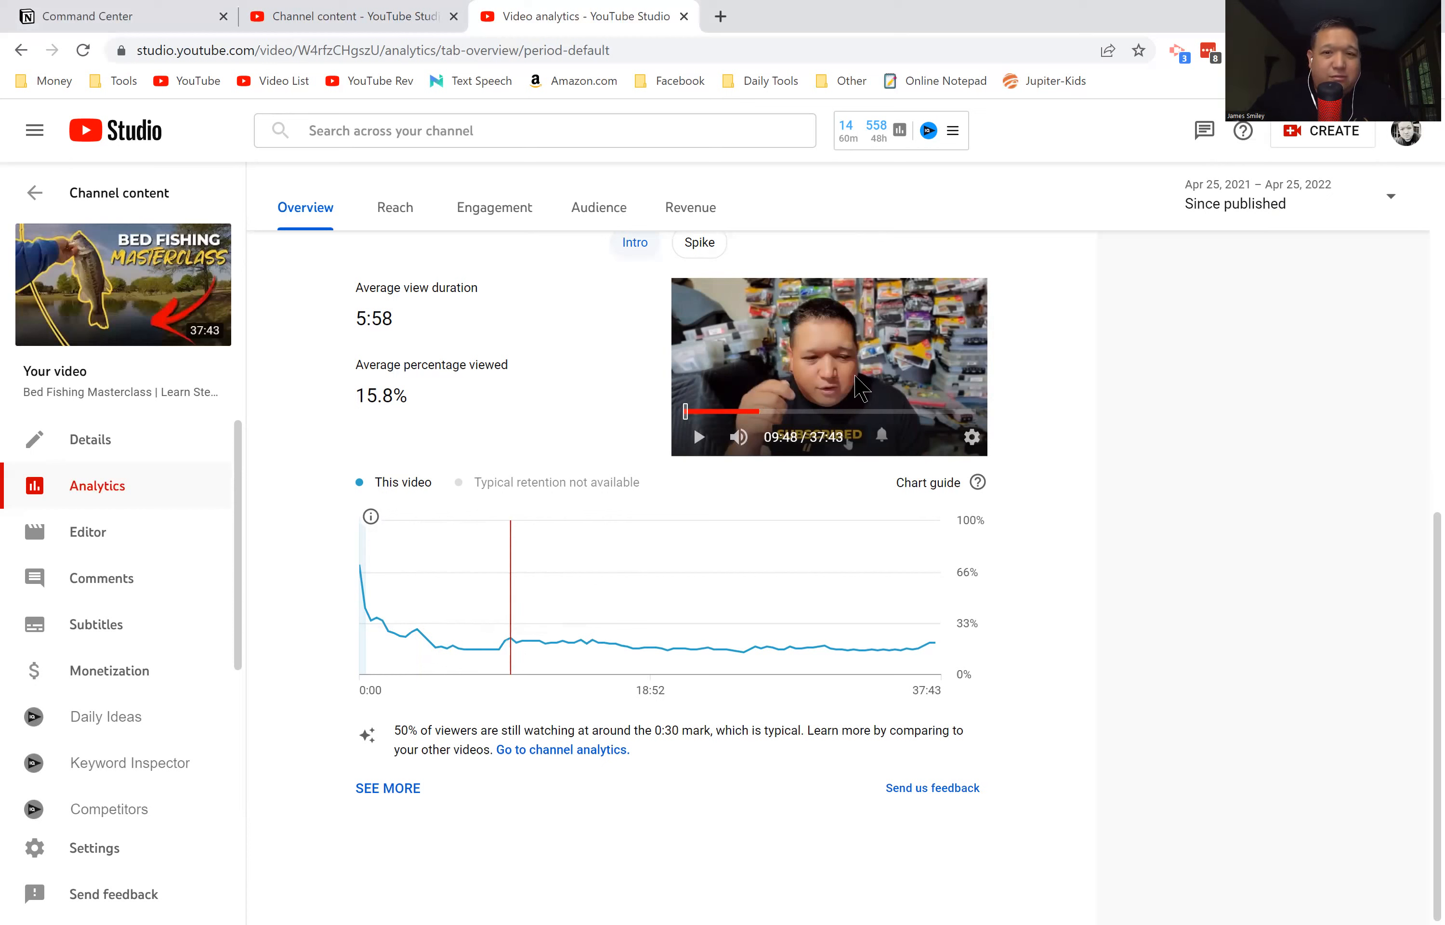
{"action": "mouse_move", "coordinate": [755, 473]}
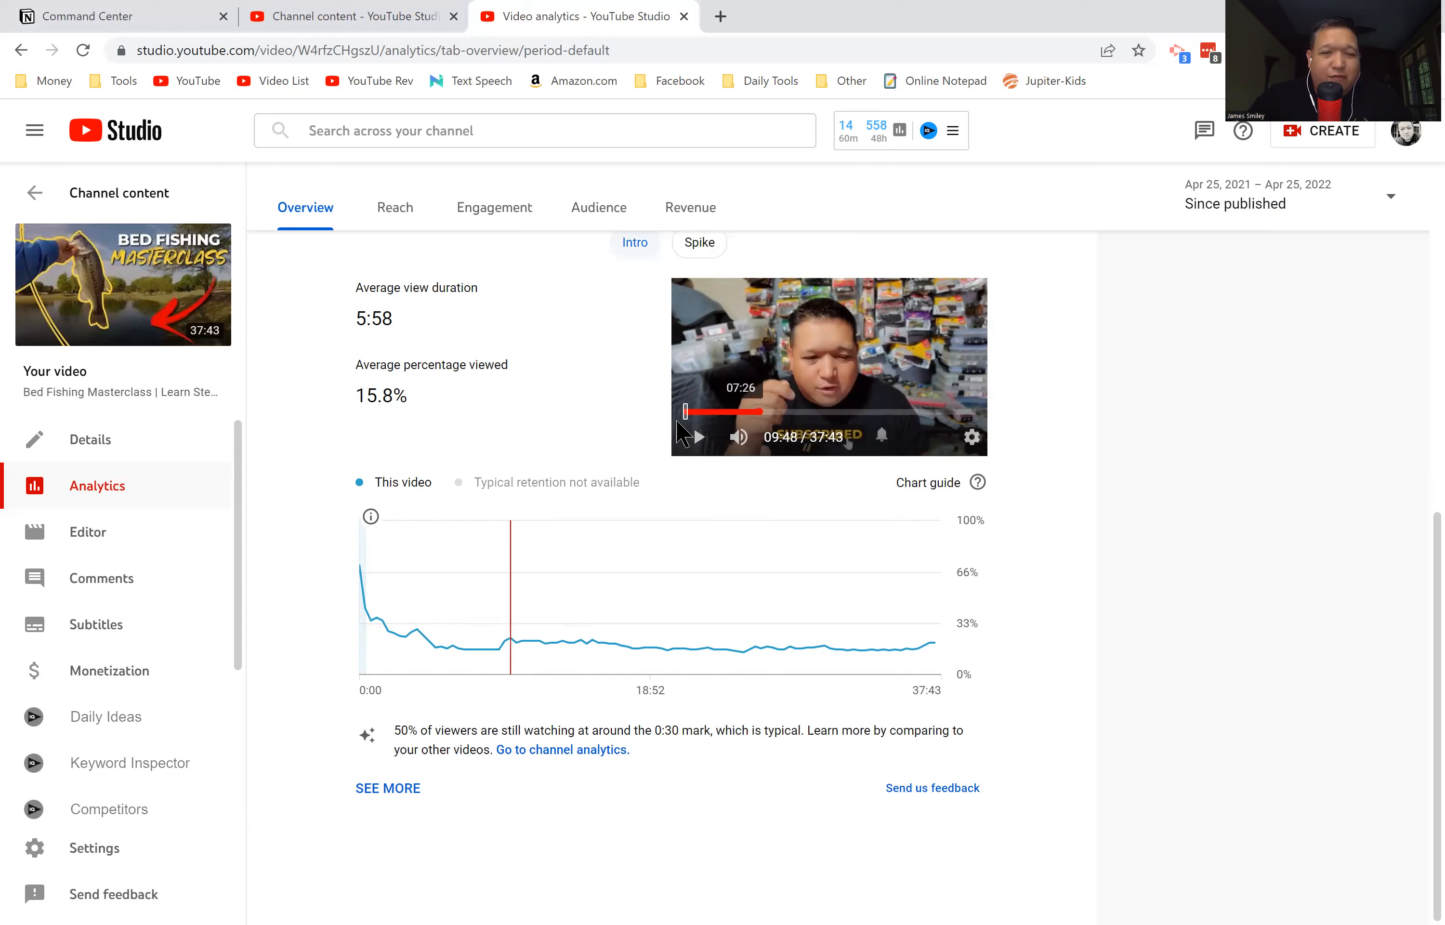
{"action": "left_click", "coordinate": [688, 436]}
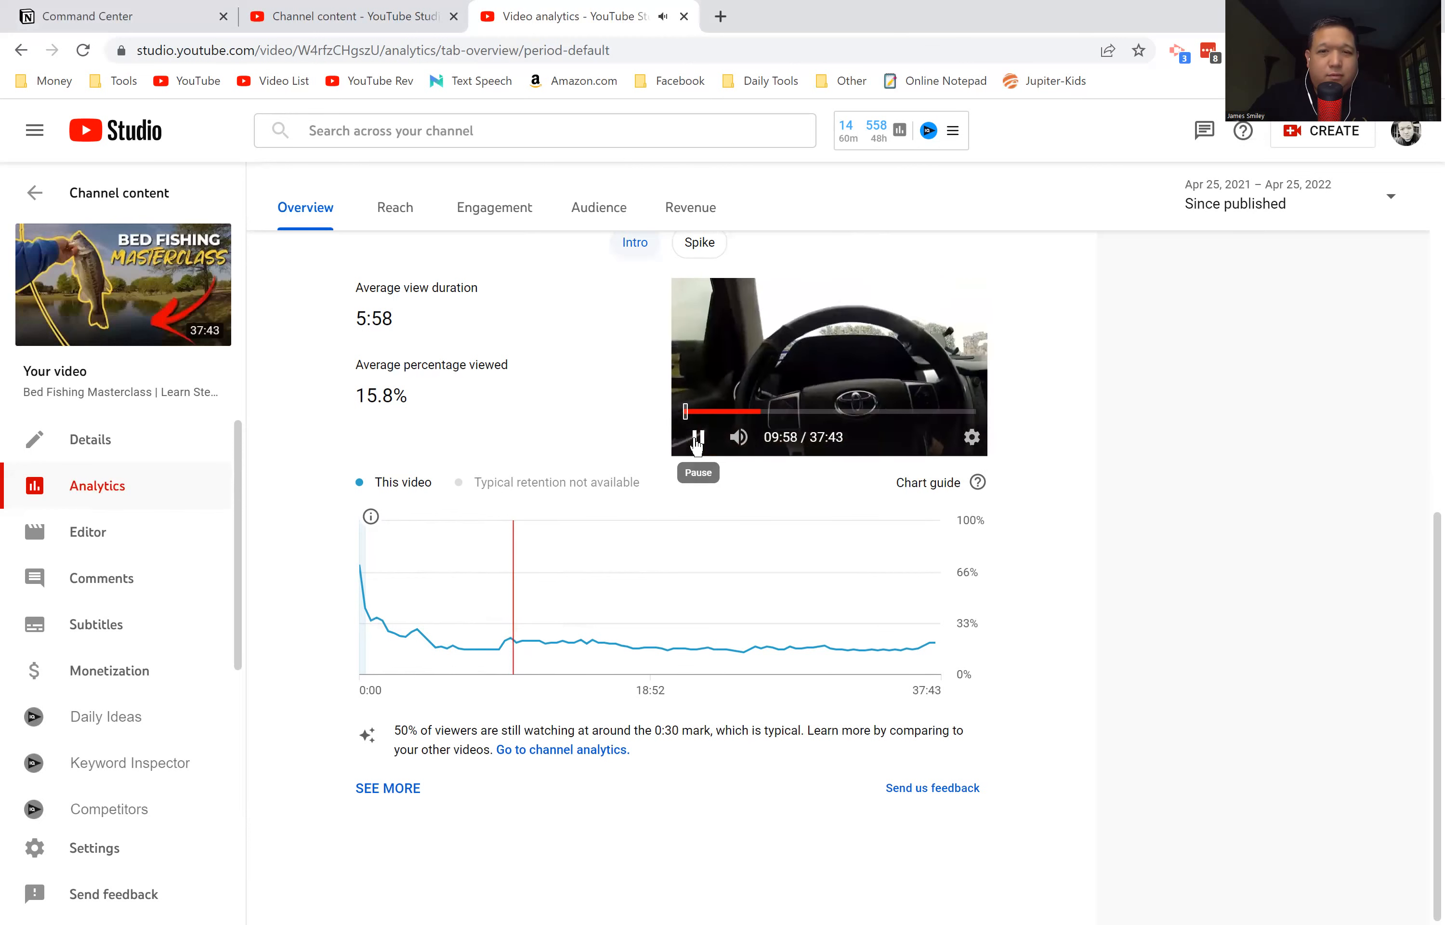
{"action": "left_click", "coordinate": [696, 436]}
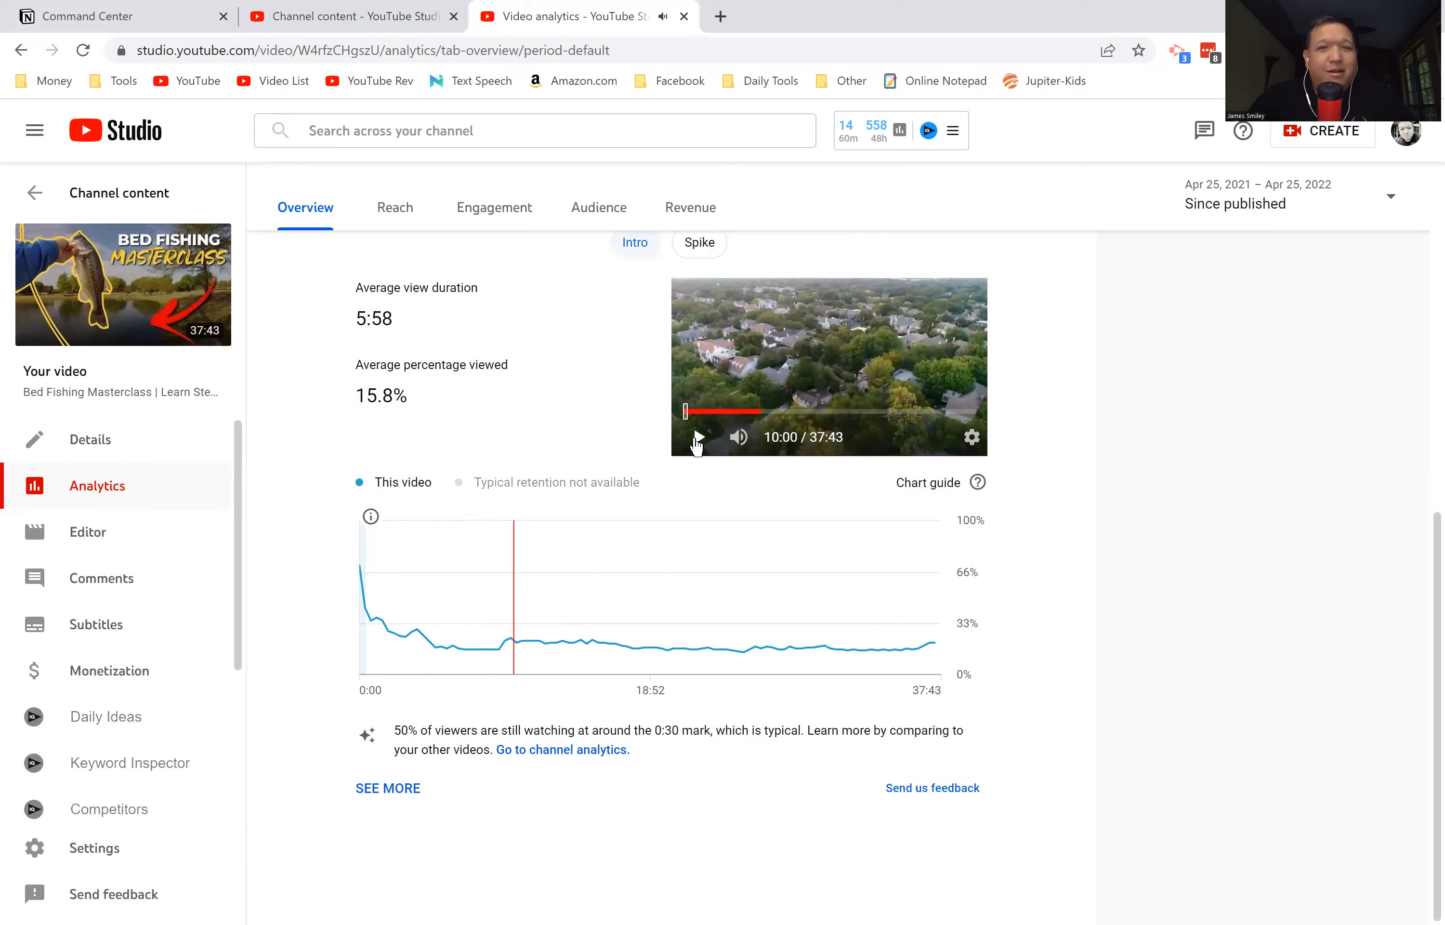
{"action": "left_click", "coordinate": [695, 437]}
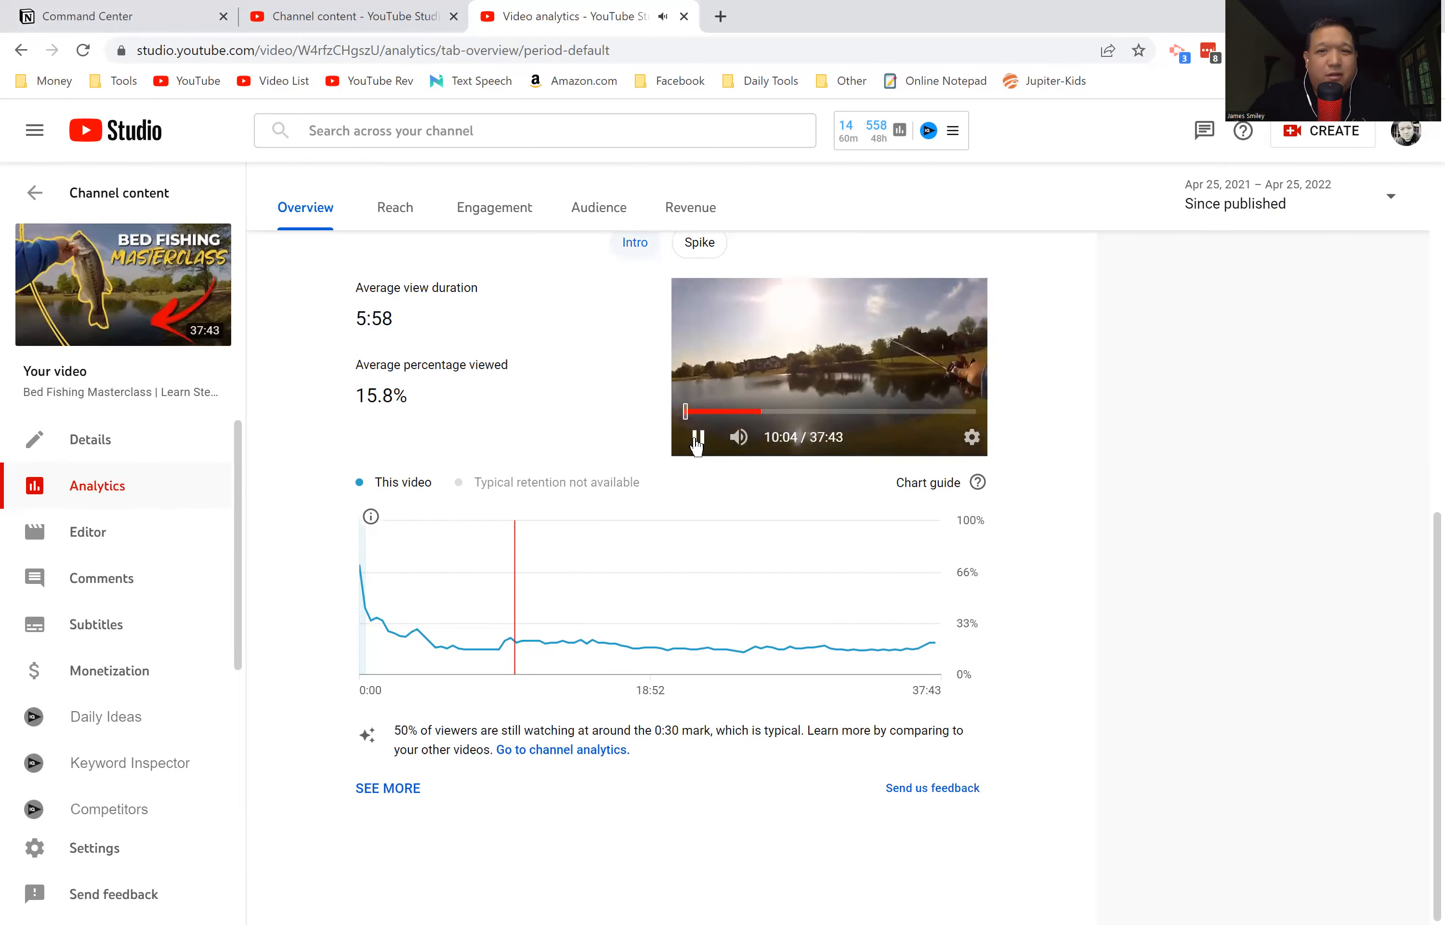
{"action": "left_click", "coordinate": [696, 437]}
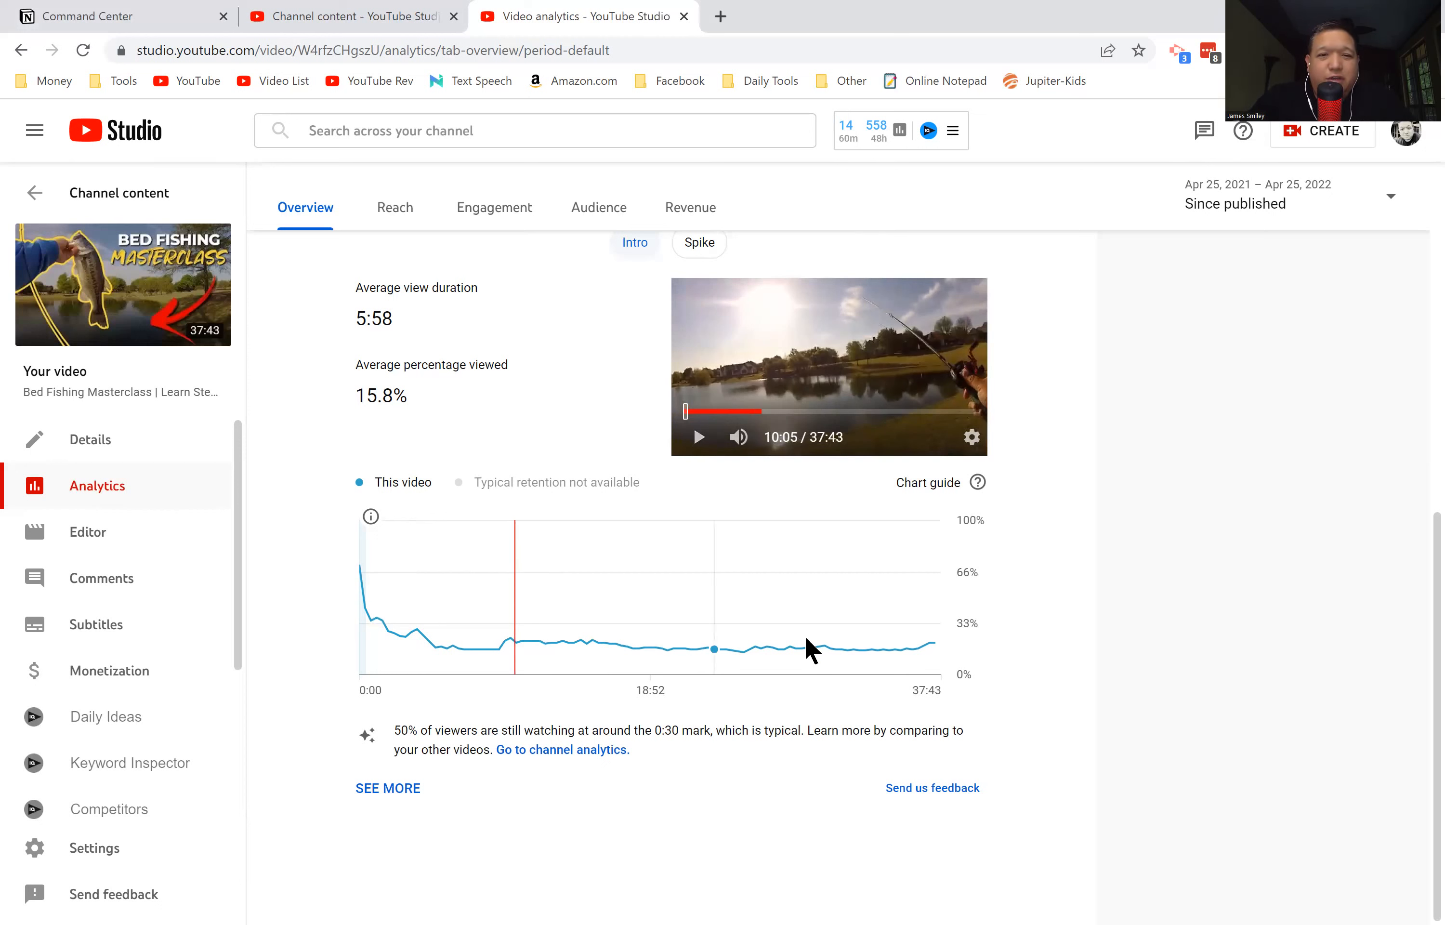
{"action": "mouse_move", "coordinate": [442, 654]}
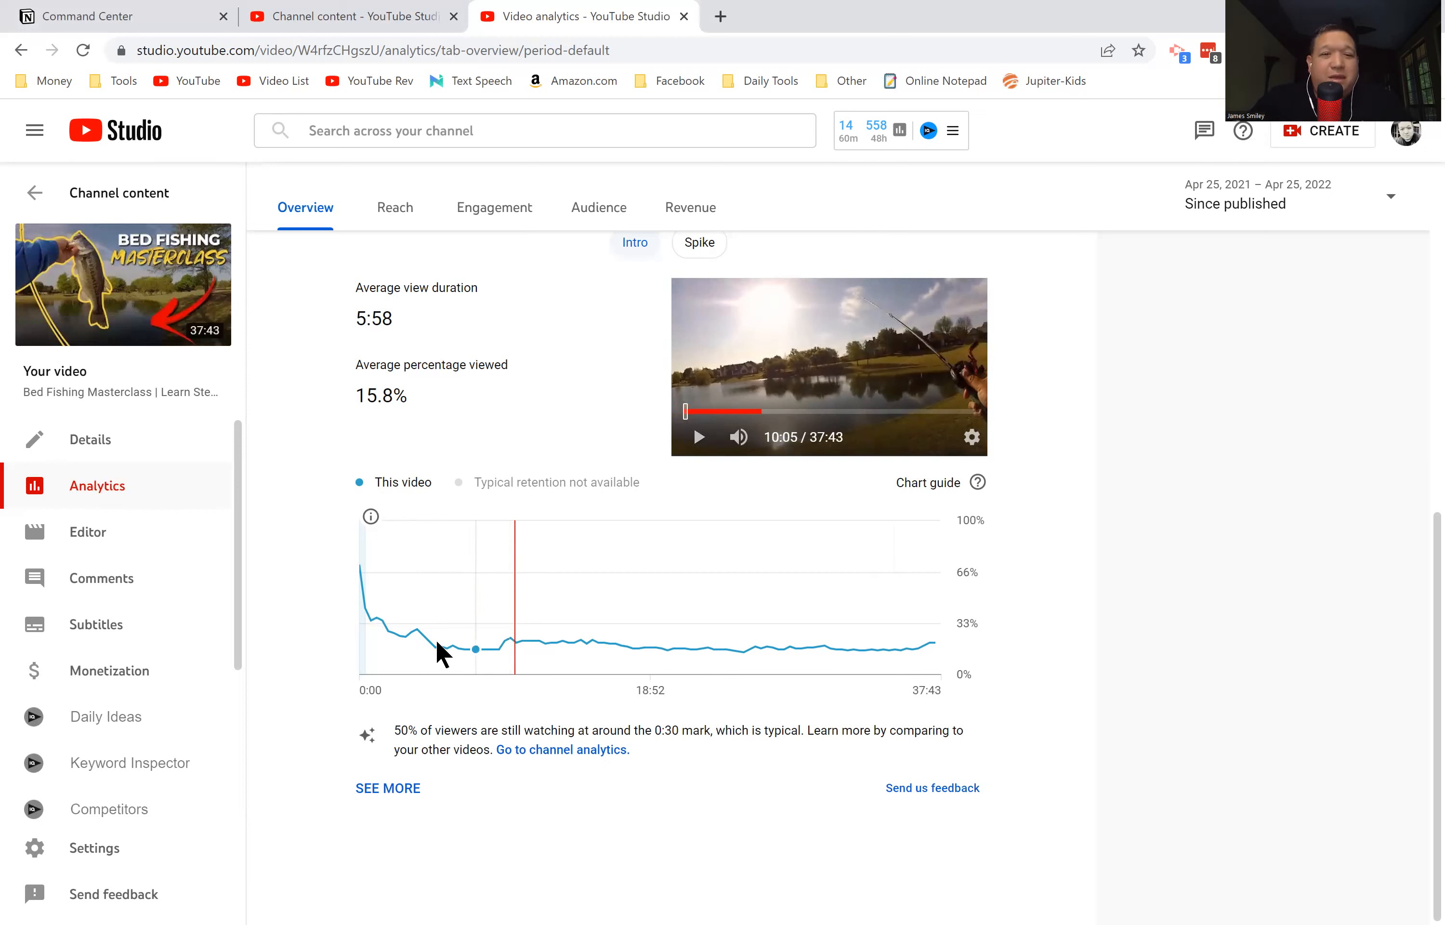
{"action": "mouse_move", "coordinate": [449, 645]}
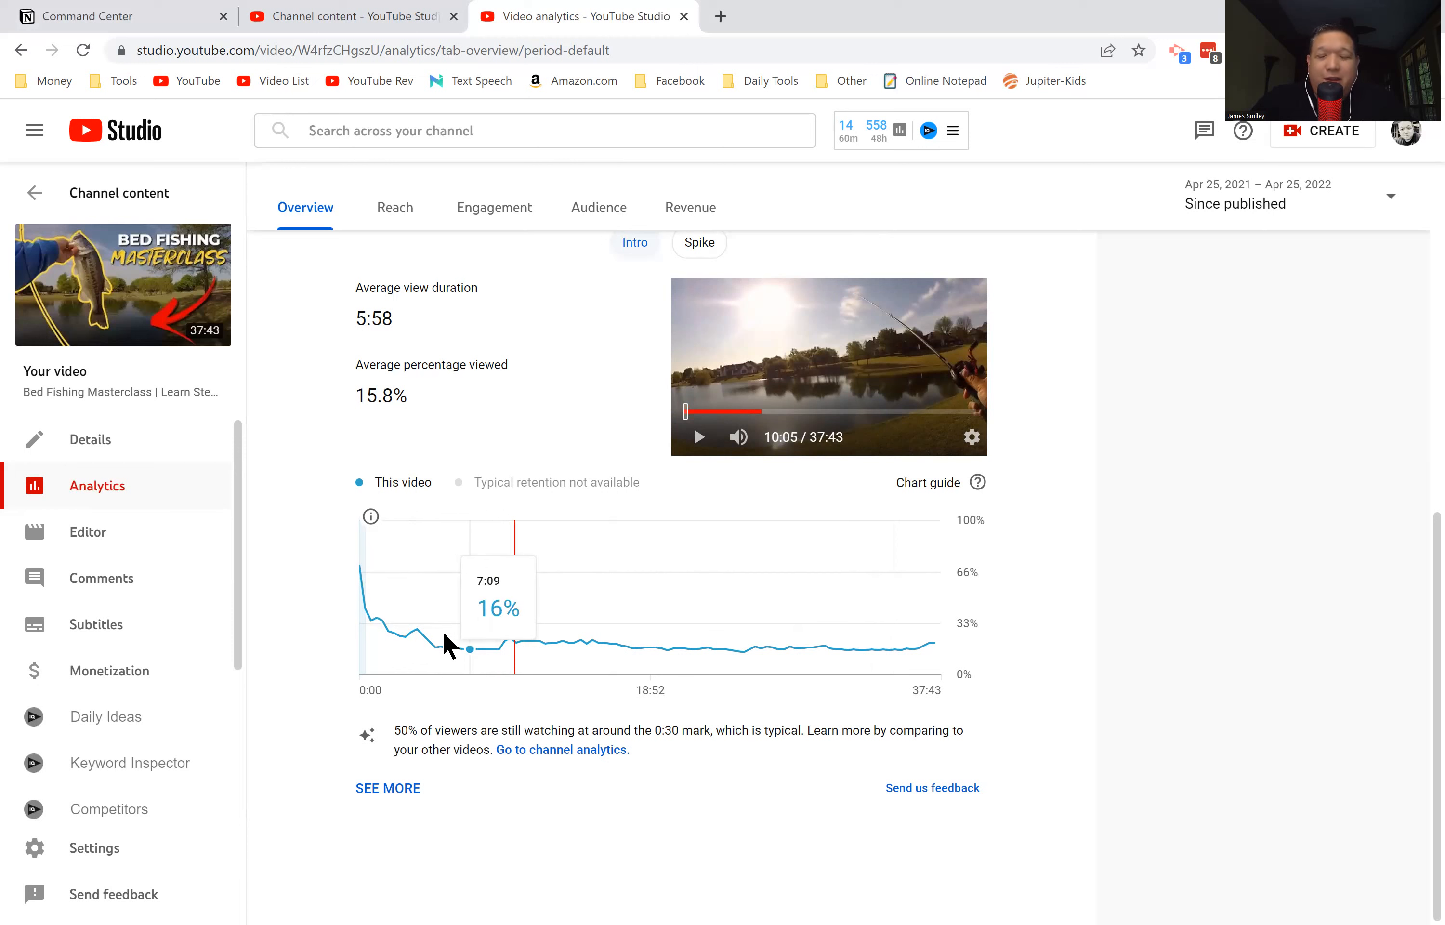
{"action": "mouse_move", "coordinate": [525, 649]}
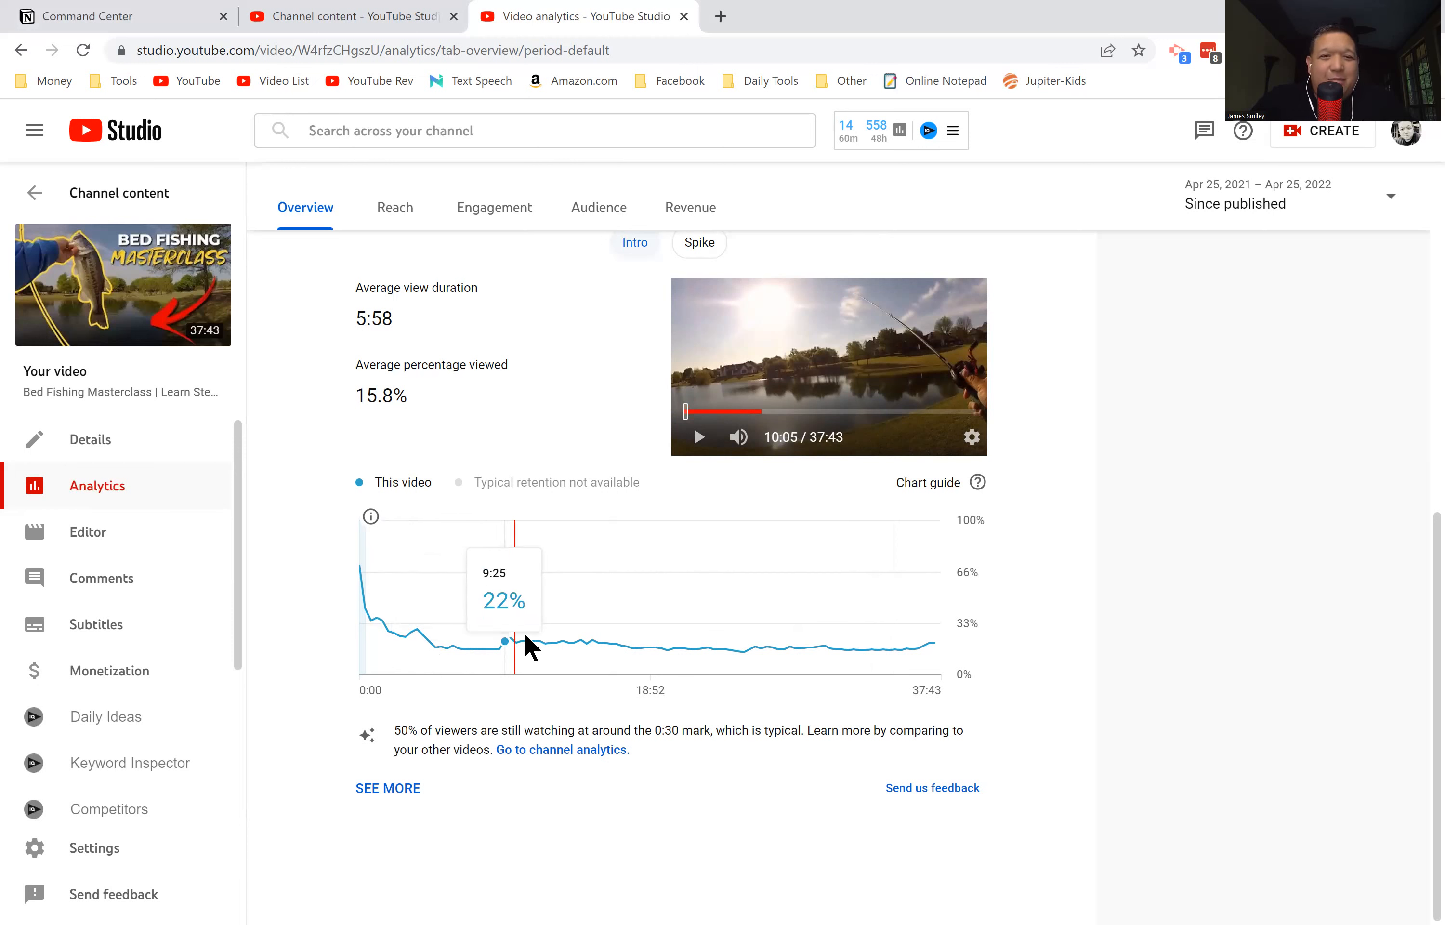
{"action": "mouse_move", "coordinate": [524, 642]}
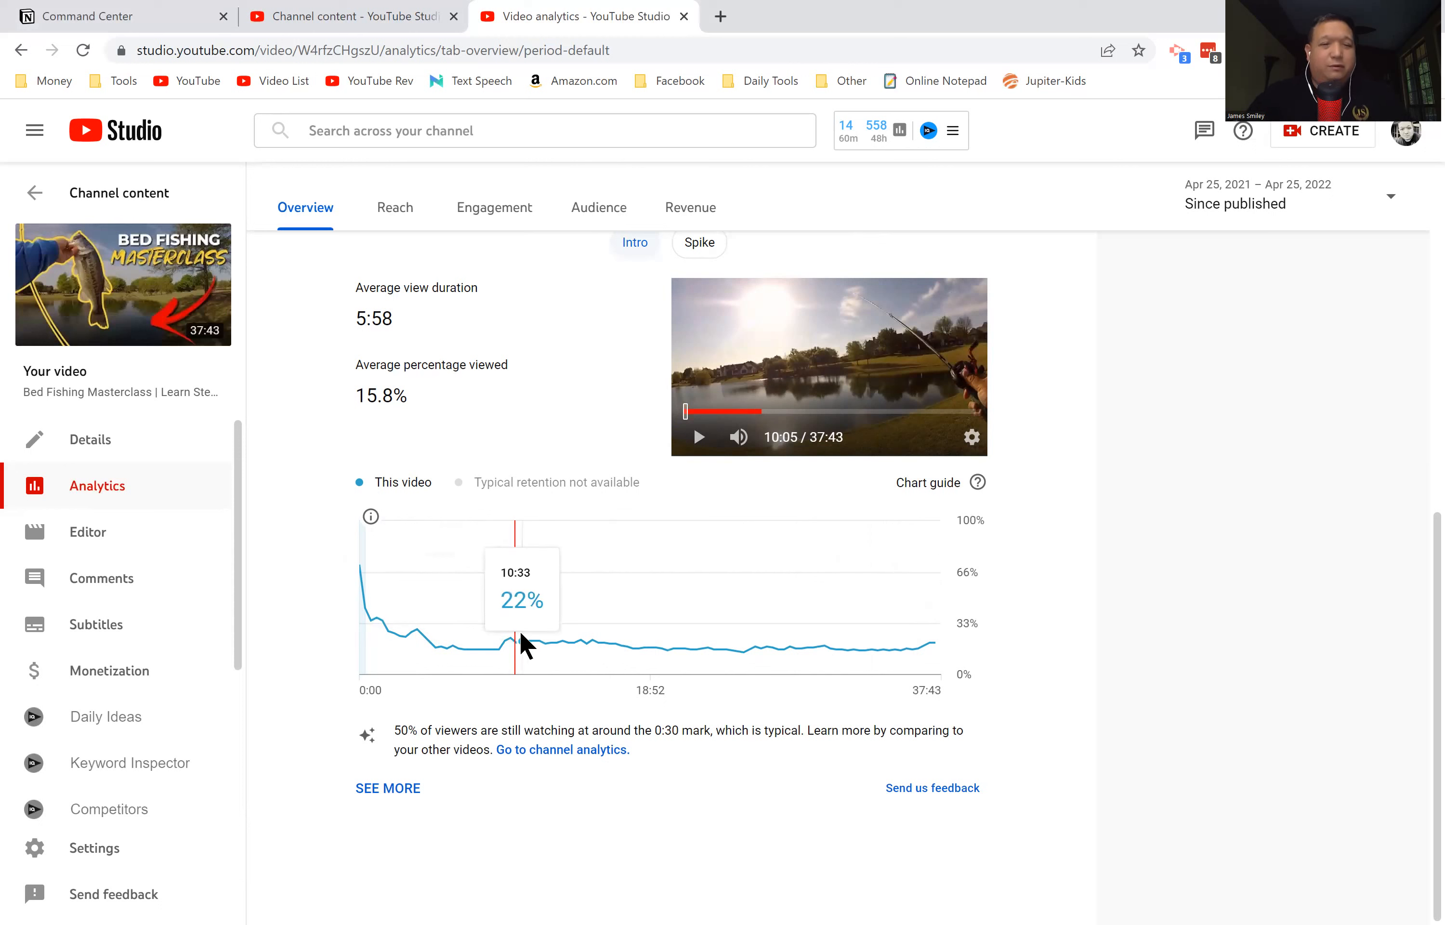
{"action": "mouse_move", "coordinate": [505, 657]}
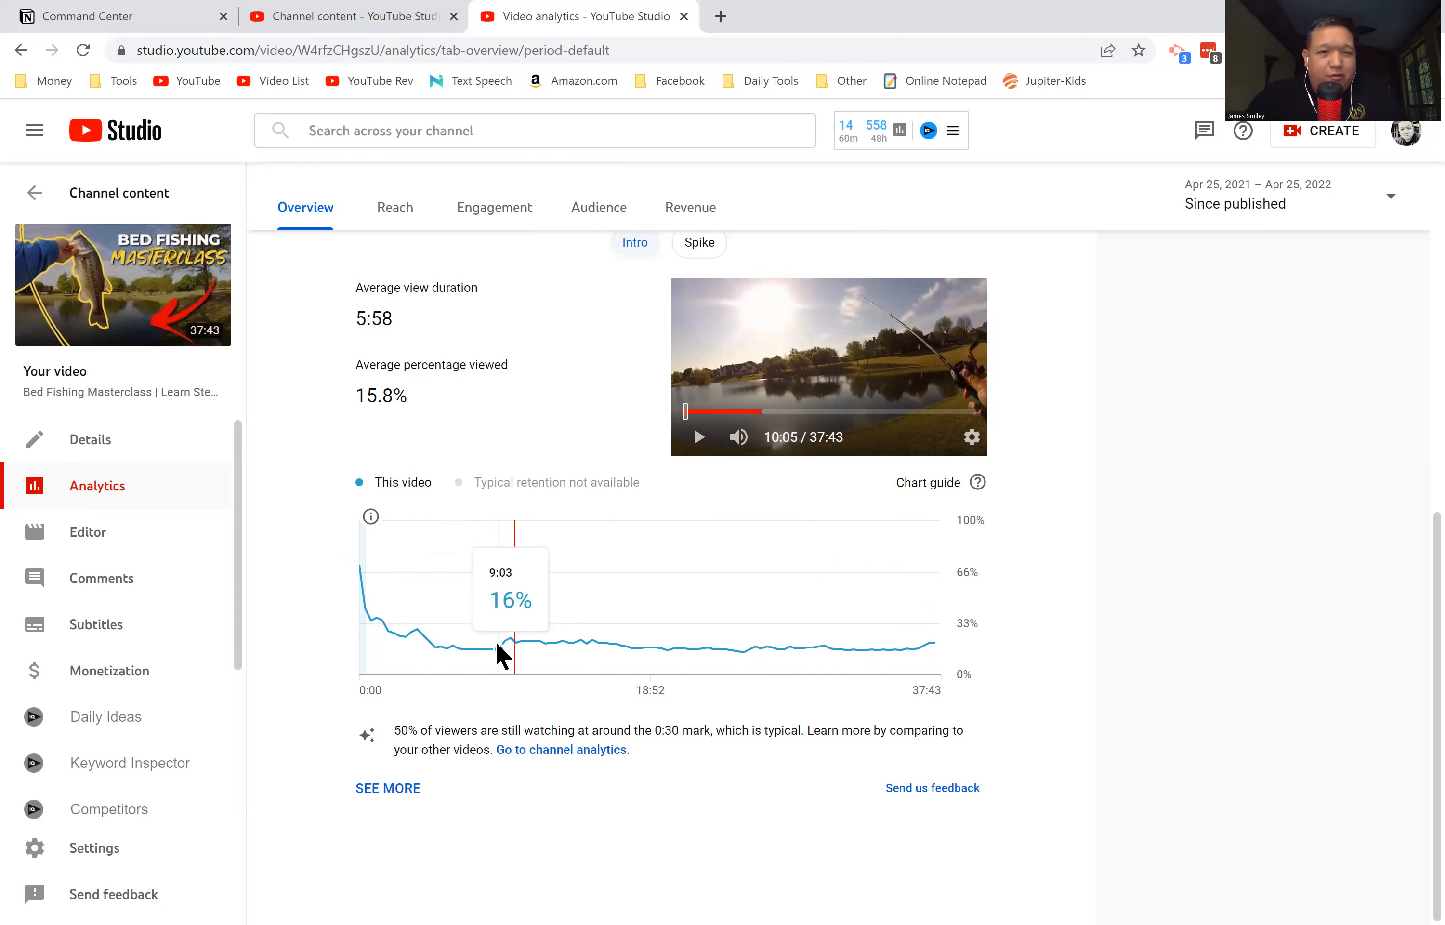
{"action": "mouse_move", "coordinate": [316, 560]}
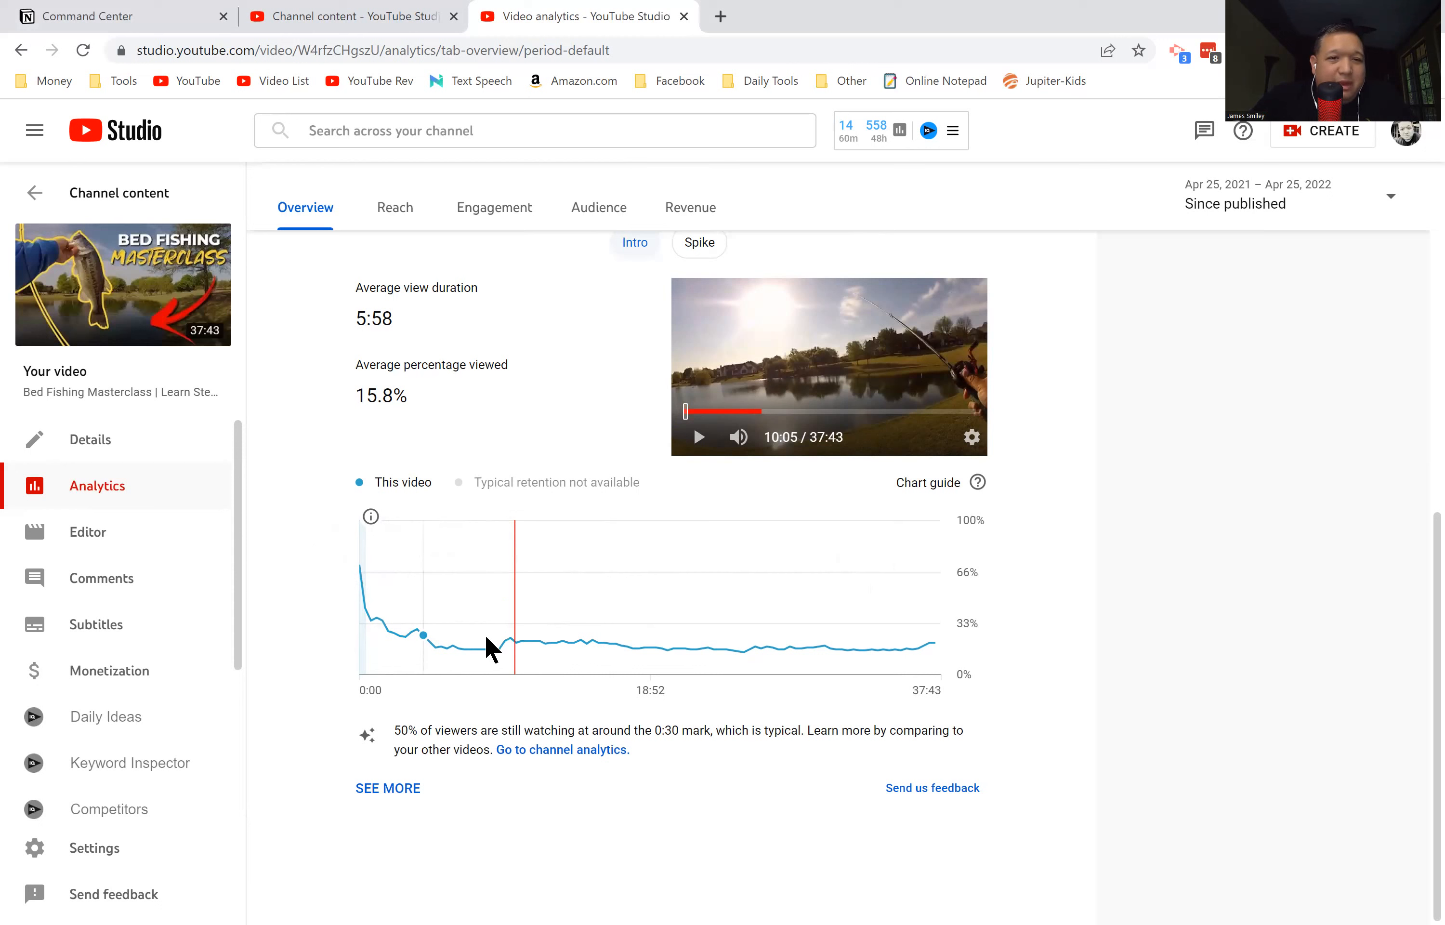
{"action": "mouse_move", "coordinate": [82, 555]}
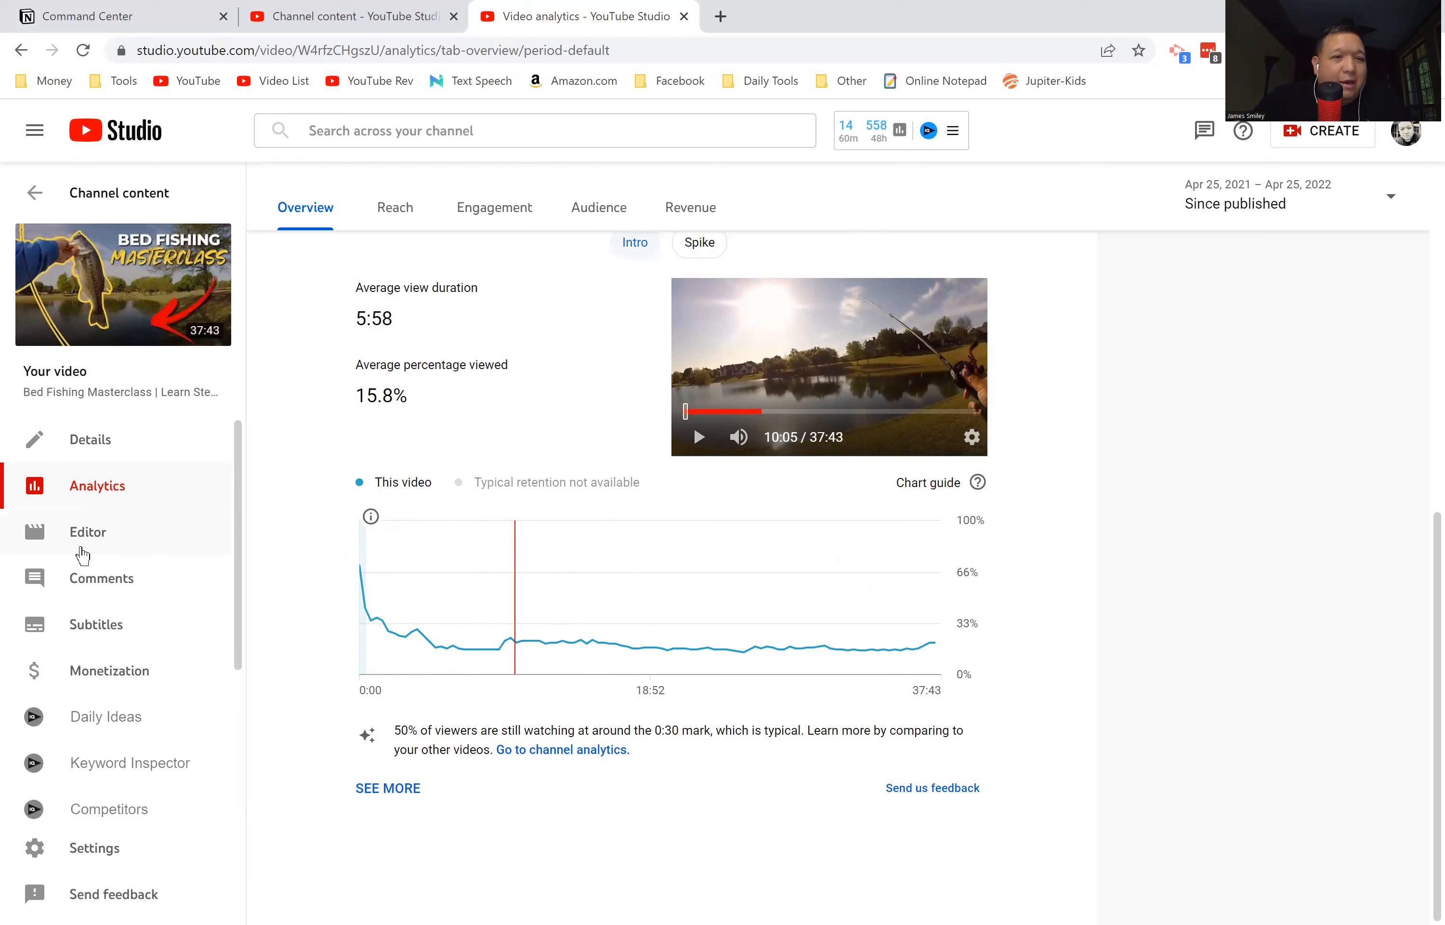
{"action": "mouse_move", "coordinate": [104, 538]}
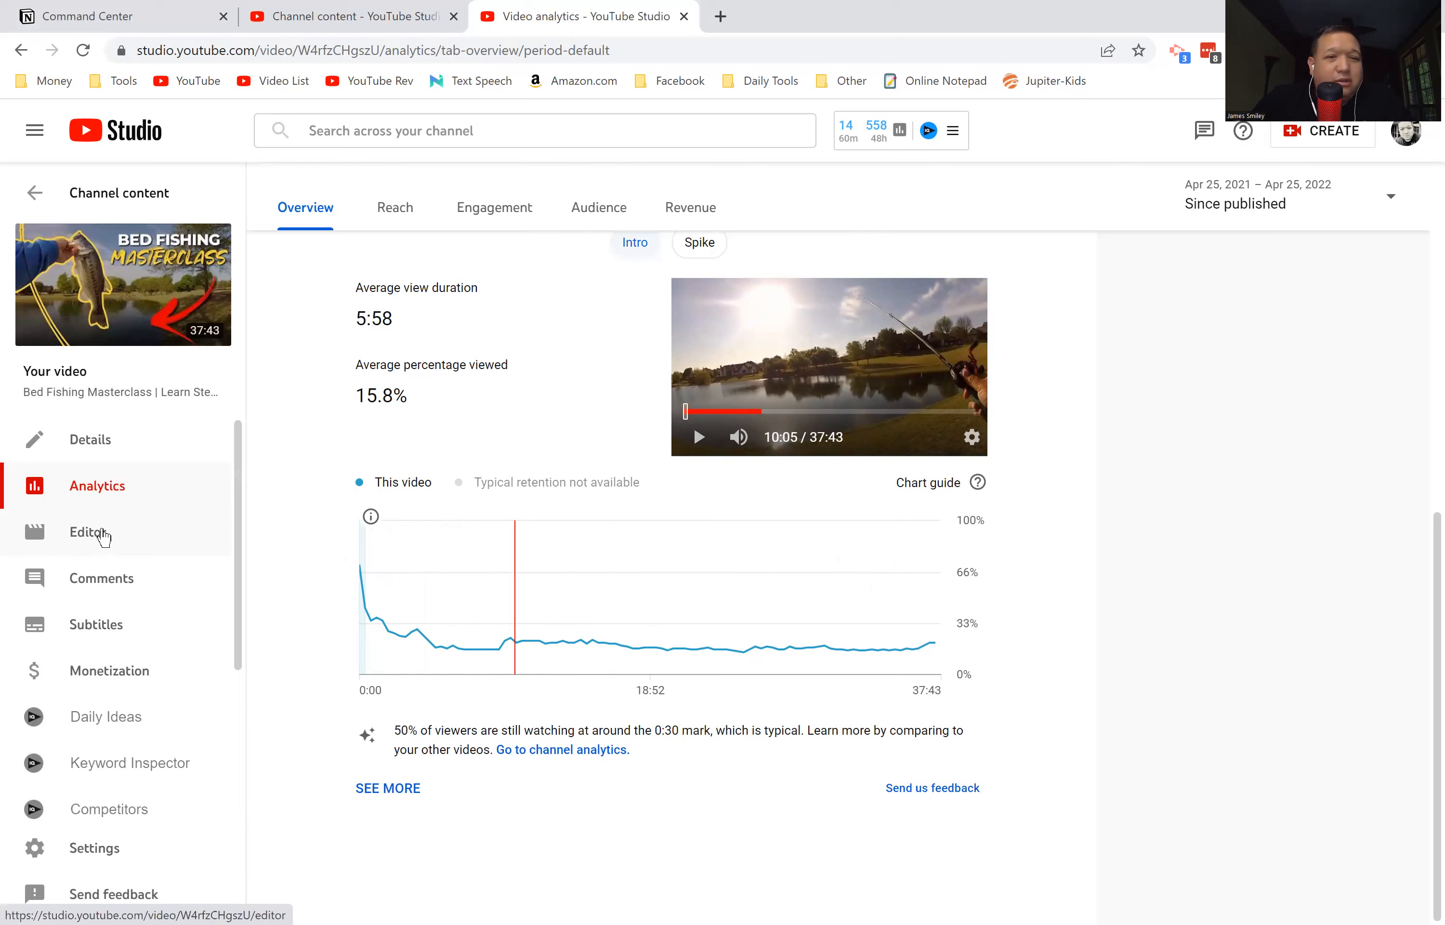
{"action": "mouse_move", "coordinate": [459, 652]}
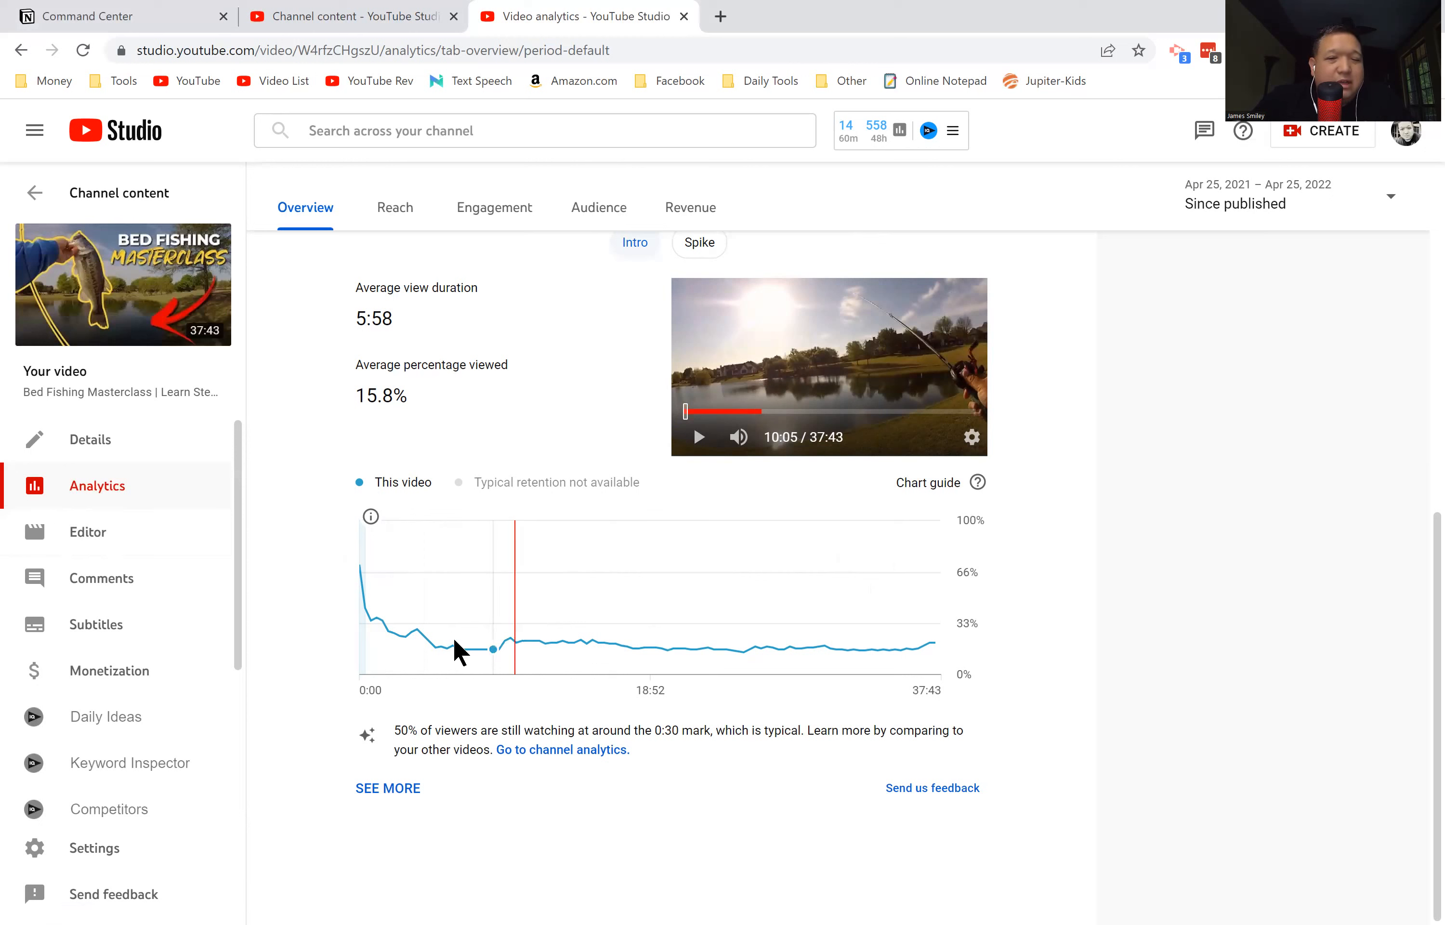
{"action": "mouse_move", "coordinate": [378, 612]}
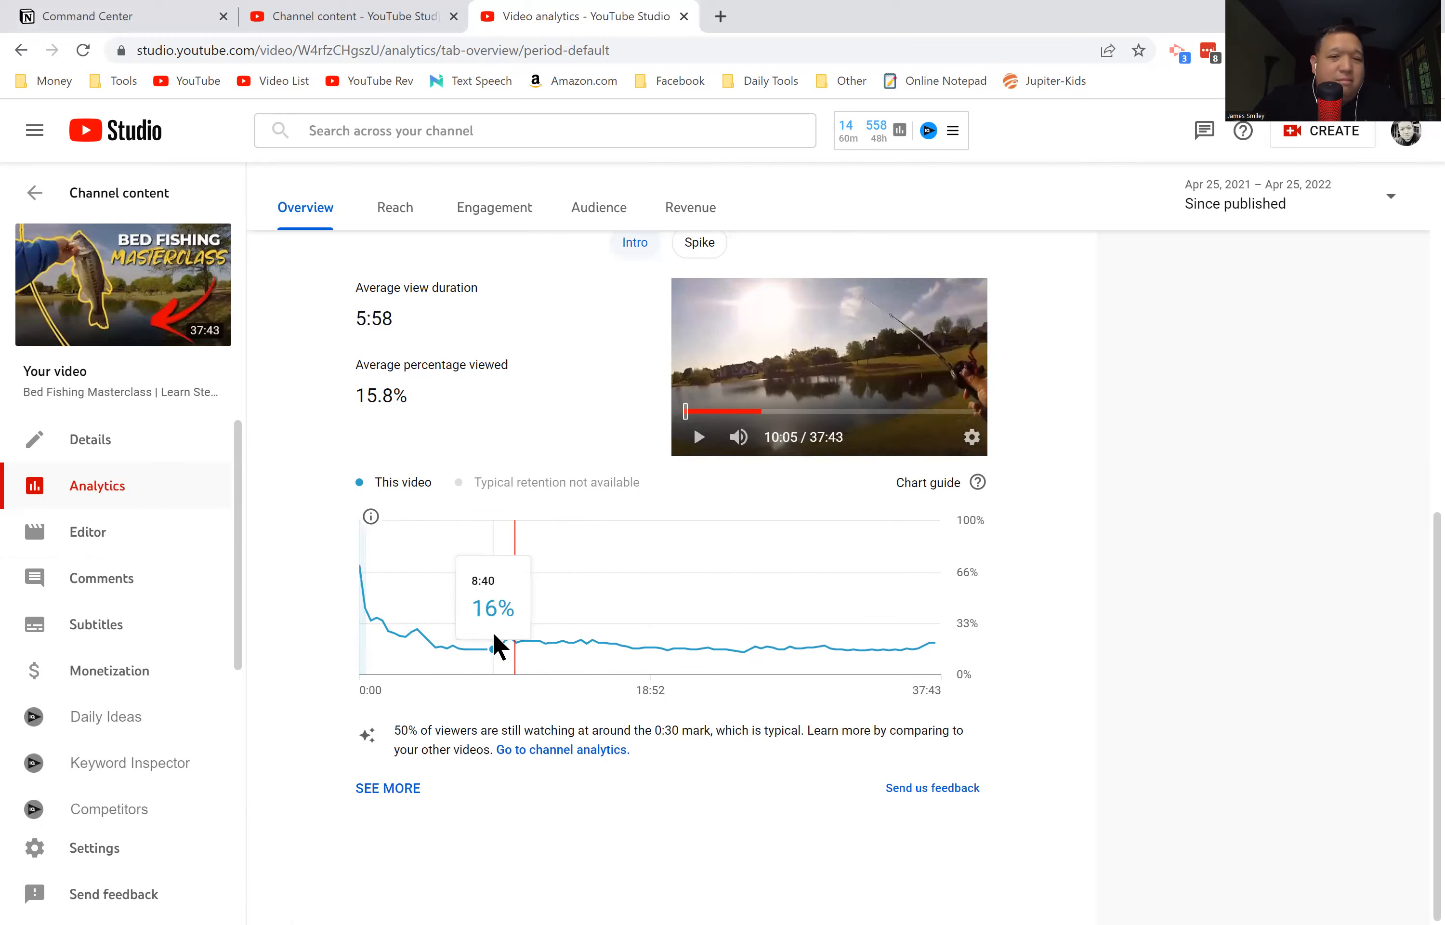
{"action": "mouse_move", "coordinate": [484, 654]}
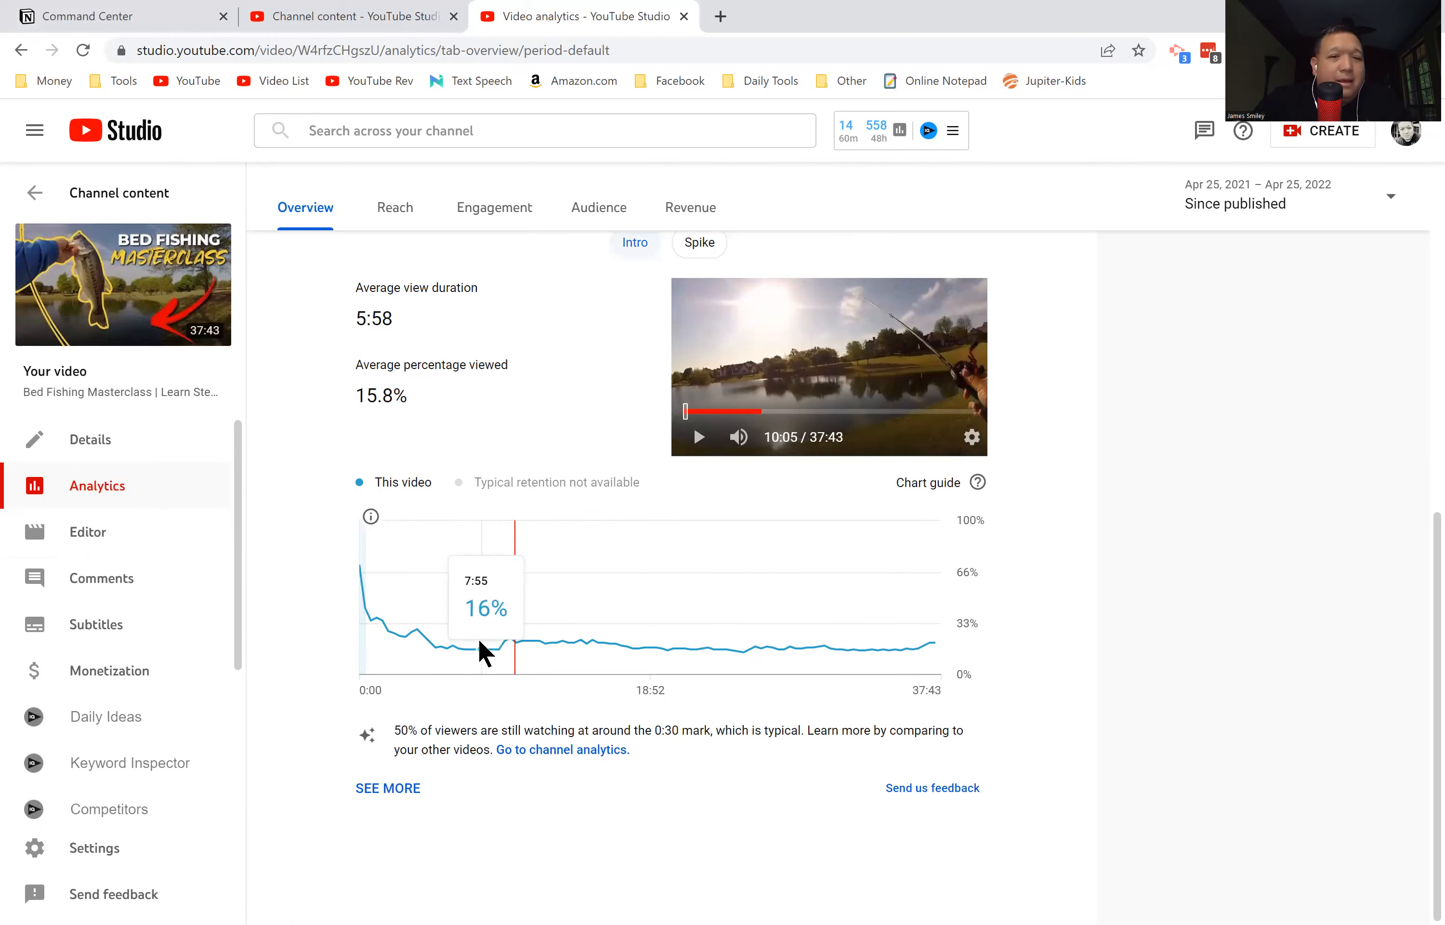
{"action": "mouse_move", "coordinate": [512, 656]}
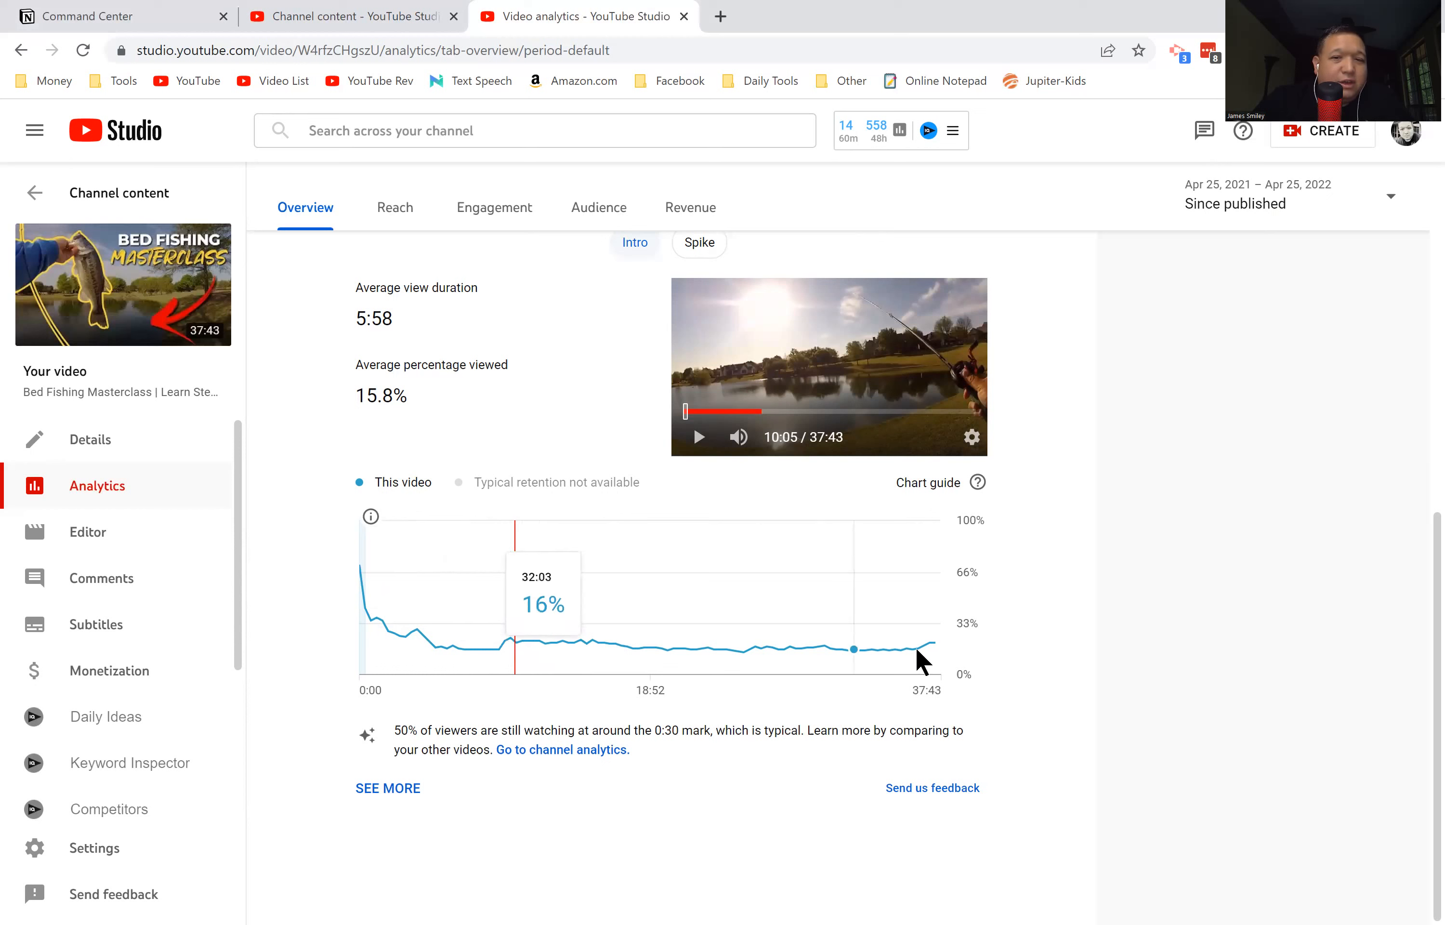
{"action": "mouse_move", "coordinate": [504, 648]}
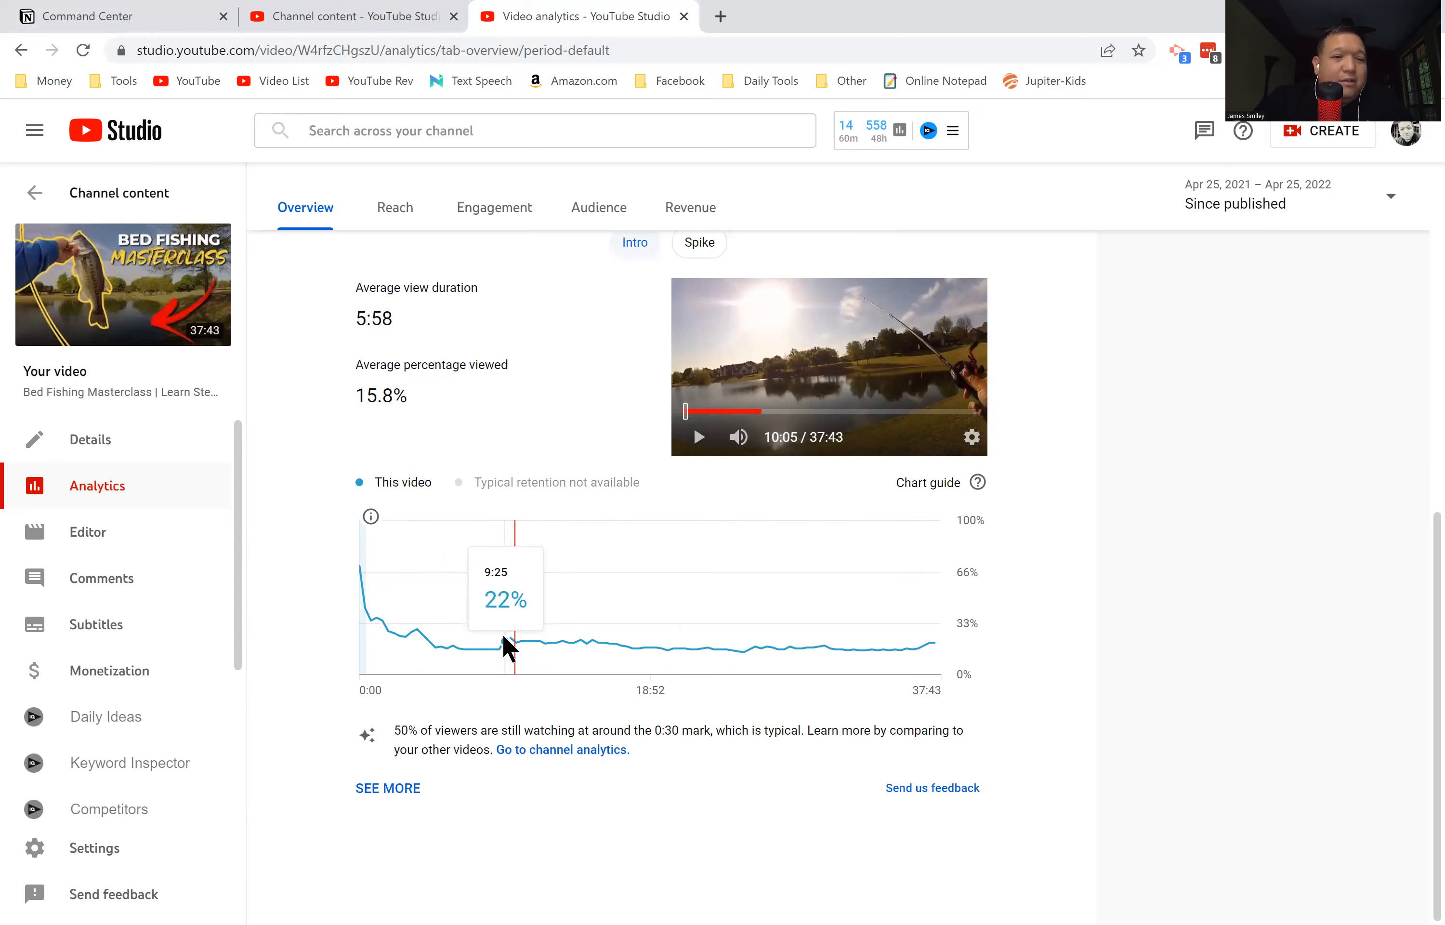
{"action": "mouse_move", "coordinate": [451, 647]}
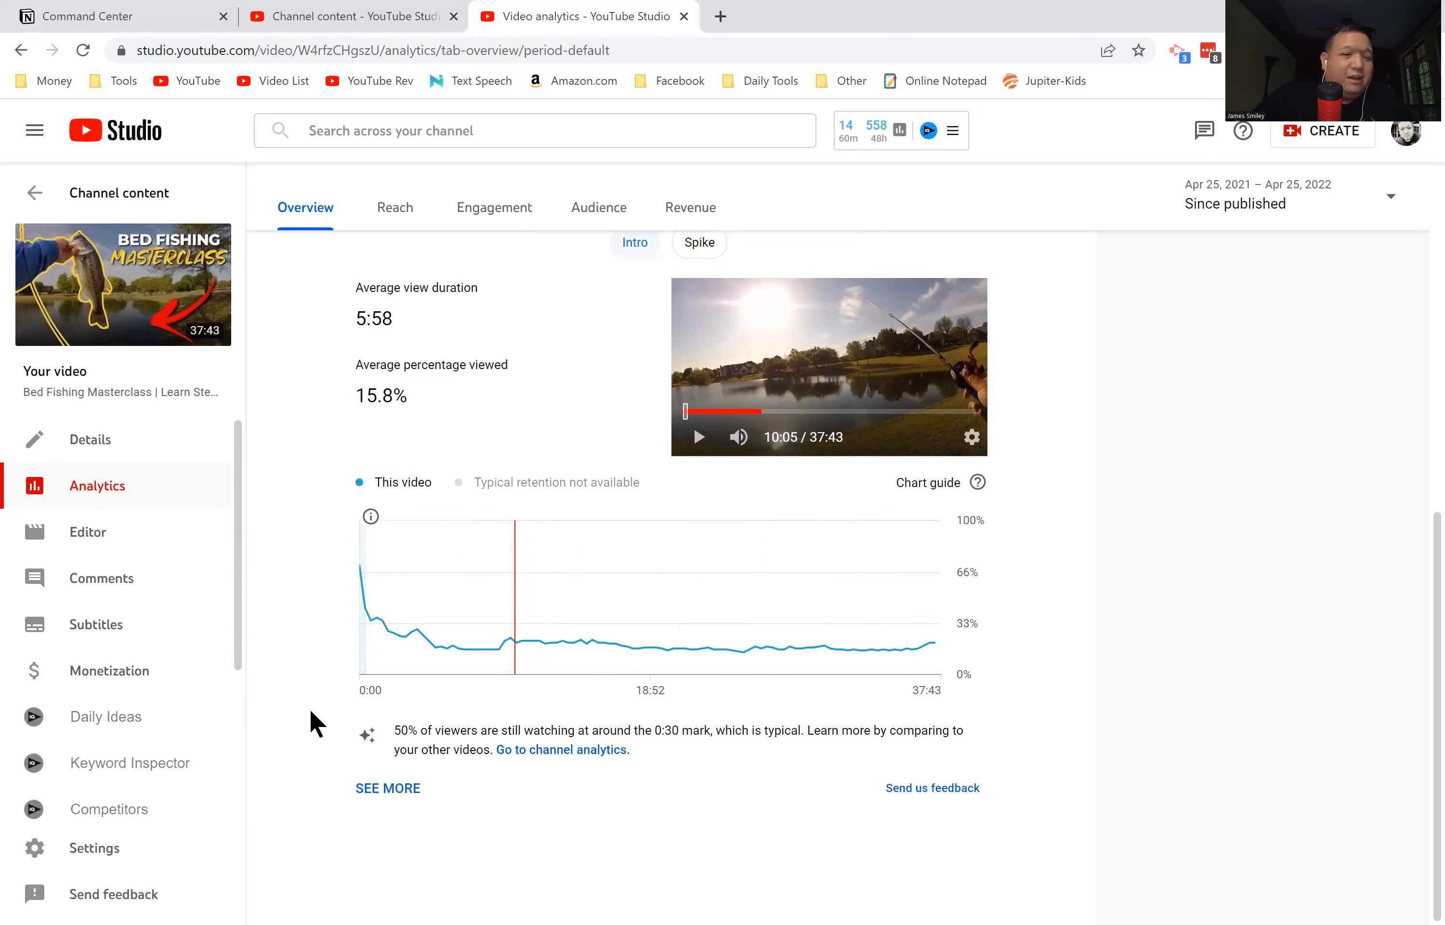
{"action": "mouse_move", "coordinate": [333, 591]}
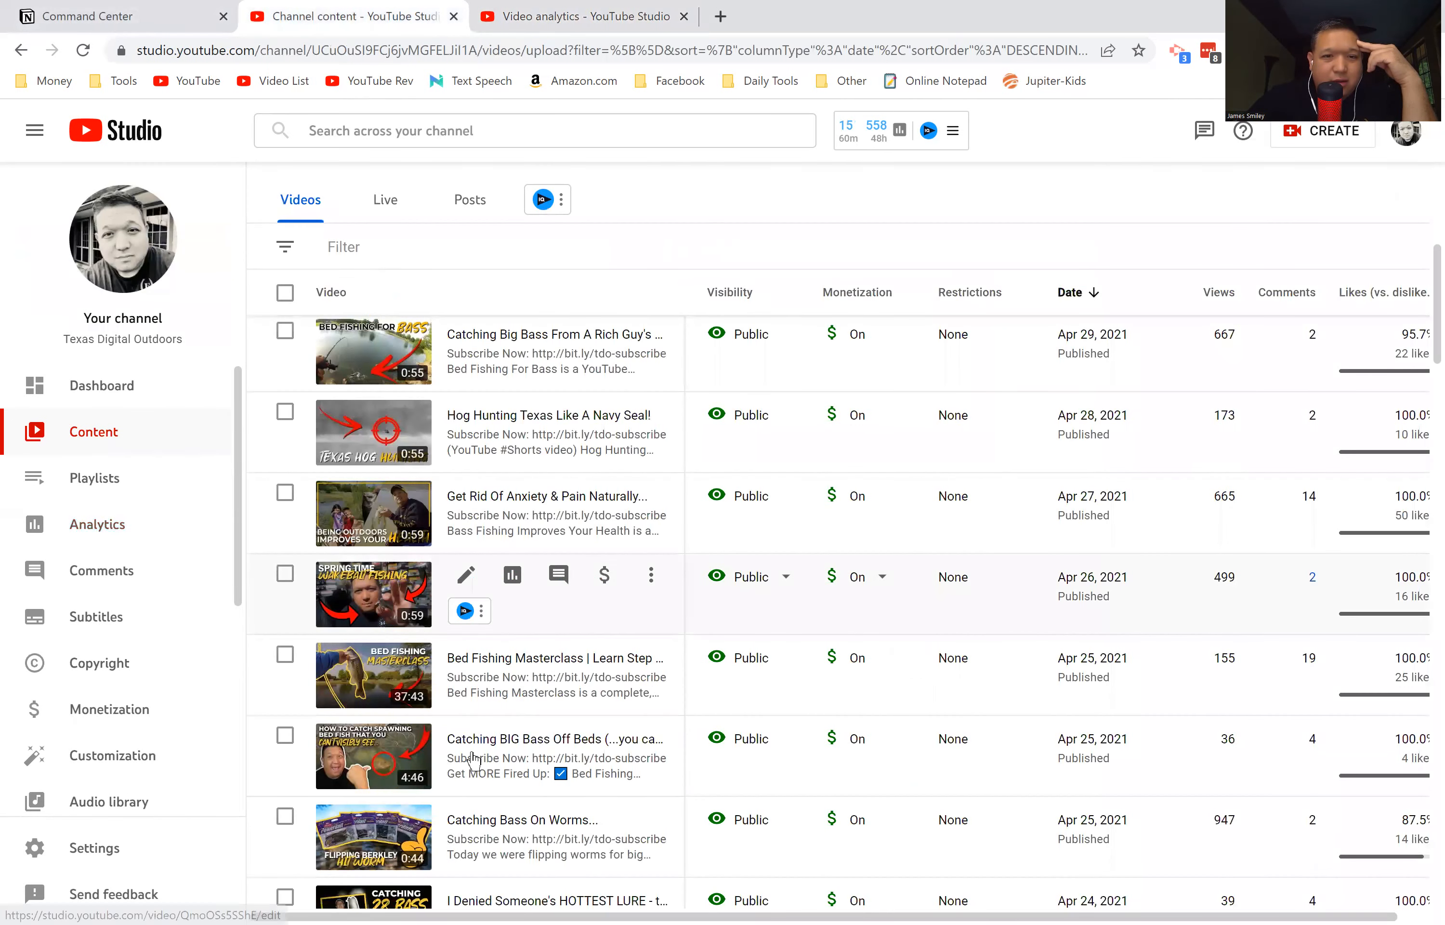
{"action": "left_click", "coordinate": [652, 576]}
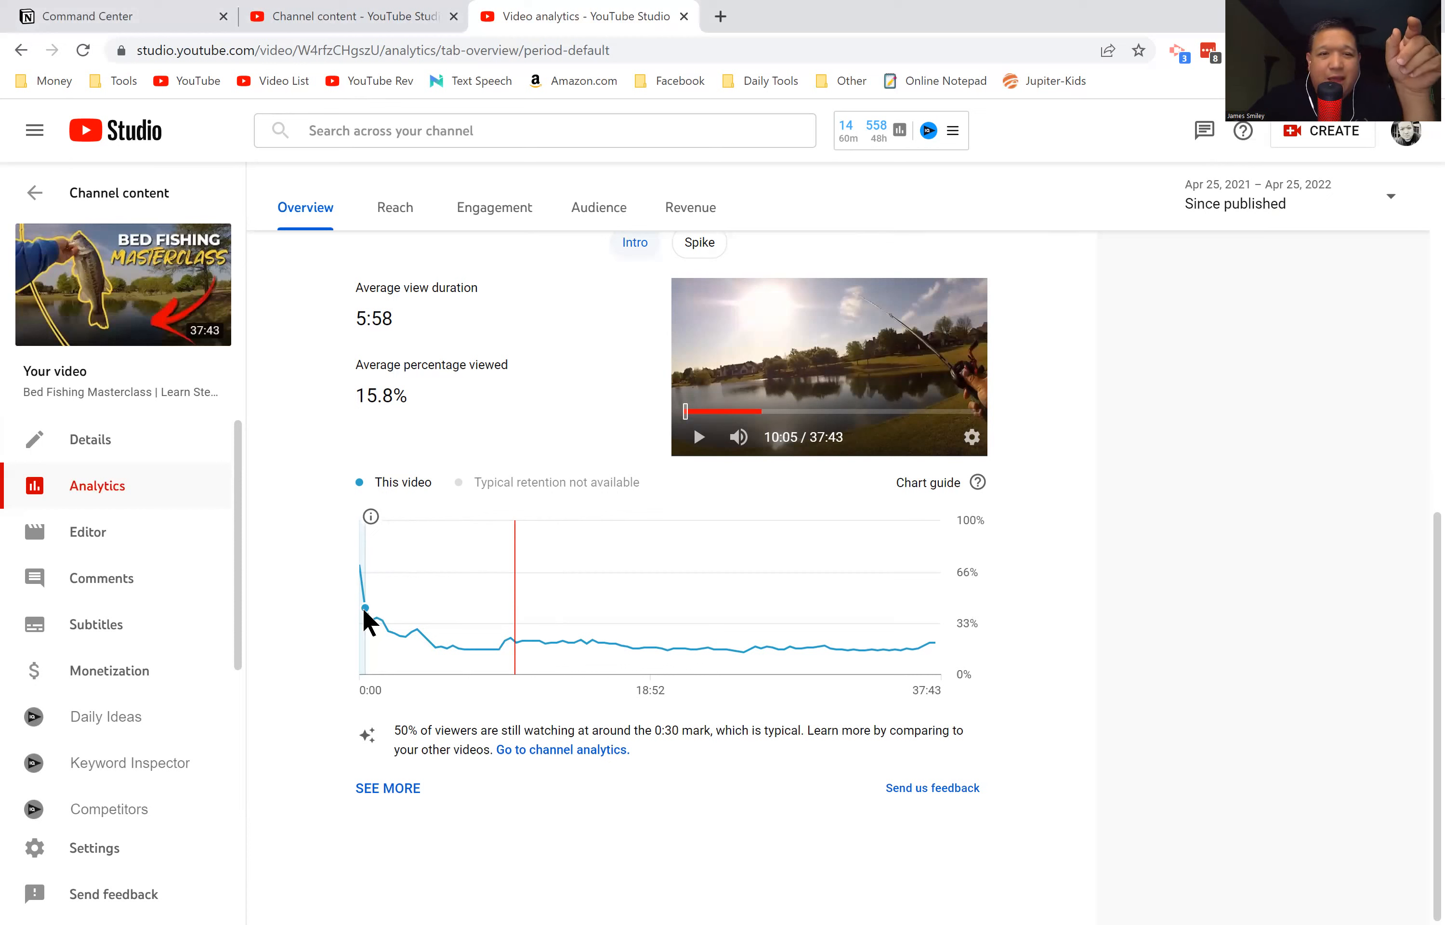
{"action": "mouse_move", "coordinate": [470, 660]}
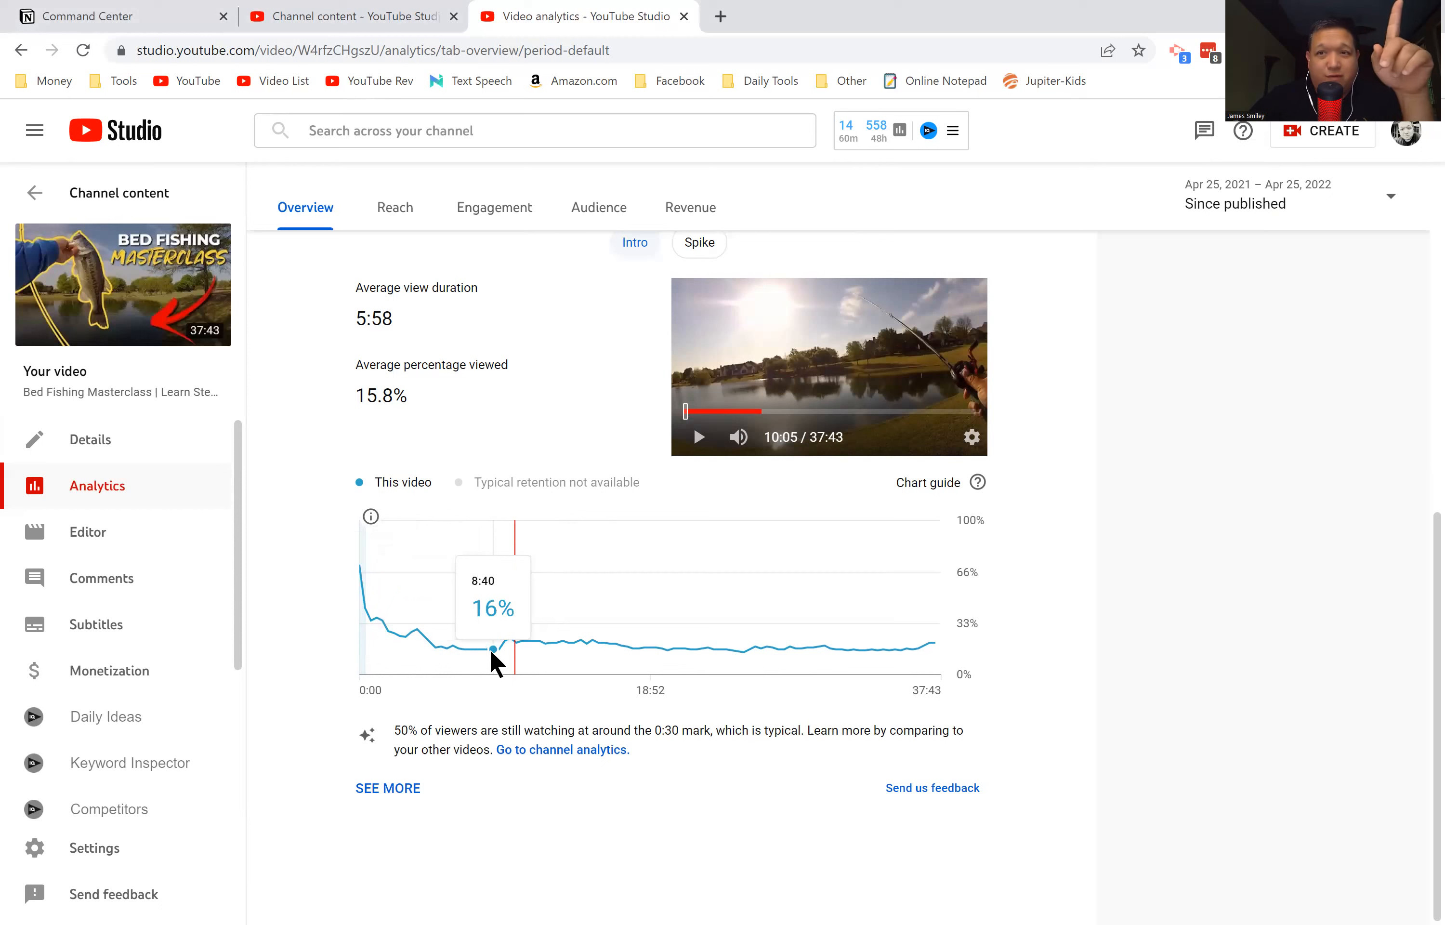
{"action": "mouse_move", "coordinate": [488, 843]}
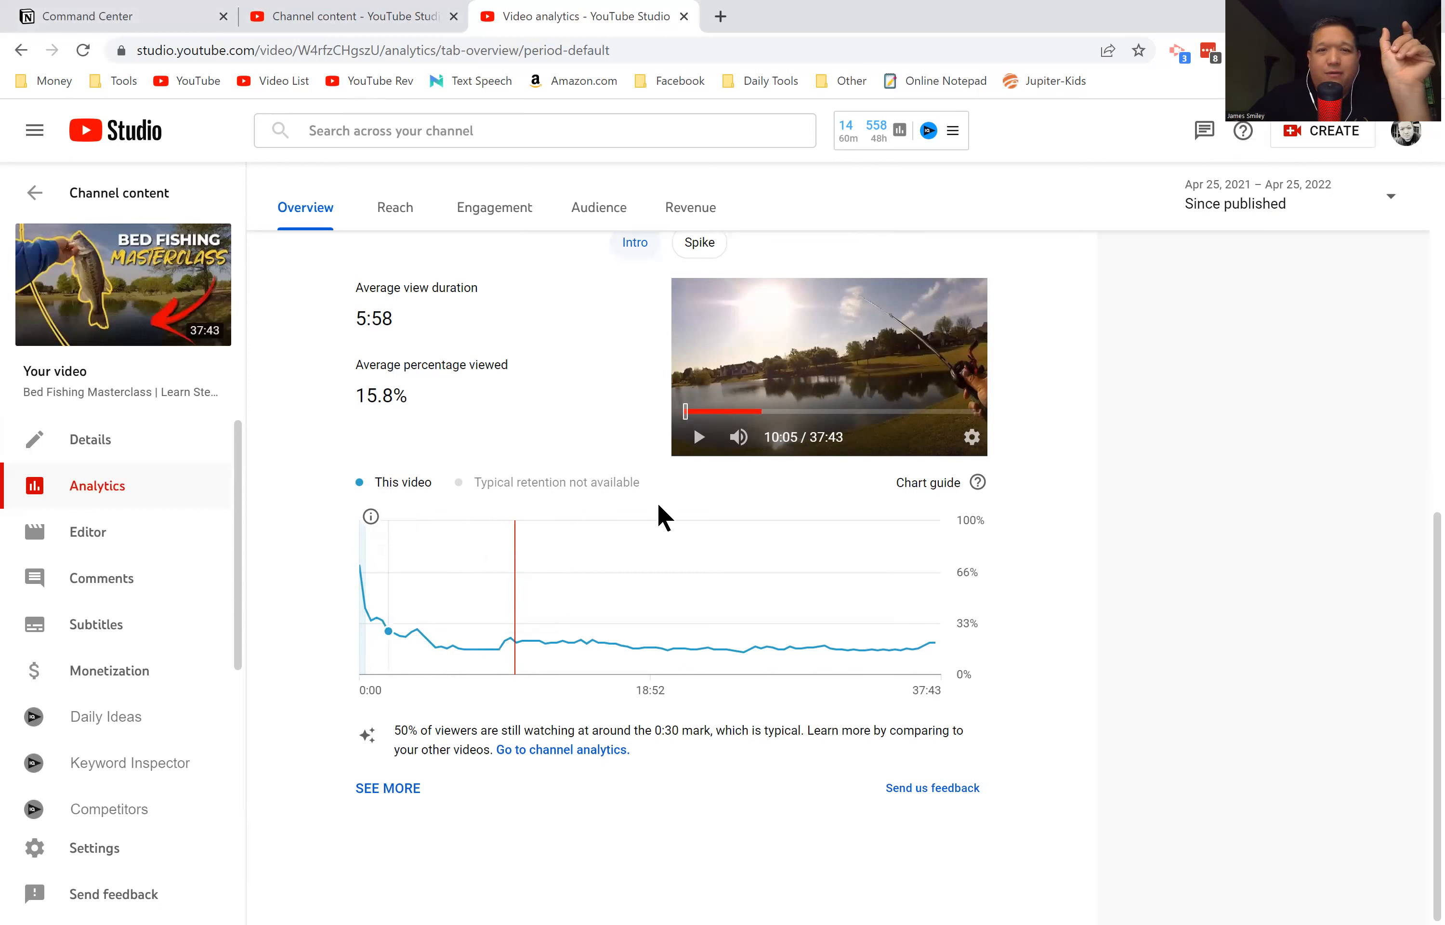
{"action": "mouse_move", "coordinate": [276, 351]}
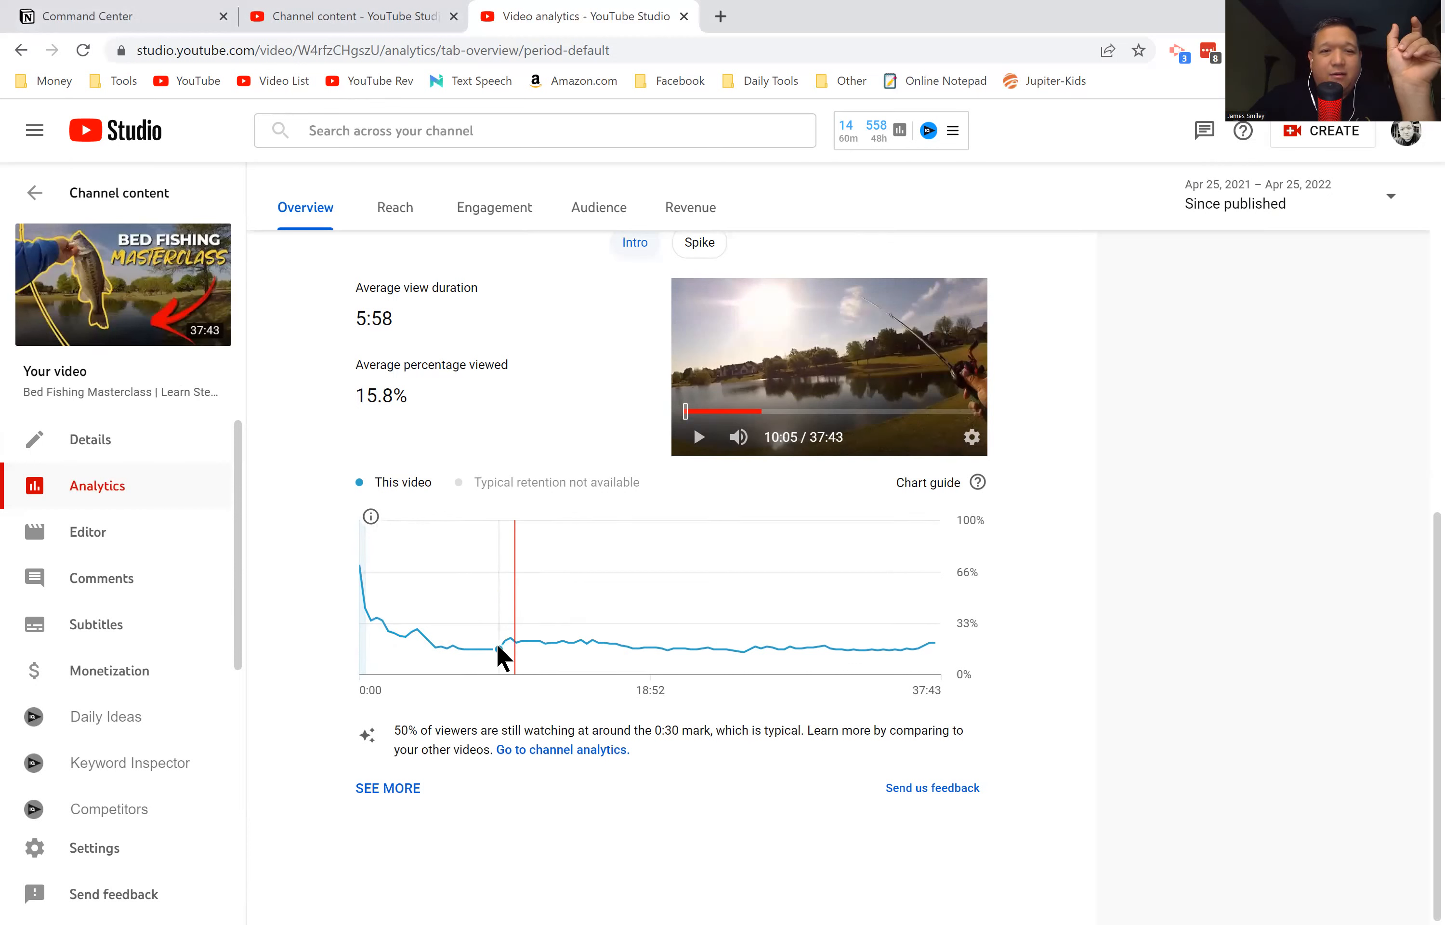
{"action": "mouse_move", "coordinate": [295, 716]}
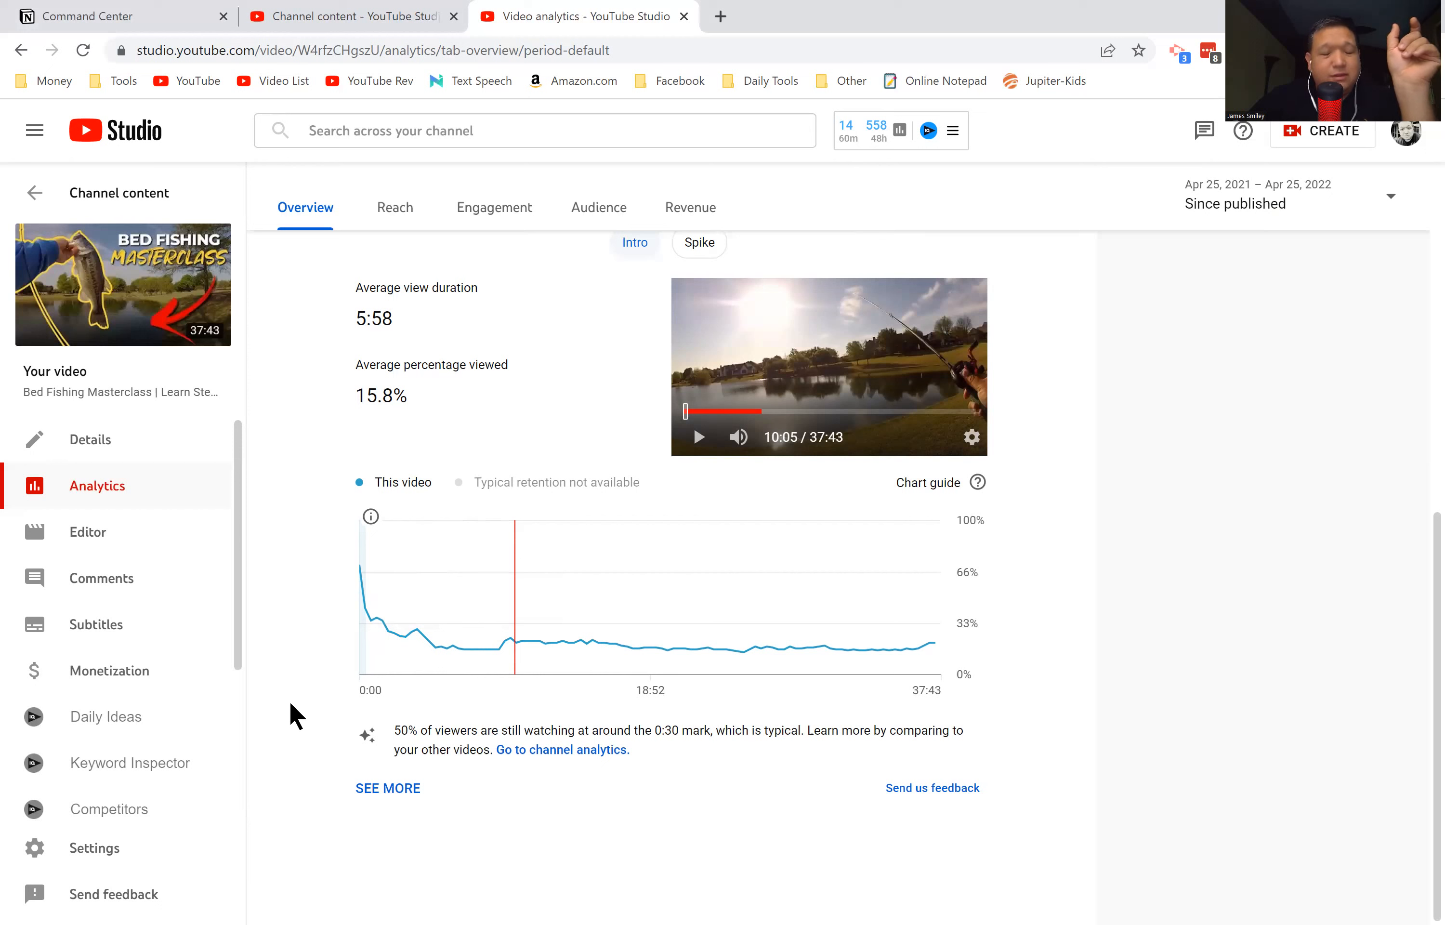
{"action": "mouse_move", "coordinate": [452, 666]}
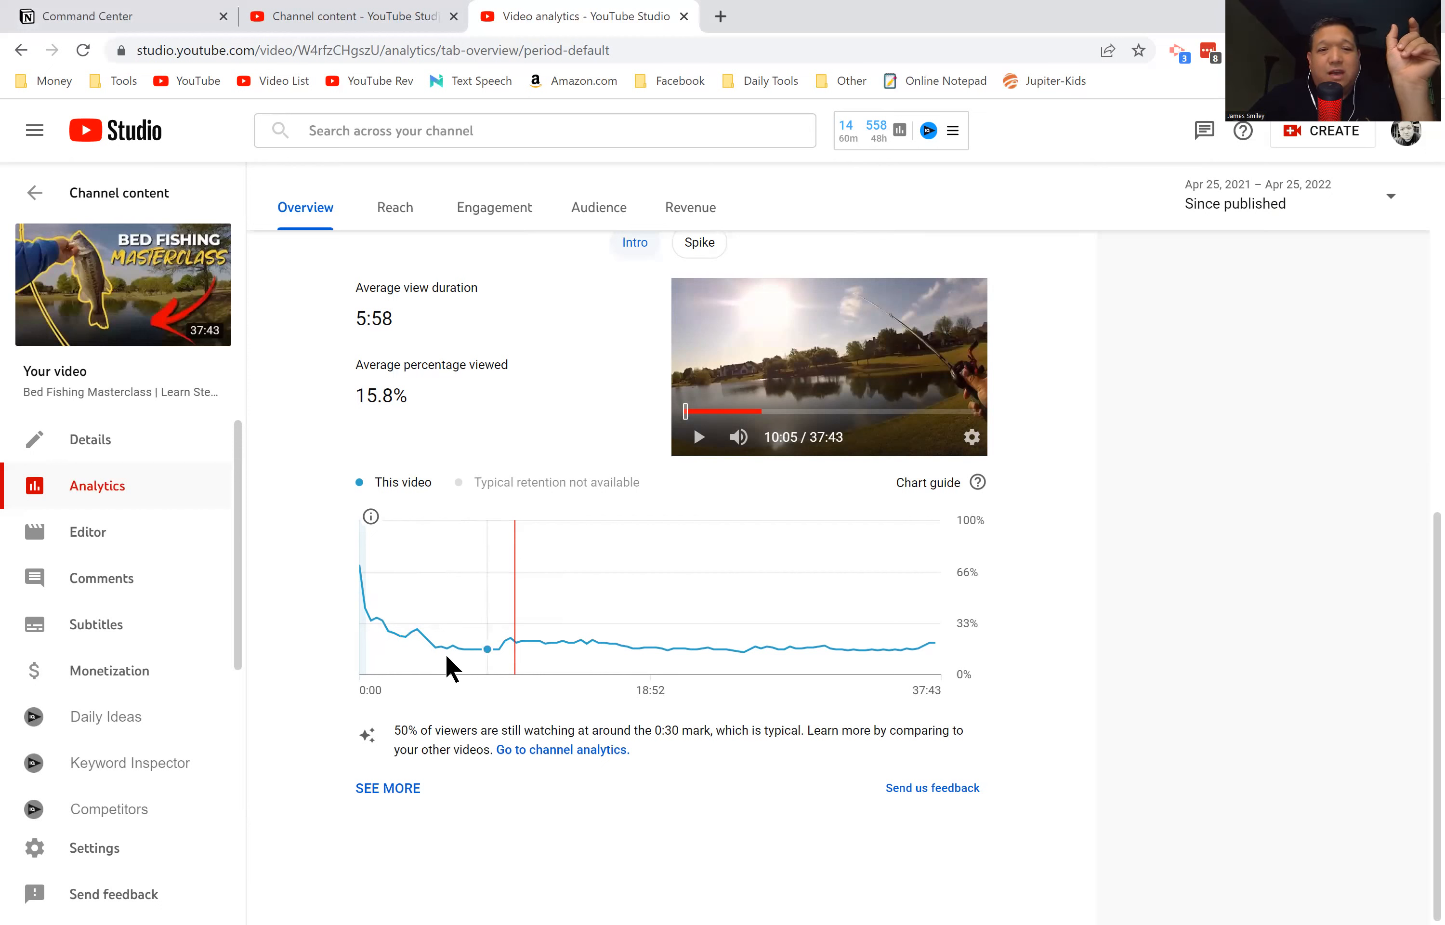
{"action": "mouse_move", "coordinate": [377, 616]}
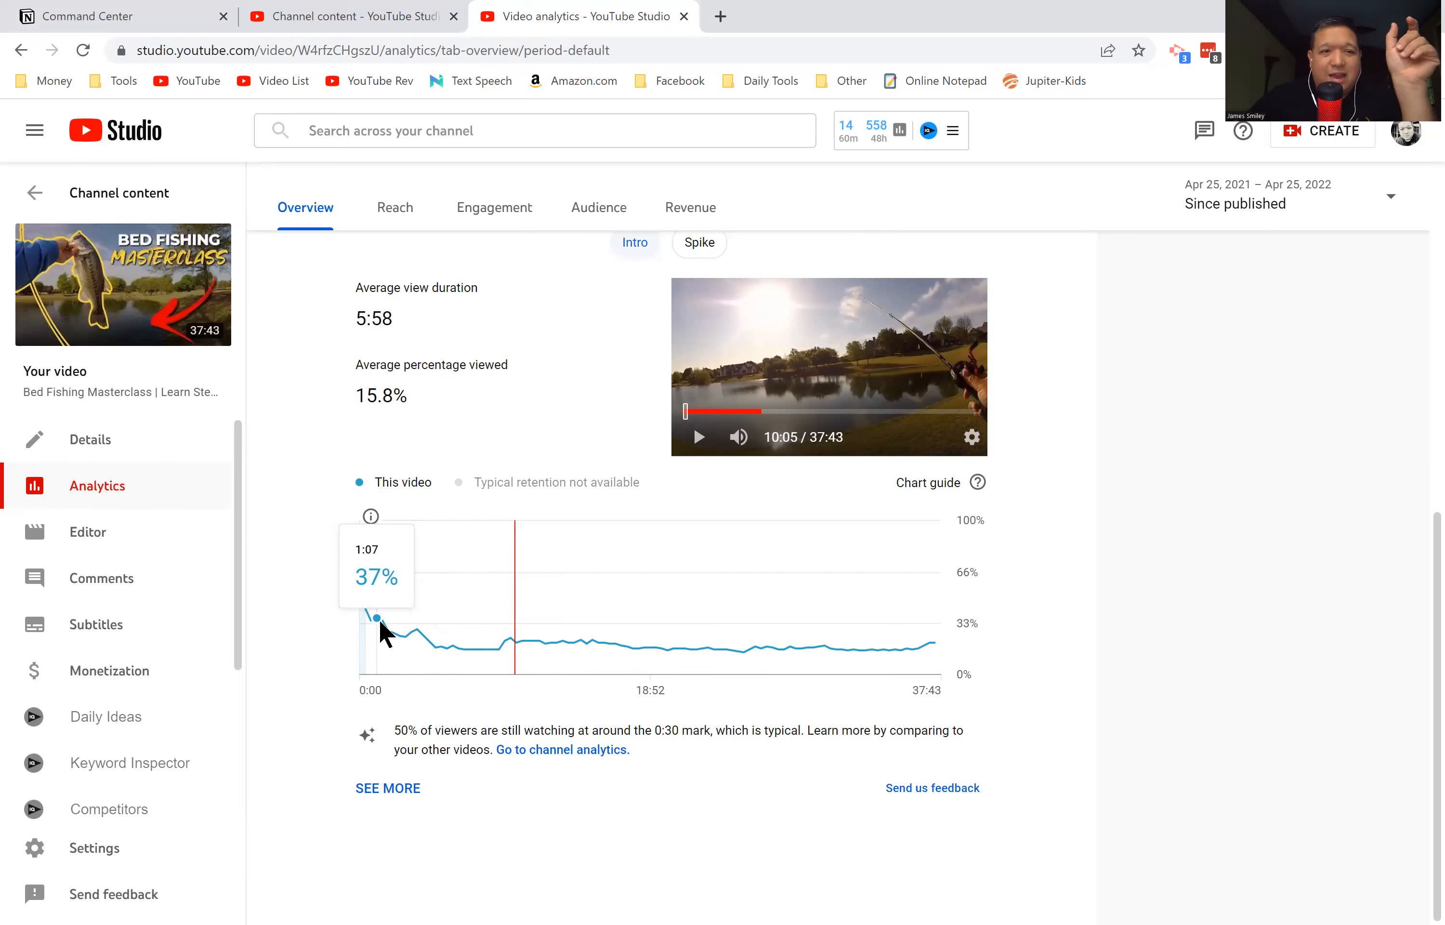
{"action": "mouse_move", "coordinate": [95, 607]}
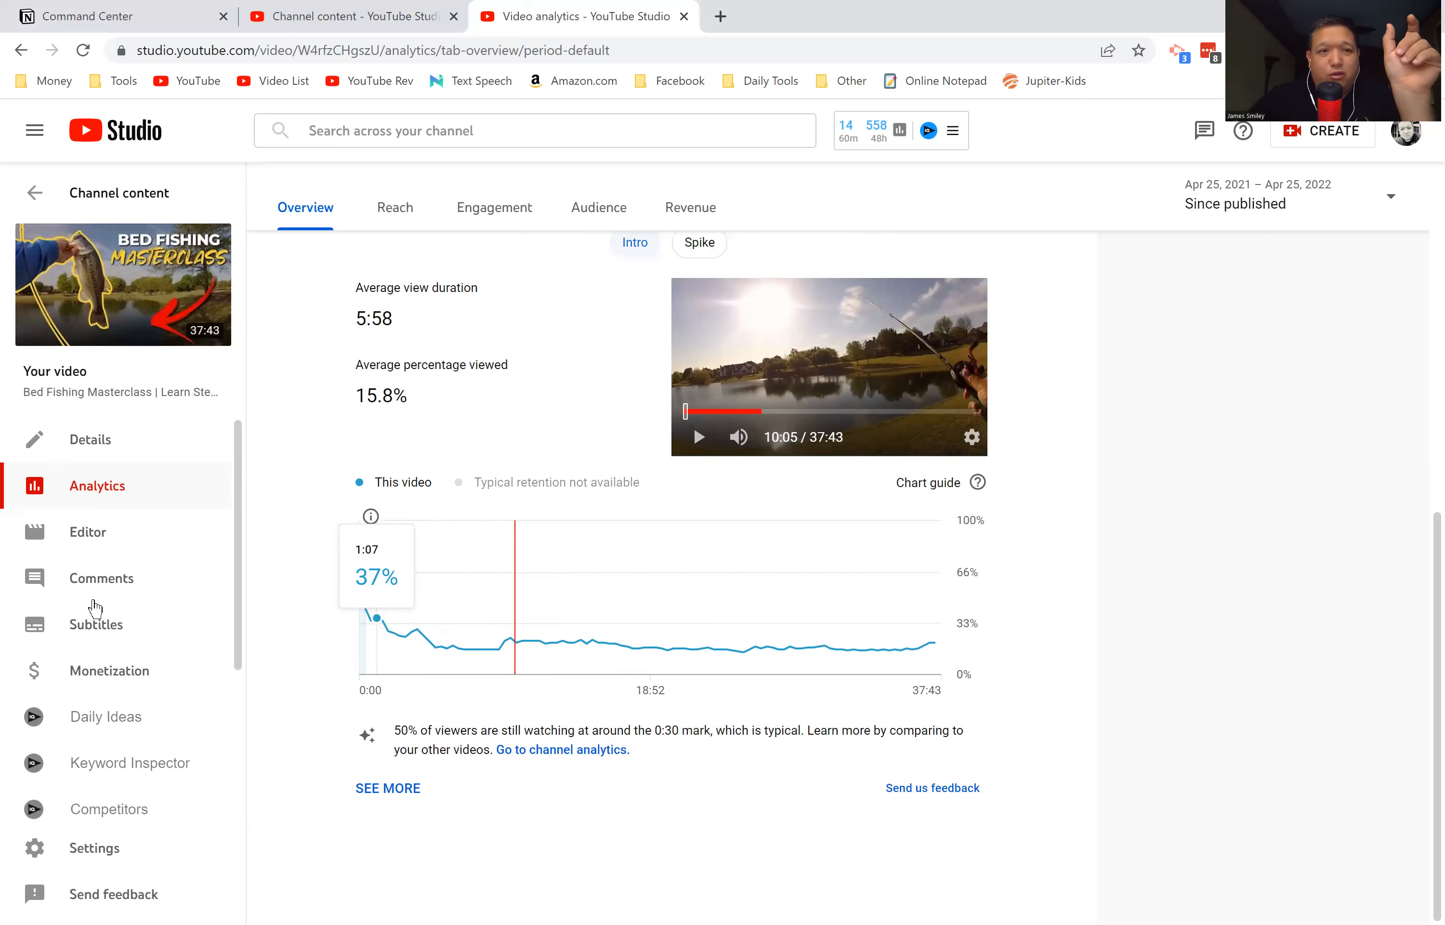
Launch the video's Editor from the sidebar in a new browser tab.
{"action": "right_click", "coordinate": [87, 532]}
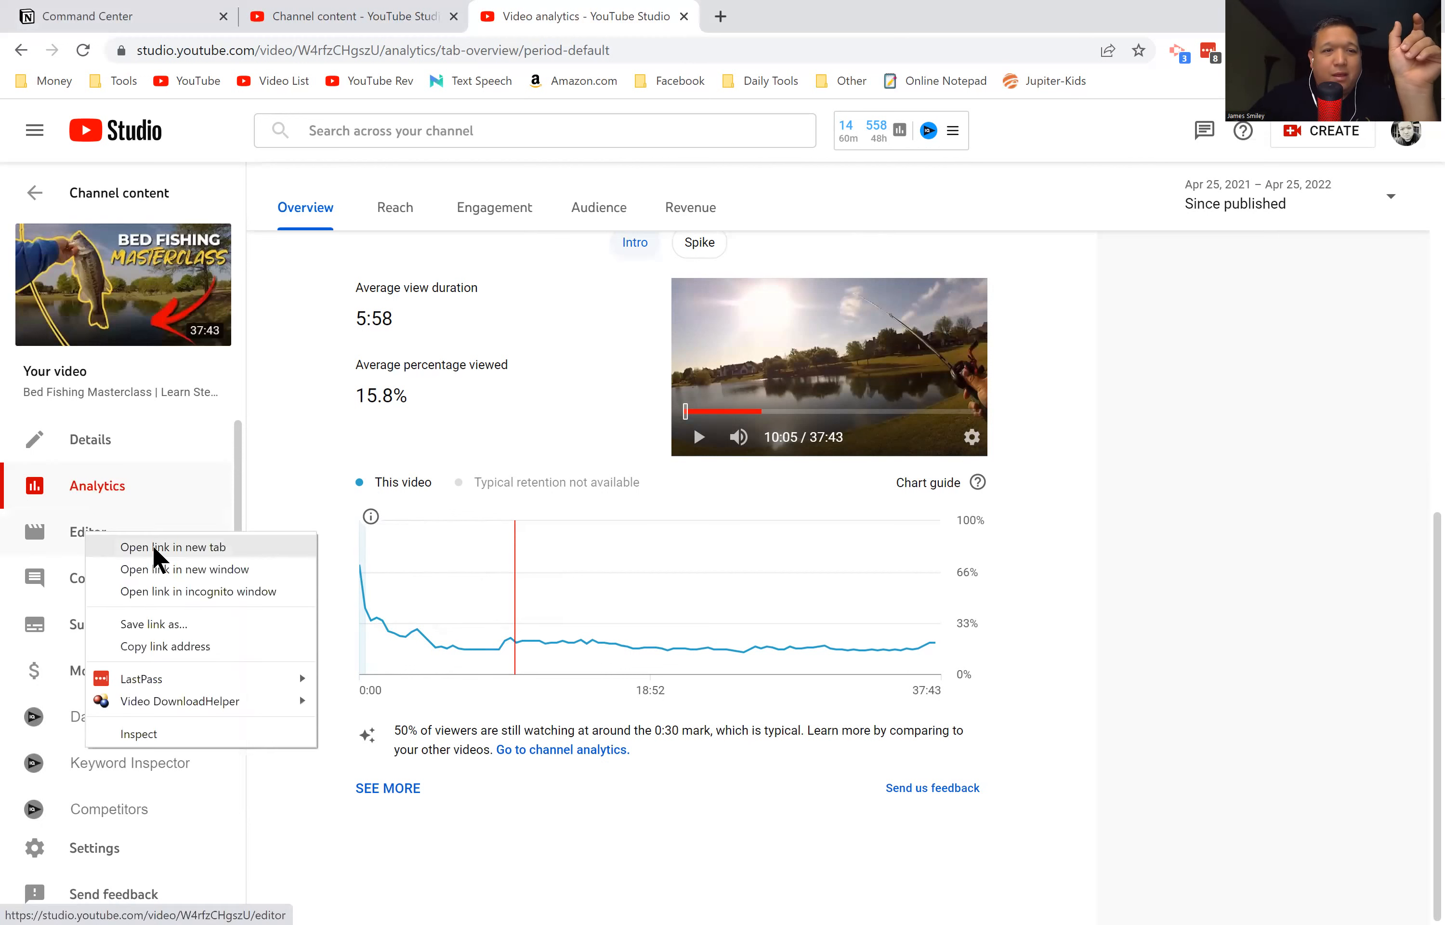
{"action": "left_click", "coordinate": [172, 547]}
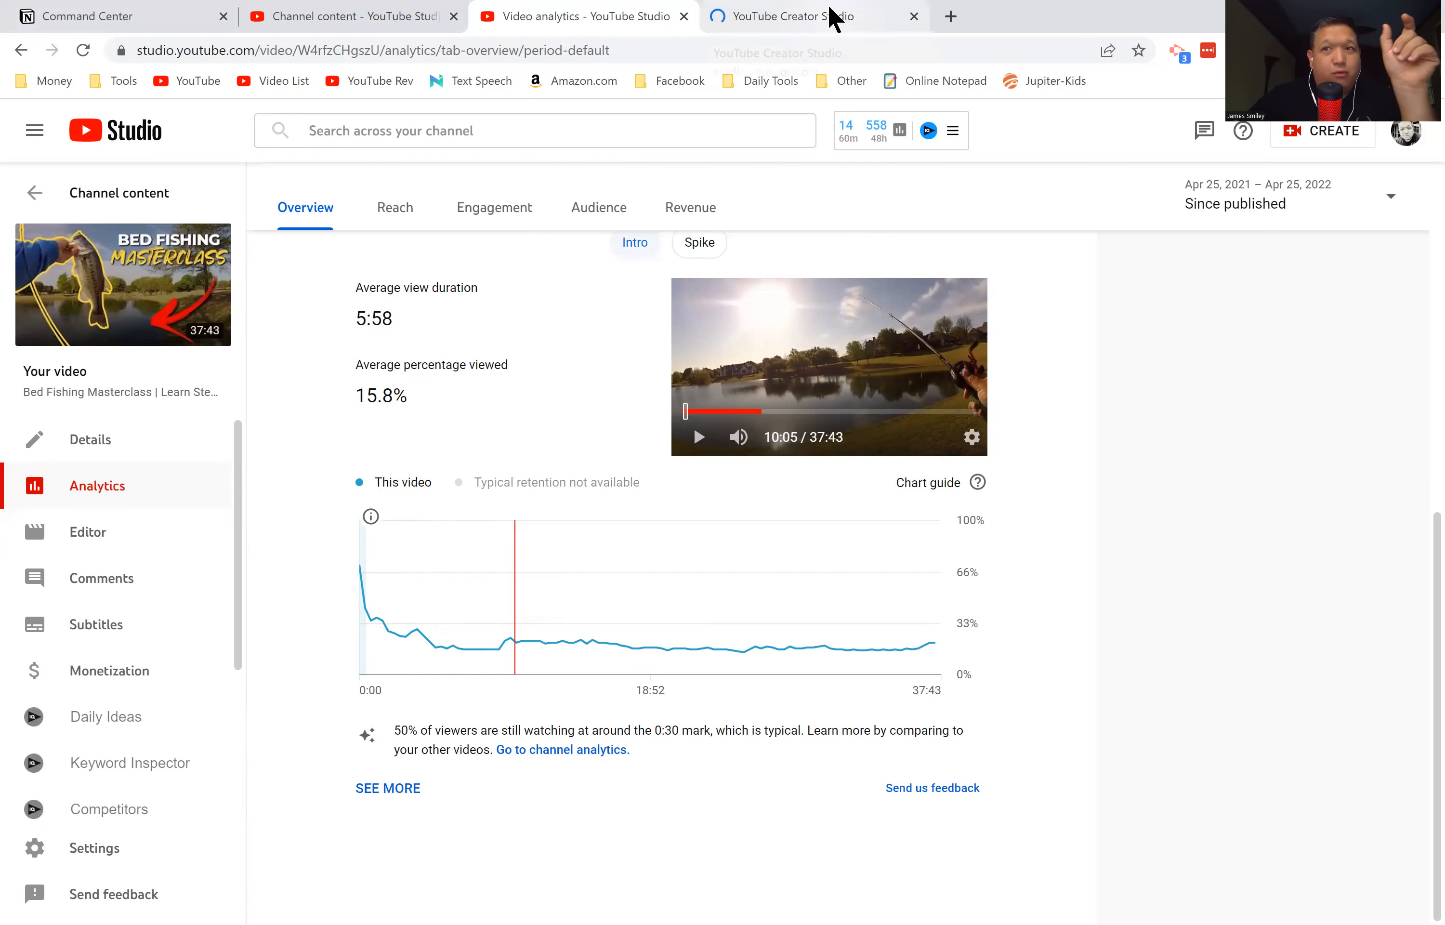
{"action": "mouse_move", "coordinate": [788, 16]}
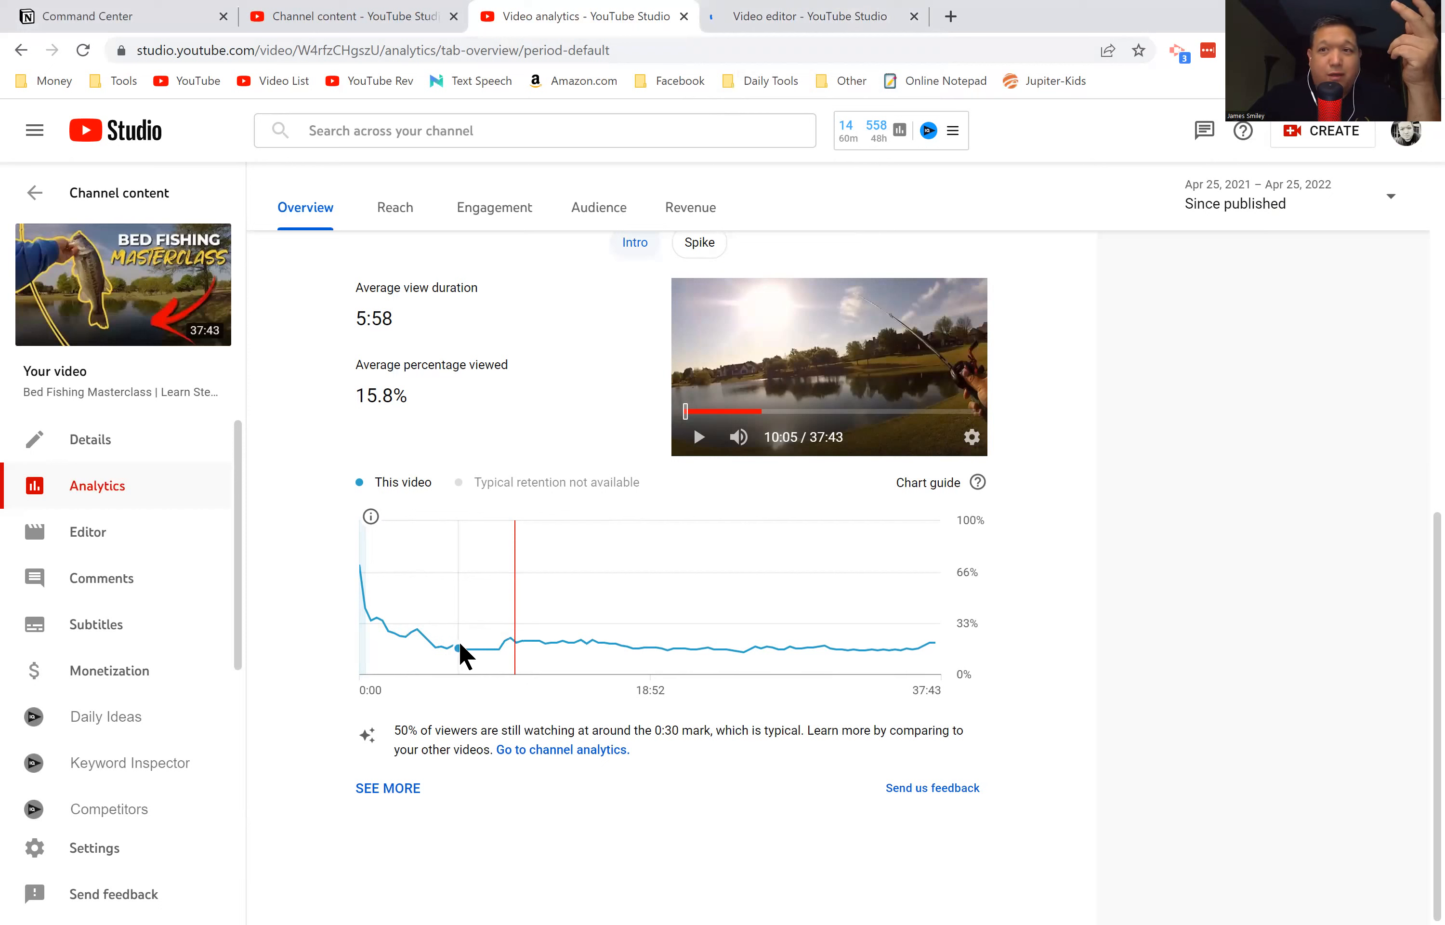
{"action": "mouse_move", "coordinate": [467, 657]}
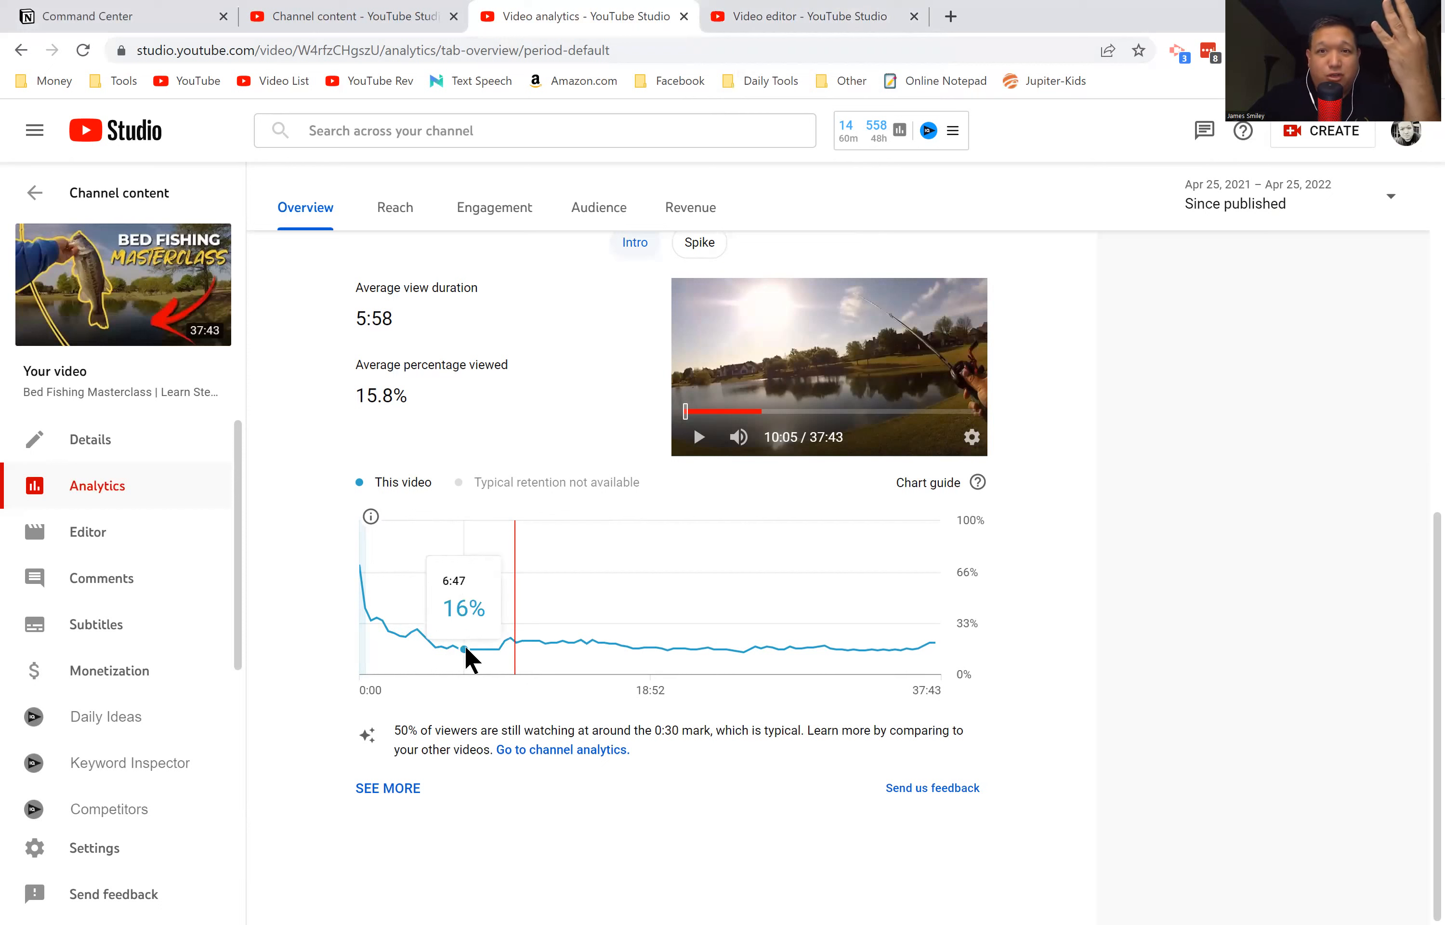
{"action": "mouse_move", "coordinate": [240, 555]}
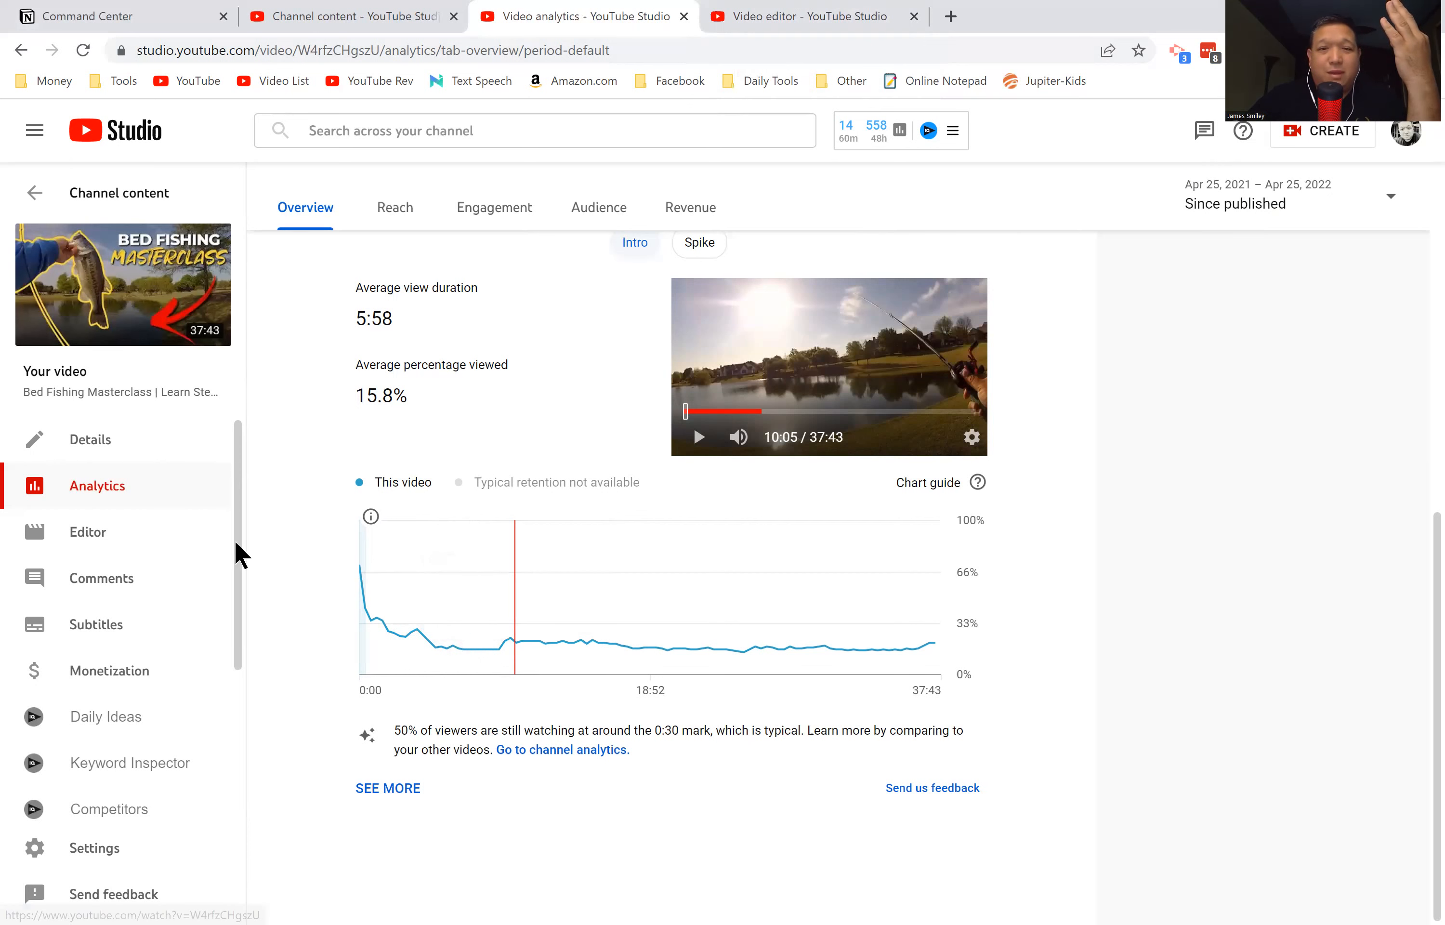
{"action": "mouse_move", "coordinate": [378, 626]}
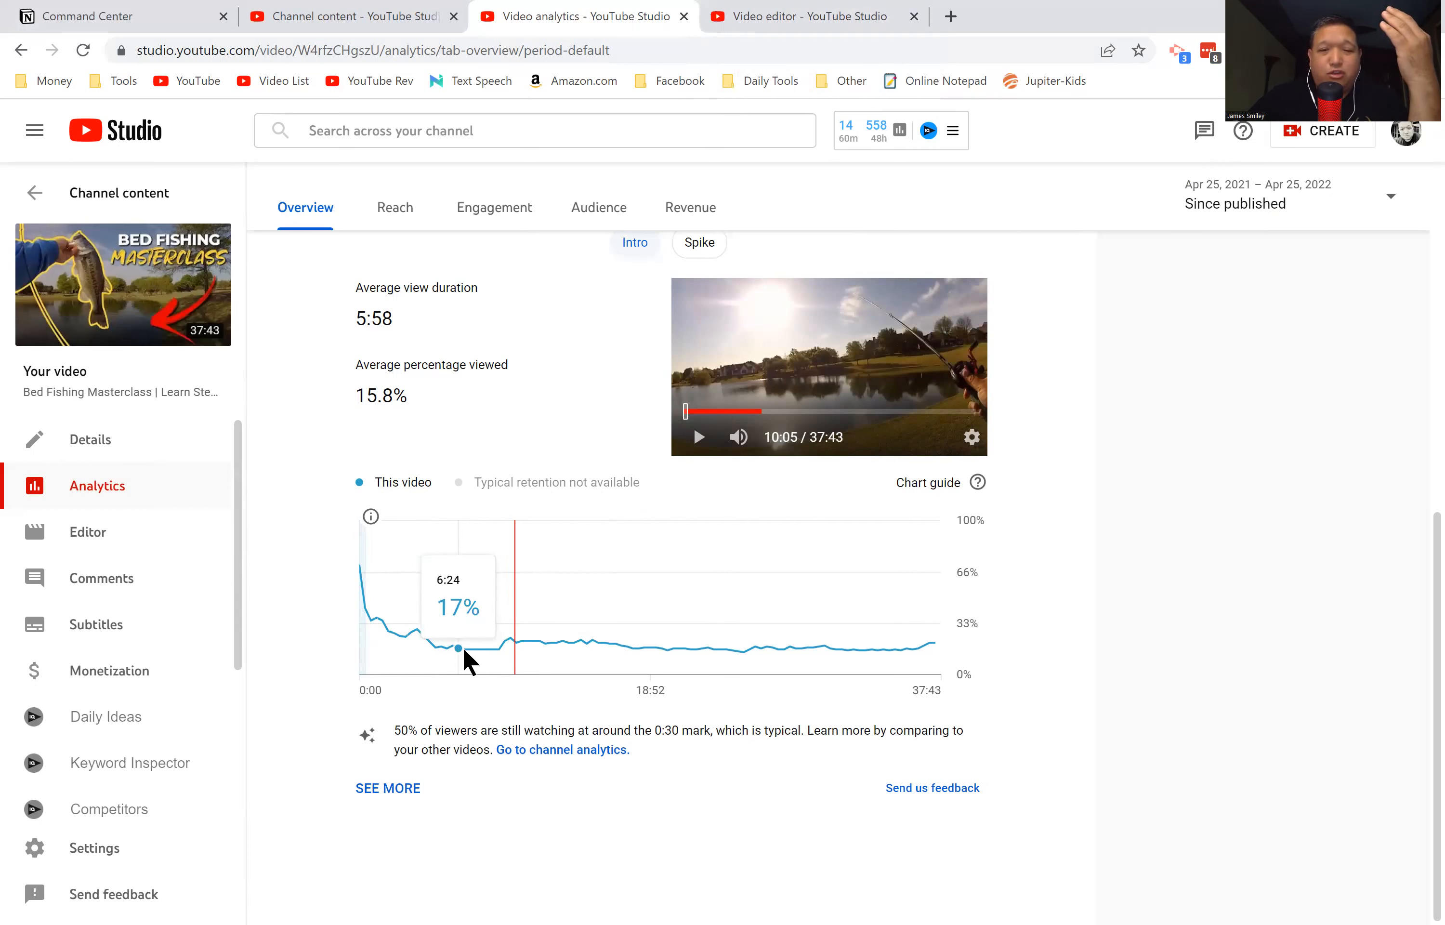
{"action": "mouse_move", "coordinate": [465, 649]}
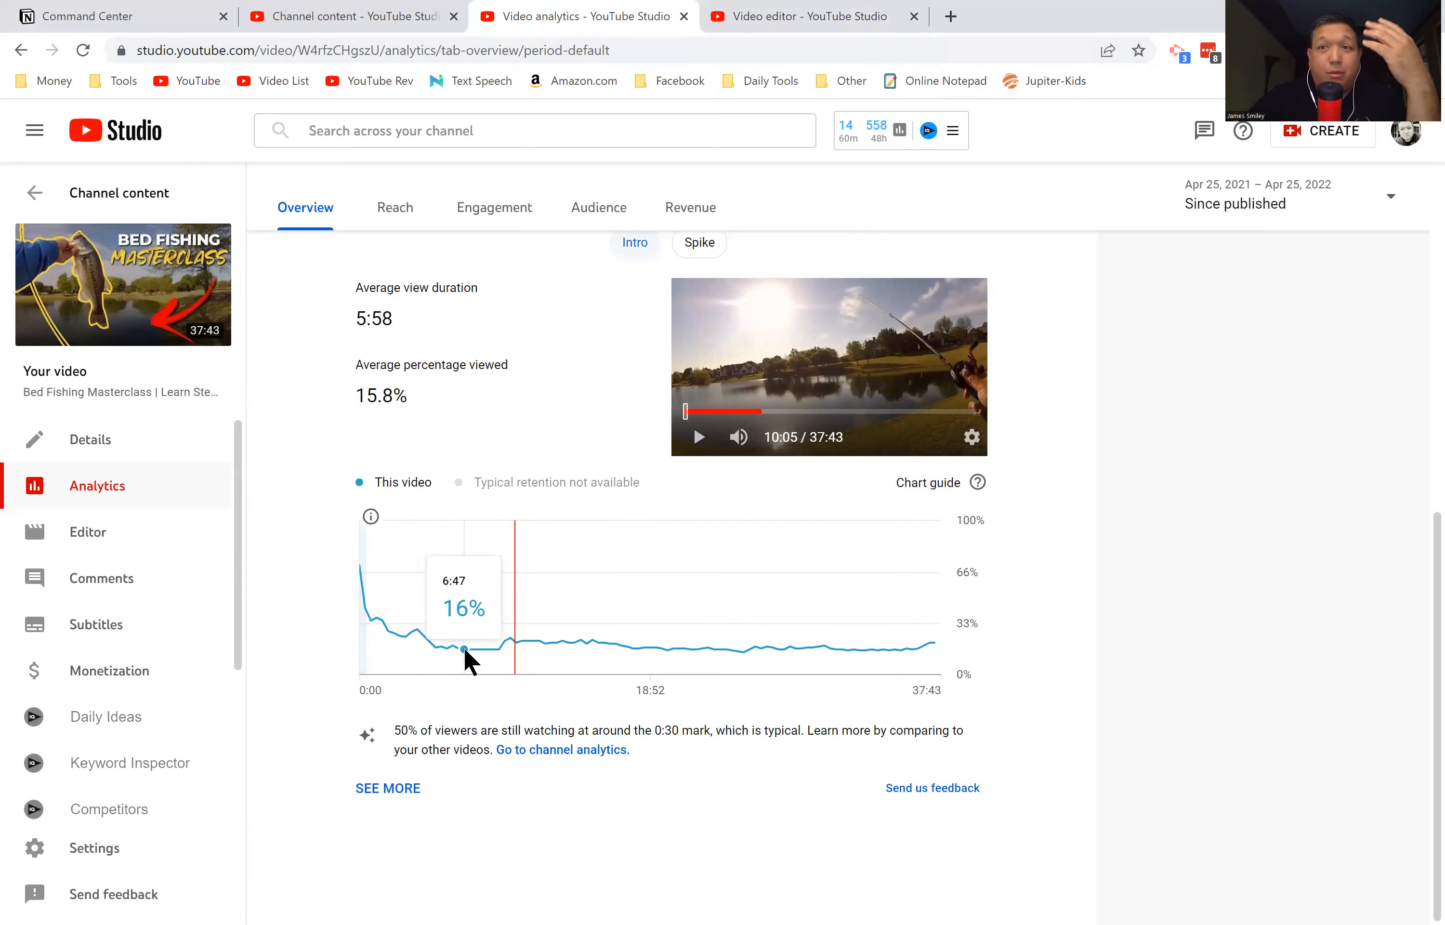
{"action": "mouse_move", "coordinate": [505, 654]}
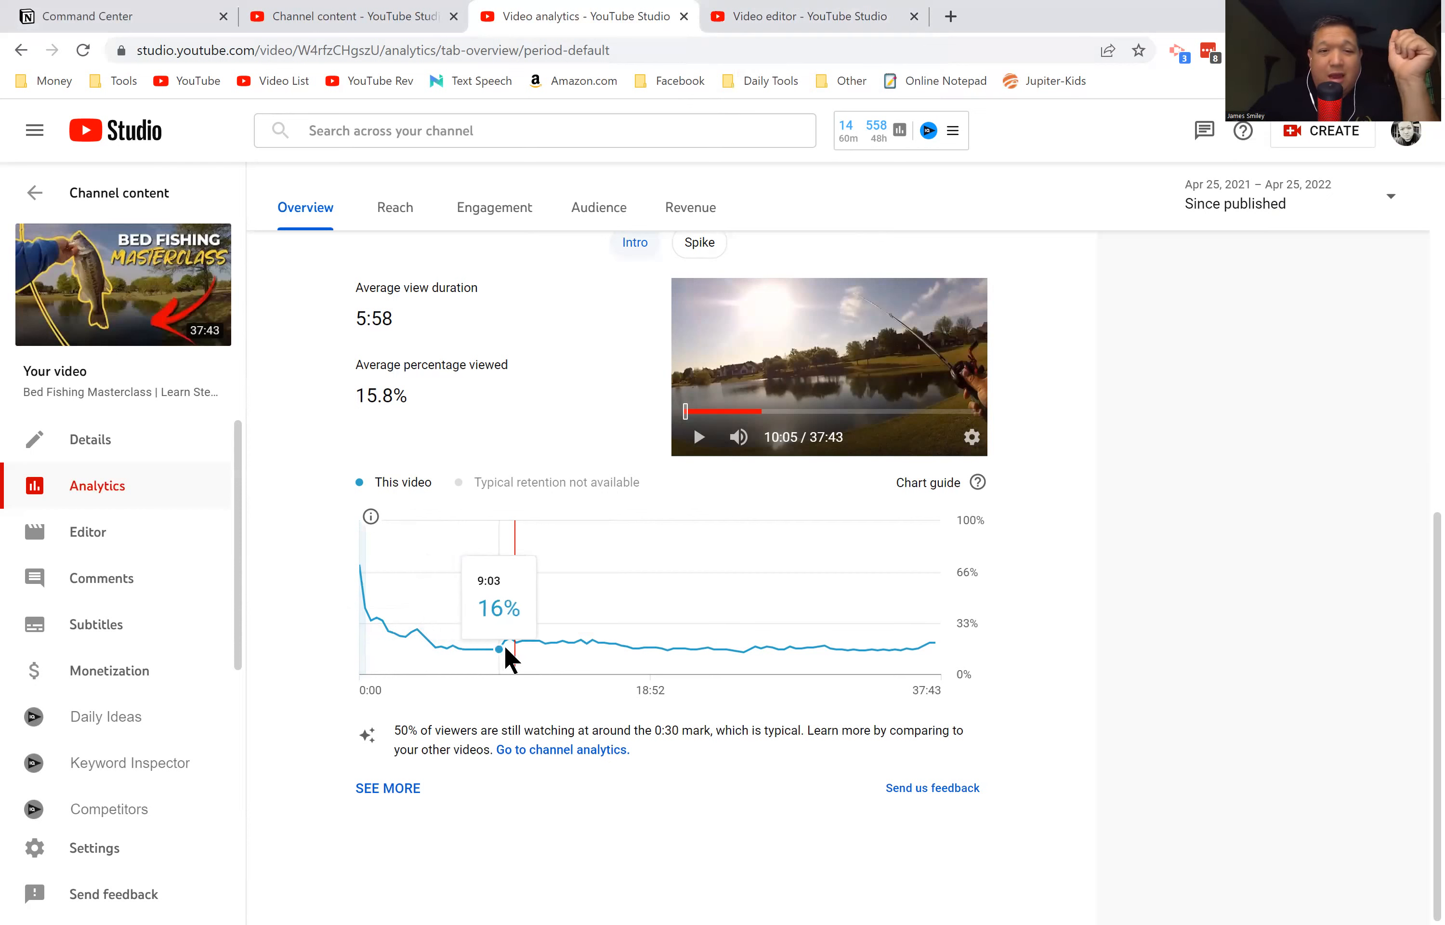
{"action": "mouse_move", "coordinate": [533, 641]}
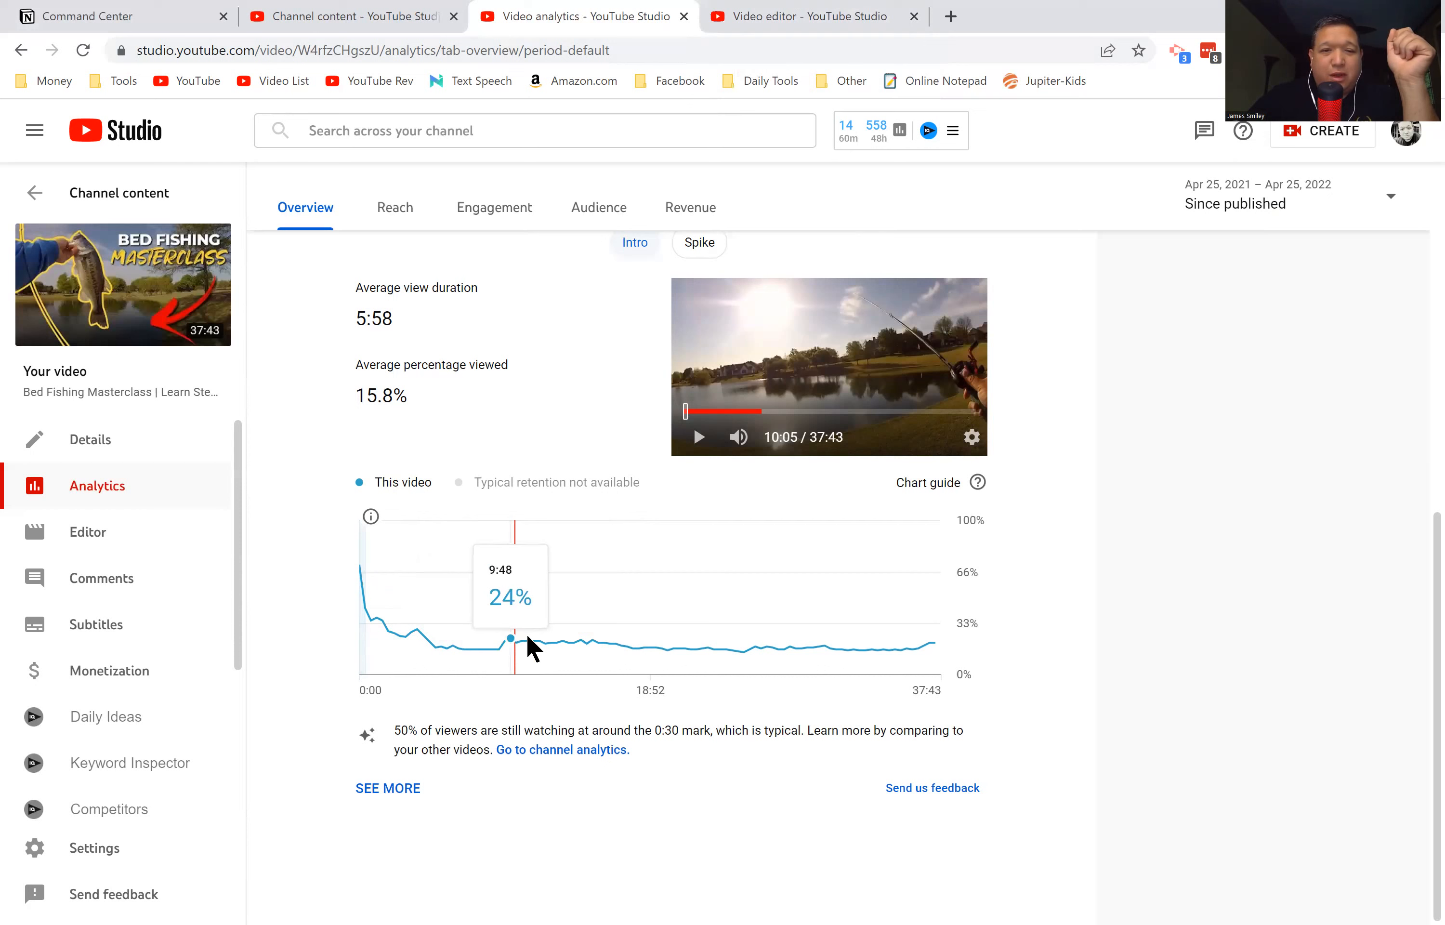
{"action": "mouse_move", "coordinate": [592, 650]}
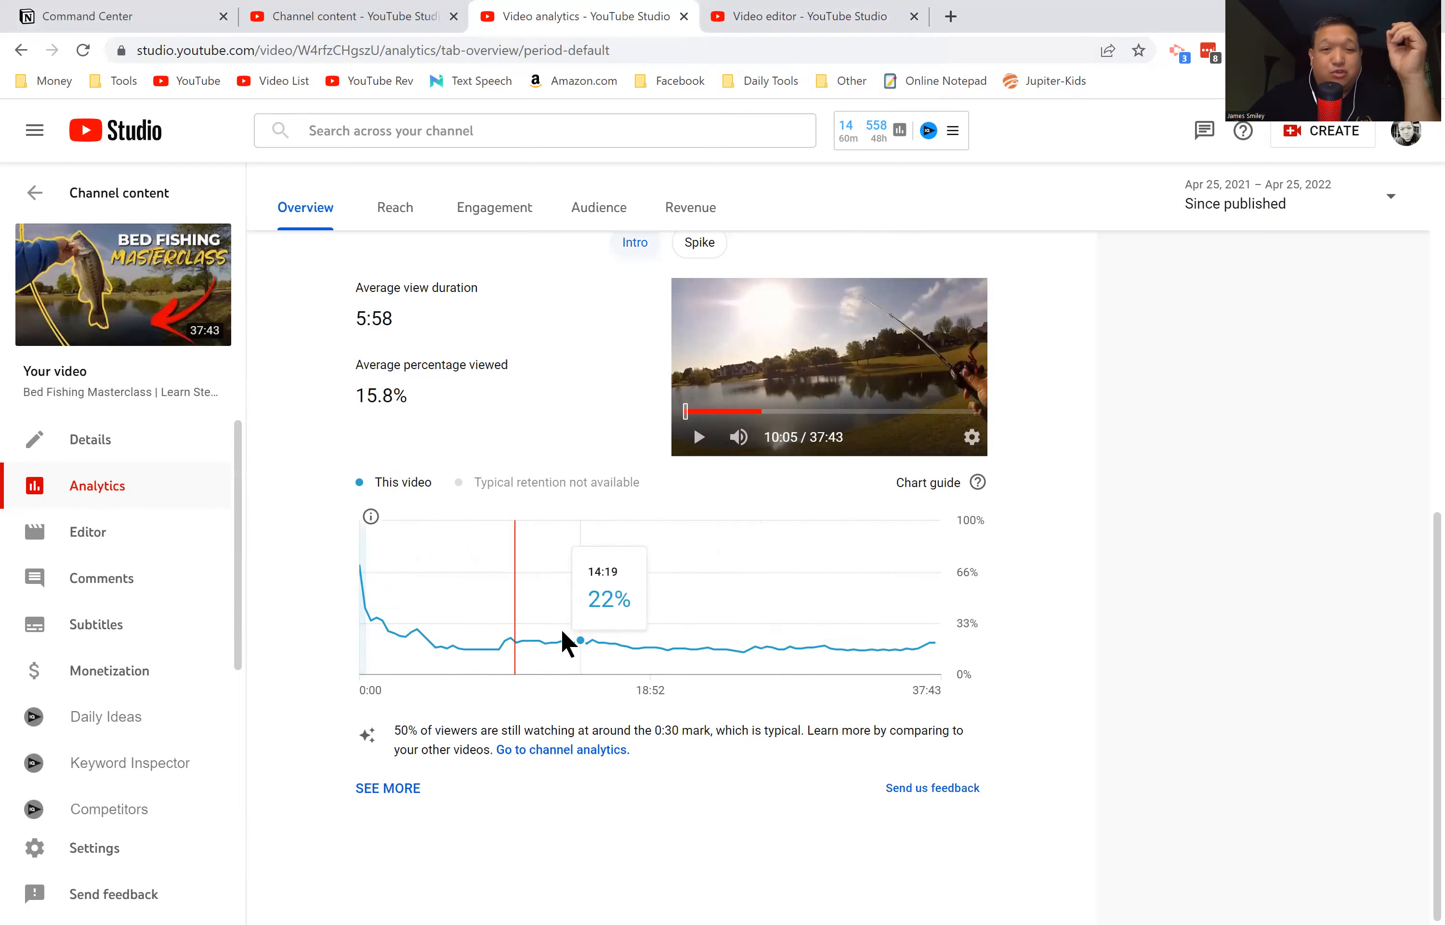
{"action": "mouse_move", "coordinate": [513, 644]}
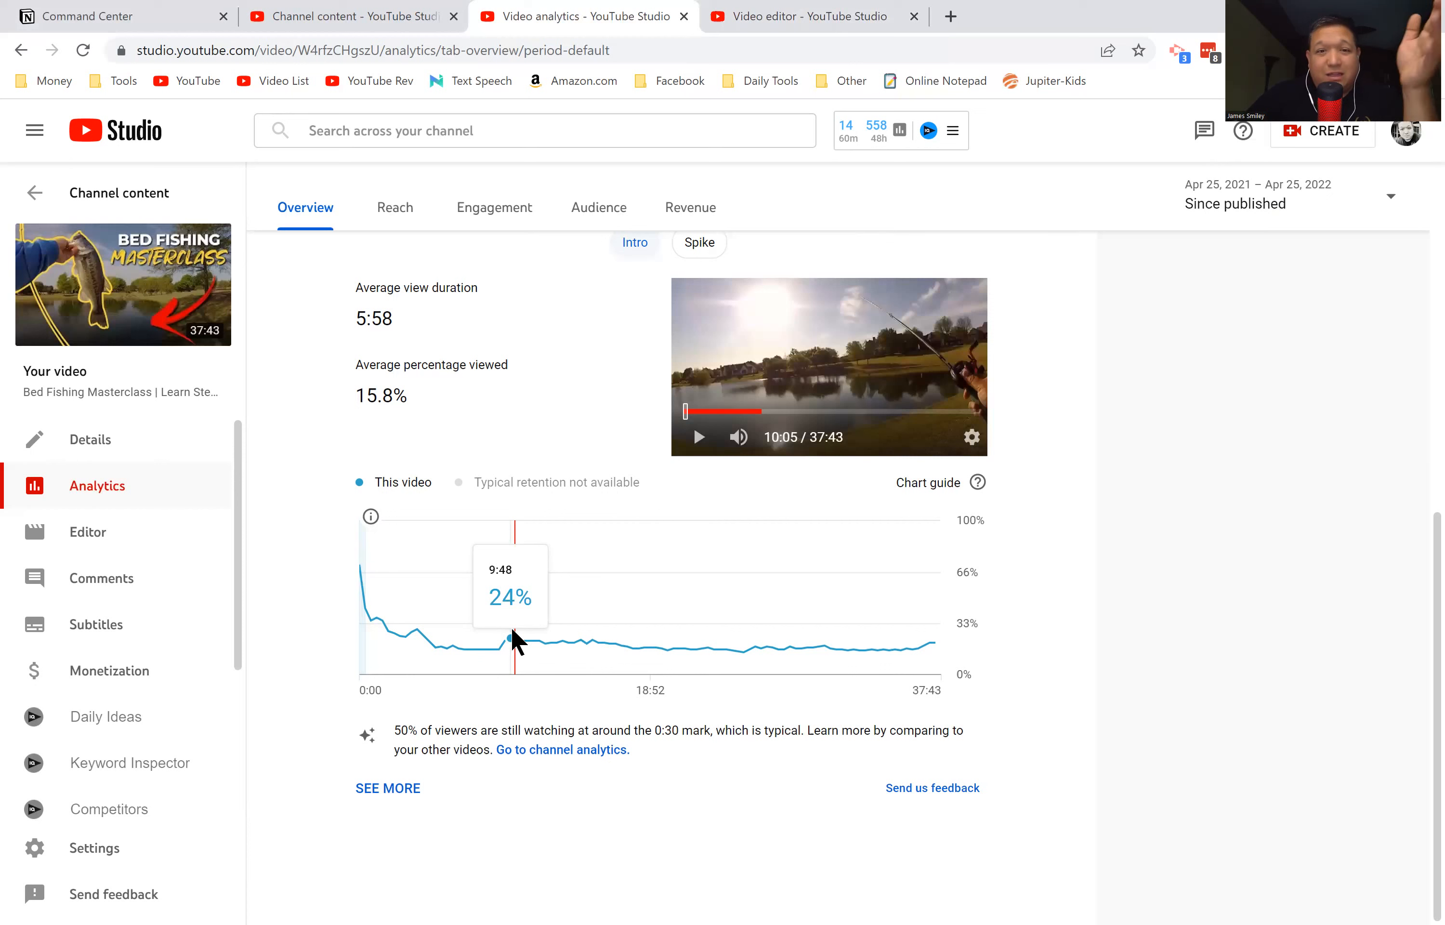
{"action": "mouse_move", "coordinate": [919, 615]}
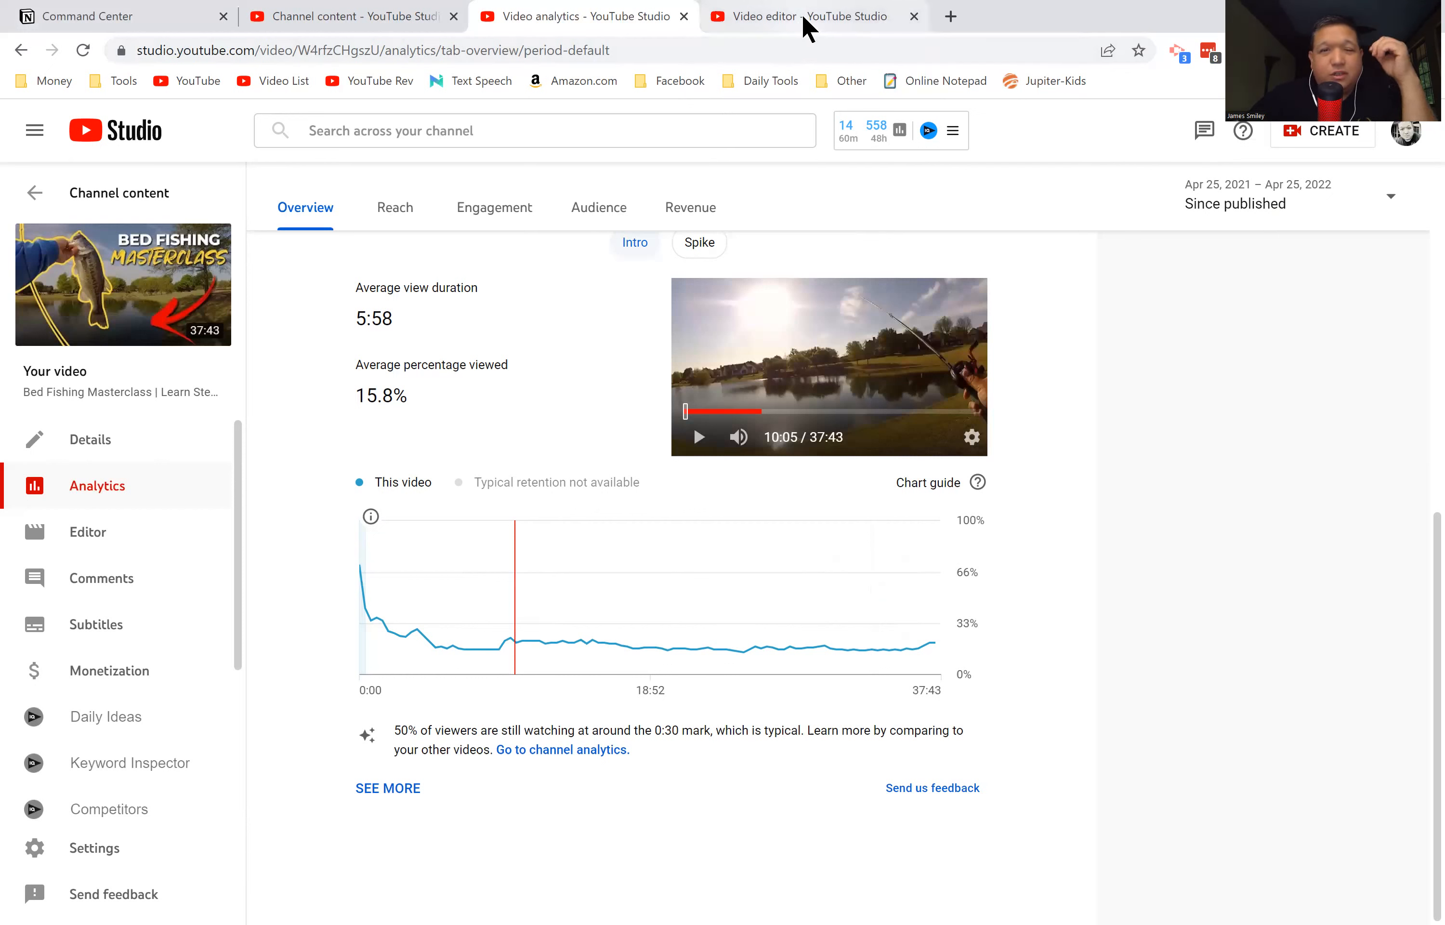
{"action": "mouse_move", "coordinate": [809, 16]}
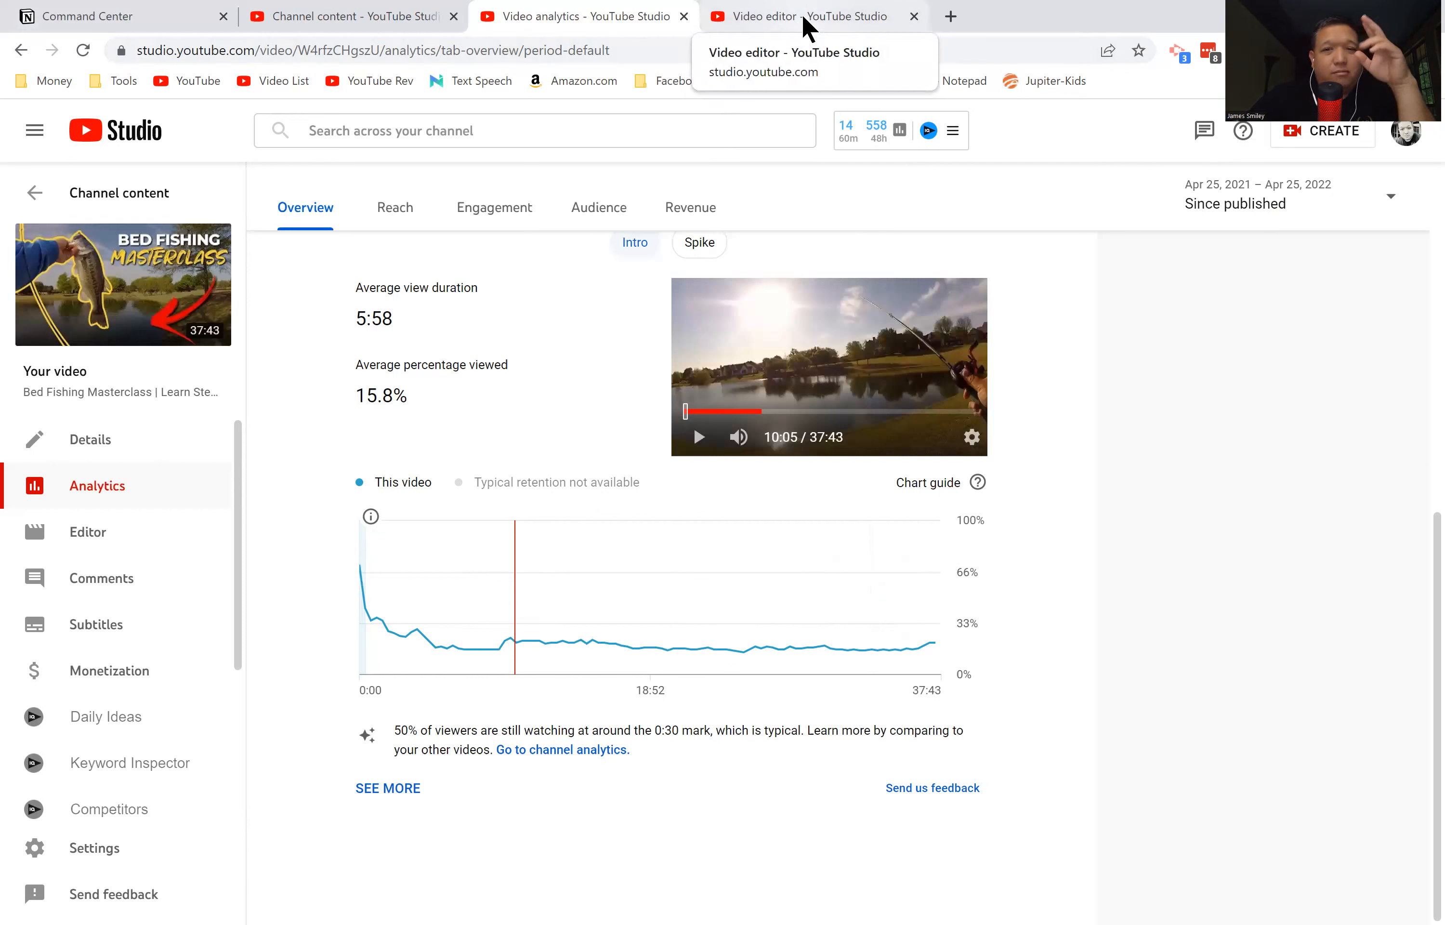
{"action": "mouse_move", "coordinate": [1104, 418]}
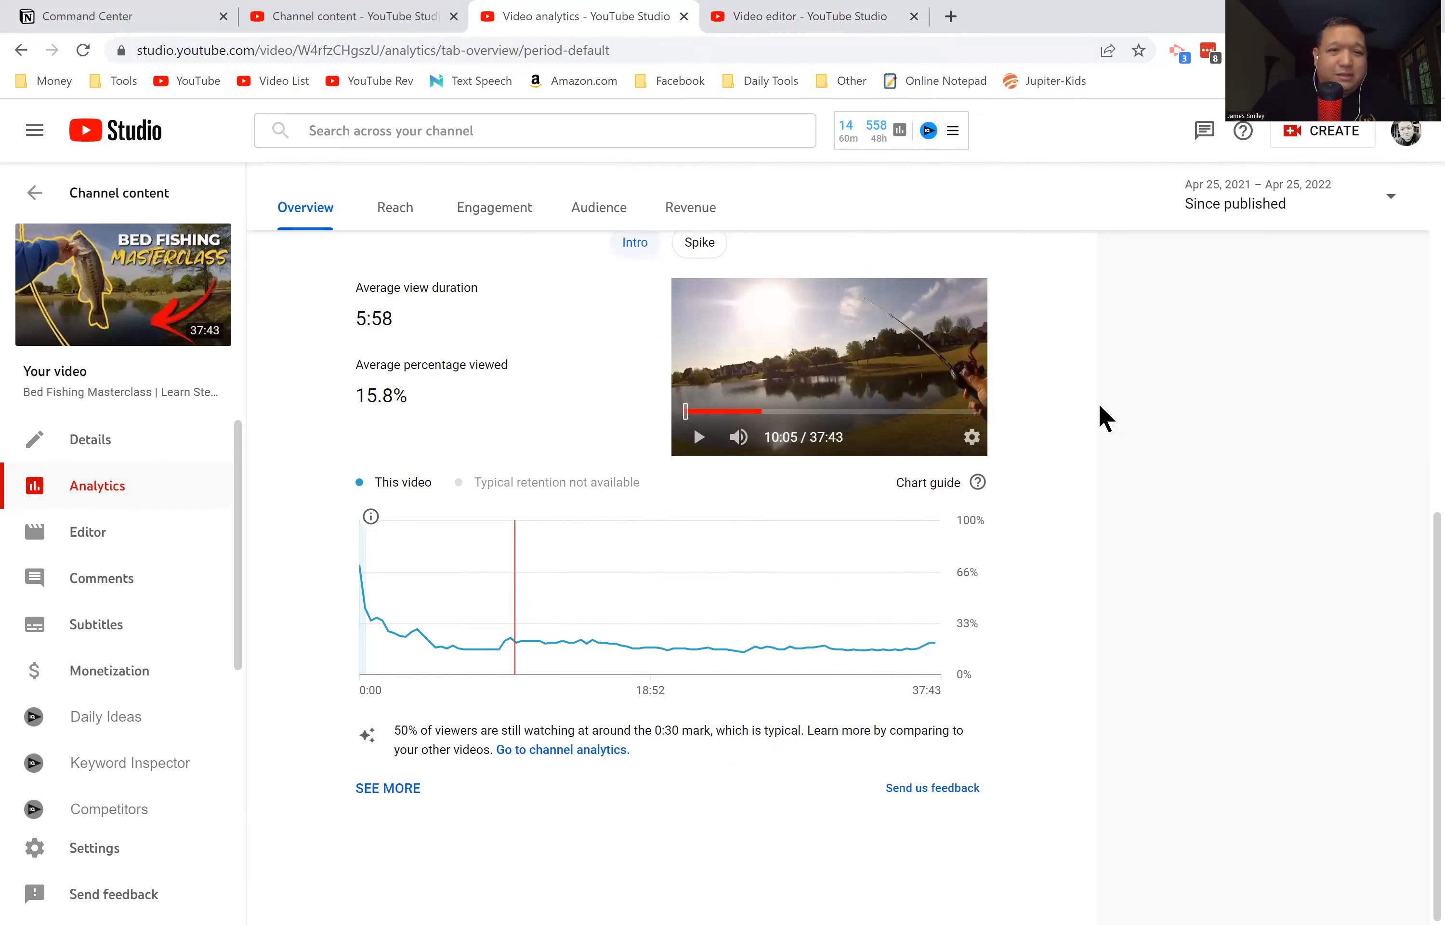
{"action": "mouse_move", "coordinate": [367, 656]}
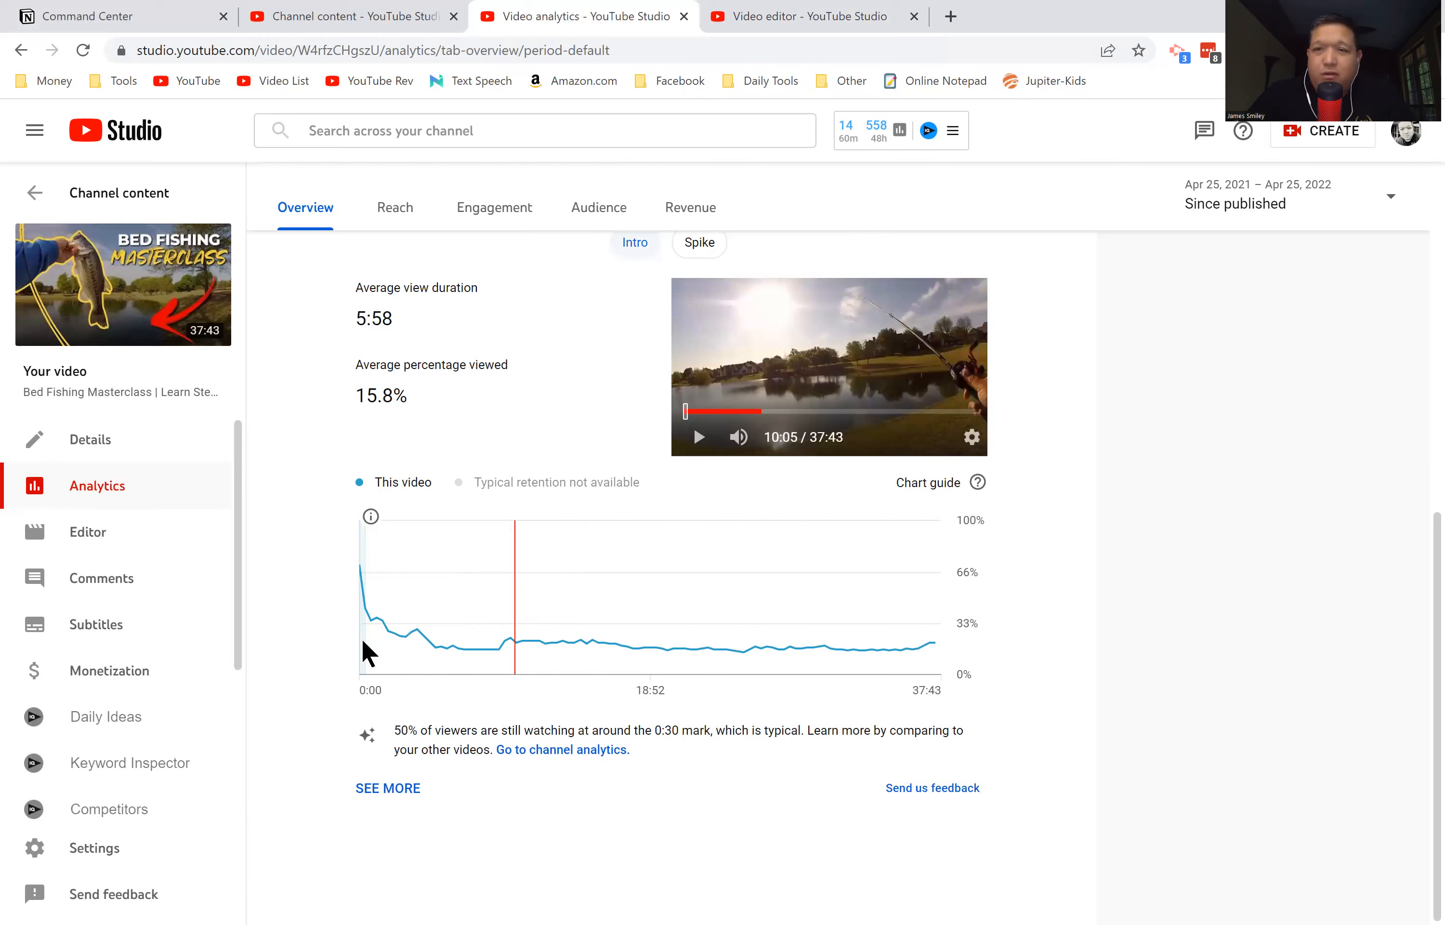
{"action": "mouse_move", "coordinate": [366, 610]}
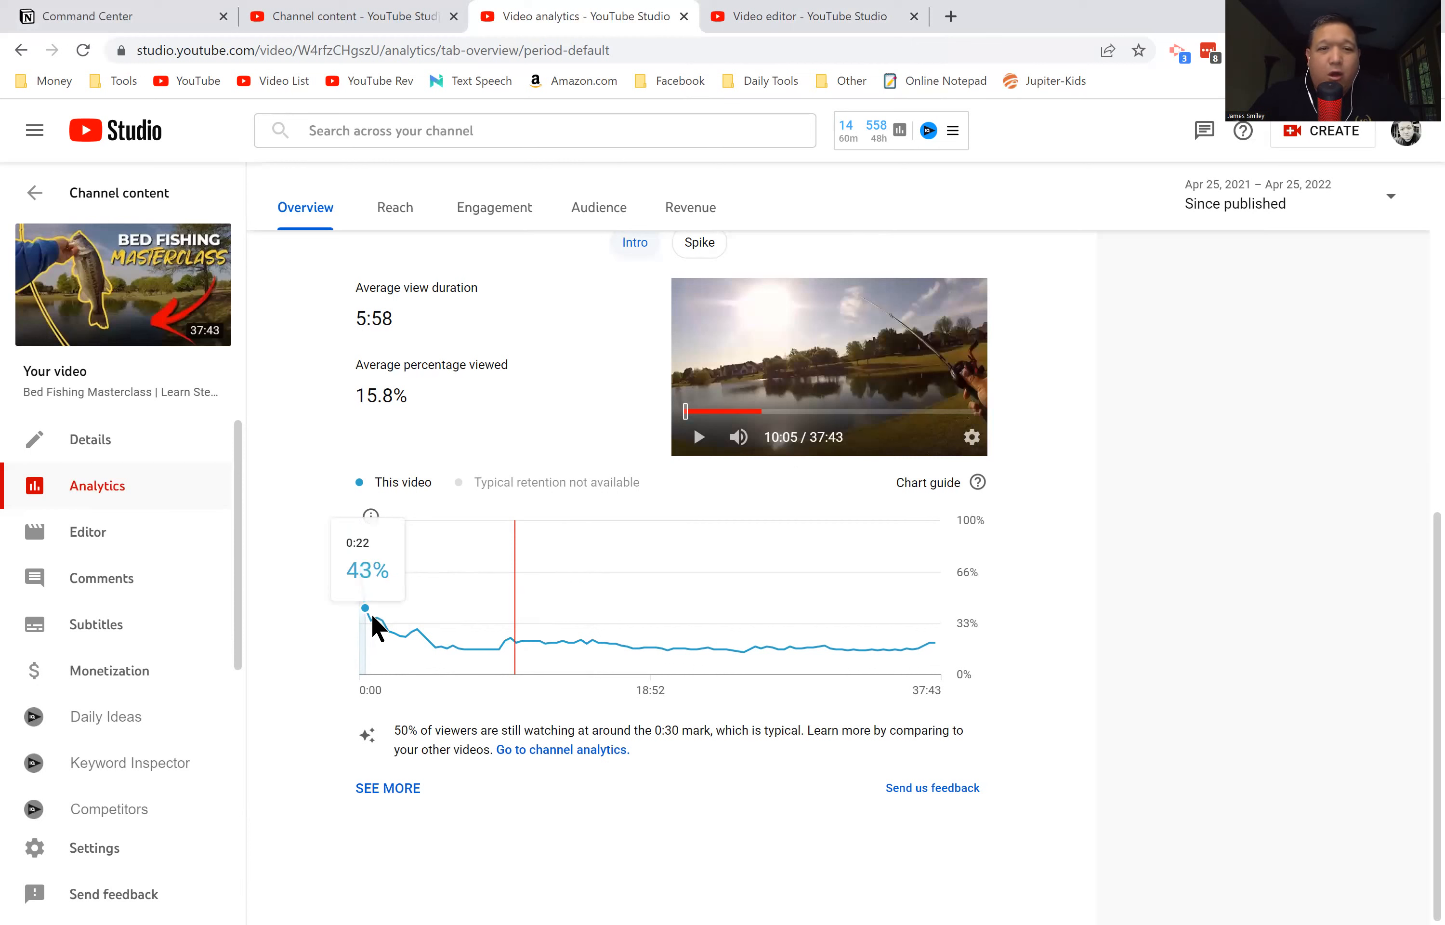
{"action": "mouse_move", "coordinate": [376, 630]}
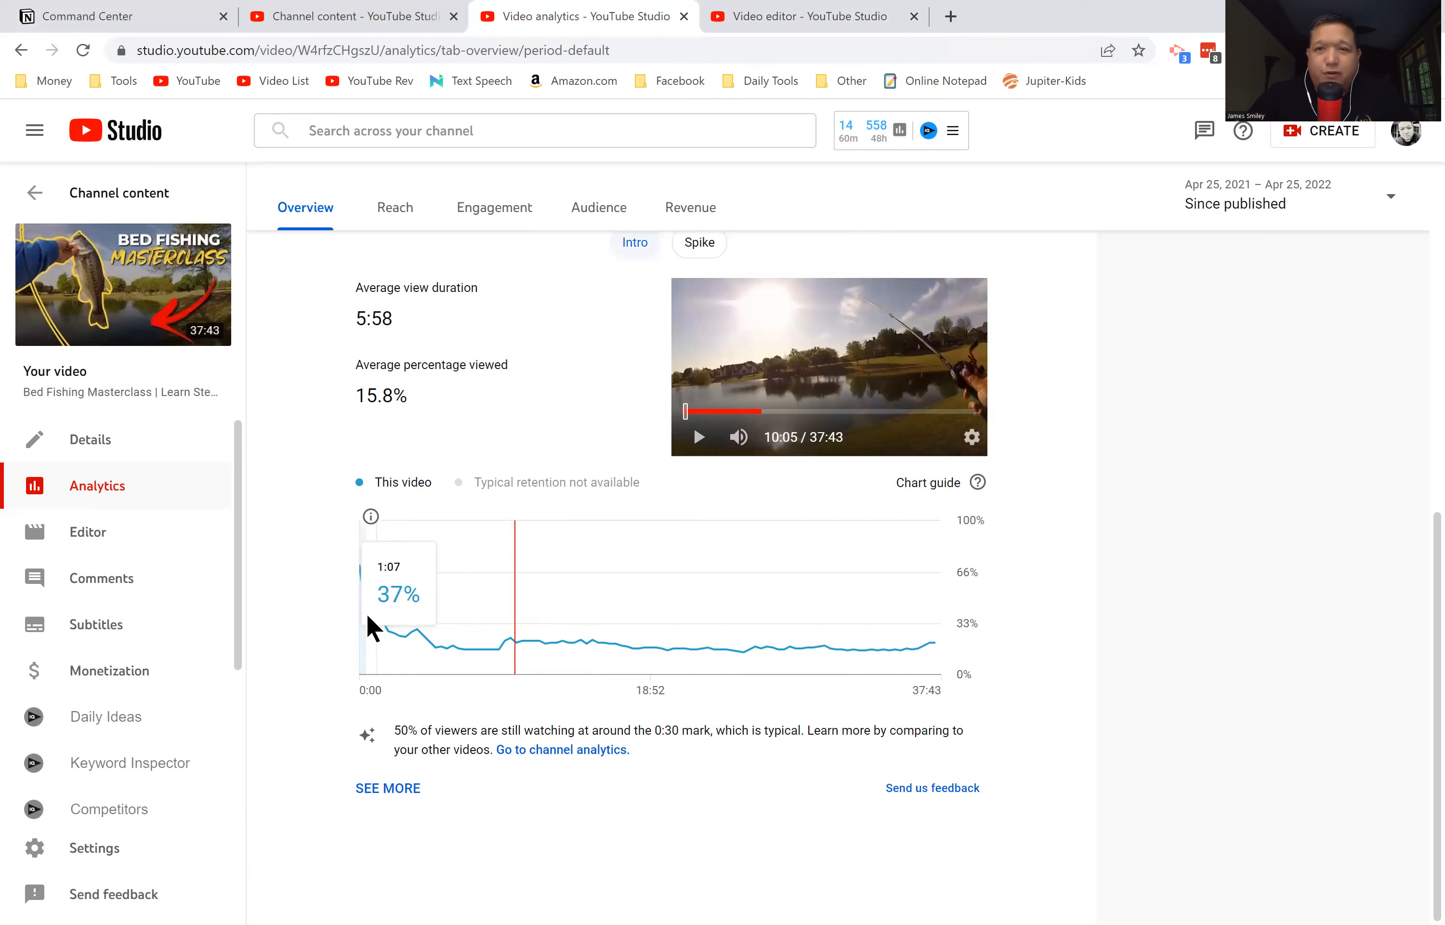
{"action": "mouse_move", "coordinate": [311, 644]}
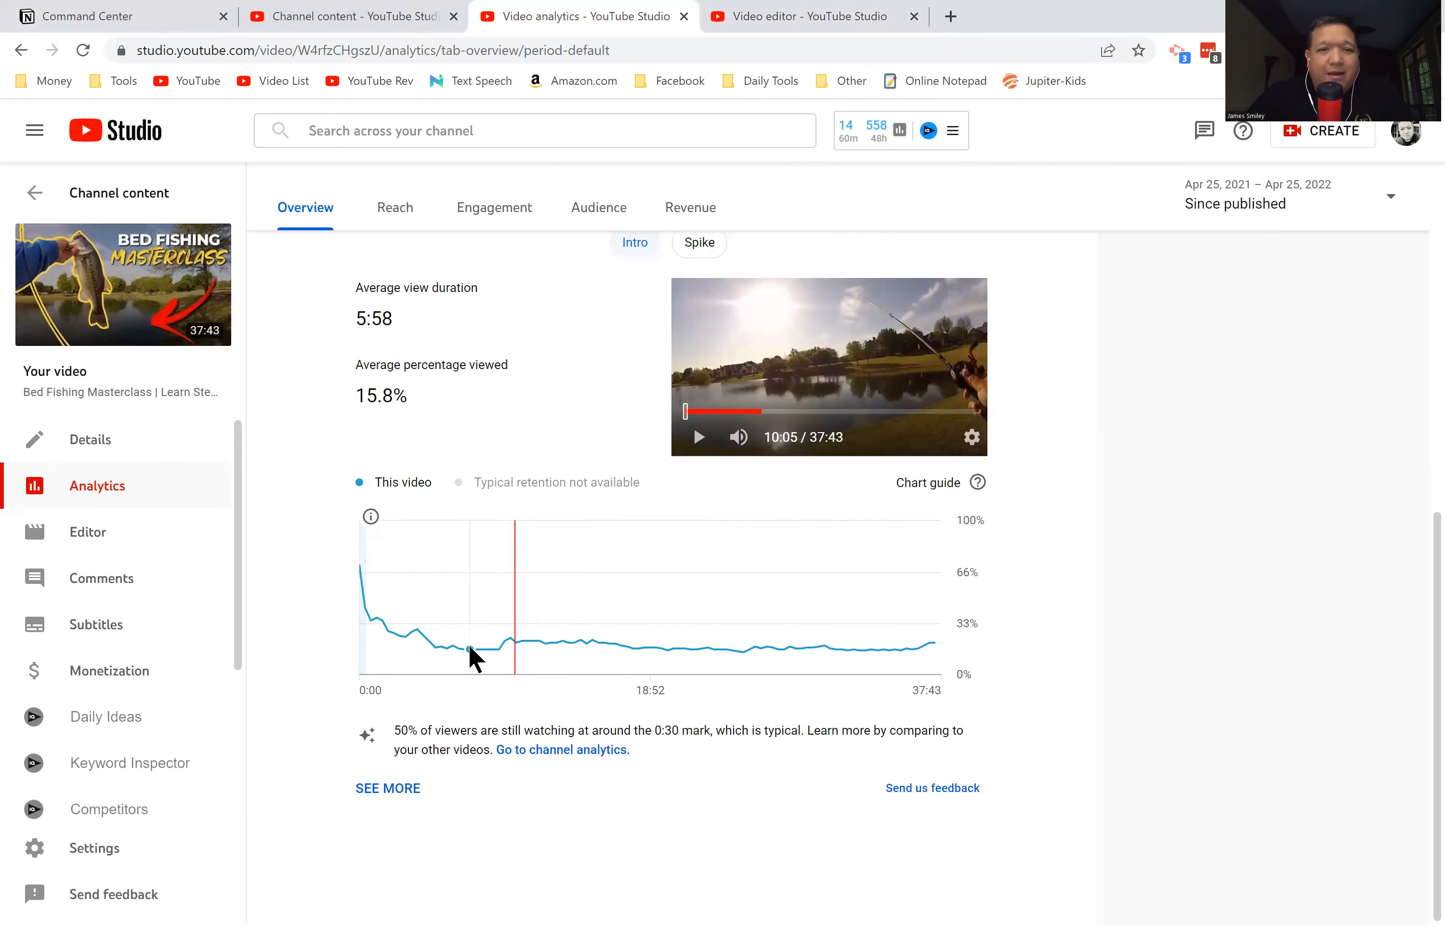
{"action": "mouse_move", "coordinate": [832, 647]}
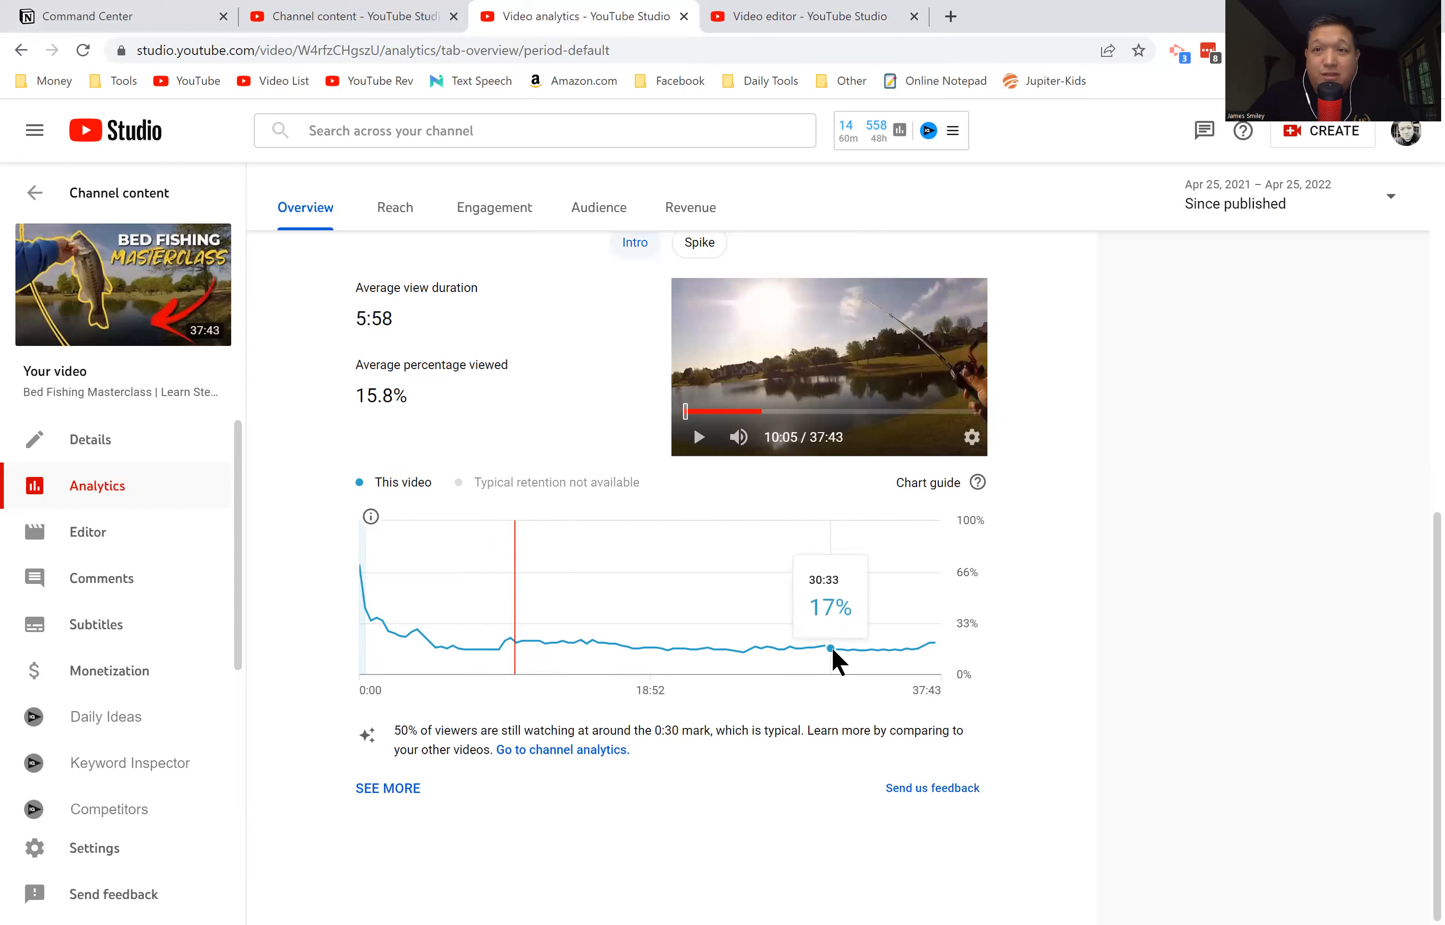
{"action": "mouse_move", "coordinate": [786, 656]}
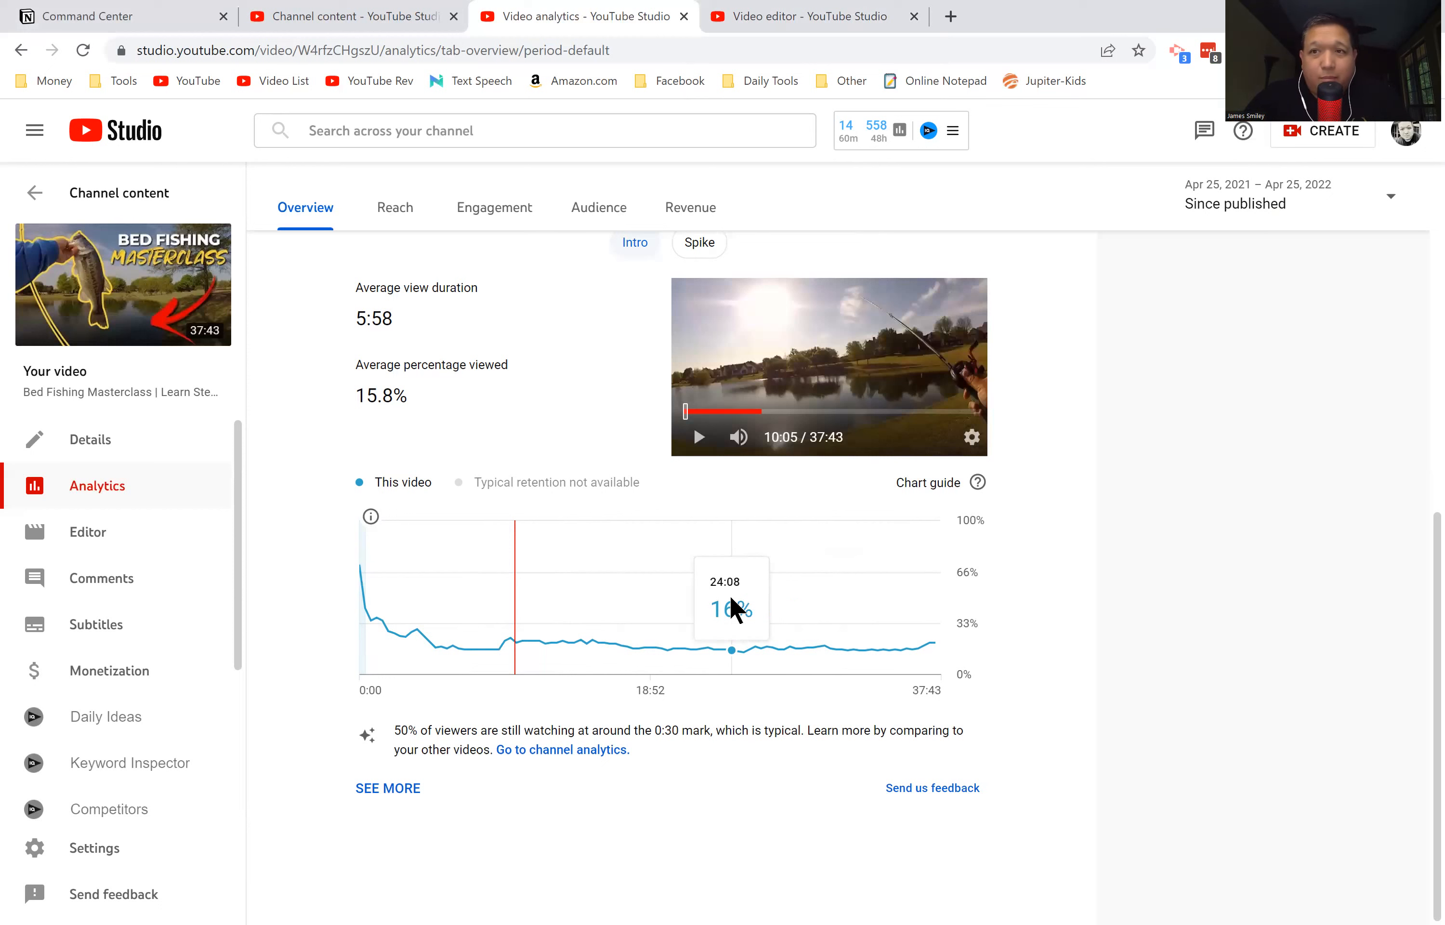
{"action": "mouse_move", "coordinate": [722, 652]}
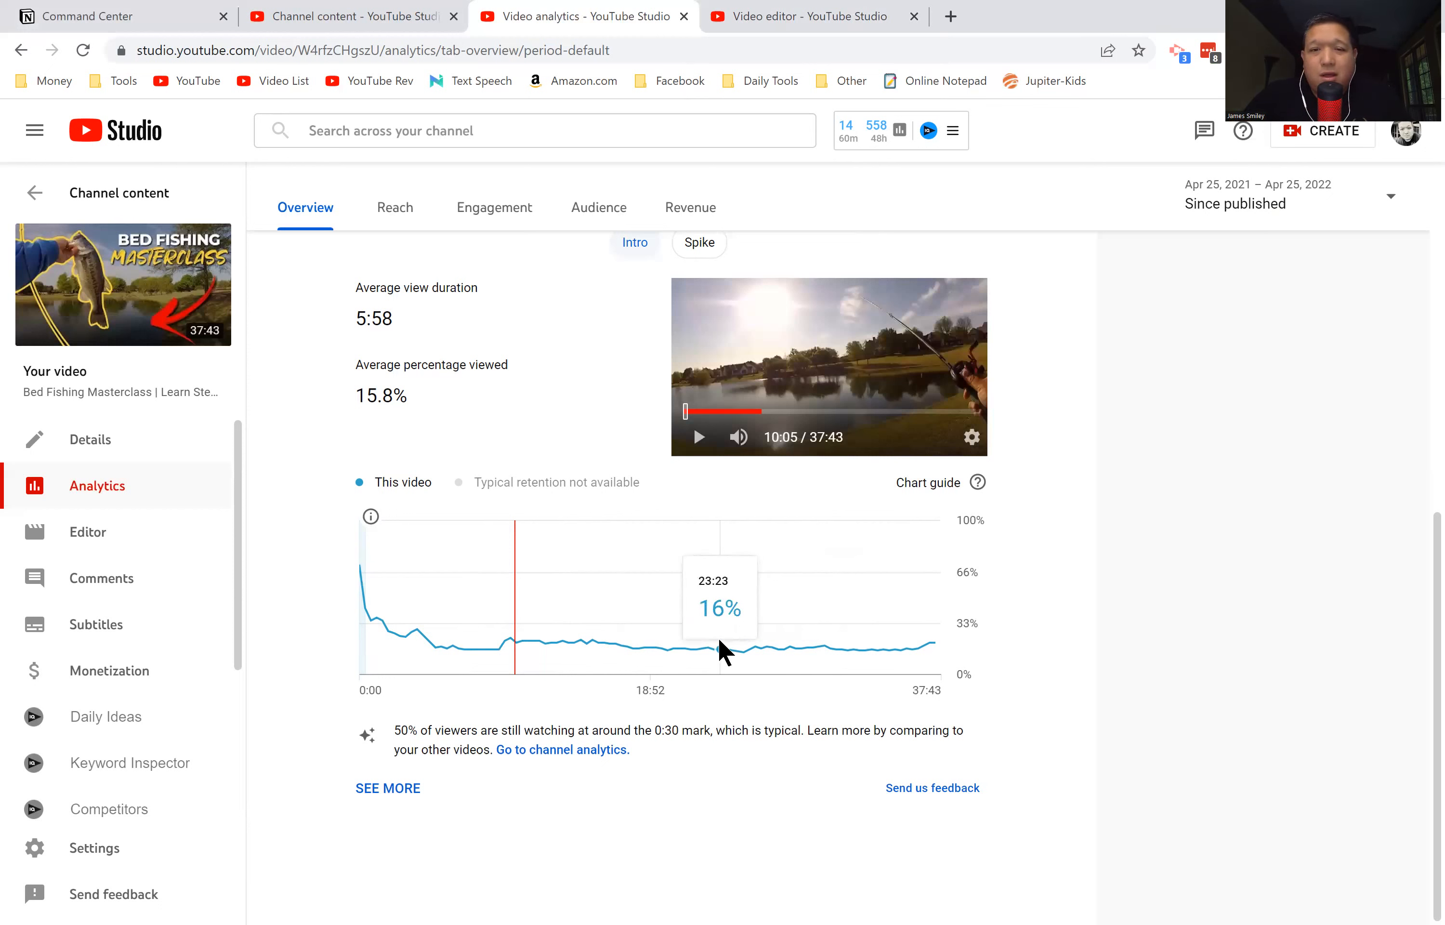
{"action": "mouse_move", "coordinate": [1158, 553]}
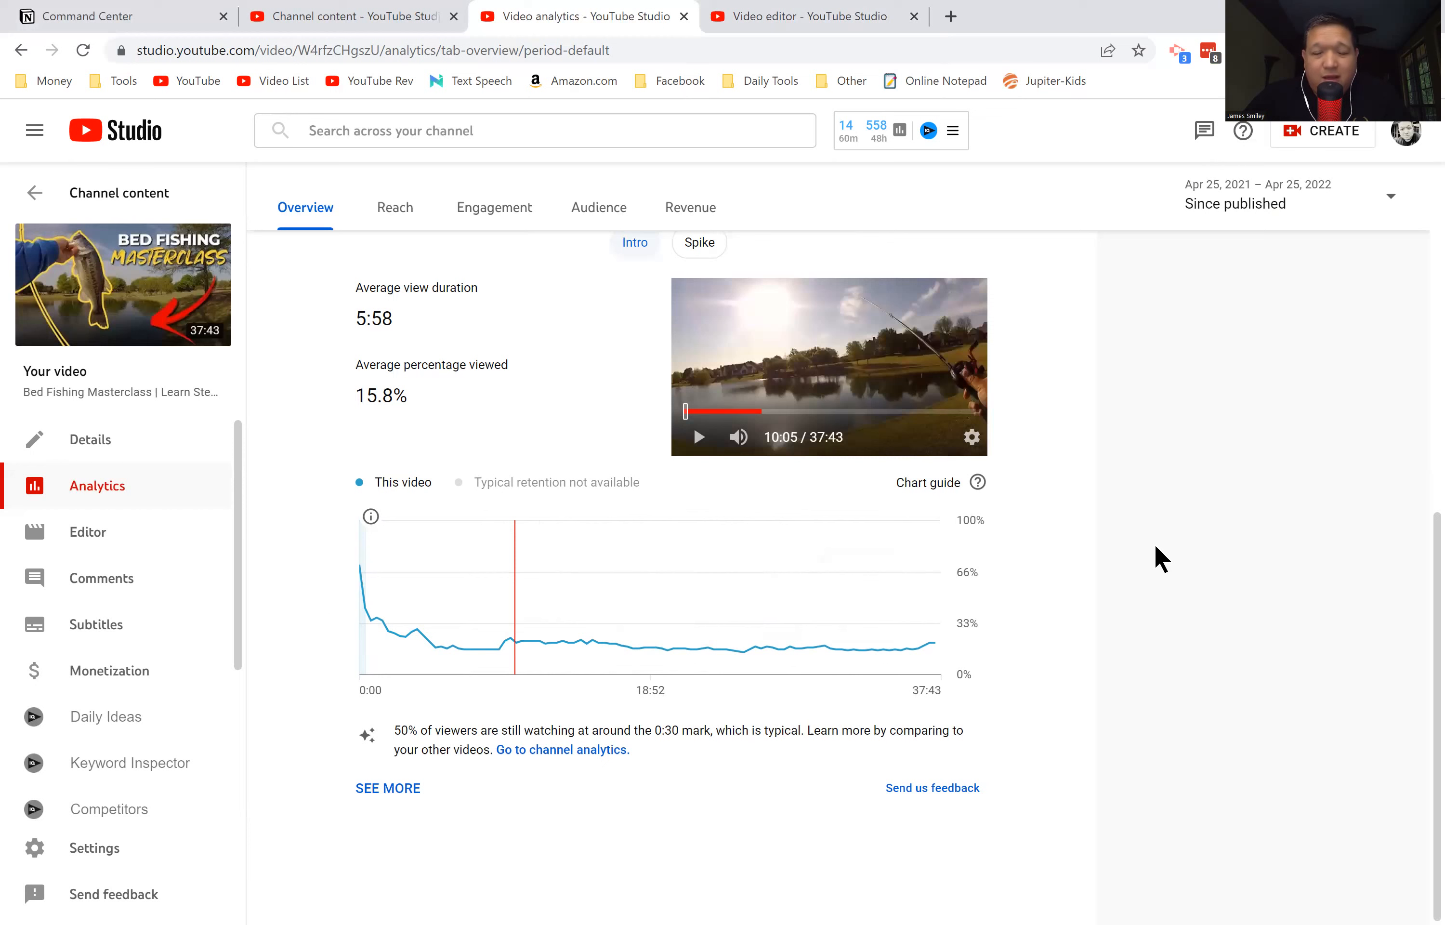
{"action": "mouse_move", "coordinate": [933, 641]}
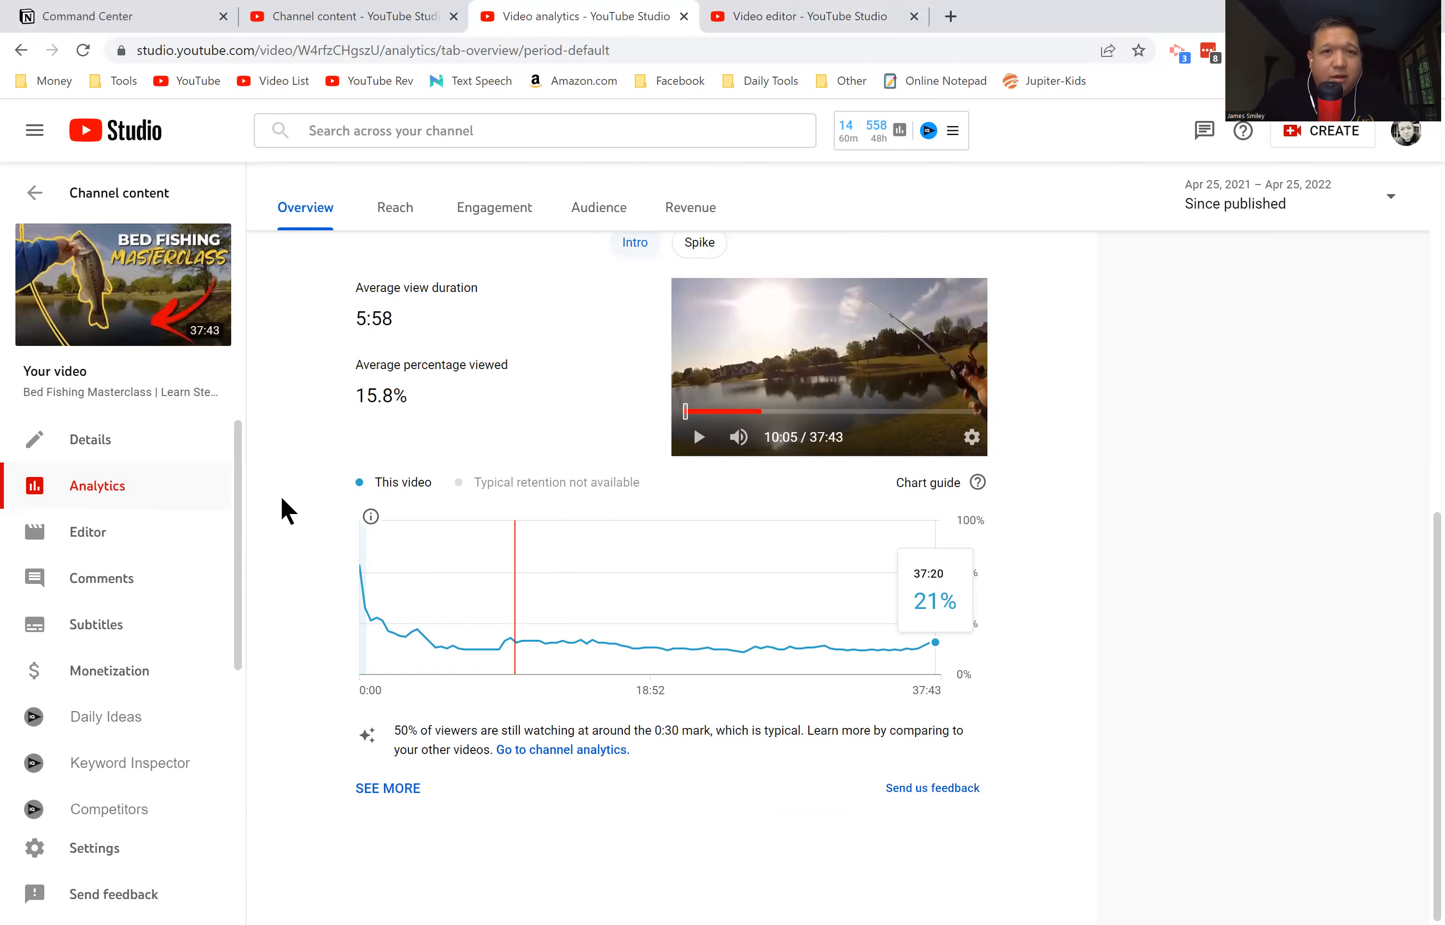
{"action": "left_click", "coordinate": [815, 16]}
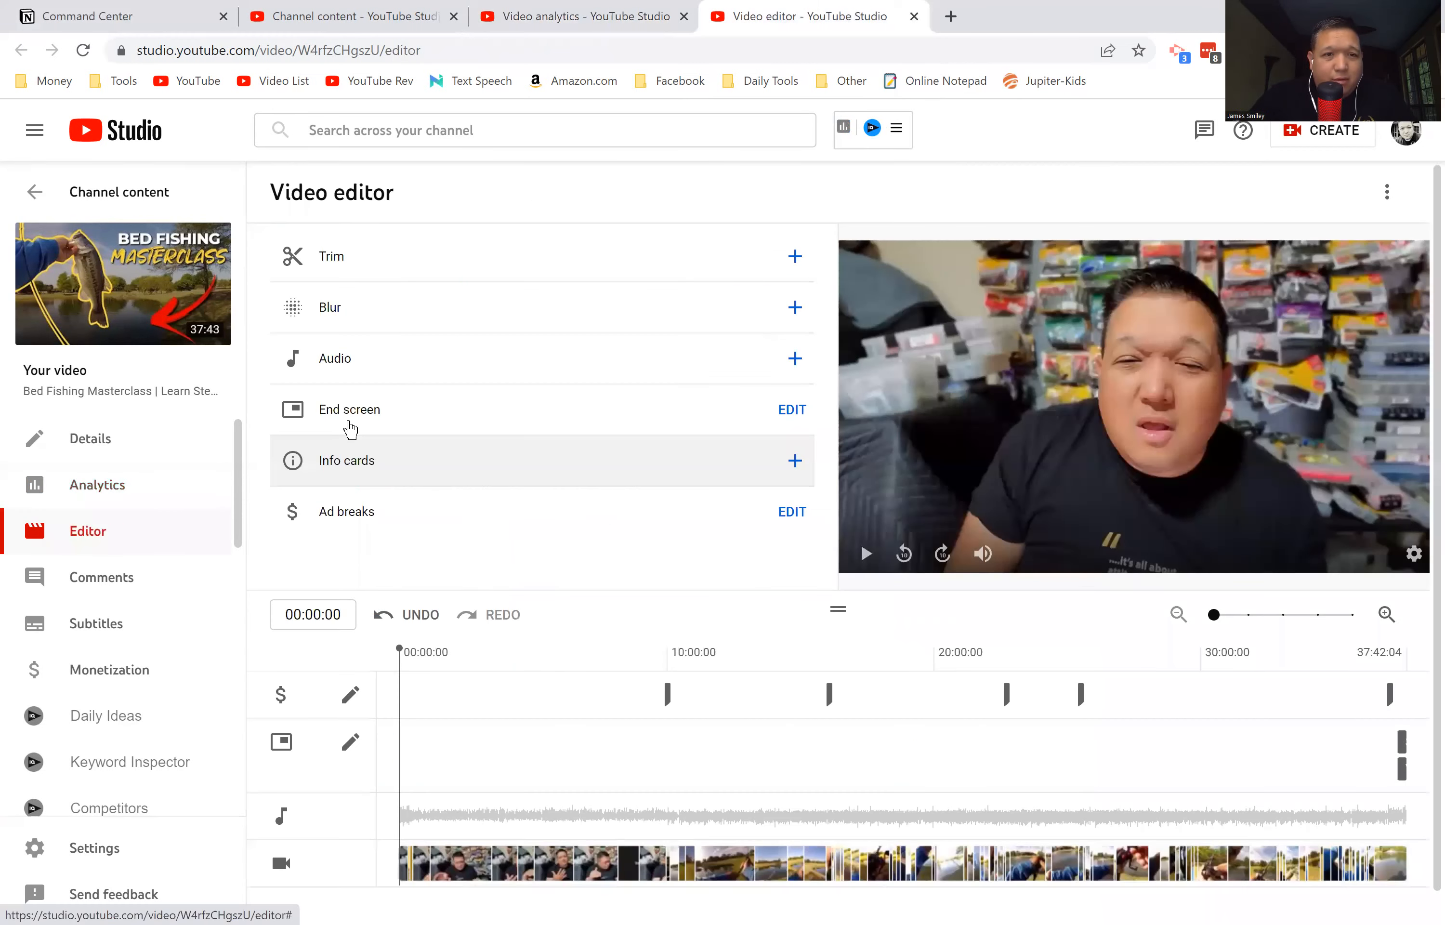
{"action": "mouse_move", "coordinate": [341, 405]}
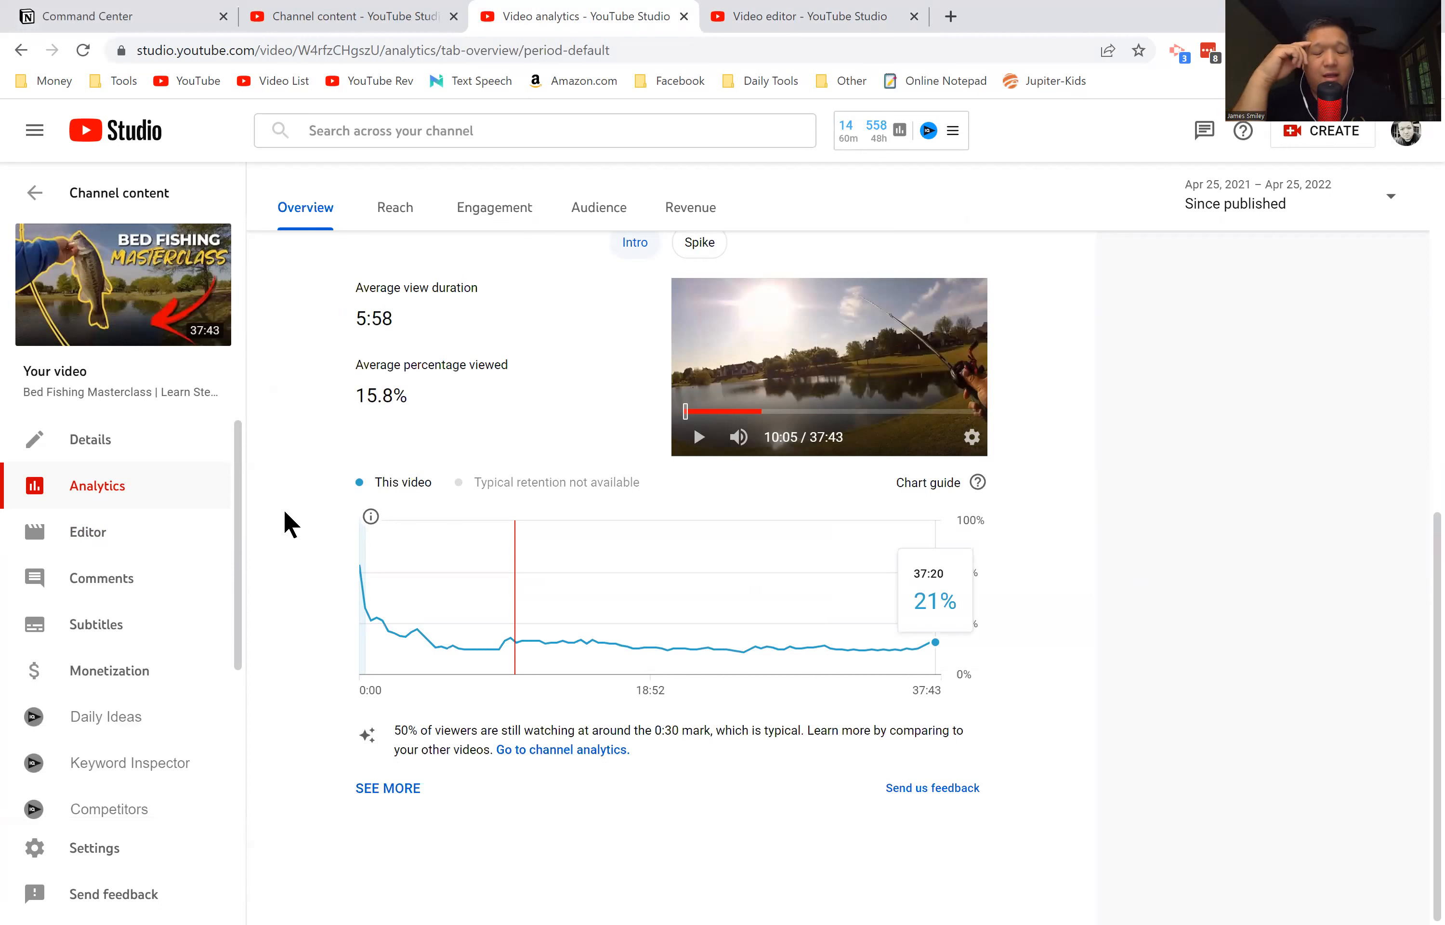
{"action": "mouse_move", "coordinate": [322, 403]}
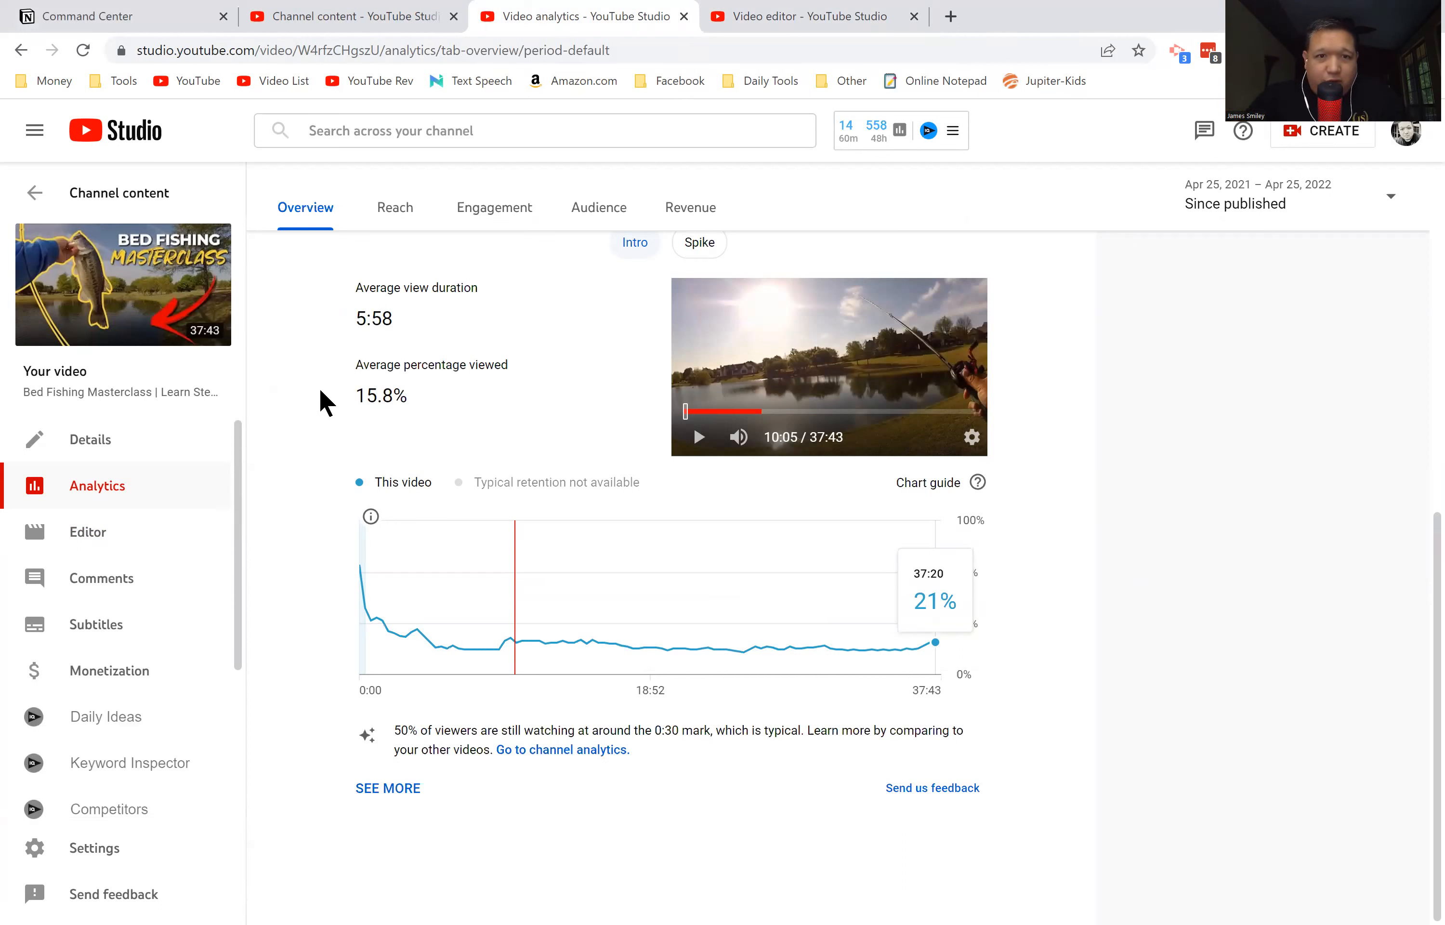
{"action": "mouse_move", "coordinate": [453, 408]}
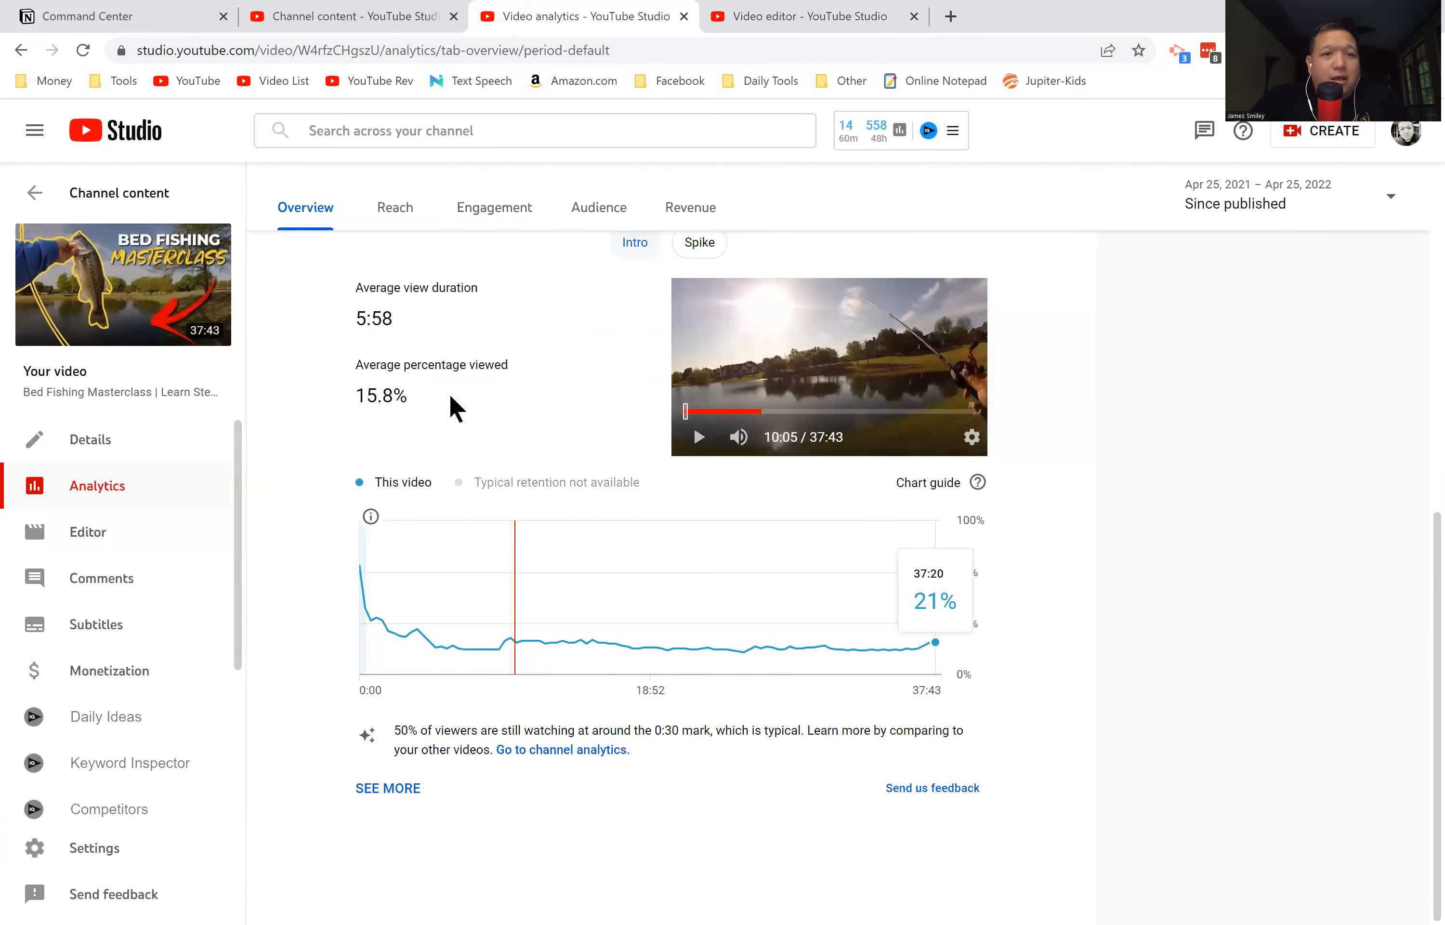
{"action": "mouse_move", "coordinate": [452, 661]}
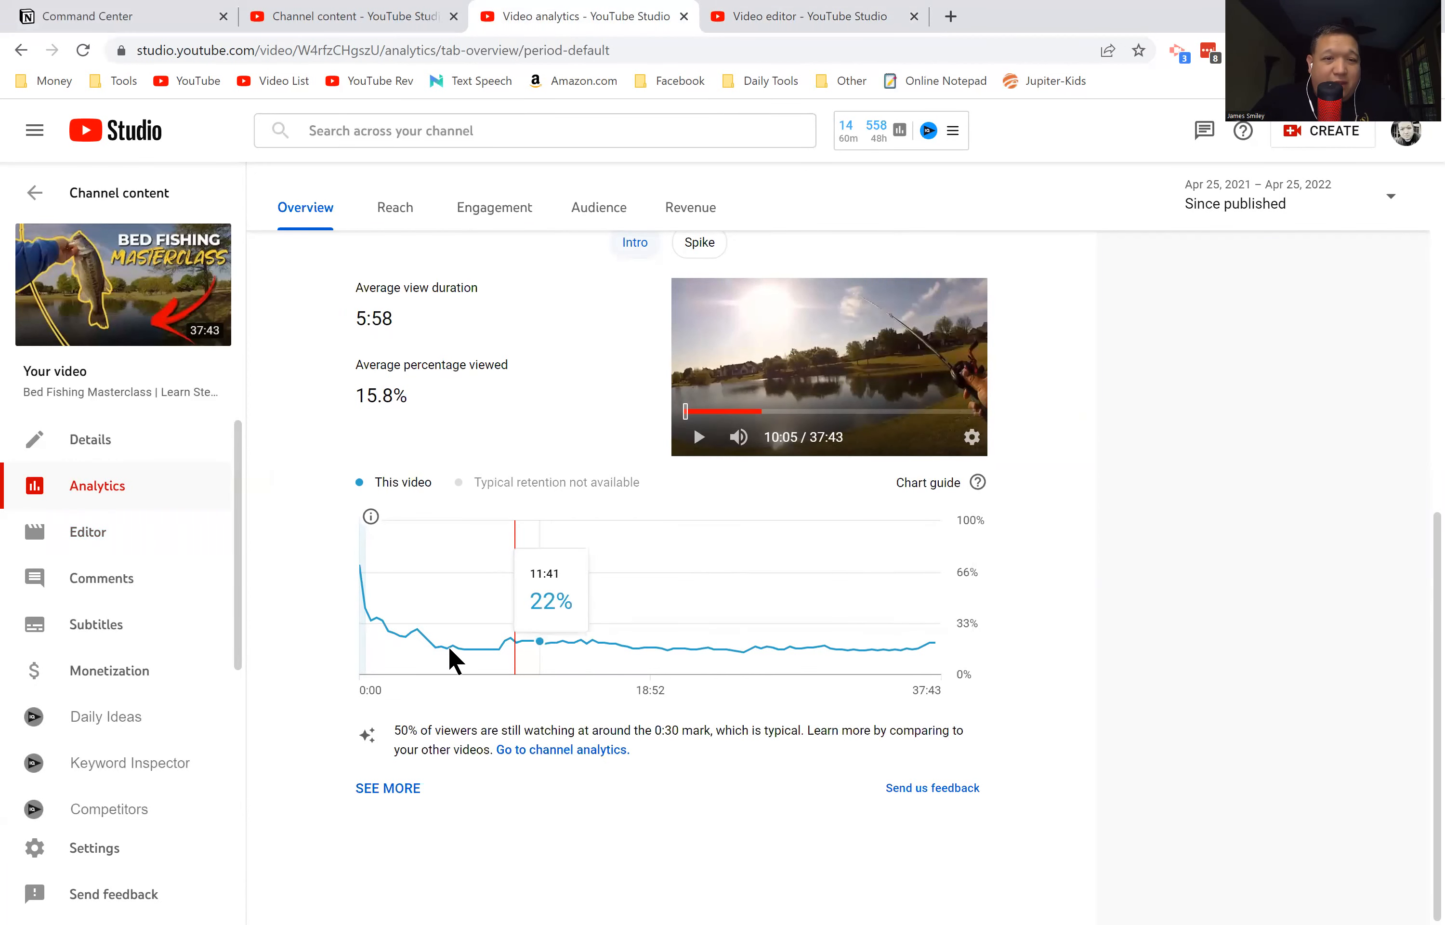
{"action": "mouse_move", "coordinate": [369, 621]}
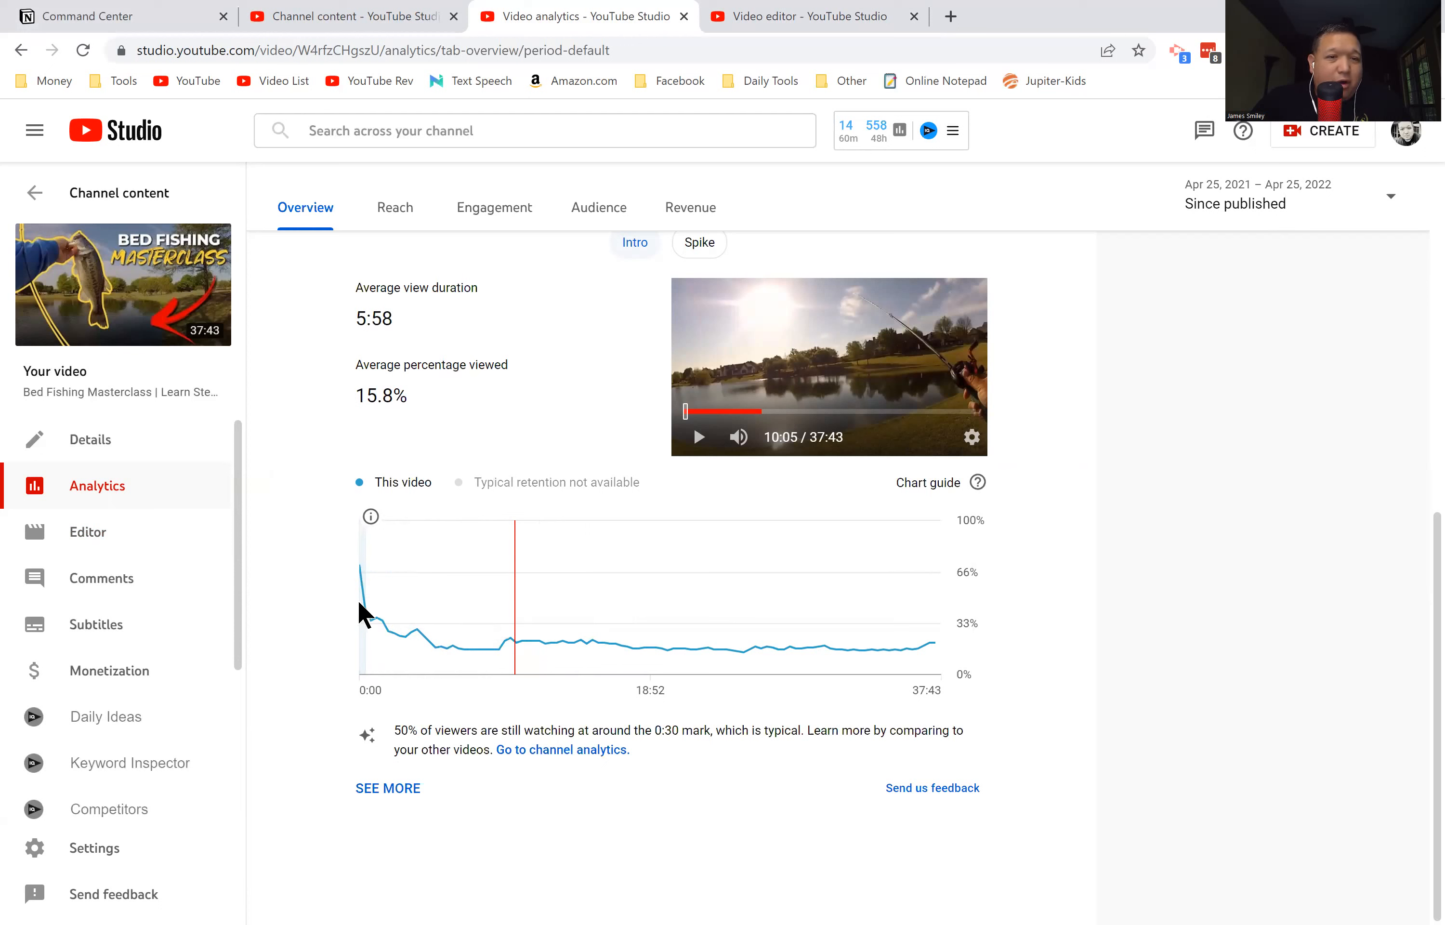
{"action": "mouse_move", "coordinate": [387, 626]}
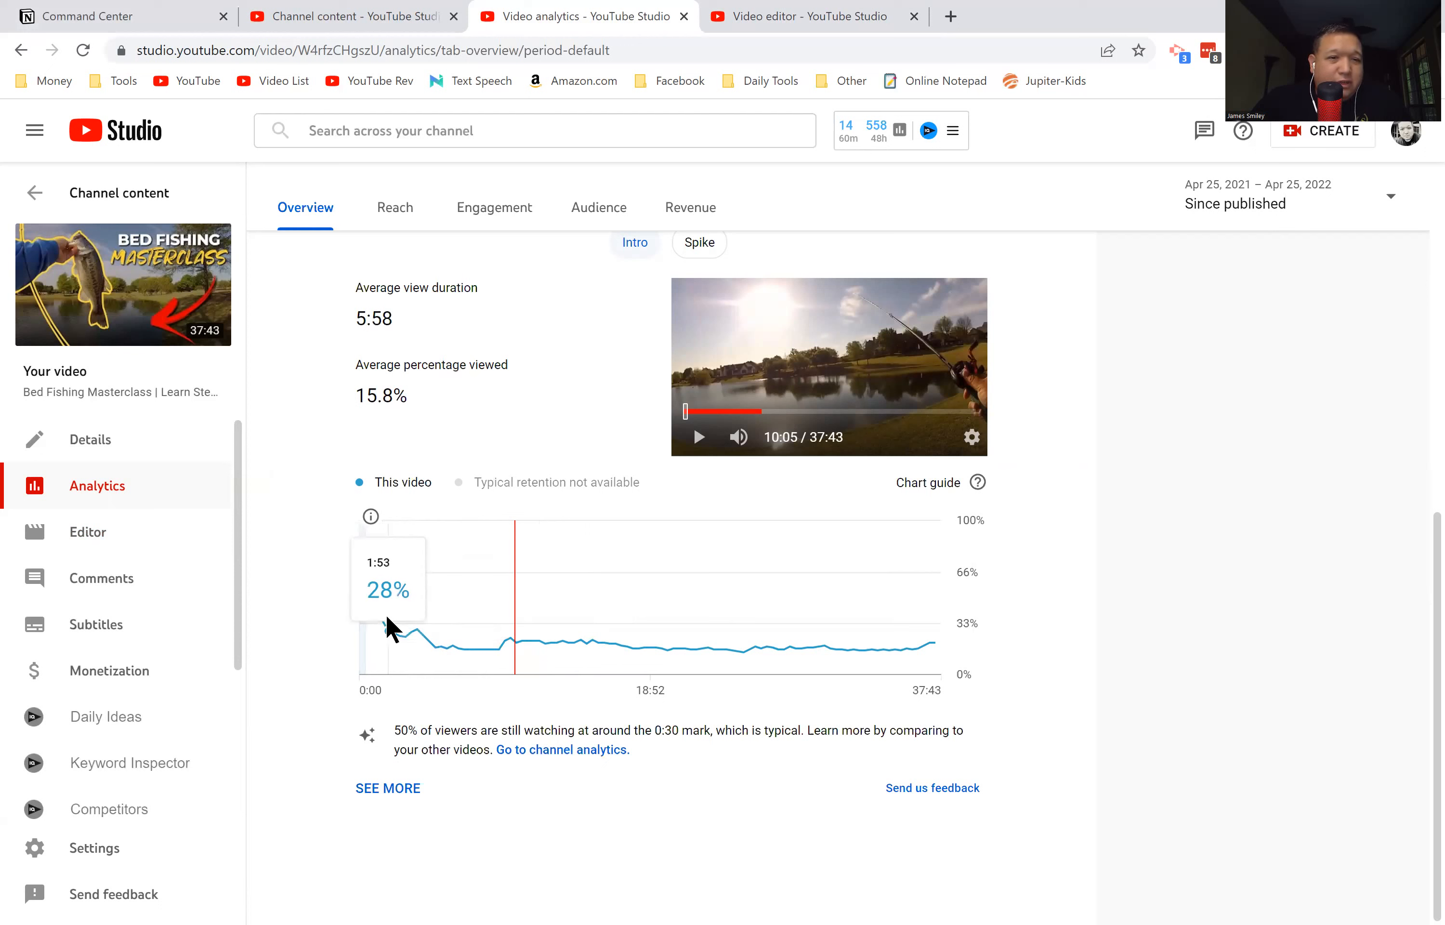
{"action": "mouse_move", "coordinate": [381, 616]}
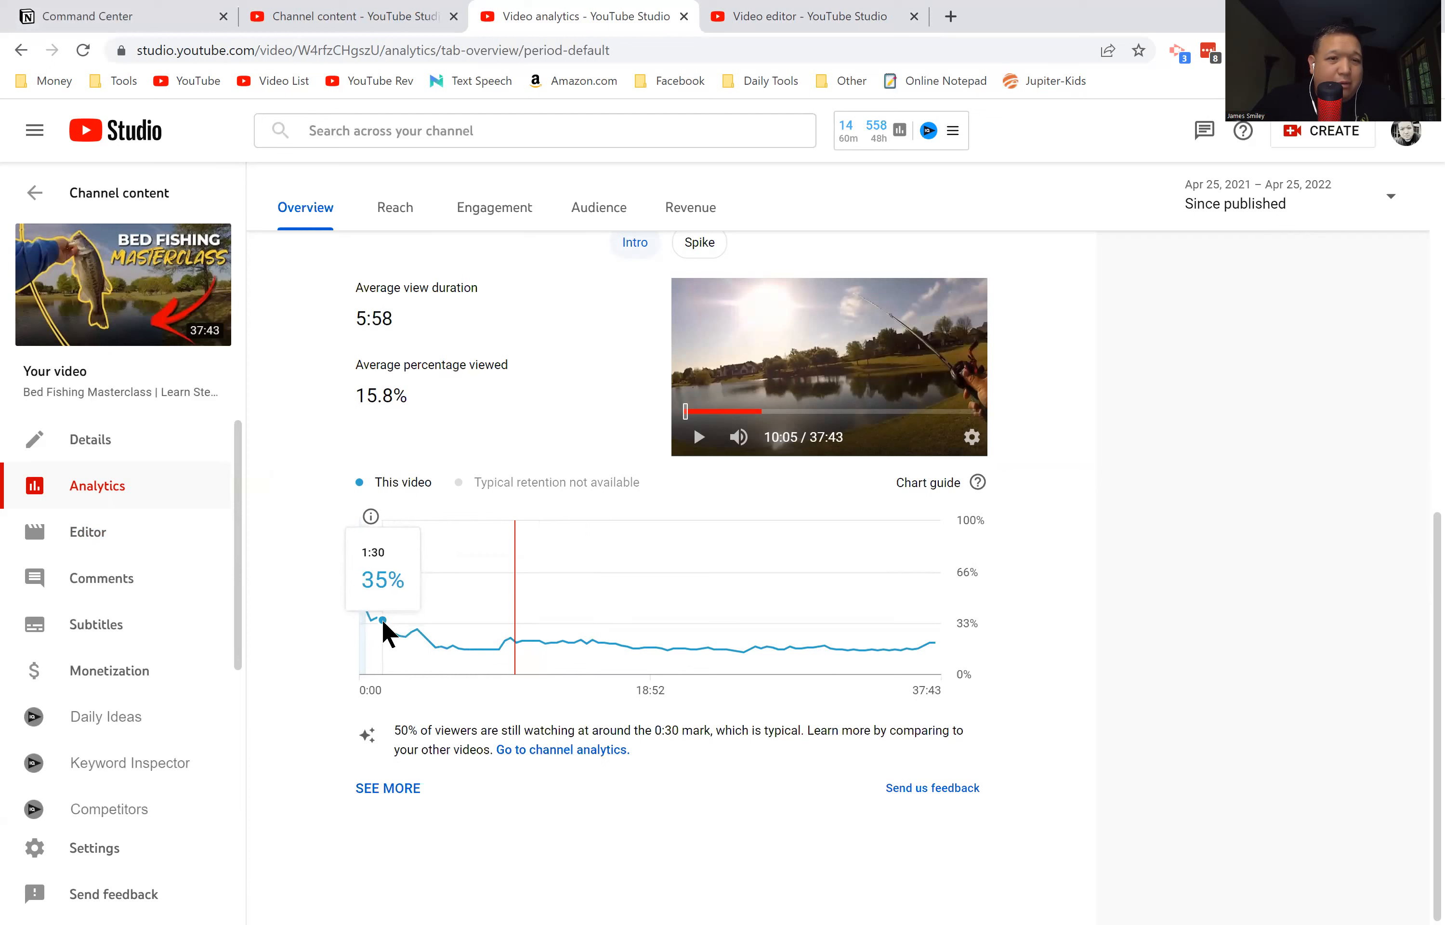
{"action": "mouse_move", "coordinate": [398, 646]}
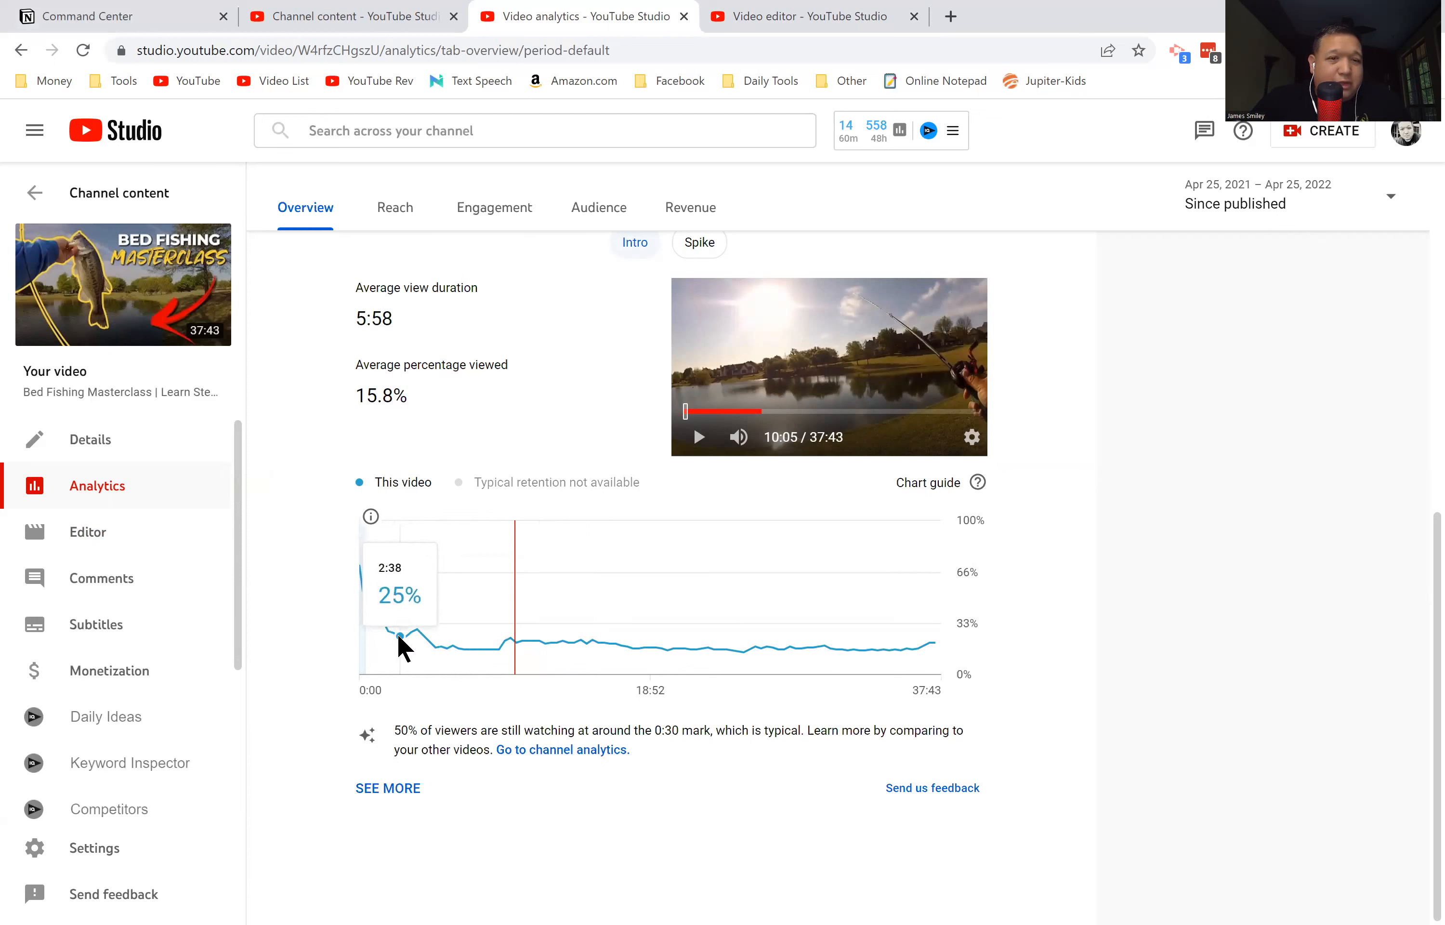
{"action": "mouse_move", "coordinate": [397, 644]}
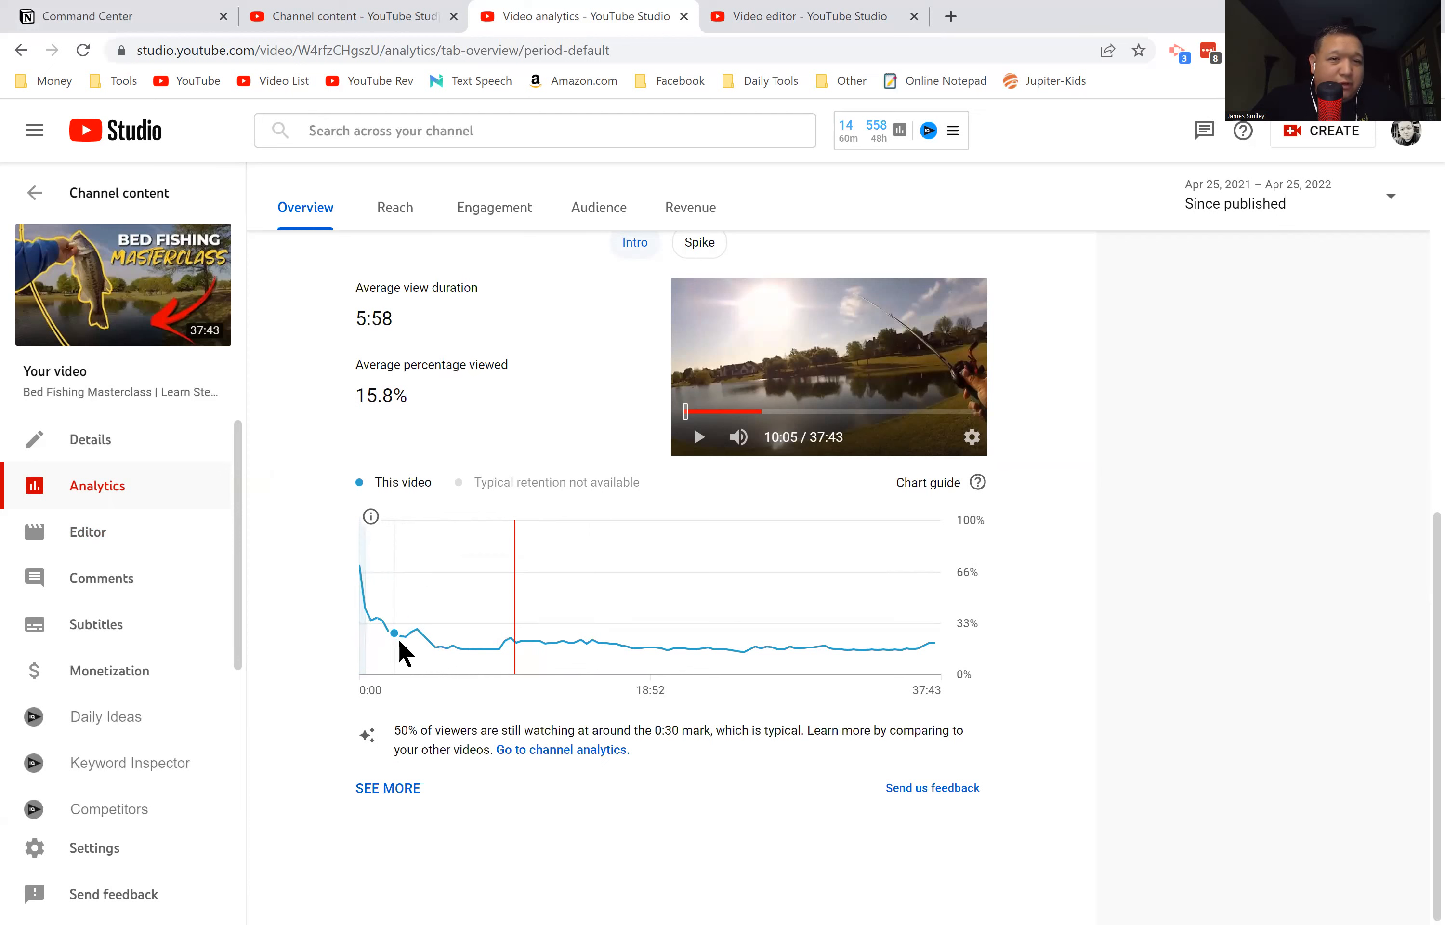
{"action": "mouse_move", "coordinate": [396, 635]}
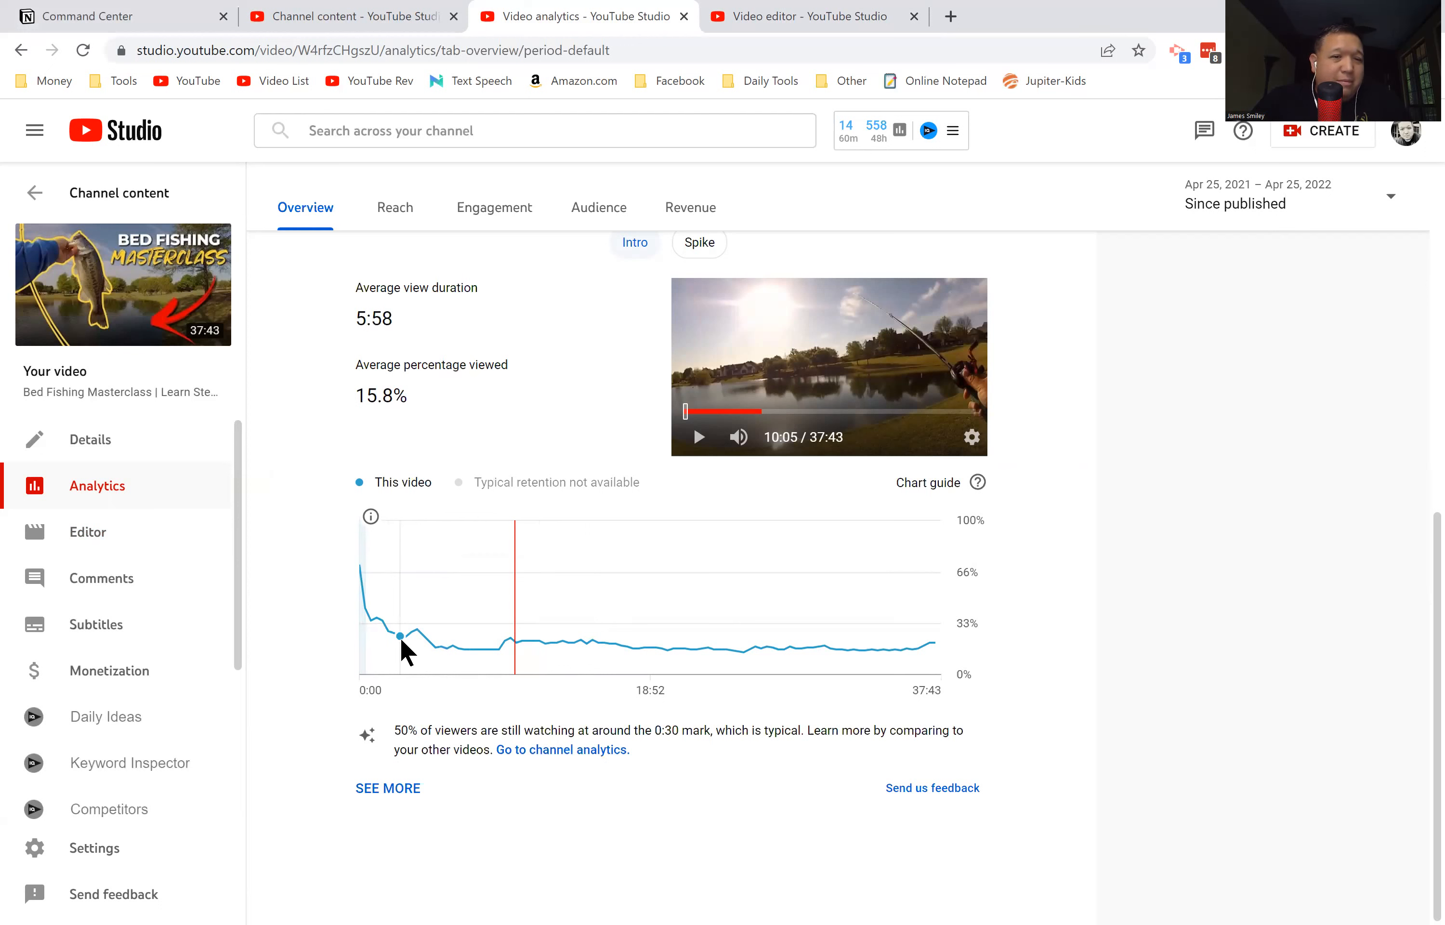
{"action": "mouse_move", "coordinate": [276, 640]}
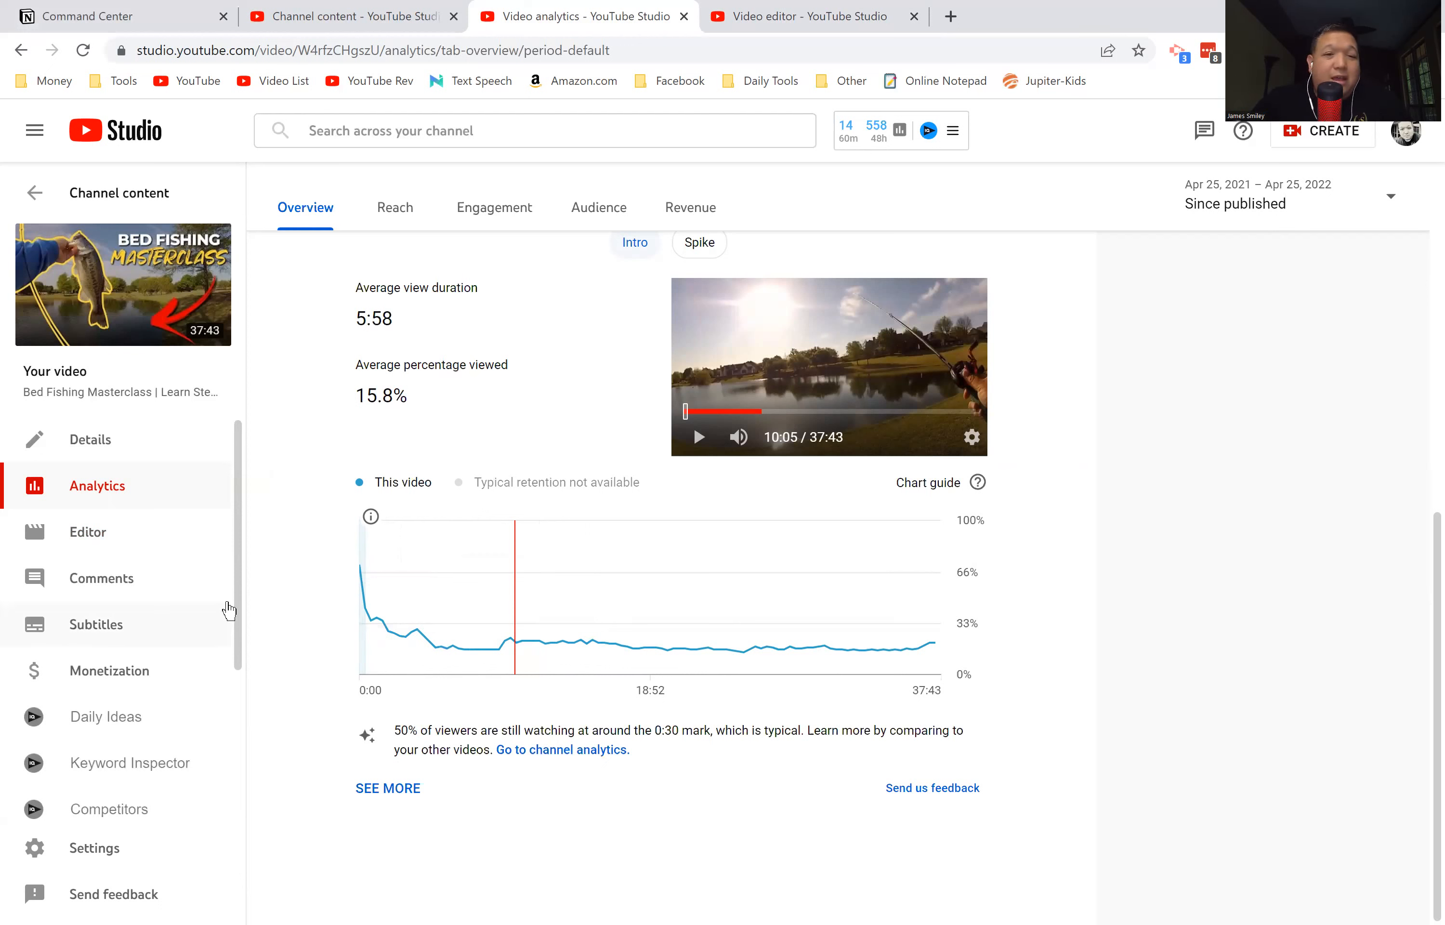
{"action": "mouse_move", "coordinate": [291, 523]}
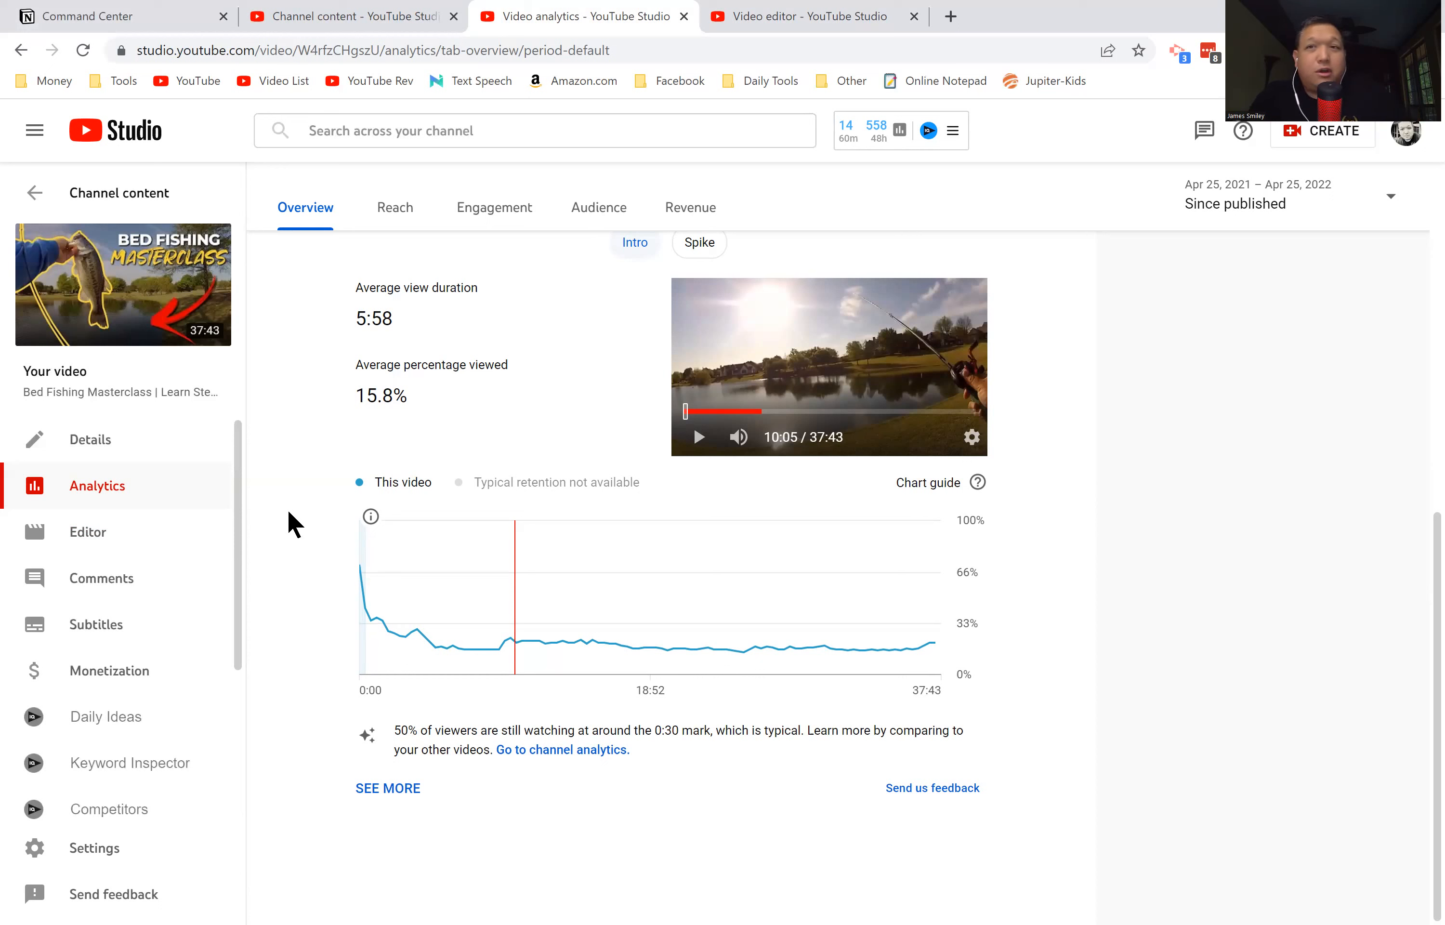
{"action": "mouse_move", "coordinate": [498, 597]}
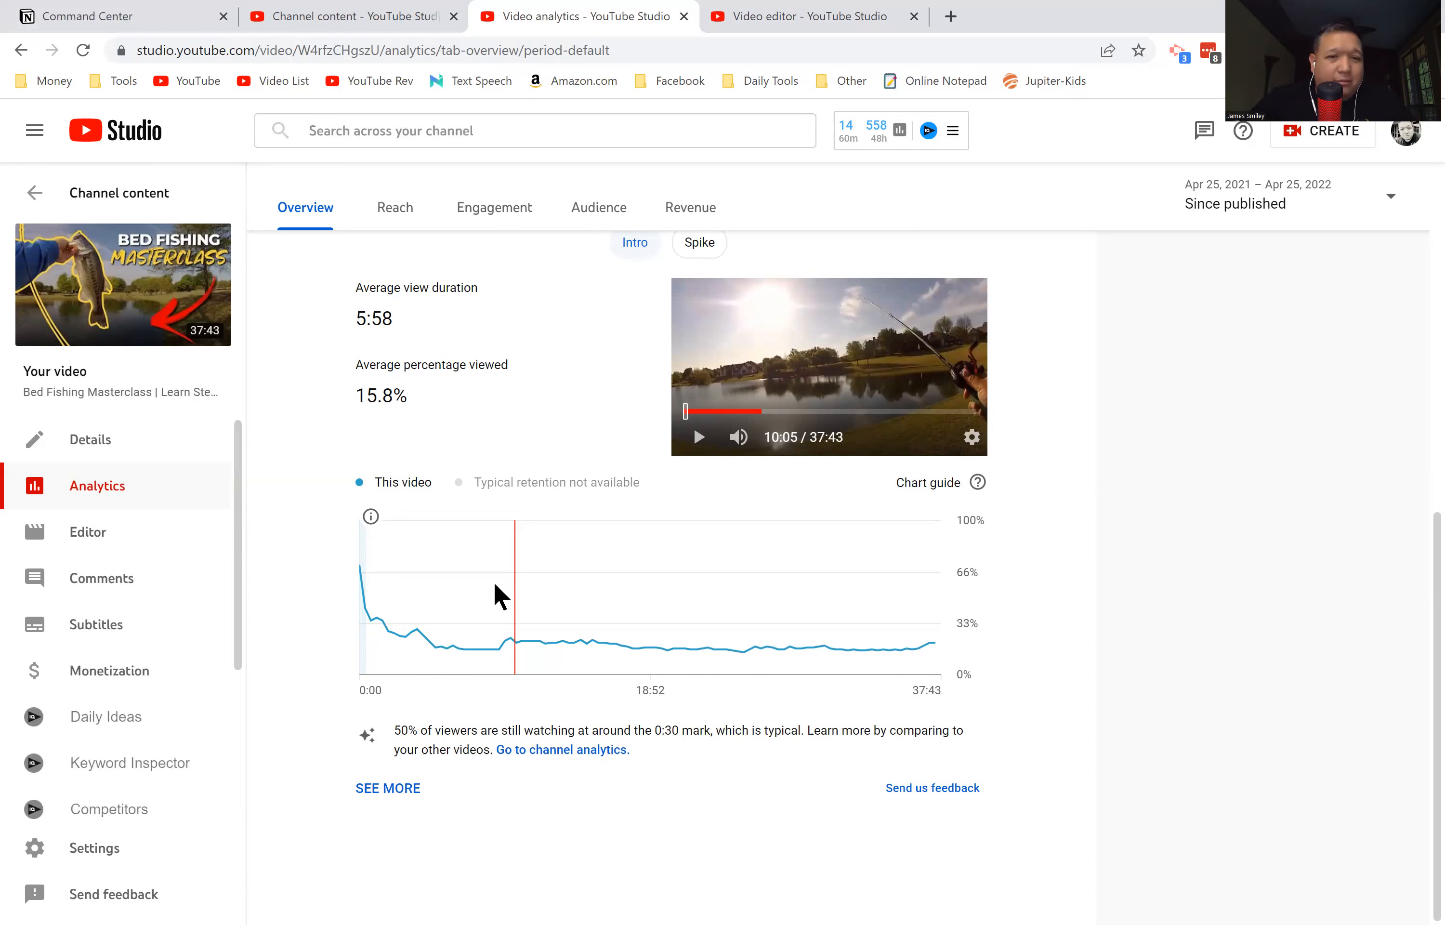
{"action": "mouse_move", "coordinate": [553, 653]}
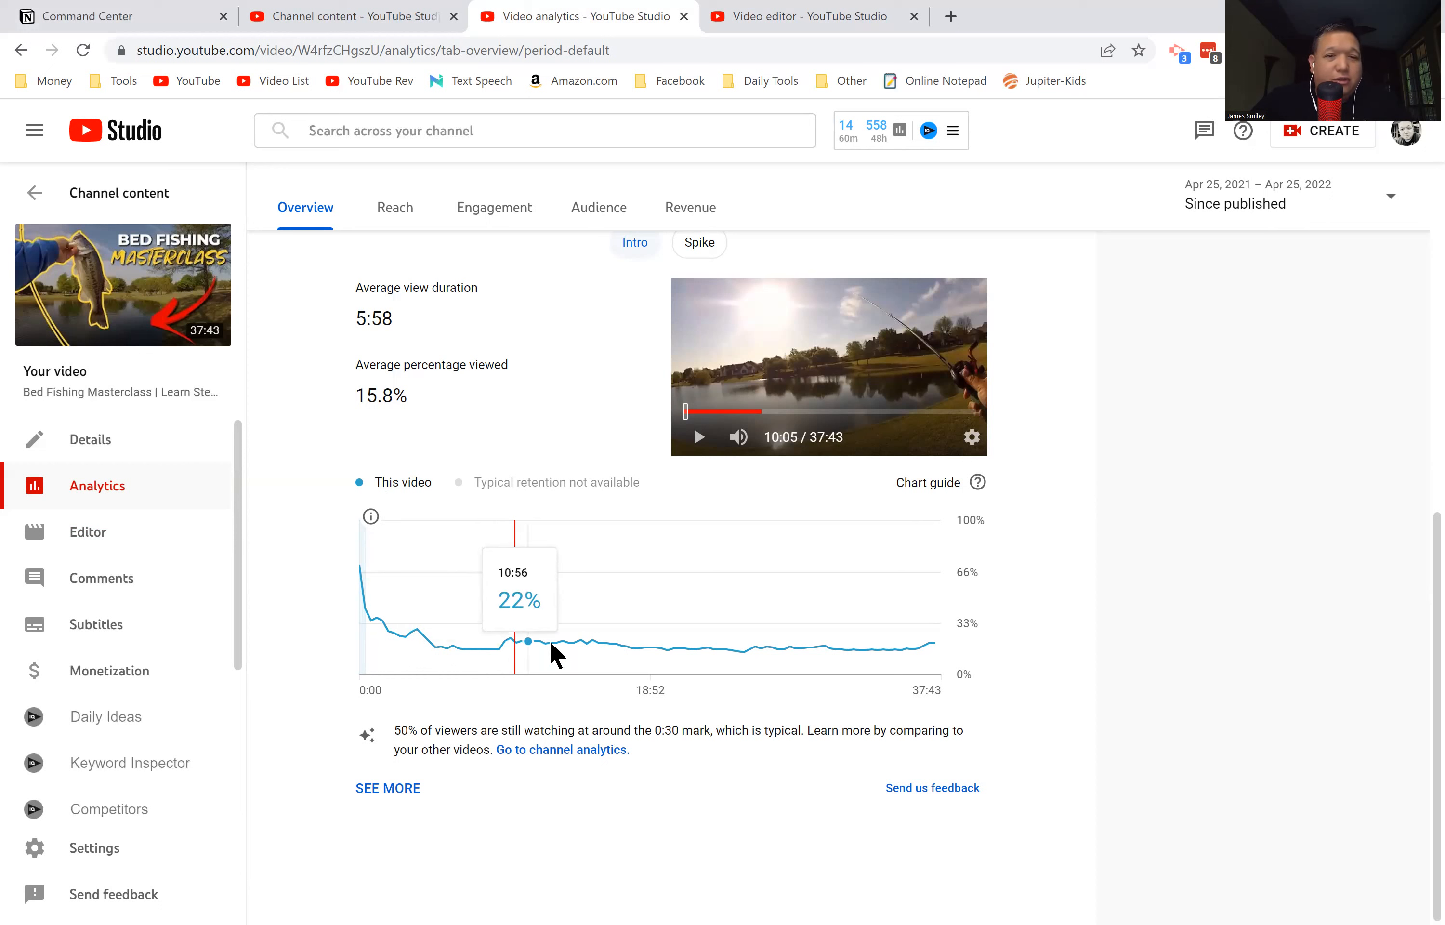
{"action": "mouse_move", "coordinate": [528, 608]}
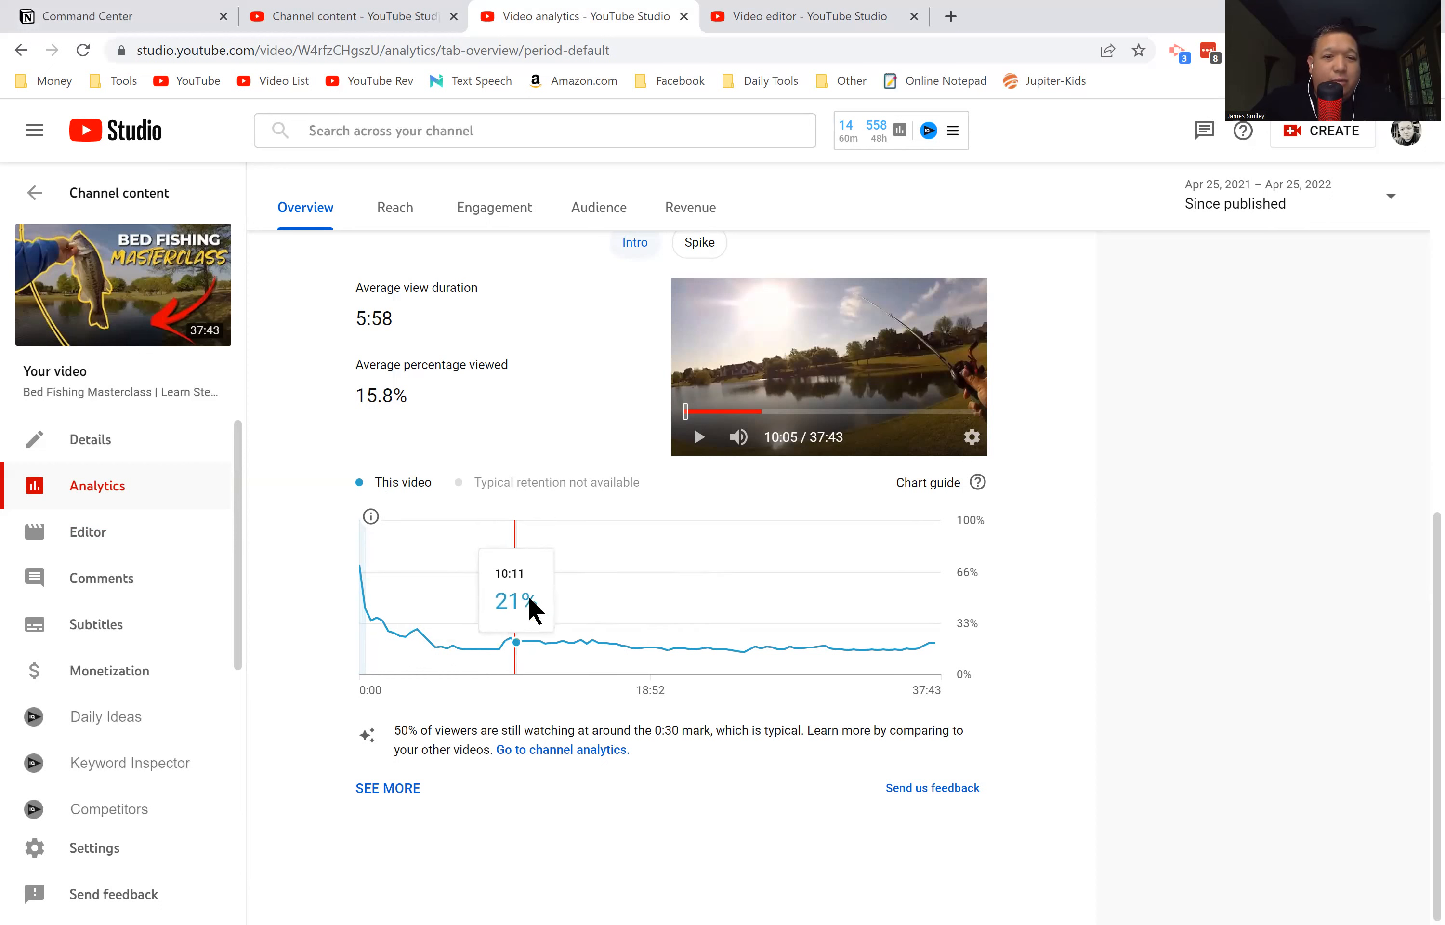
{"action": "mouse_move", "coordinate": [902, 616]}
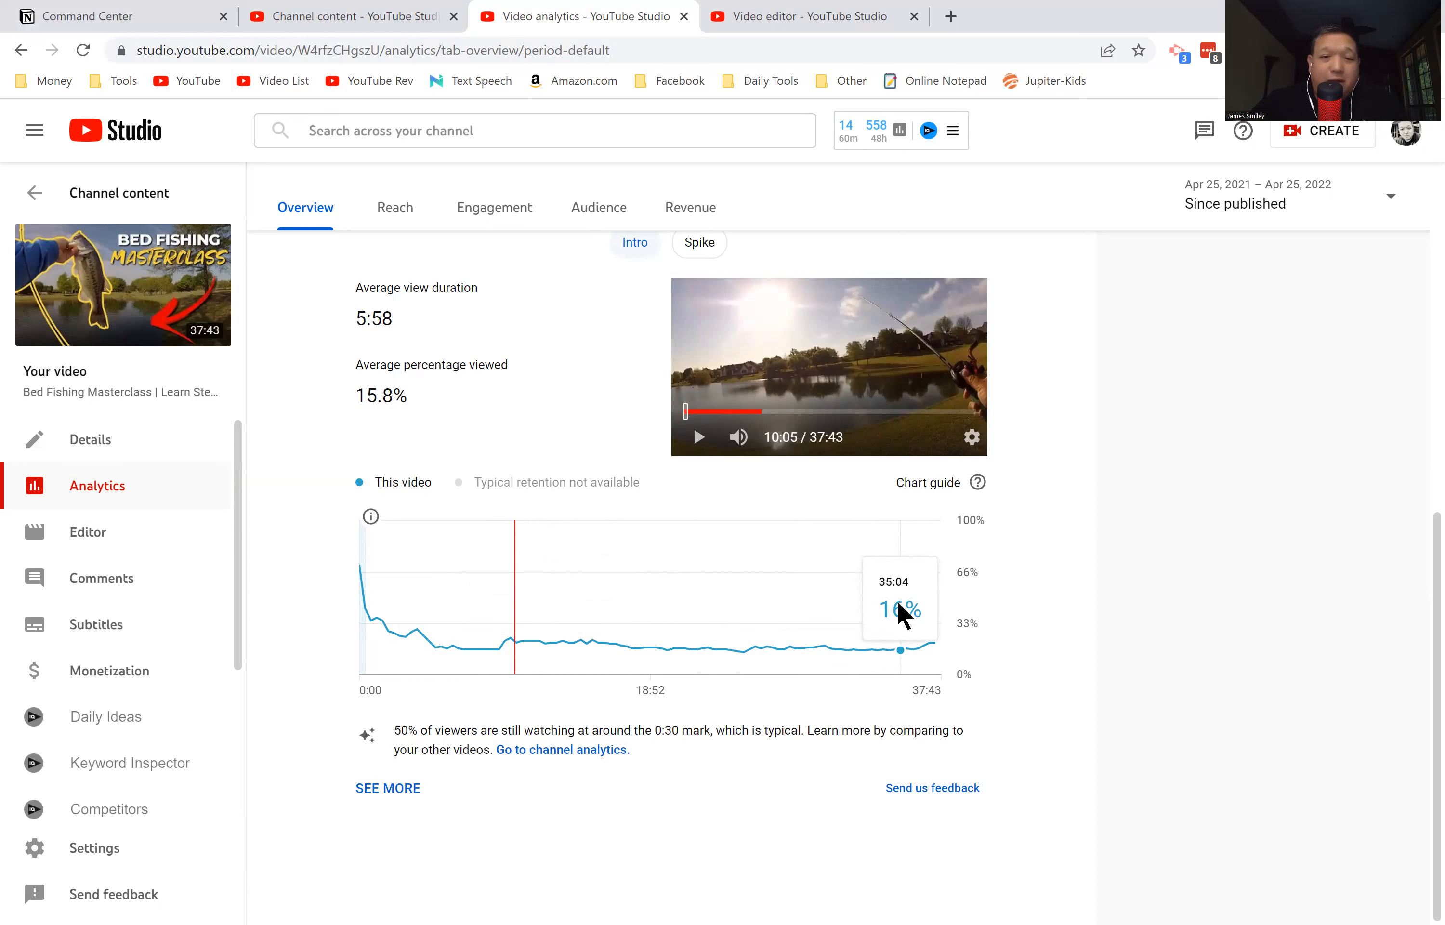
{"action": "mouse_move", "coordinate": [433, 613]}
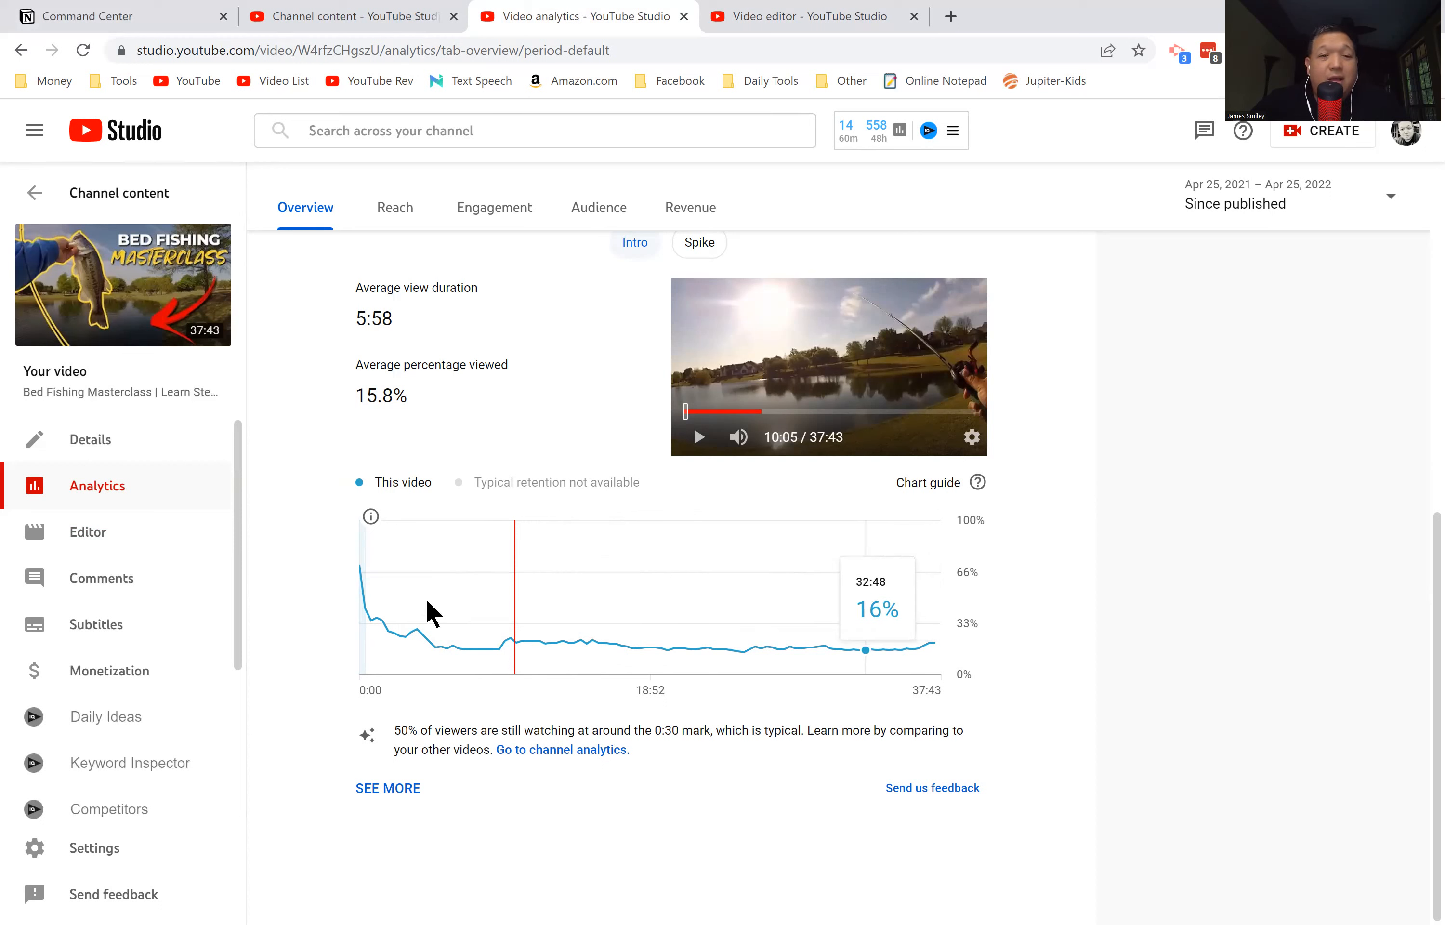
{"action": "mouse_move", "coordinate": [385, 599]}
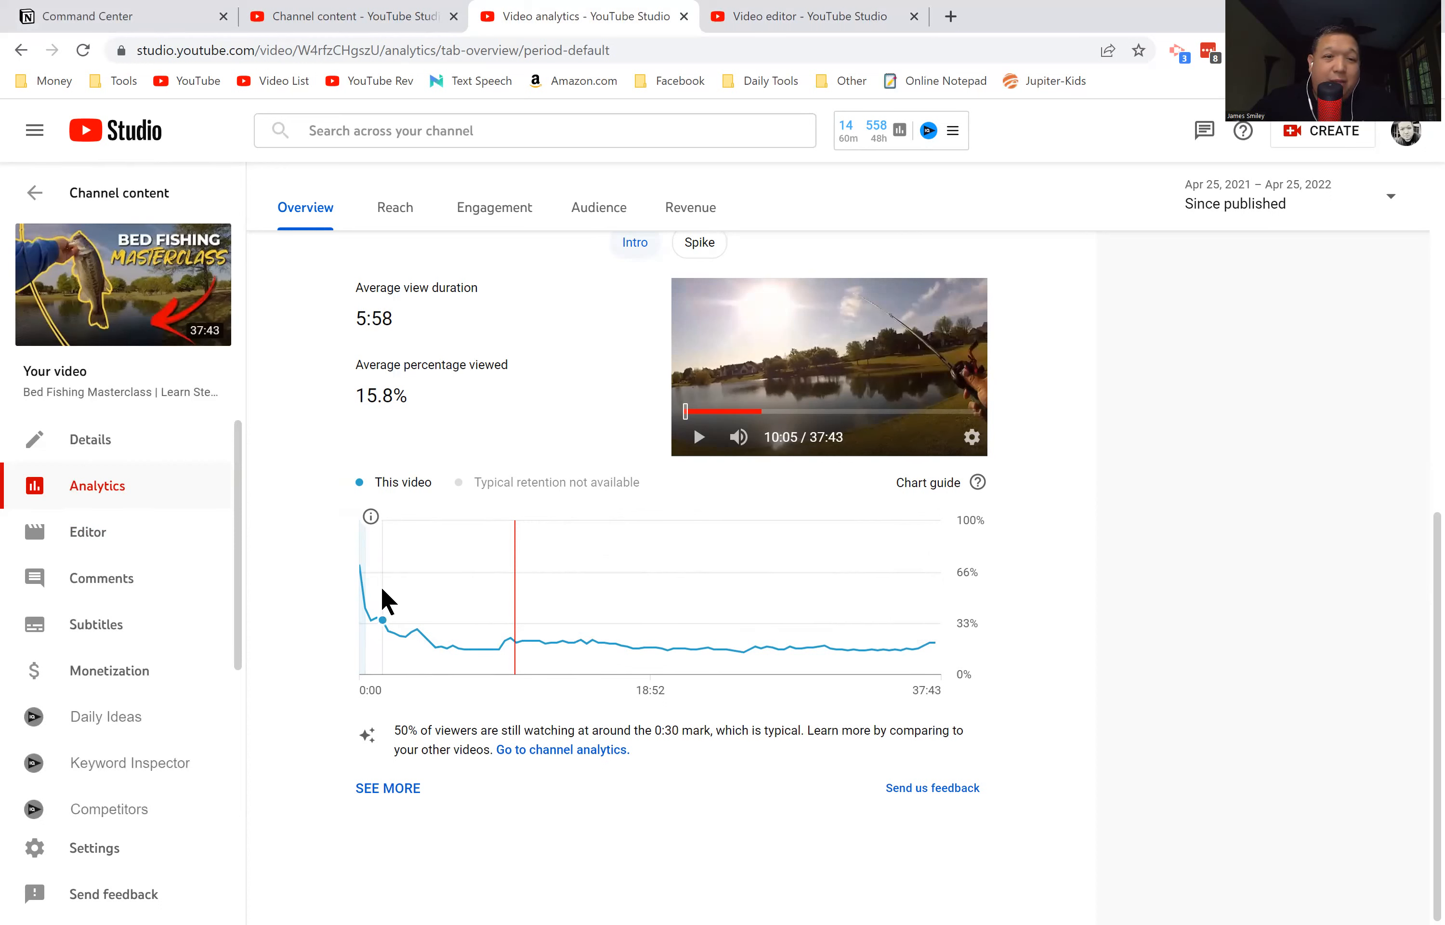
{"action": "mouse_move", "coordinate": [363, 595]}
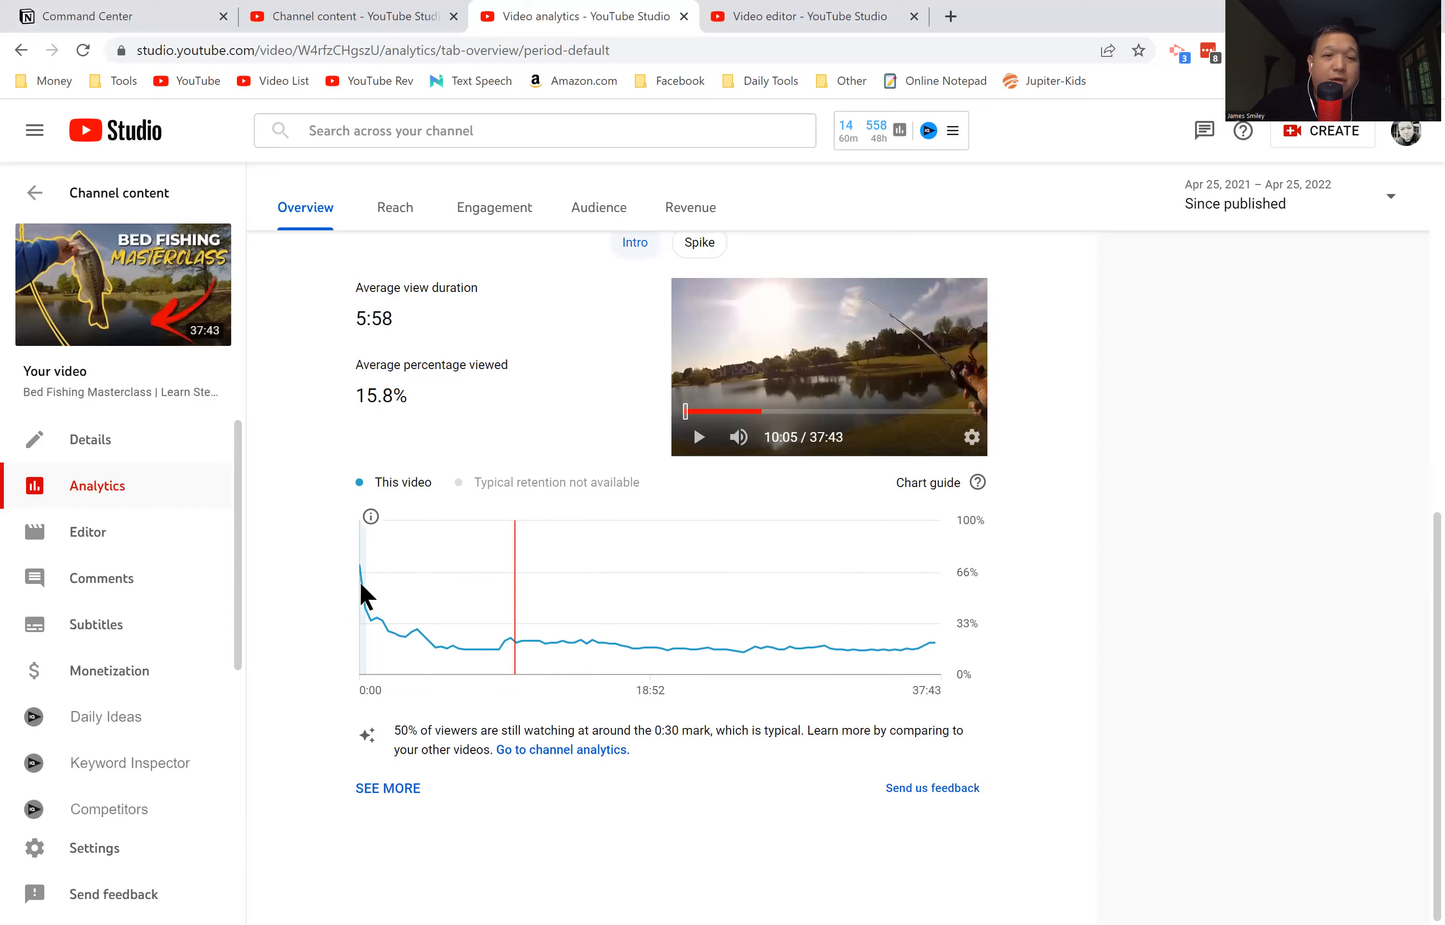
{"action": "mouse_move", "coordinate": [387, 626]}
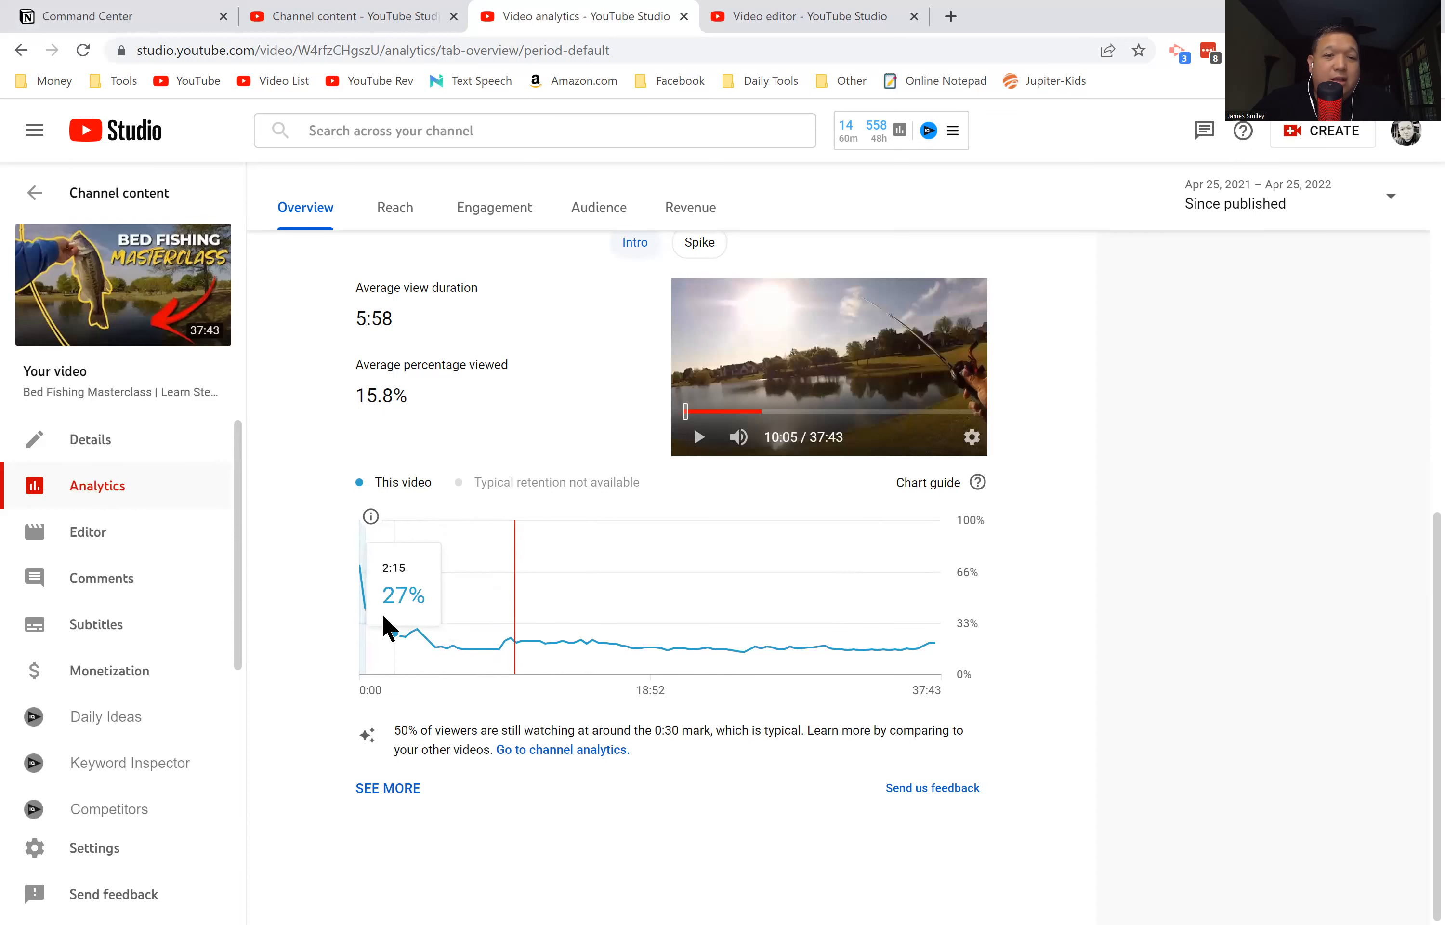
{"action": "mouse_move", "coordinate": [329, 606]}
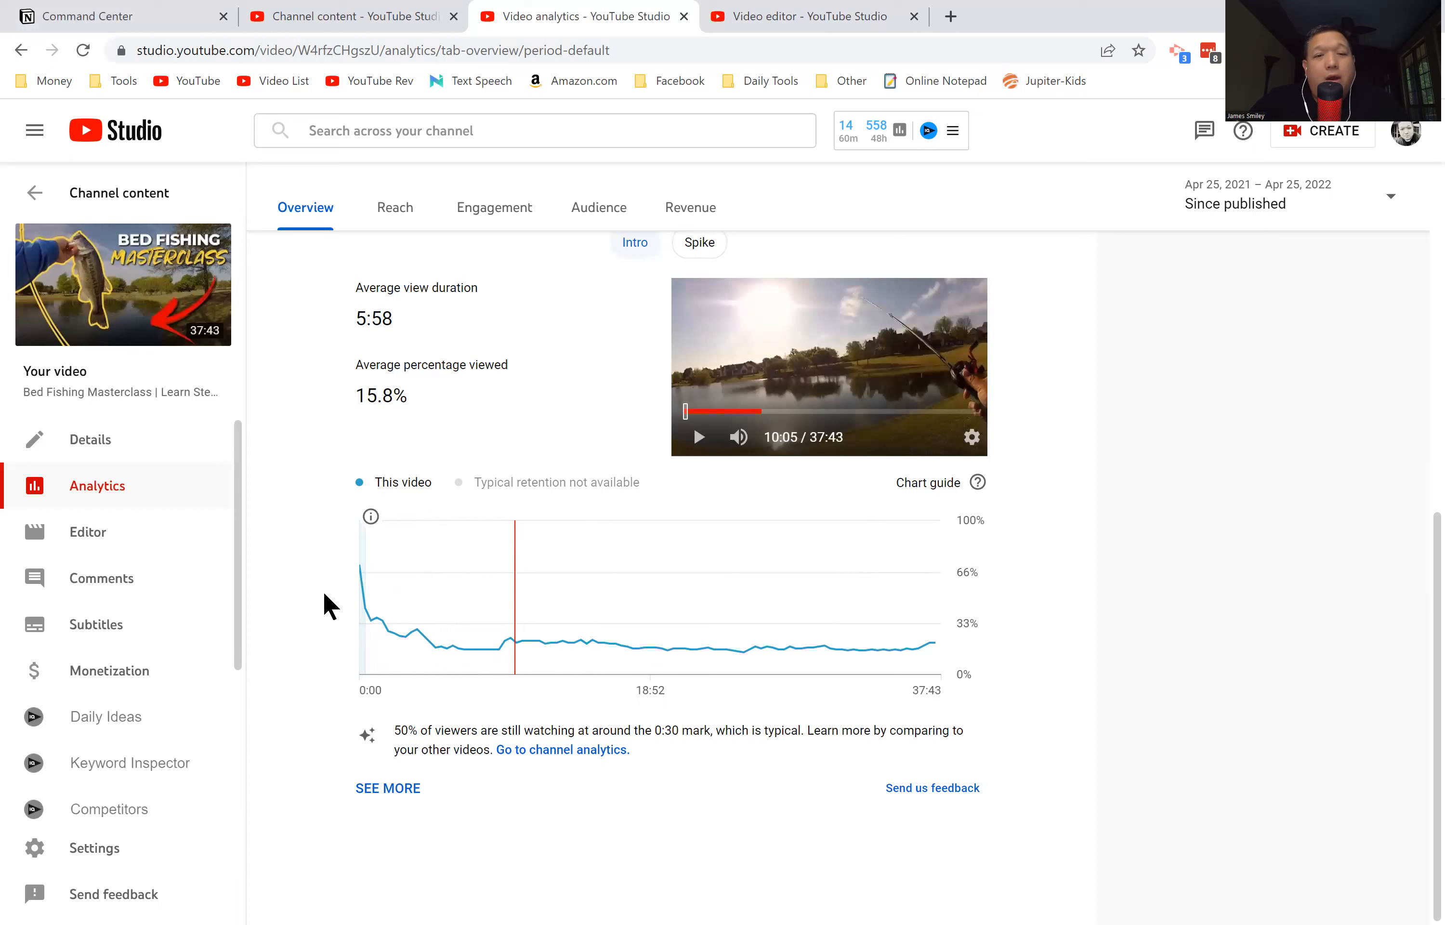
{"action": "mouse_move", "coordinate": [341, 610]}
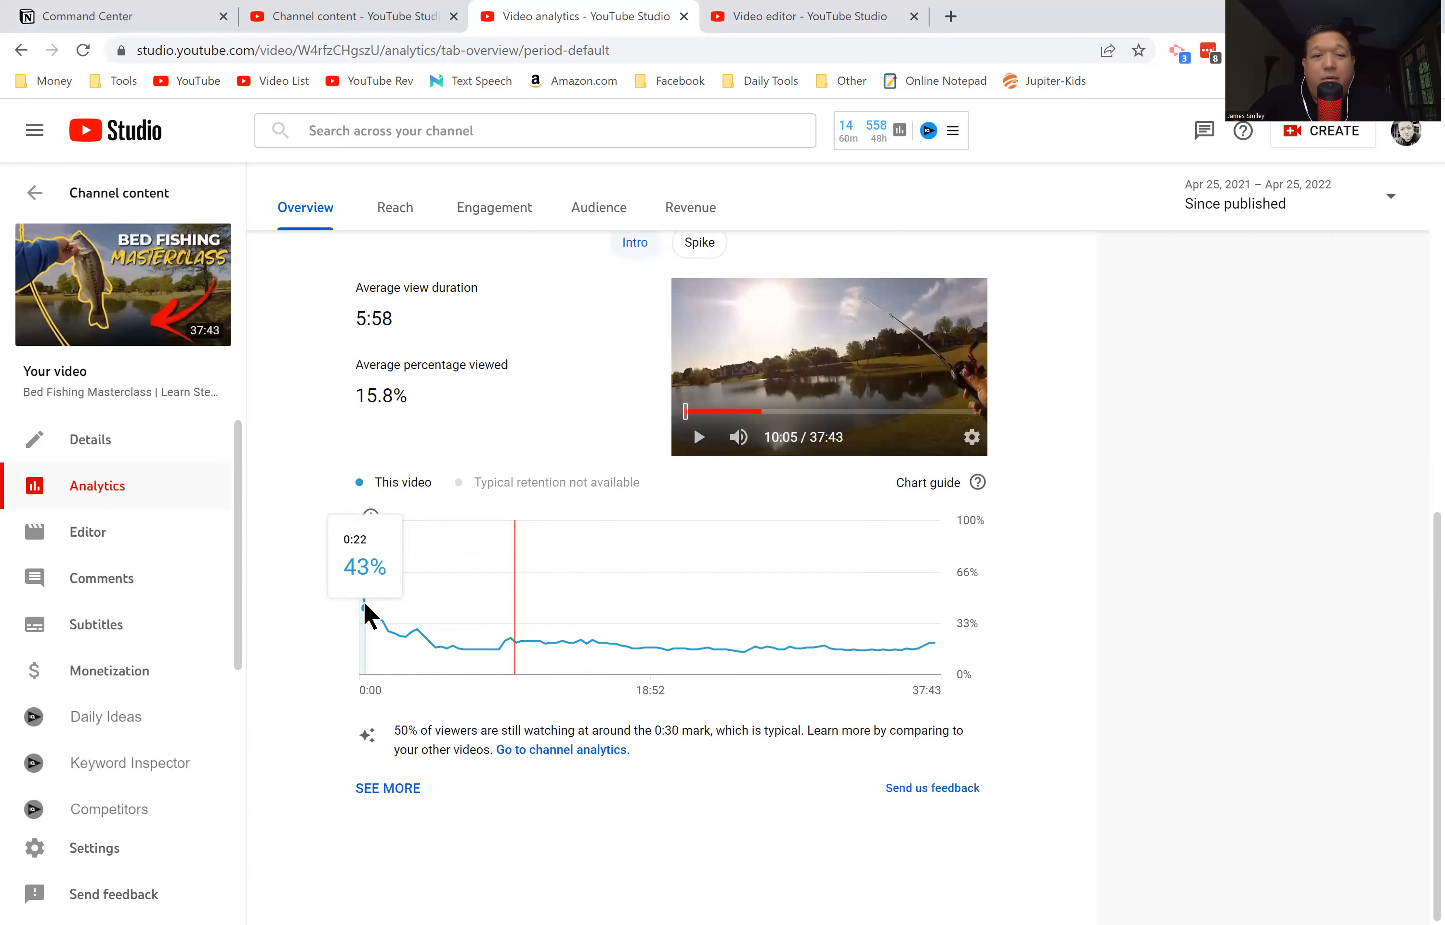
{"action": "mouse_move", "coordinate": [382, 623]}
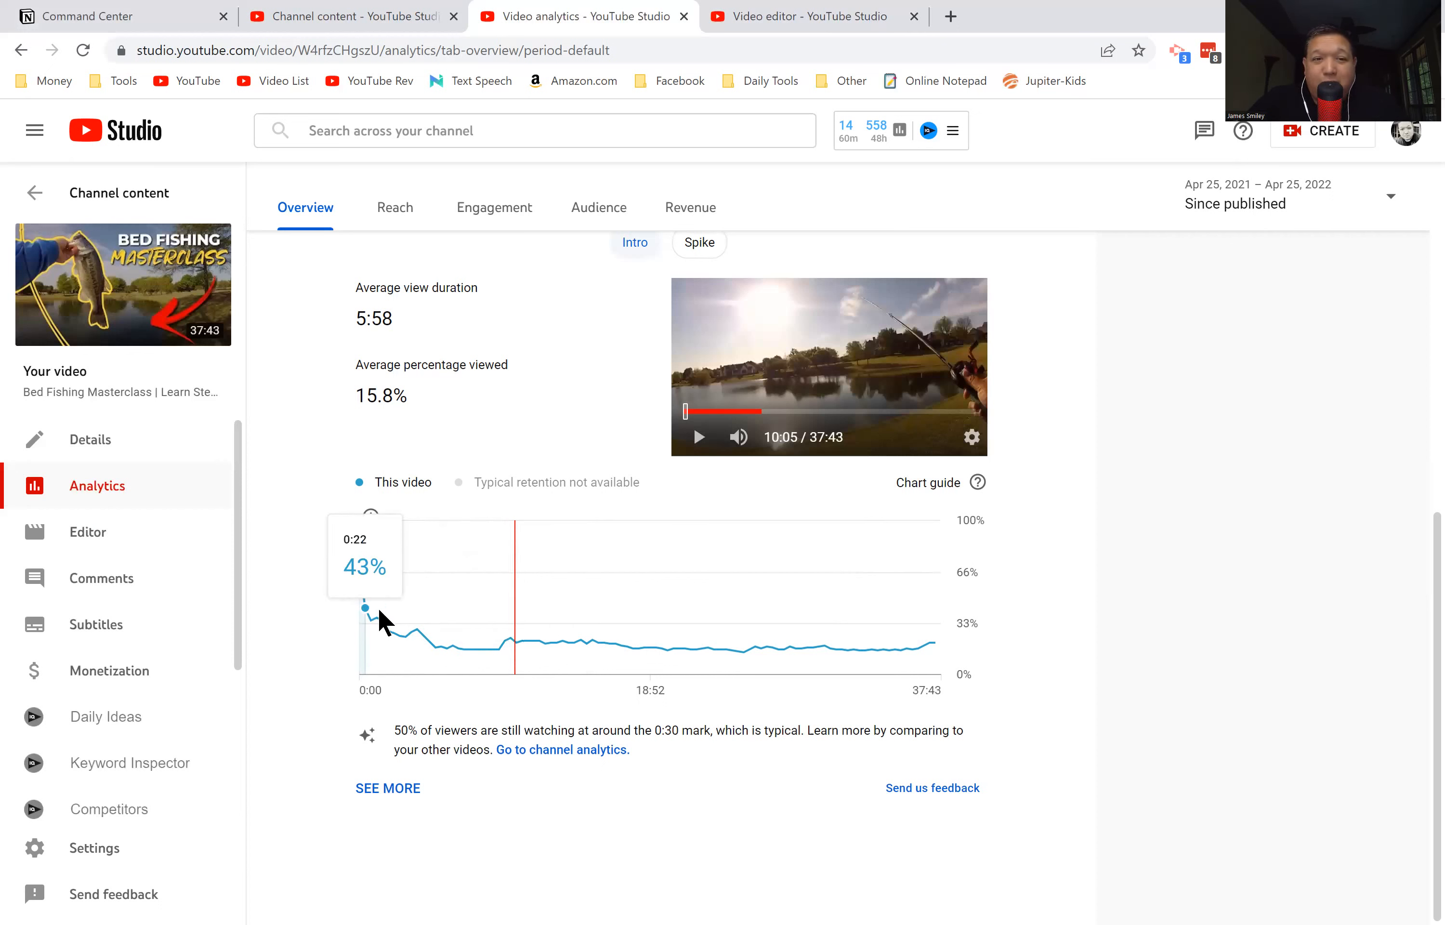
{"action": "mouse_move", "coordinate": [506, 649]}
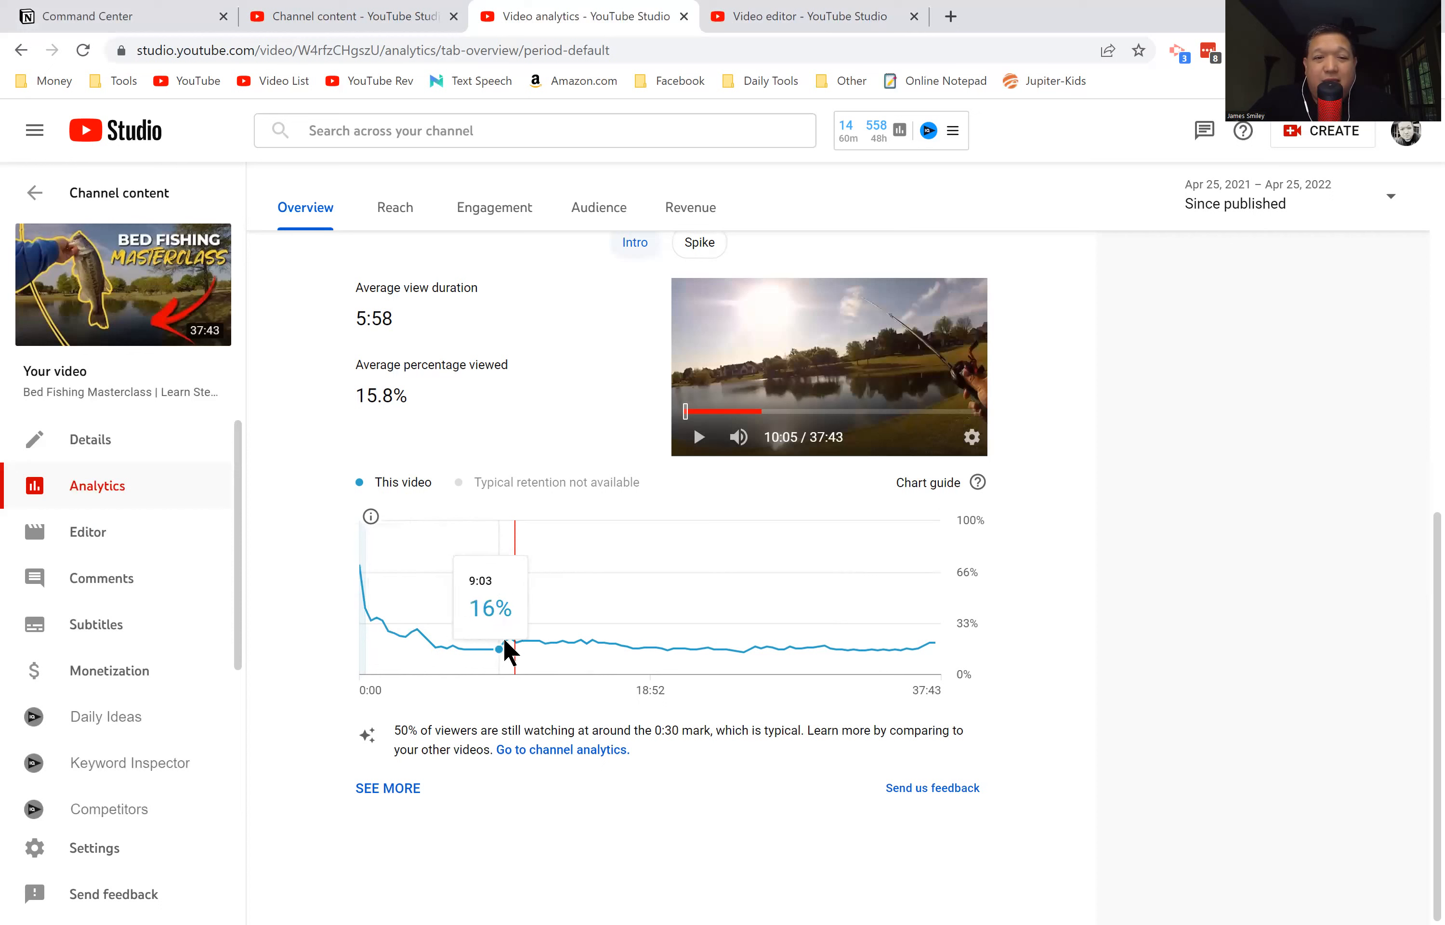
{"action": "mouse_move", "coordinate": [437, 656]}
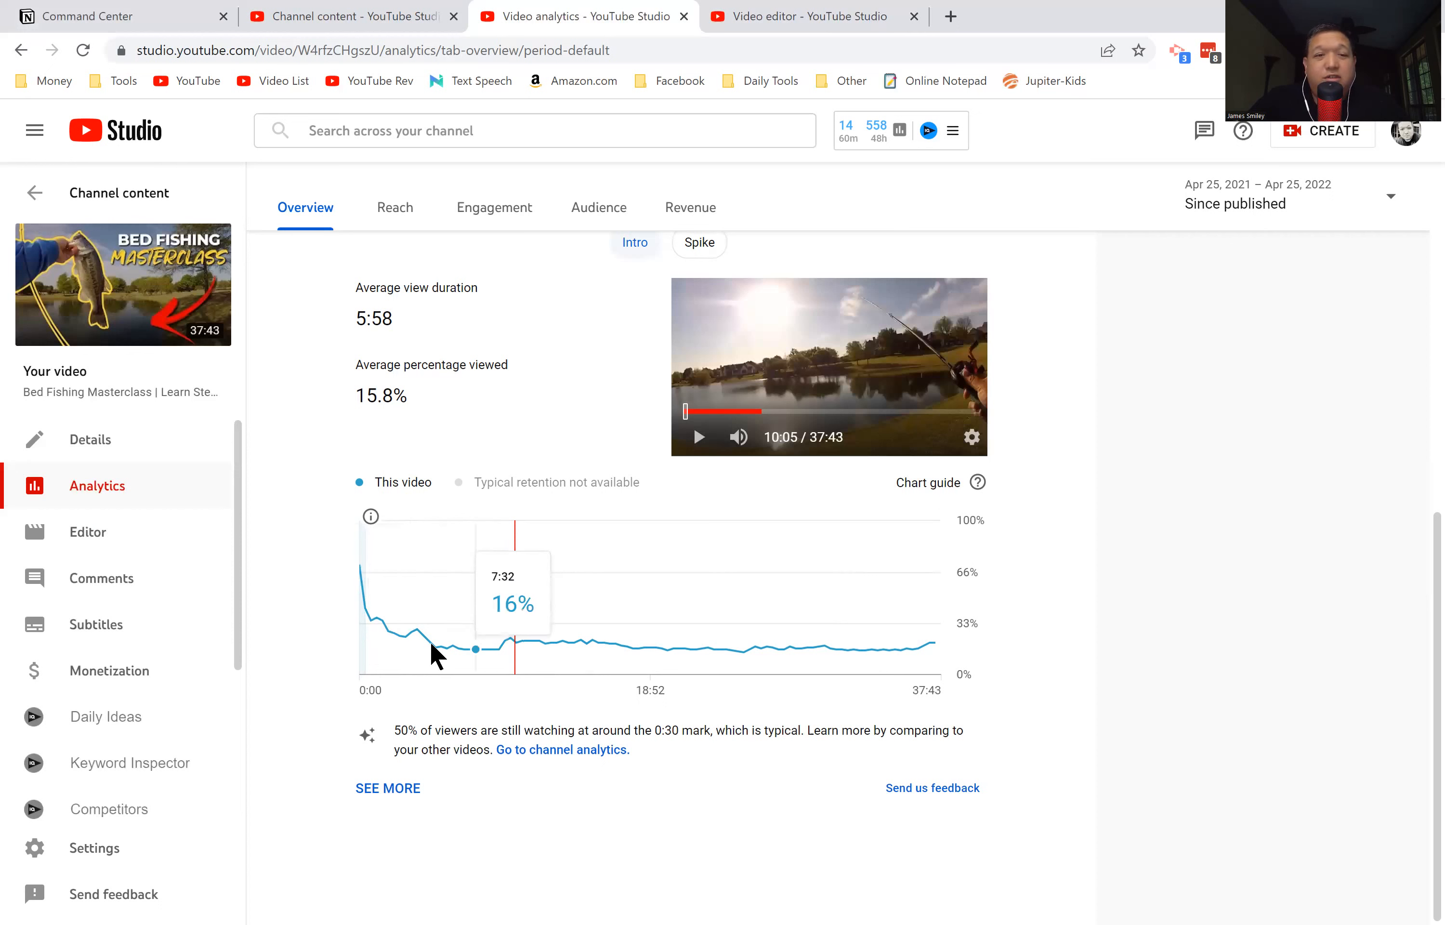
{"action": "mouse_move", "coordinate": [294, 612]}
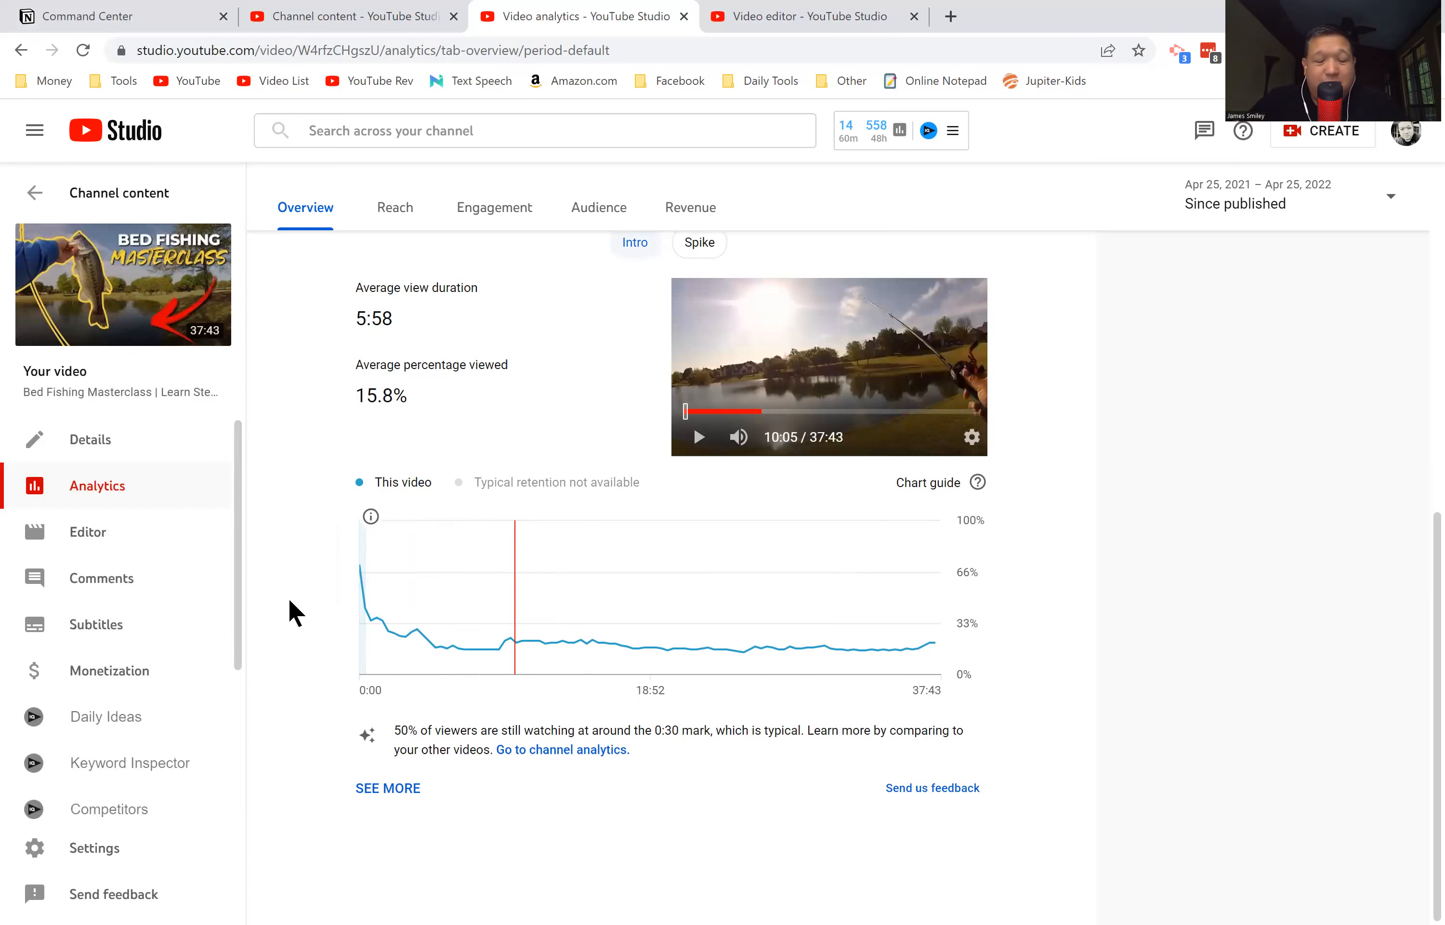
{"action": "mouse_move", "coordinate": [427, 611]}
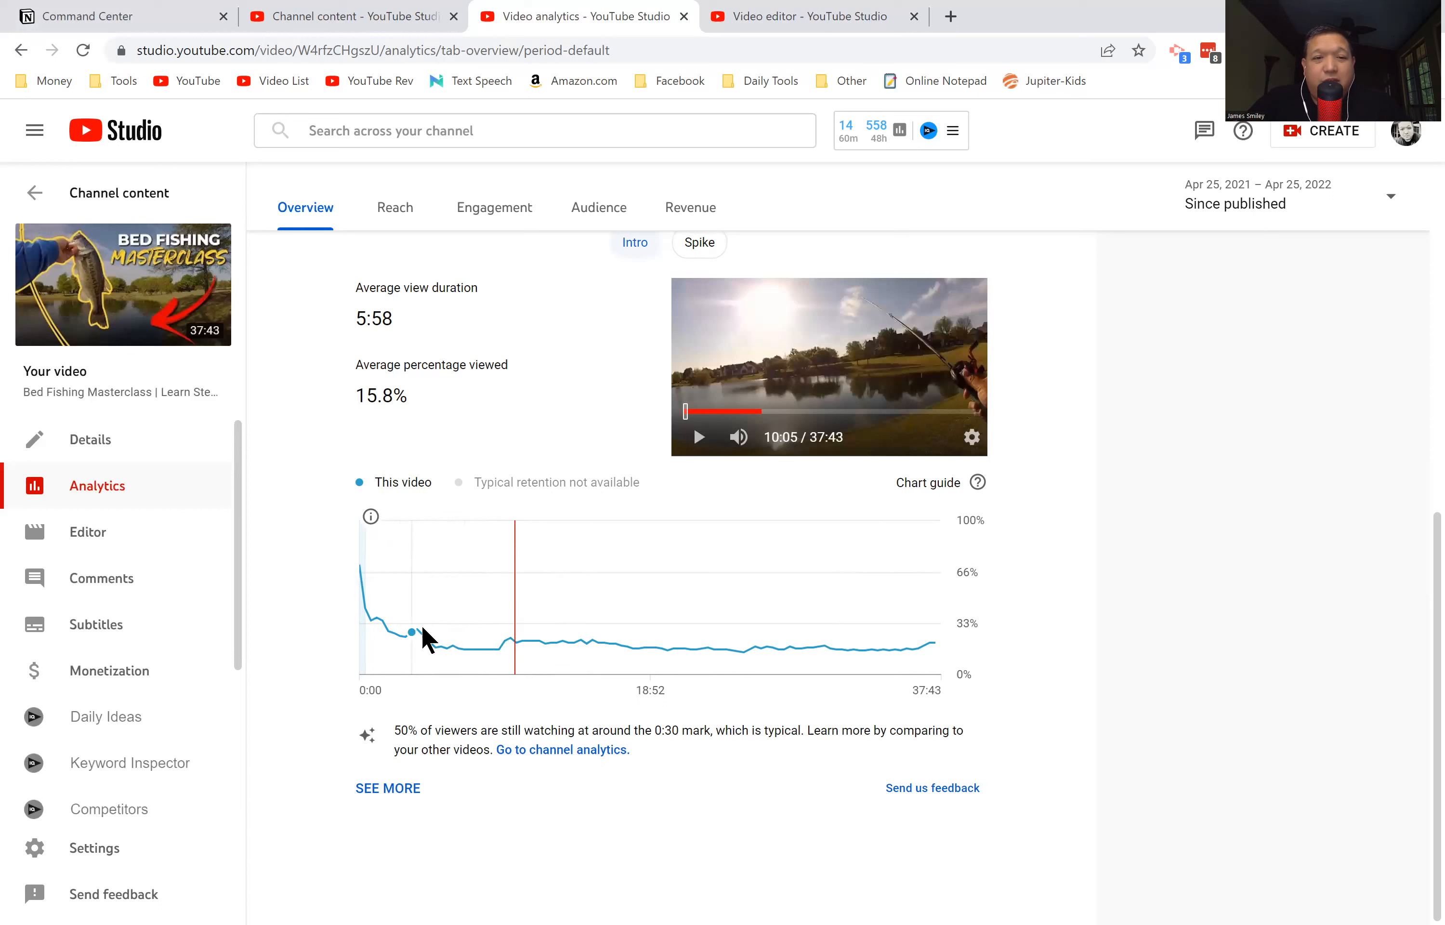
{"action": "mouse_move", "coordinate": [418, 635]}
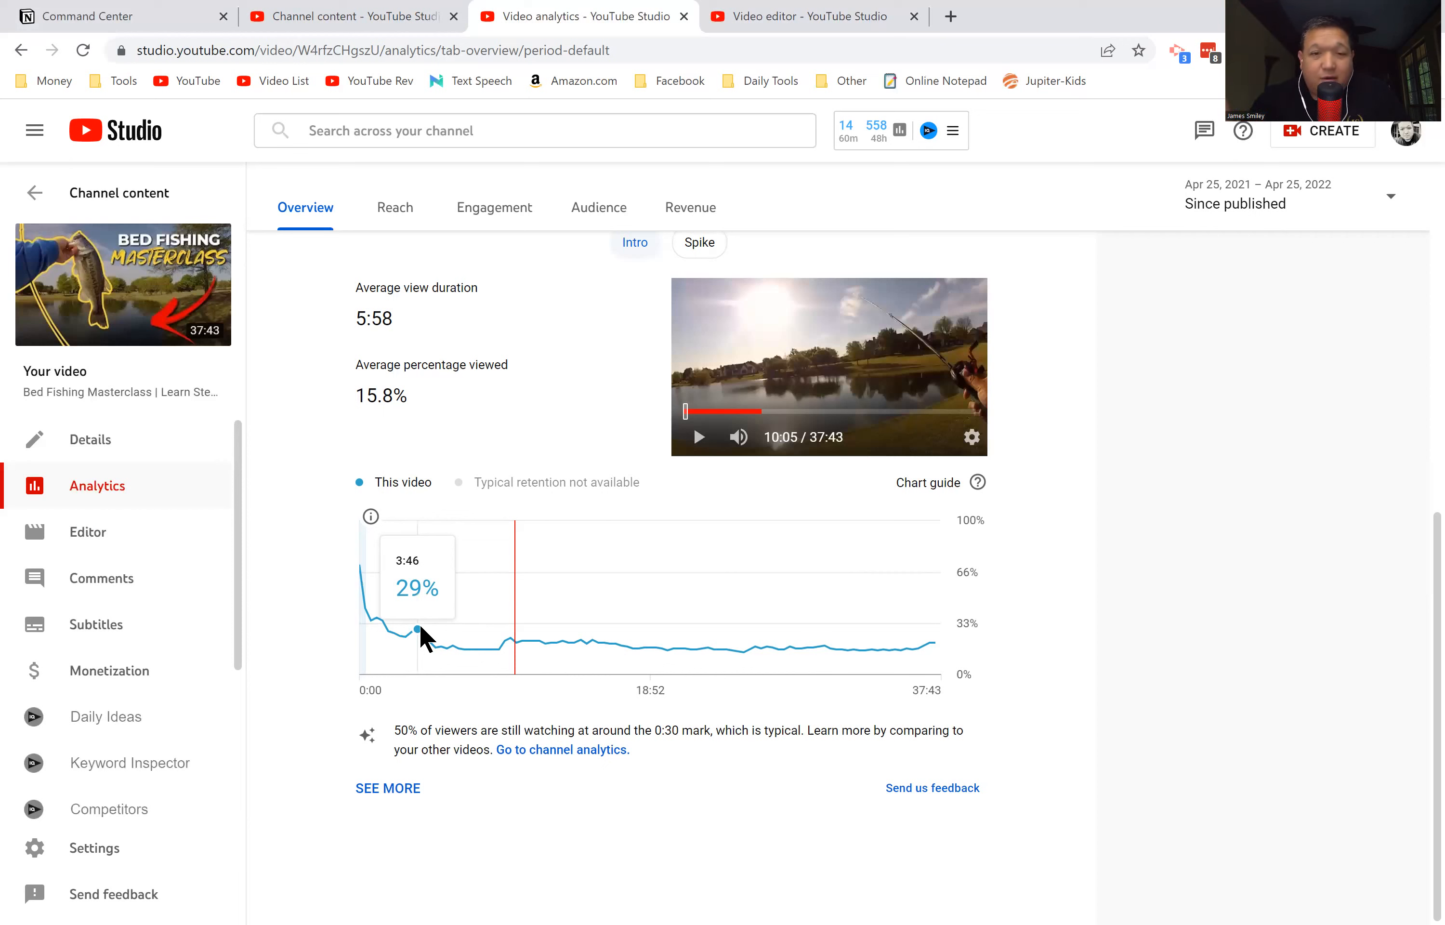
{"action": "mouse_move", "coordinate": [1281, 427]}
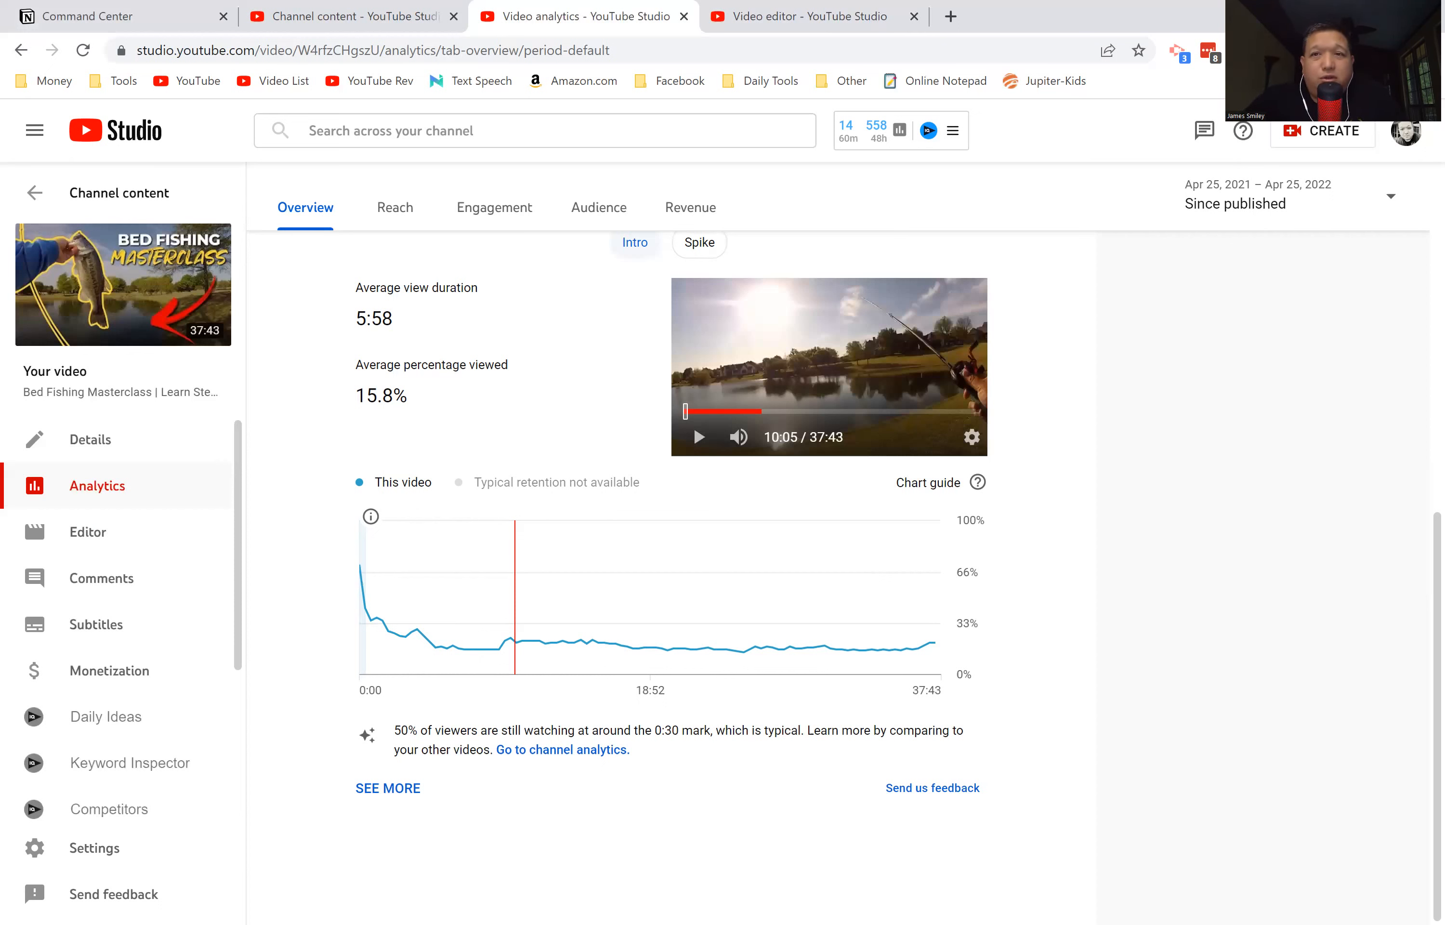
{"action": "mouse_move", "coordinate": [802, 15]}
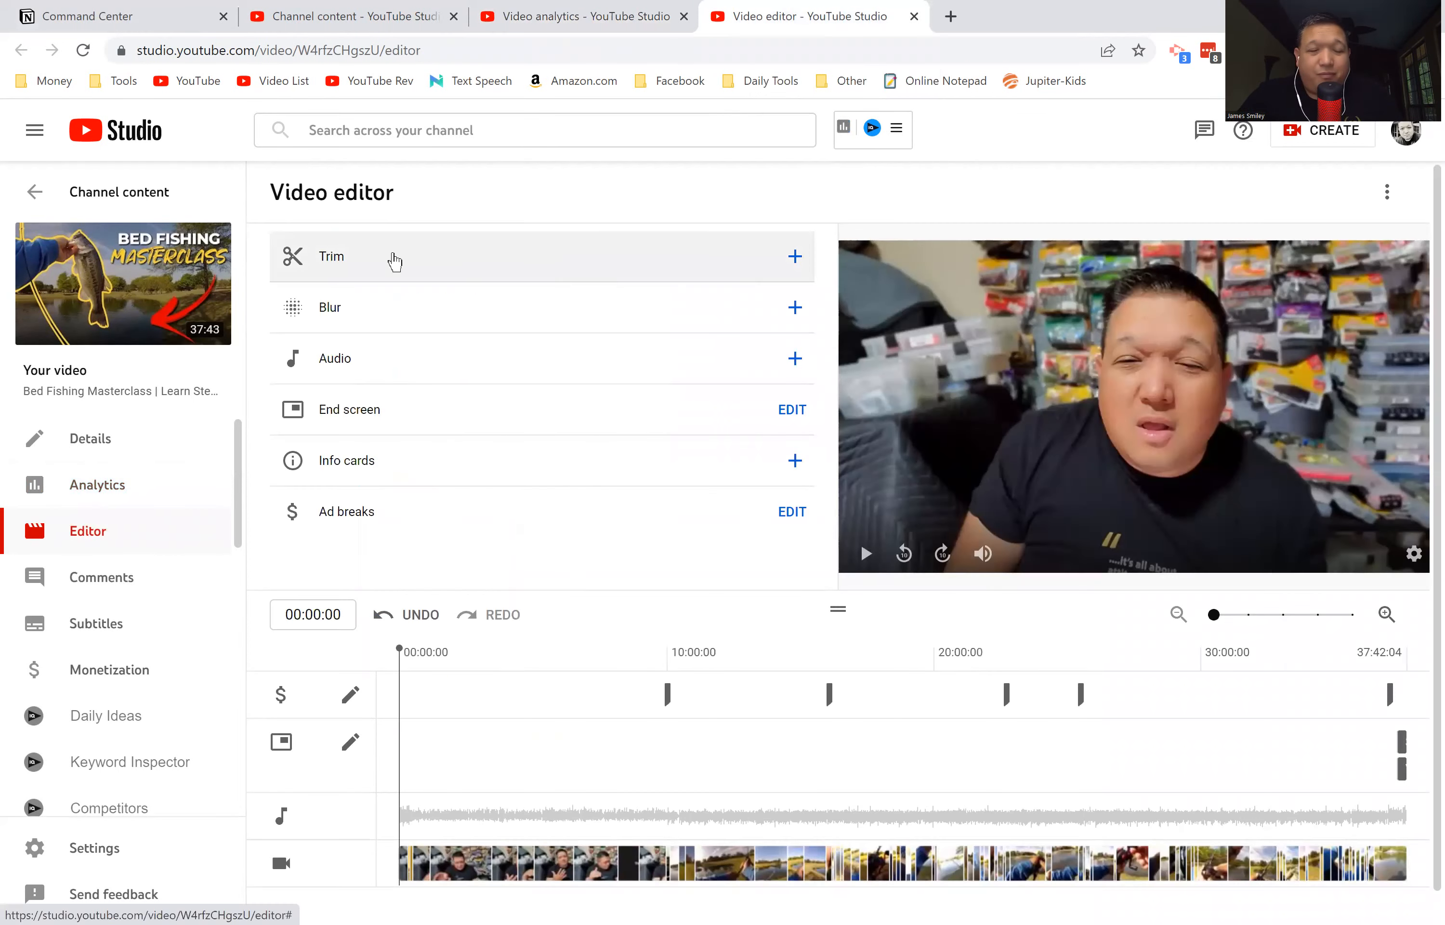
{"action": "mouse_move", "coordinate": [204, 379]}
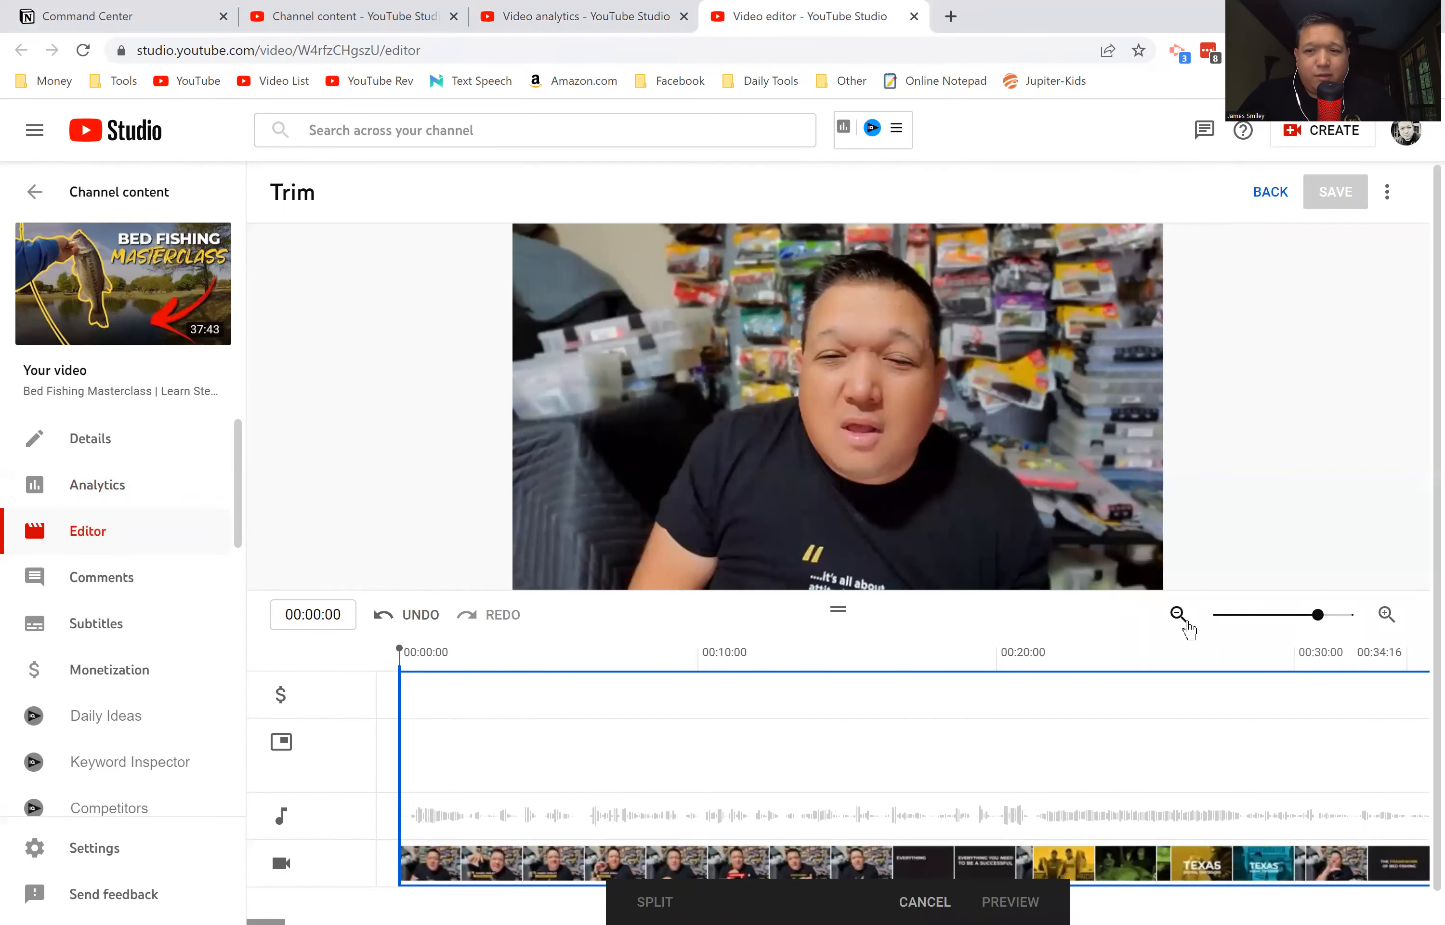
Enter the Trim editor and check the playback speed options without changing them.
{"action": "left_click", "coordinate": [1385, 615]}
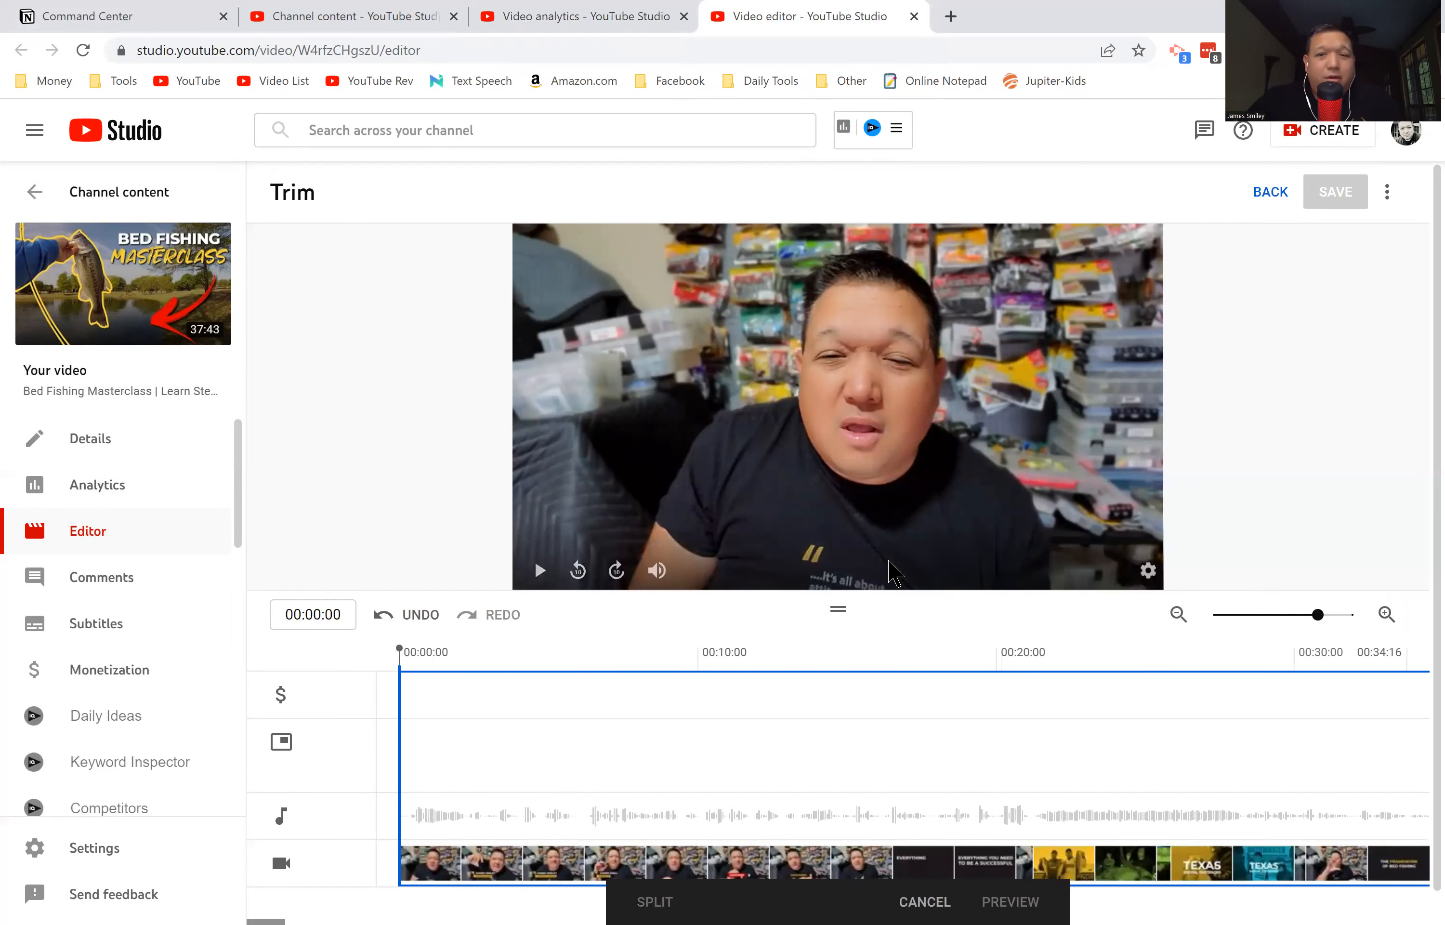
{"action": "left_click", "coordinate": [1148, 569]}
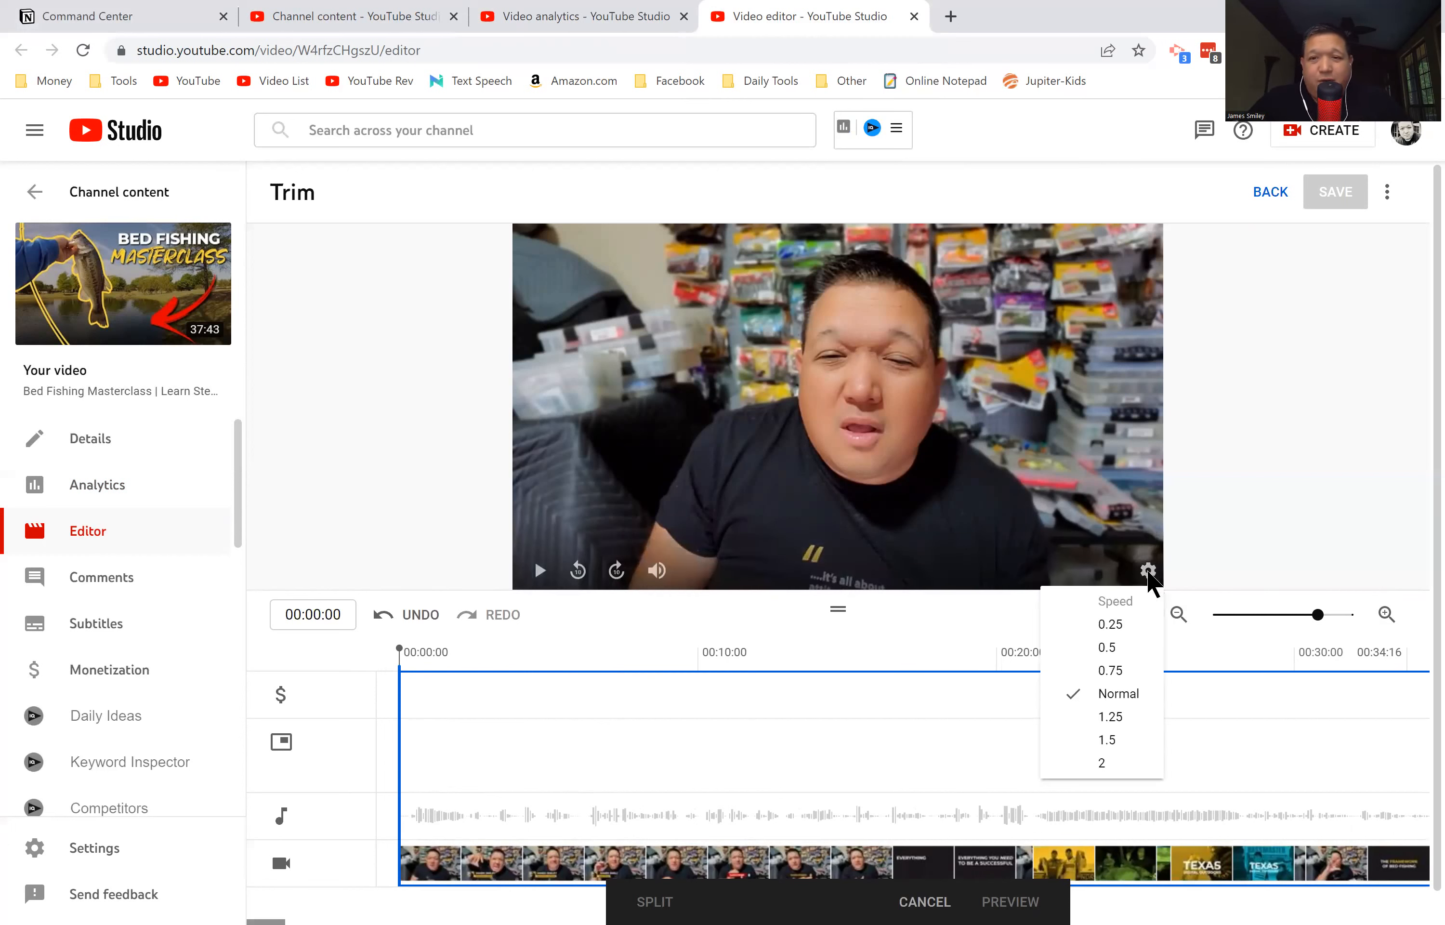
{"action": "left_click", "coordinate": [1148, 570]}
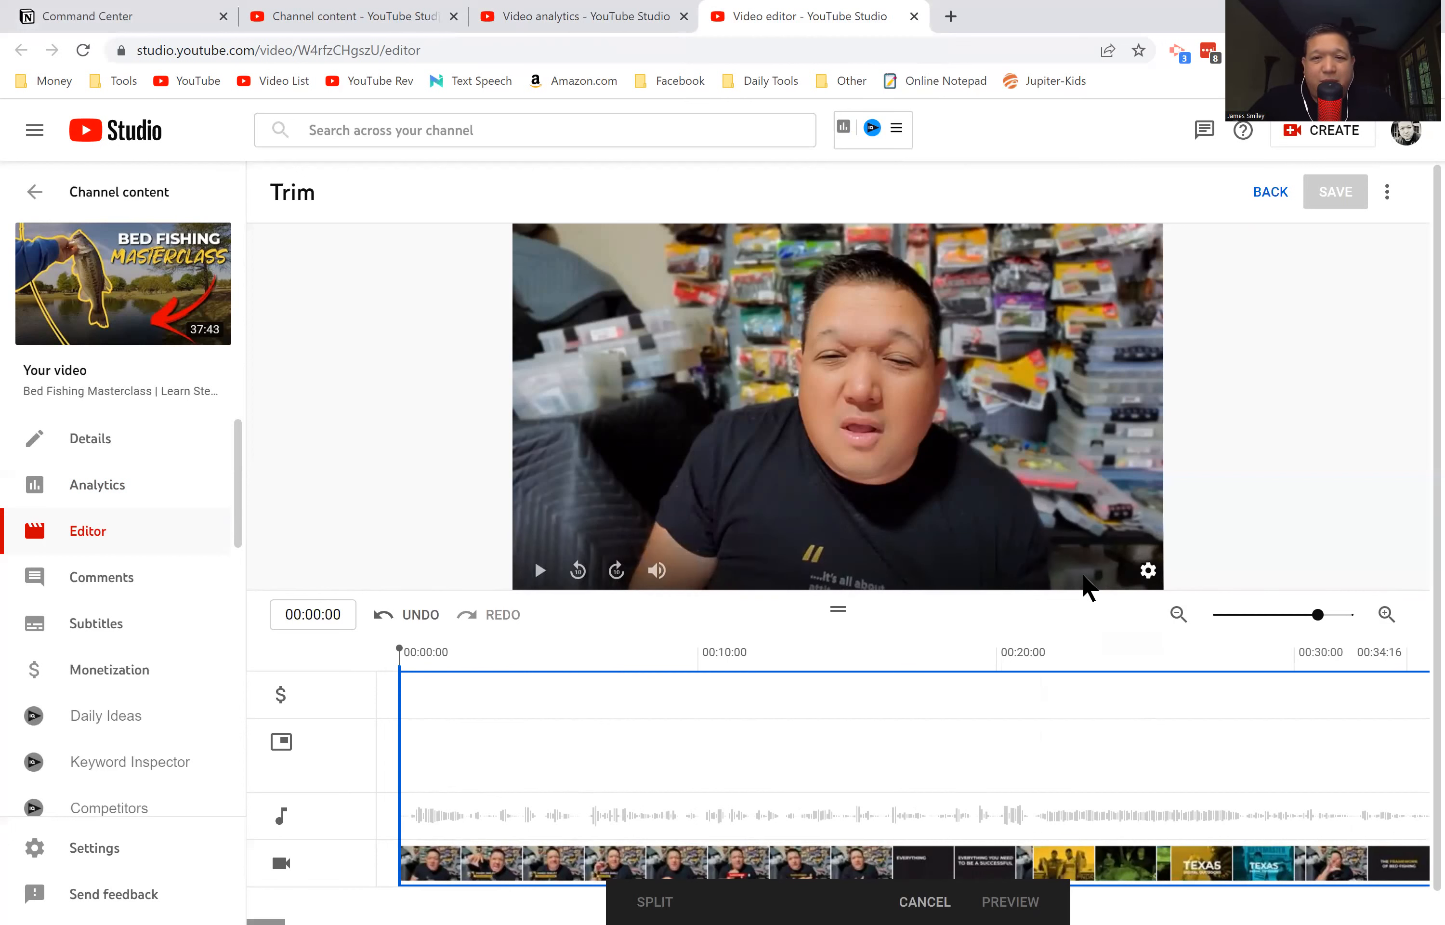
{"action": "left_click", "coordinate": [538, 570]}
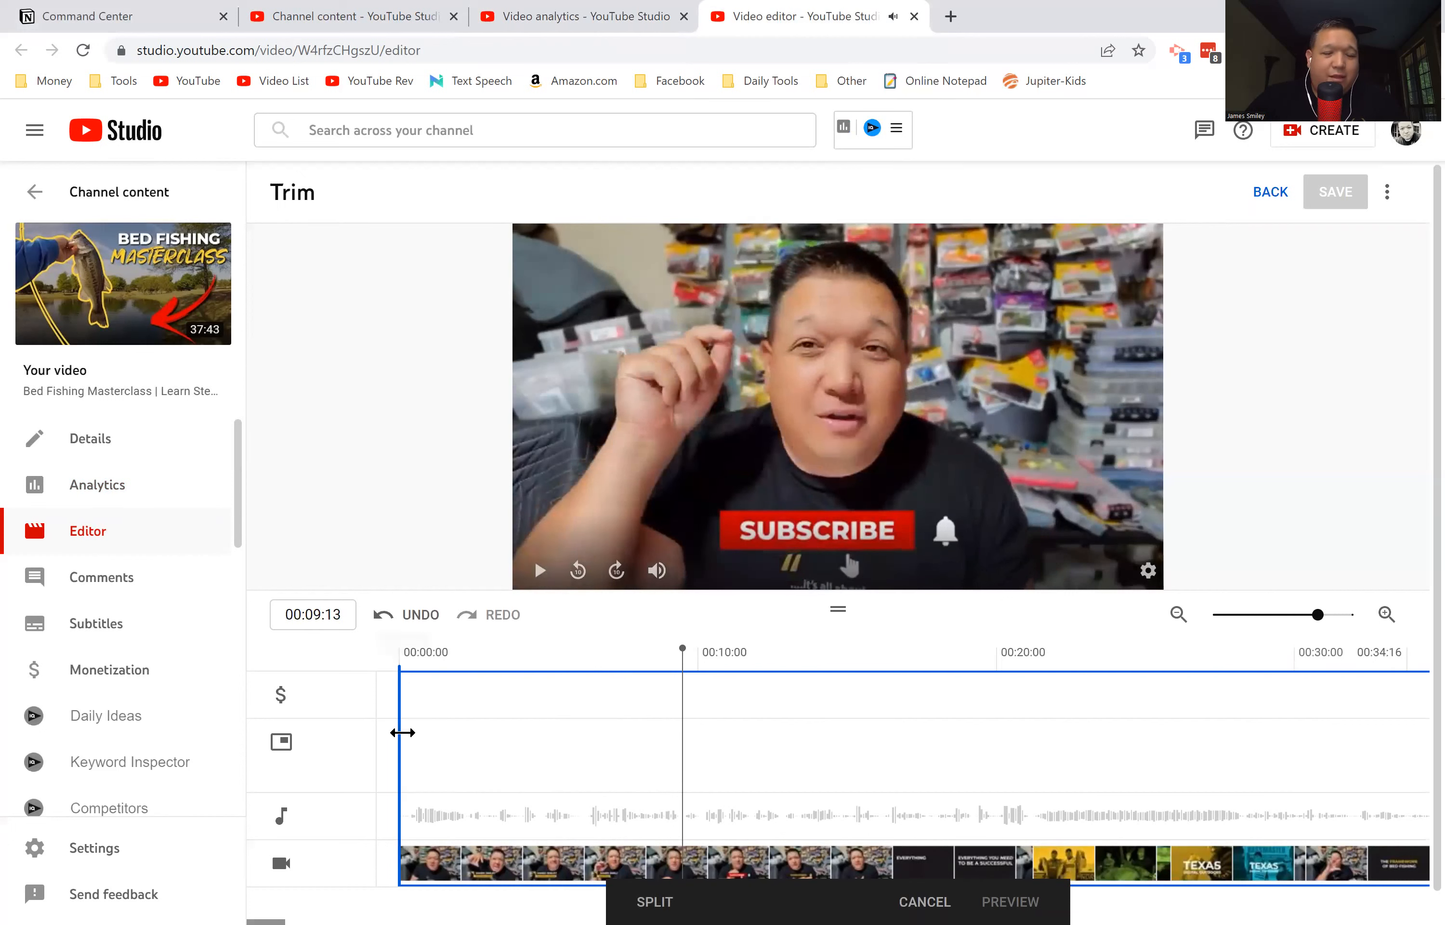
Split the clip at about 9:11 and mark a short stretch after it for removal, then review it.
{"action": "left_click", "coordinate": [539, 570]}
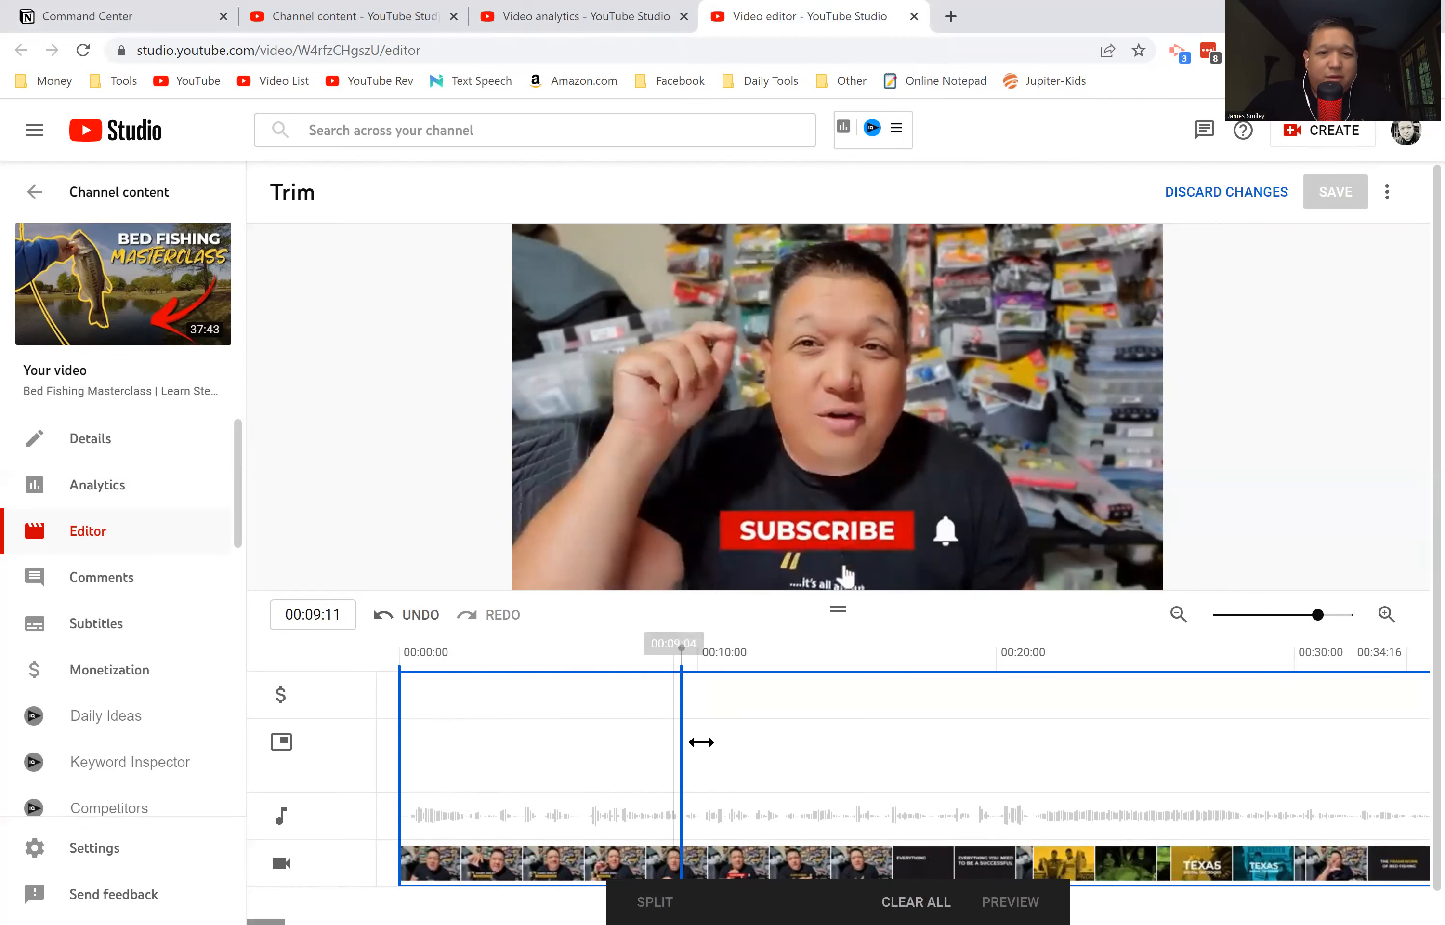
{"action": "left_click_drag", "start_coordinate": [681, 741], "coordinate": [748, 727]}
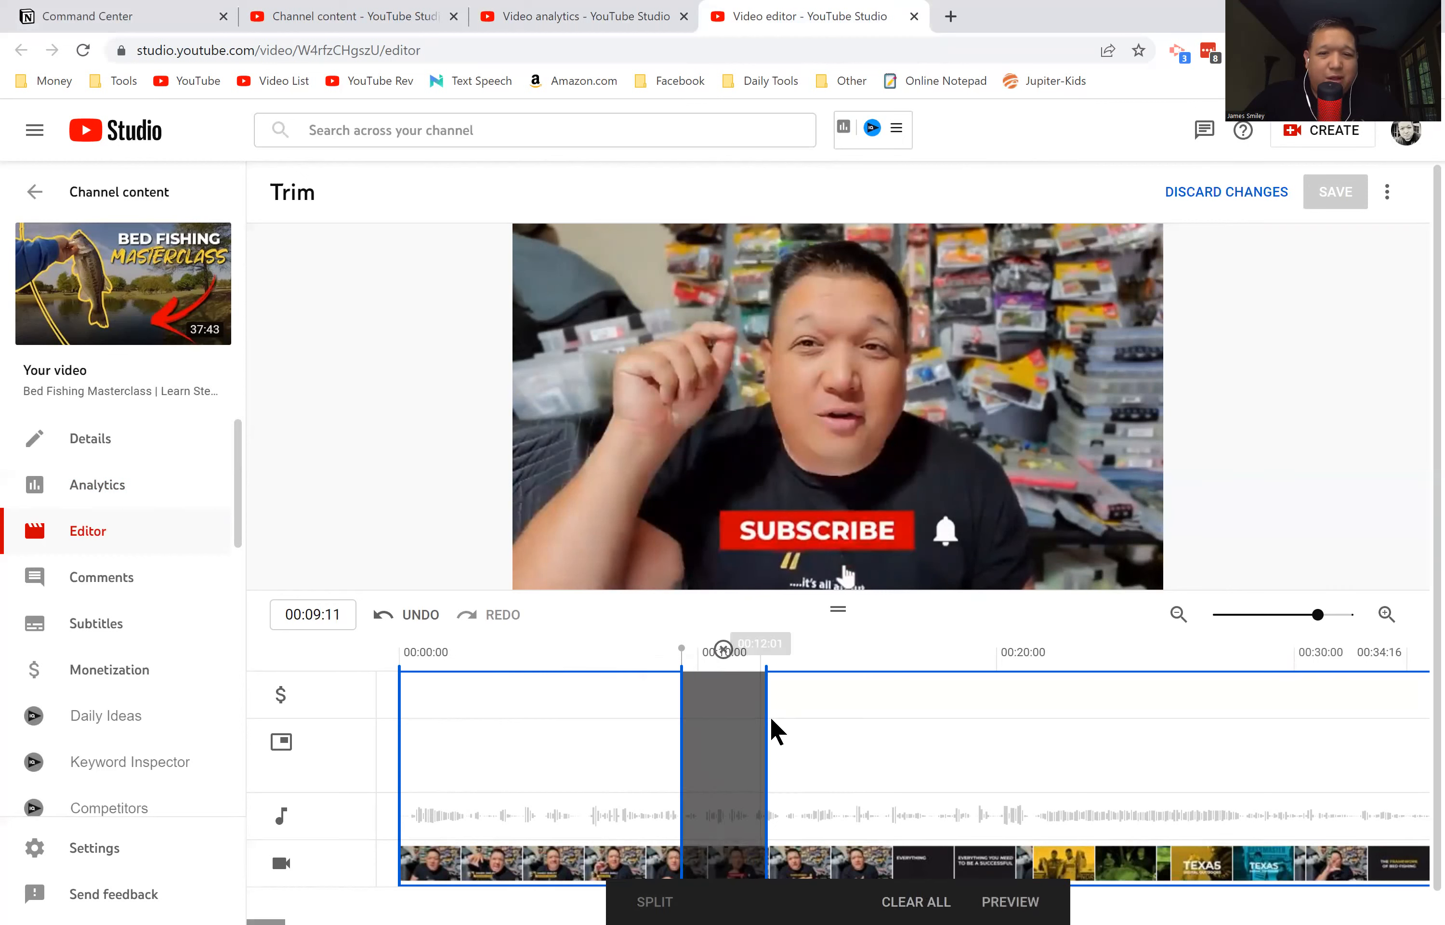
{"action": "left_click_drag", "start_coordinate": [751, 649], "coordinate": [710, 654]}
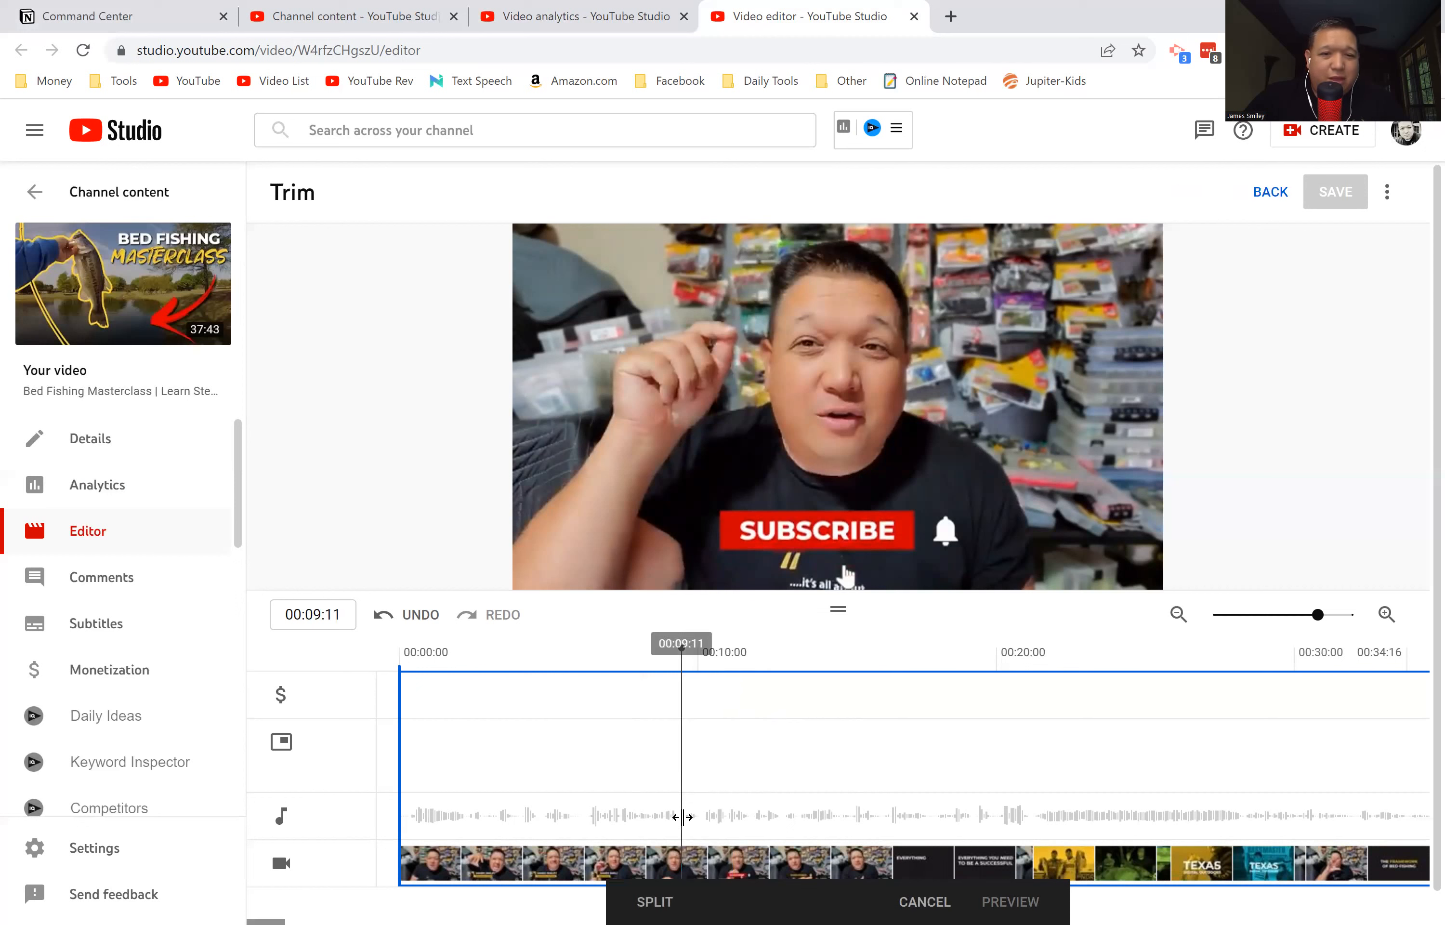
{"action": "left_click", "coordinate": [653, 901]}
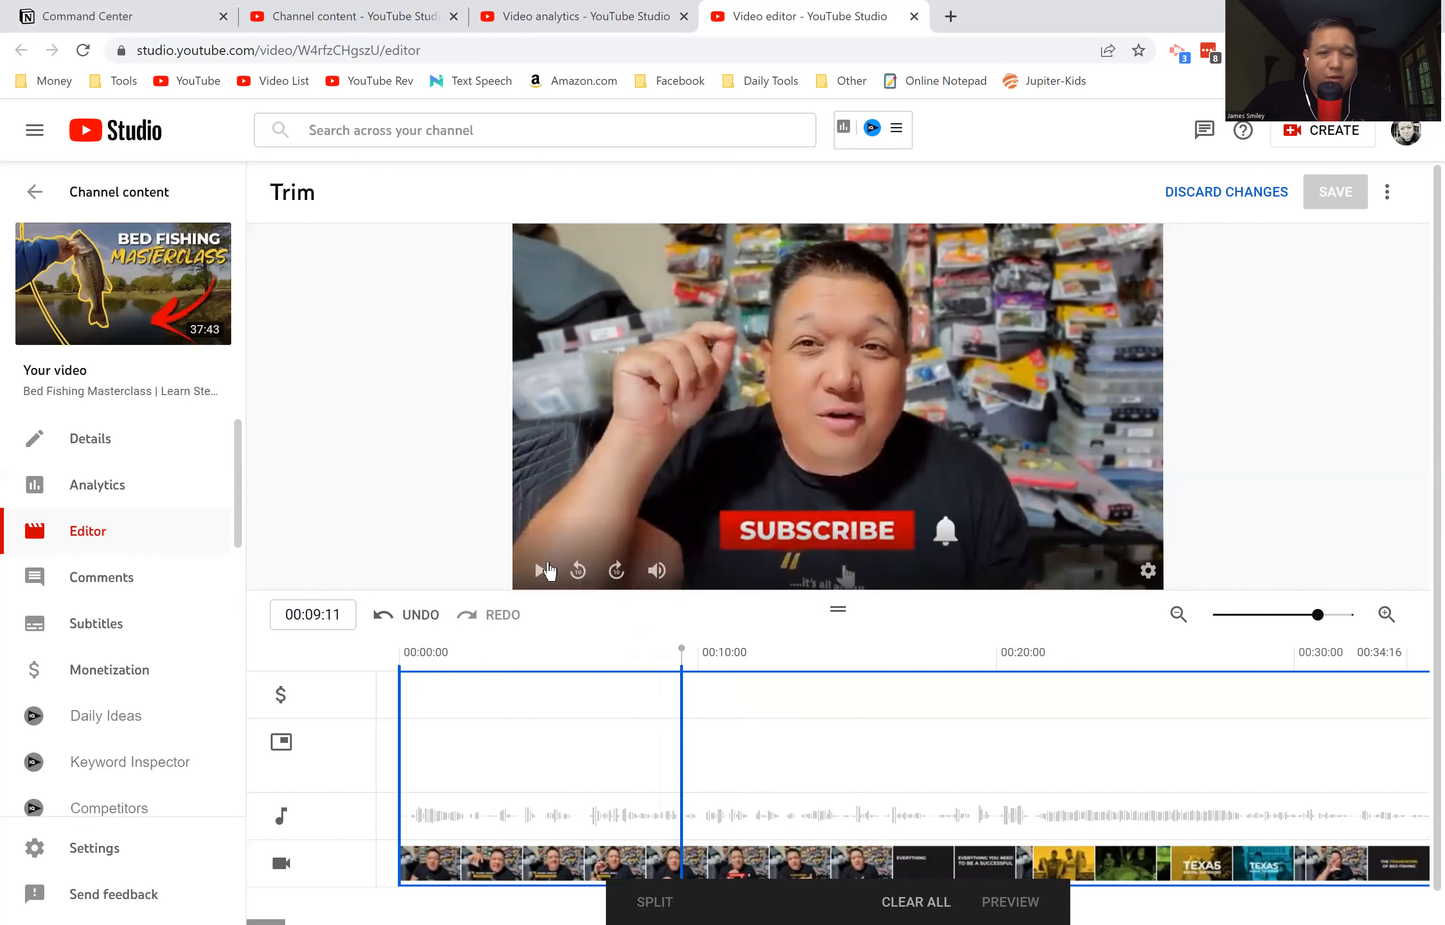
{"action": "left_click", "coordinate": [539, 570]}
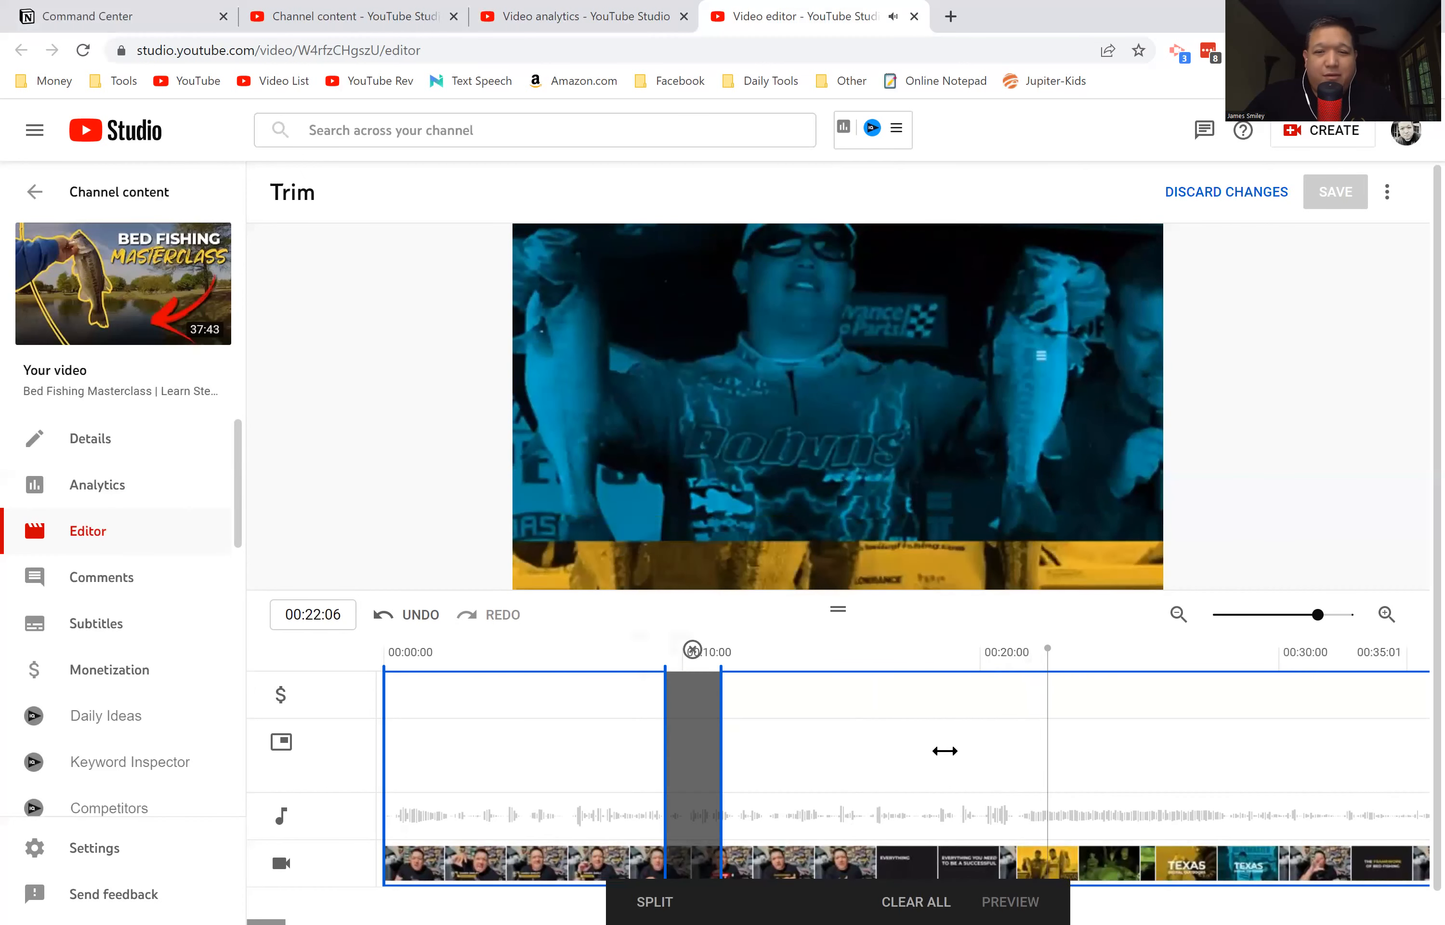
Widen the removed section to about 20:20 and cut the opening up to about 3:00, previewing the result.
{"action": "left_click_drag", "start_coordinate": [693, 751], "coordinate": [1018, 751]}
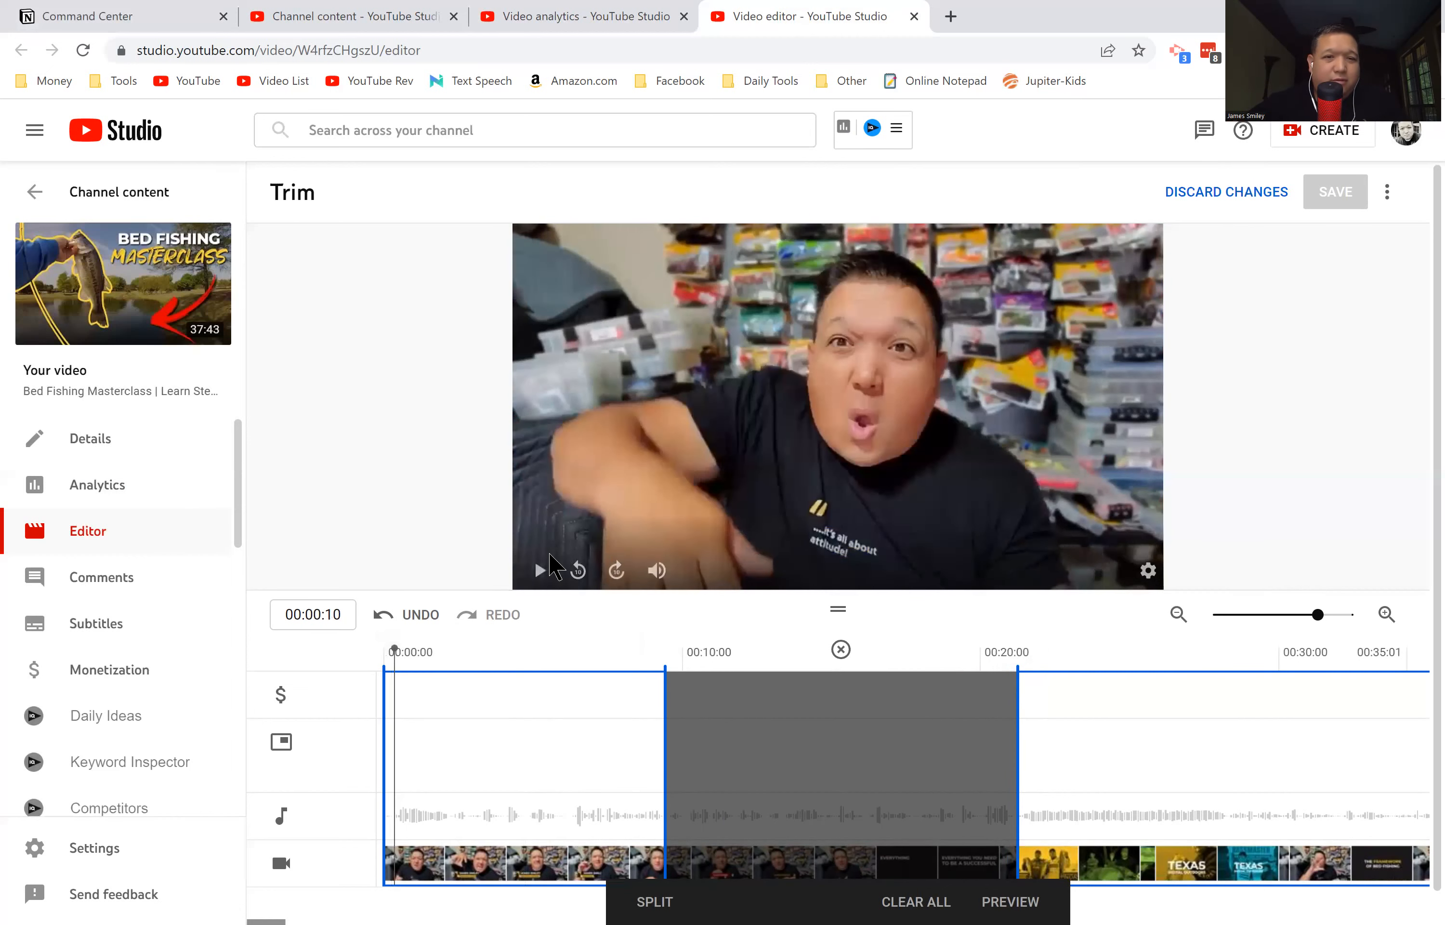
{"action": "left_click", "coordinate": [538, 570]}
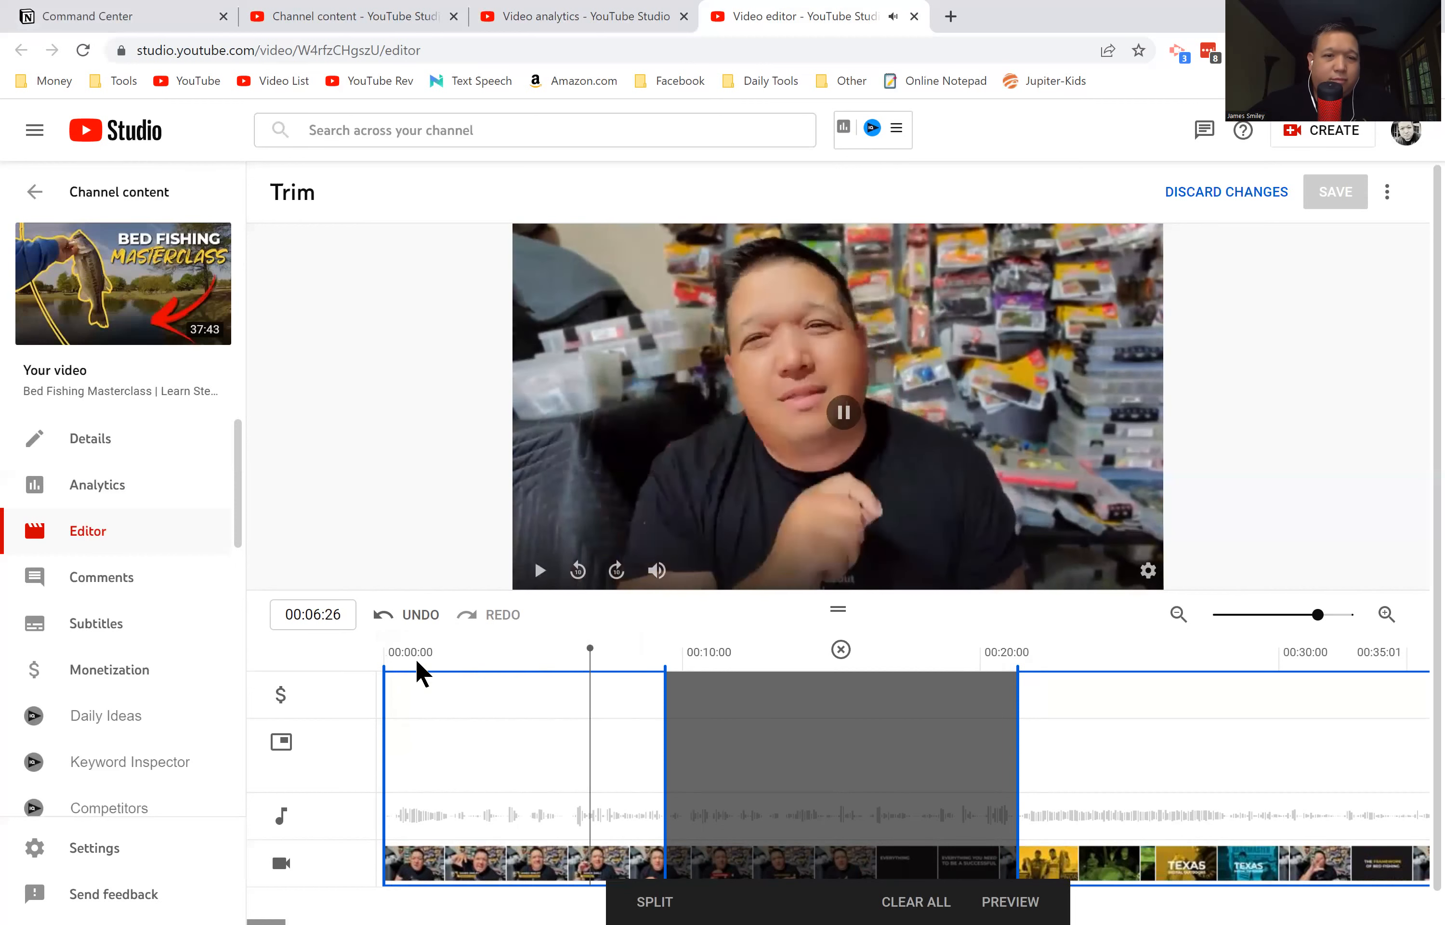
{"action": "left_click_drag", "start_coordinate": [388, 773], "coordinate": [473, 773]}
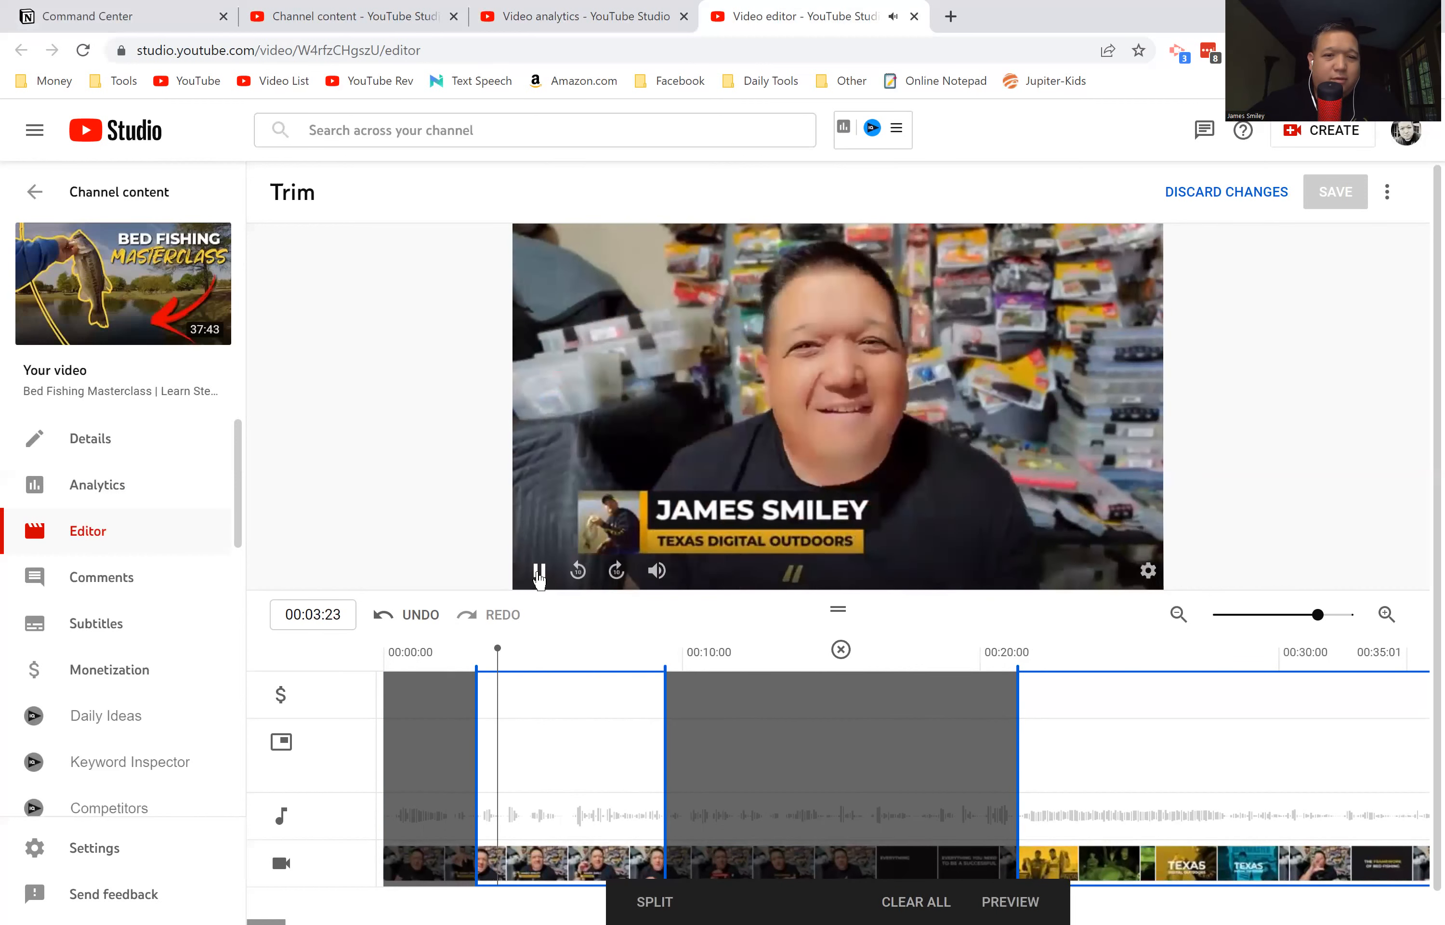
{"action": "left_click", "coordinate": [537, 570]}
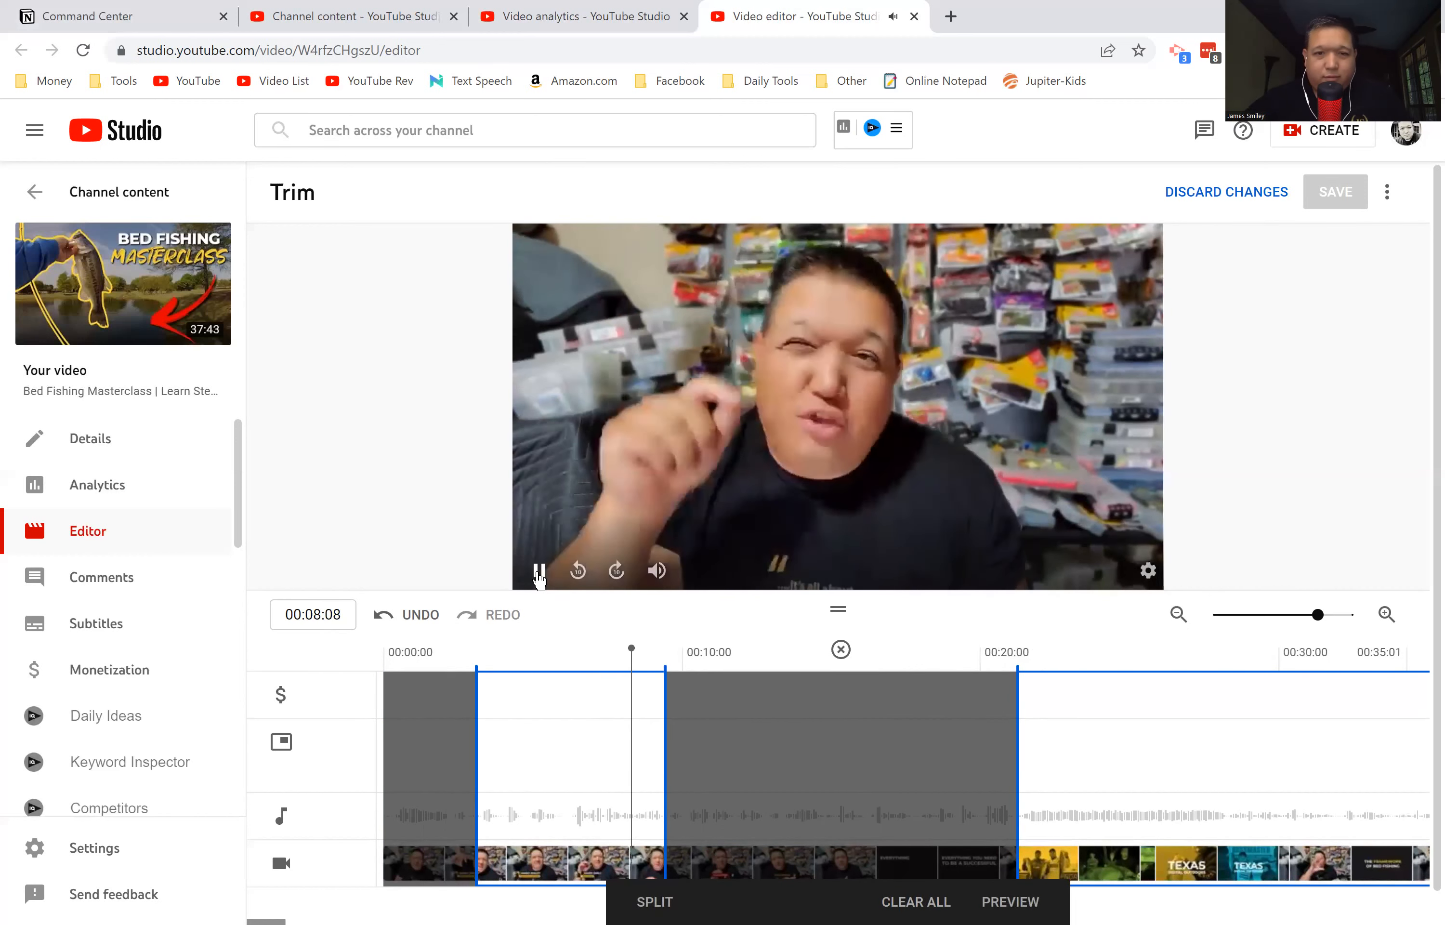